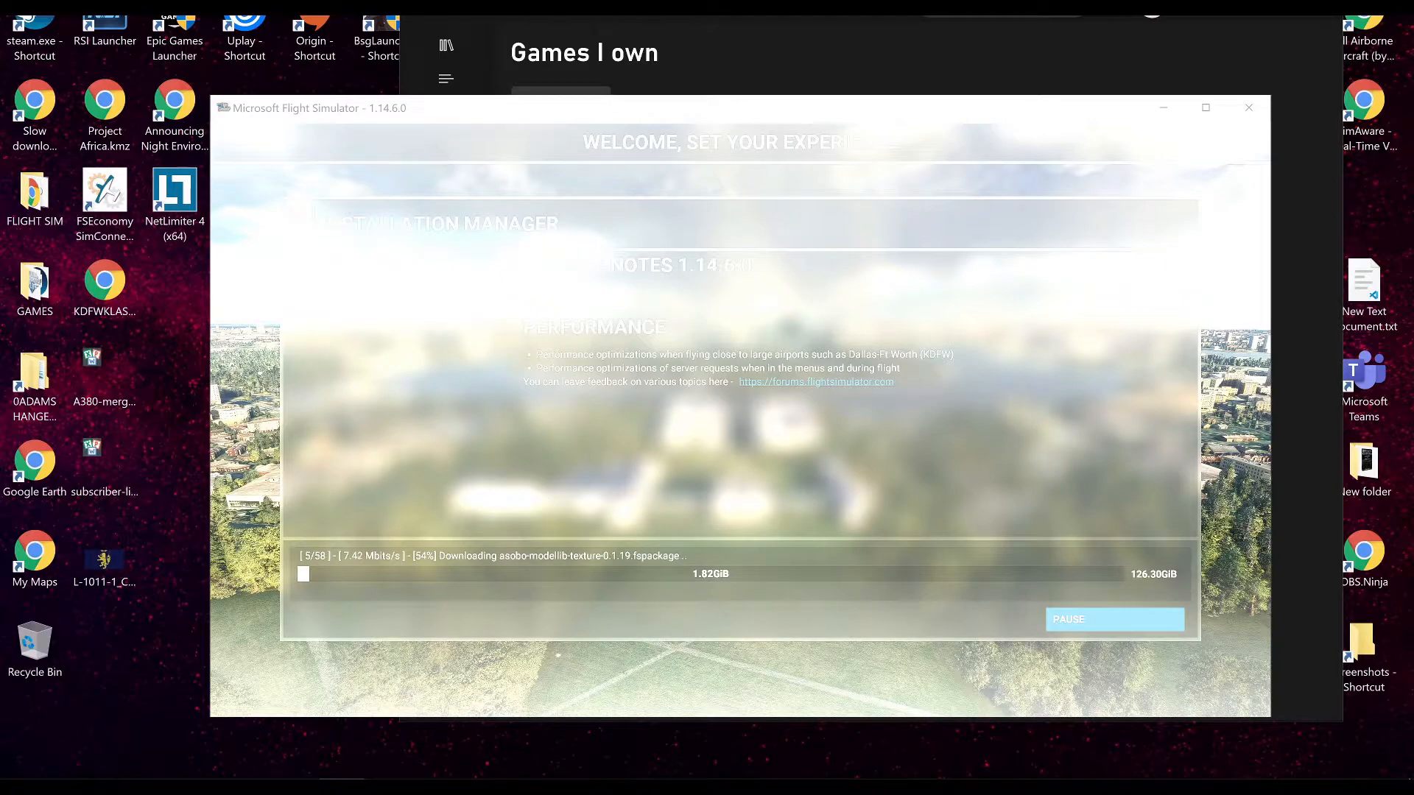
Show This PC's drives and select the Games (E:) drive with 175 GB free of 931 GB
click(13, 761)
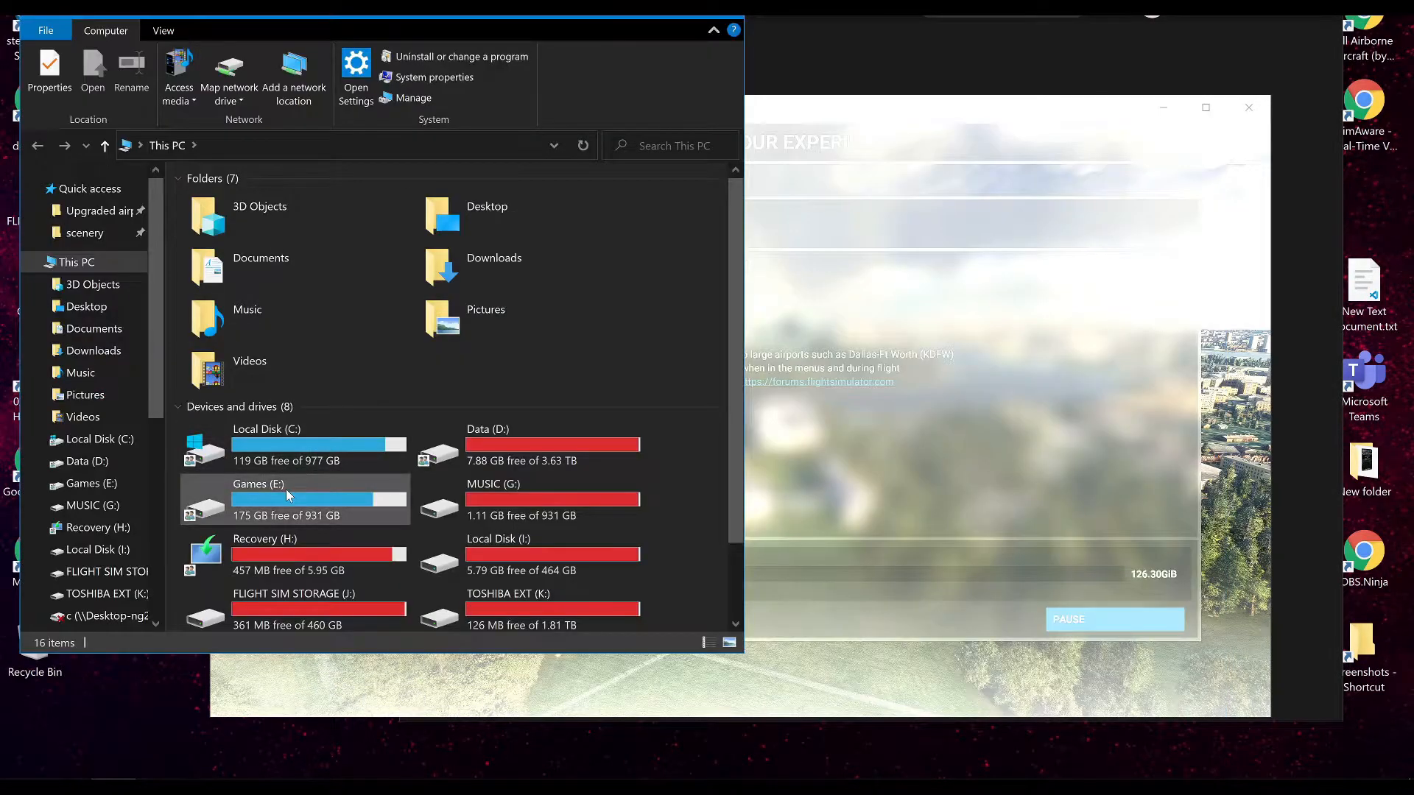
click(289, 500)
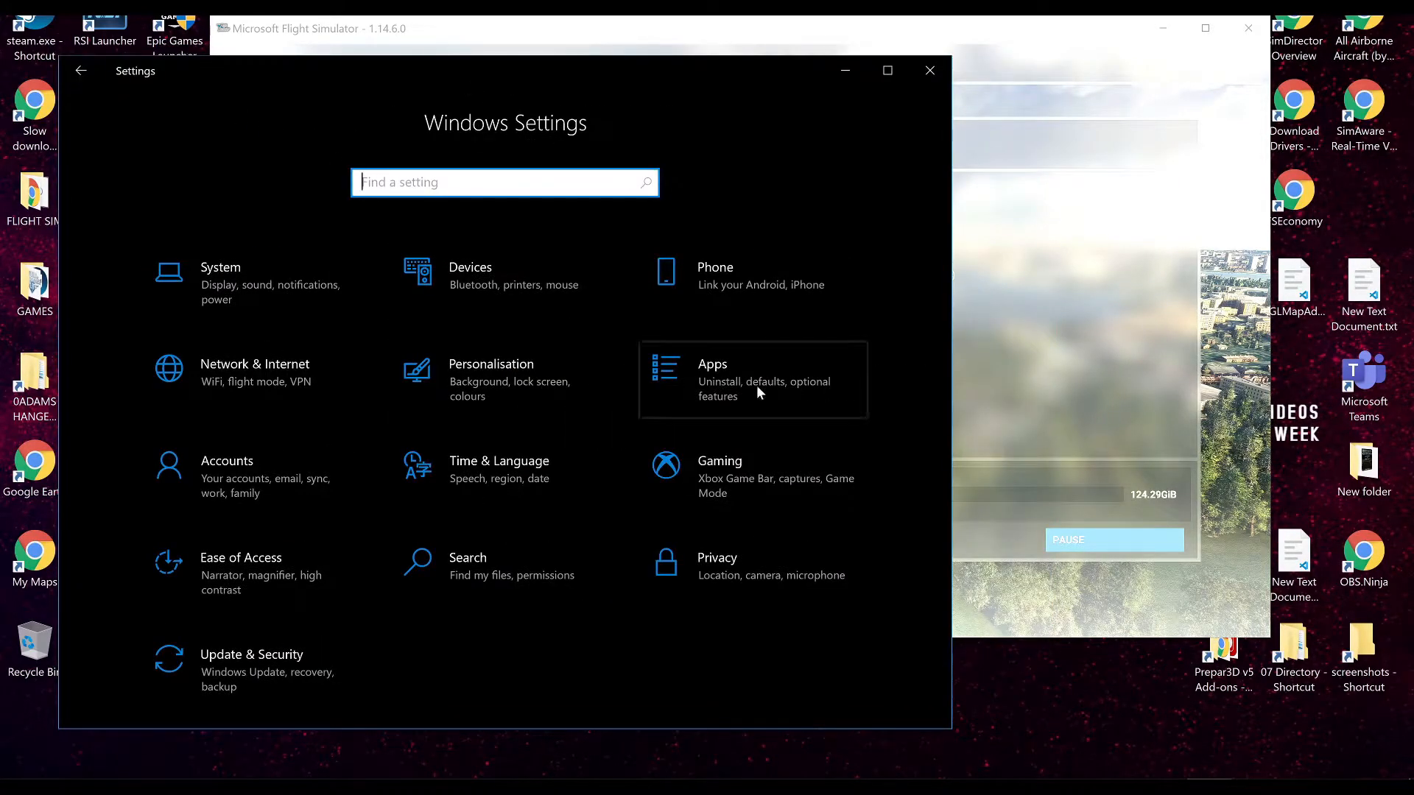
Find Microsoft Flight Simulator at 1.44 GB in Apps & features, then close Settings
click(751, 378)
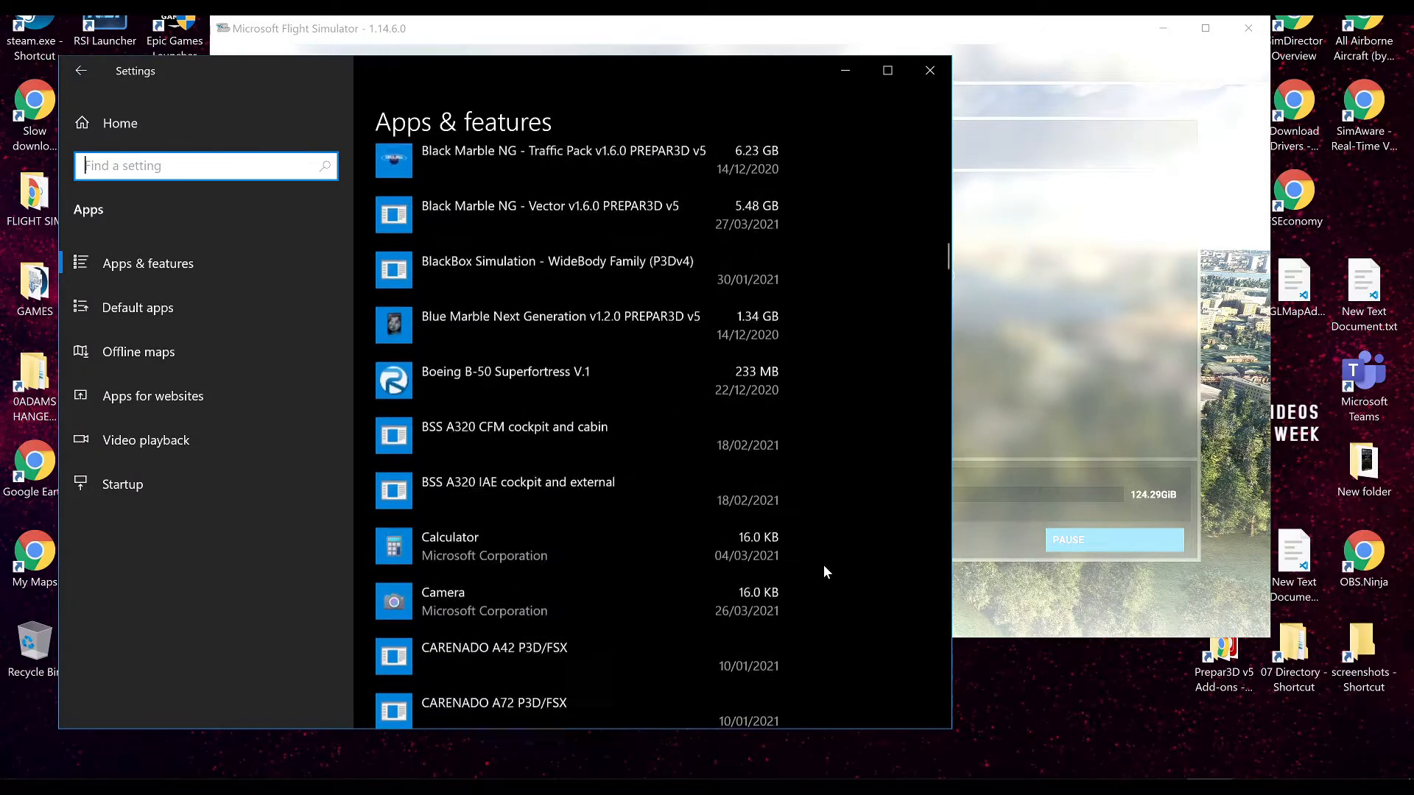
scroll(down, 3)
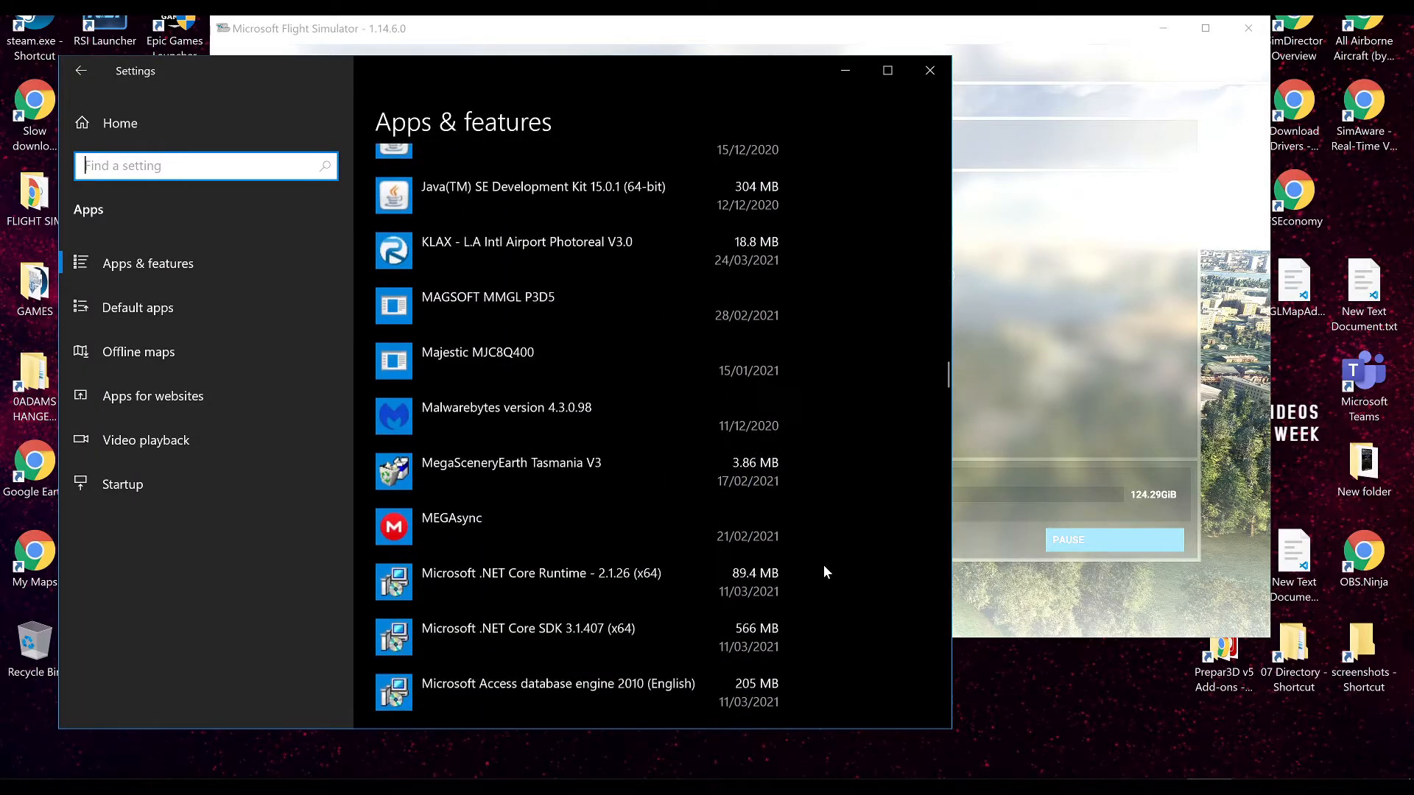
scroll(down, 3)
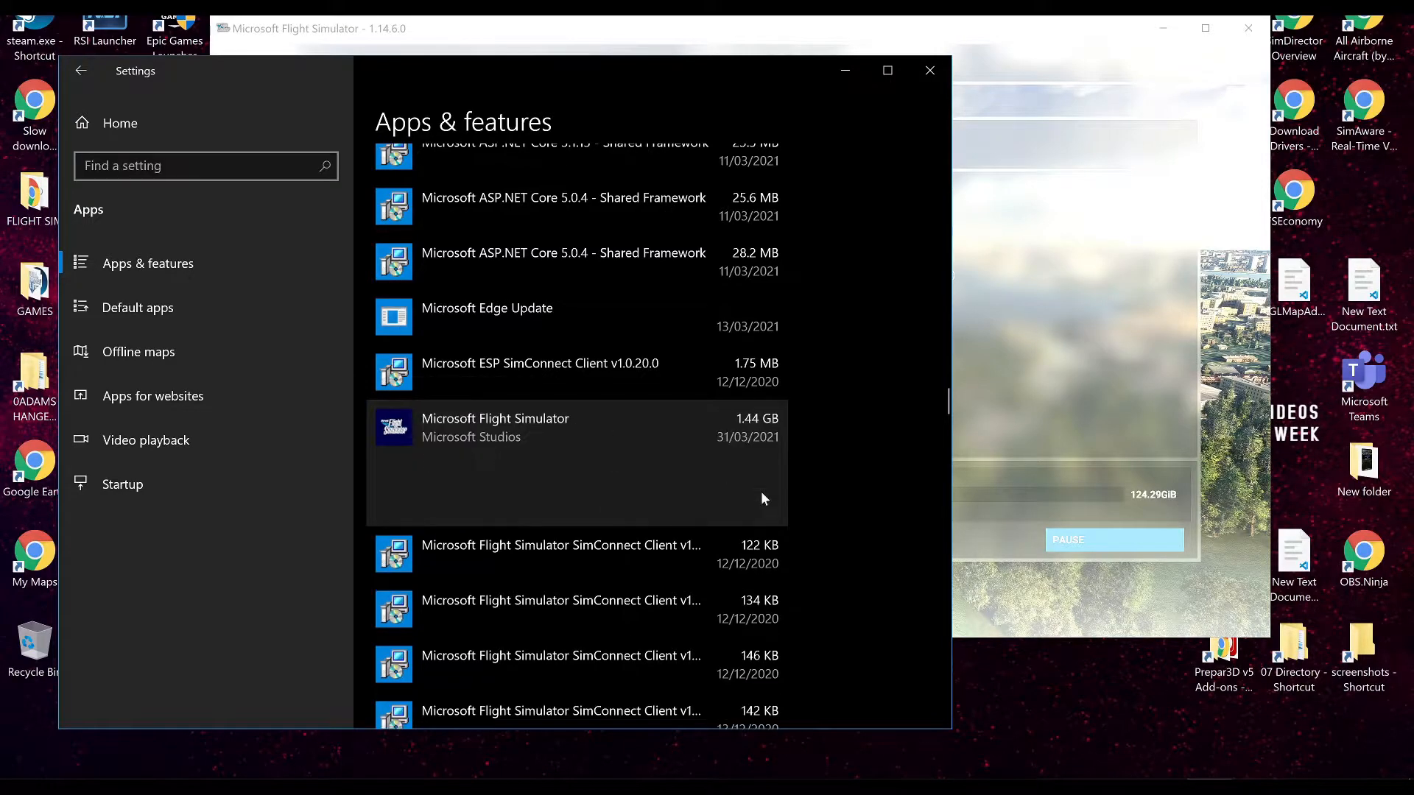
click(929, 70)
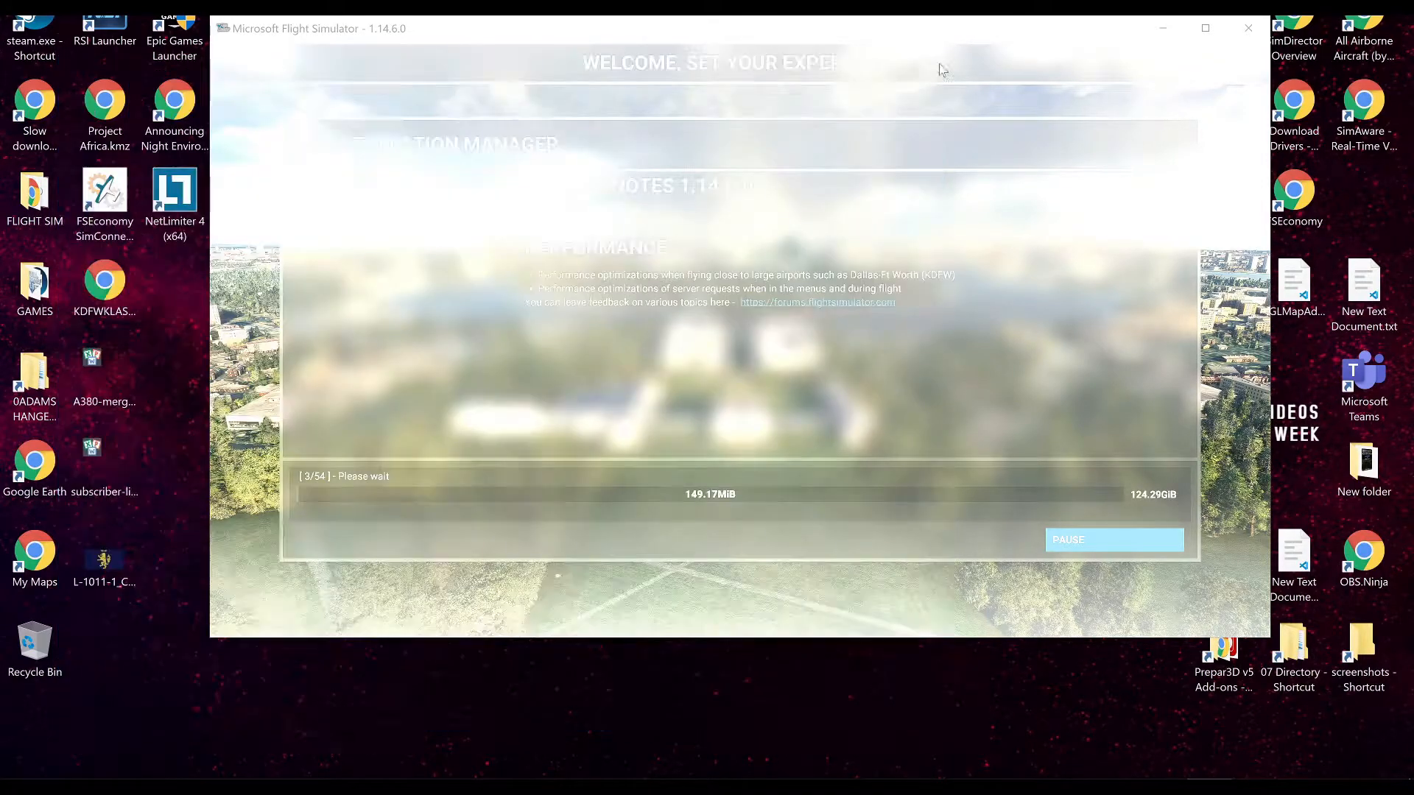
Browse the Games (E:) drive into WindowsApps and back up to the drive root
click(112, 762)
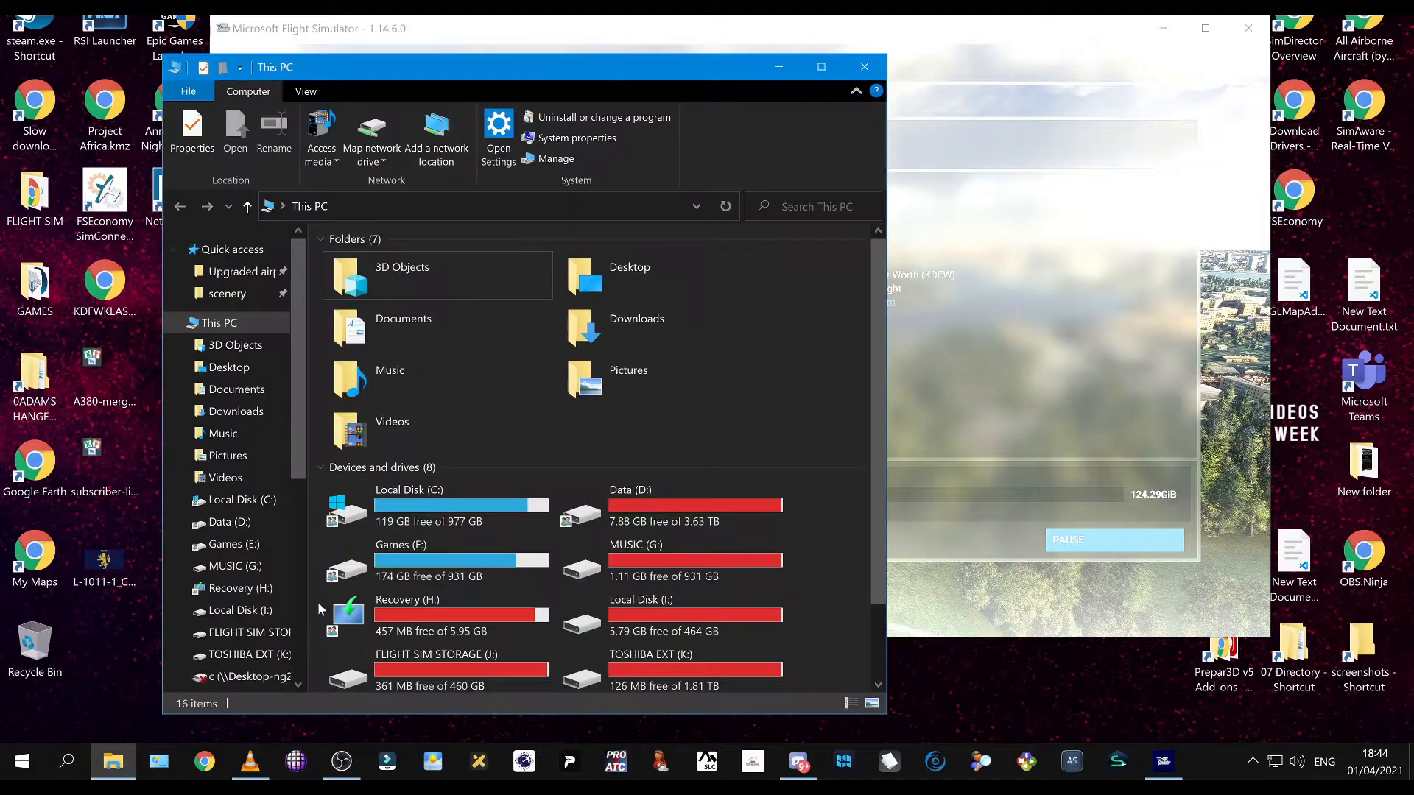
double_click(400, 545)
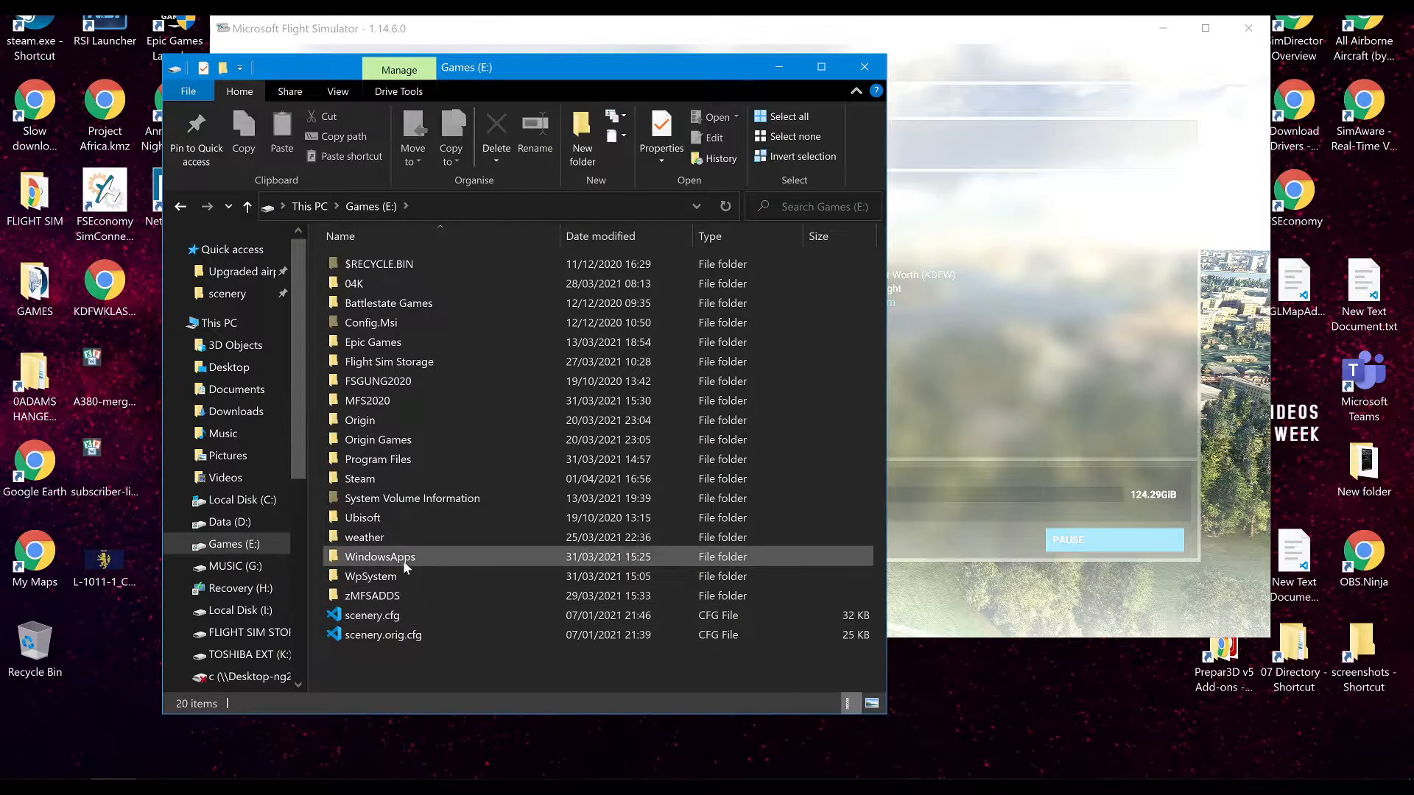
double_click(380, 557)
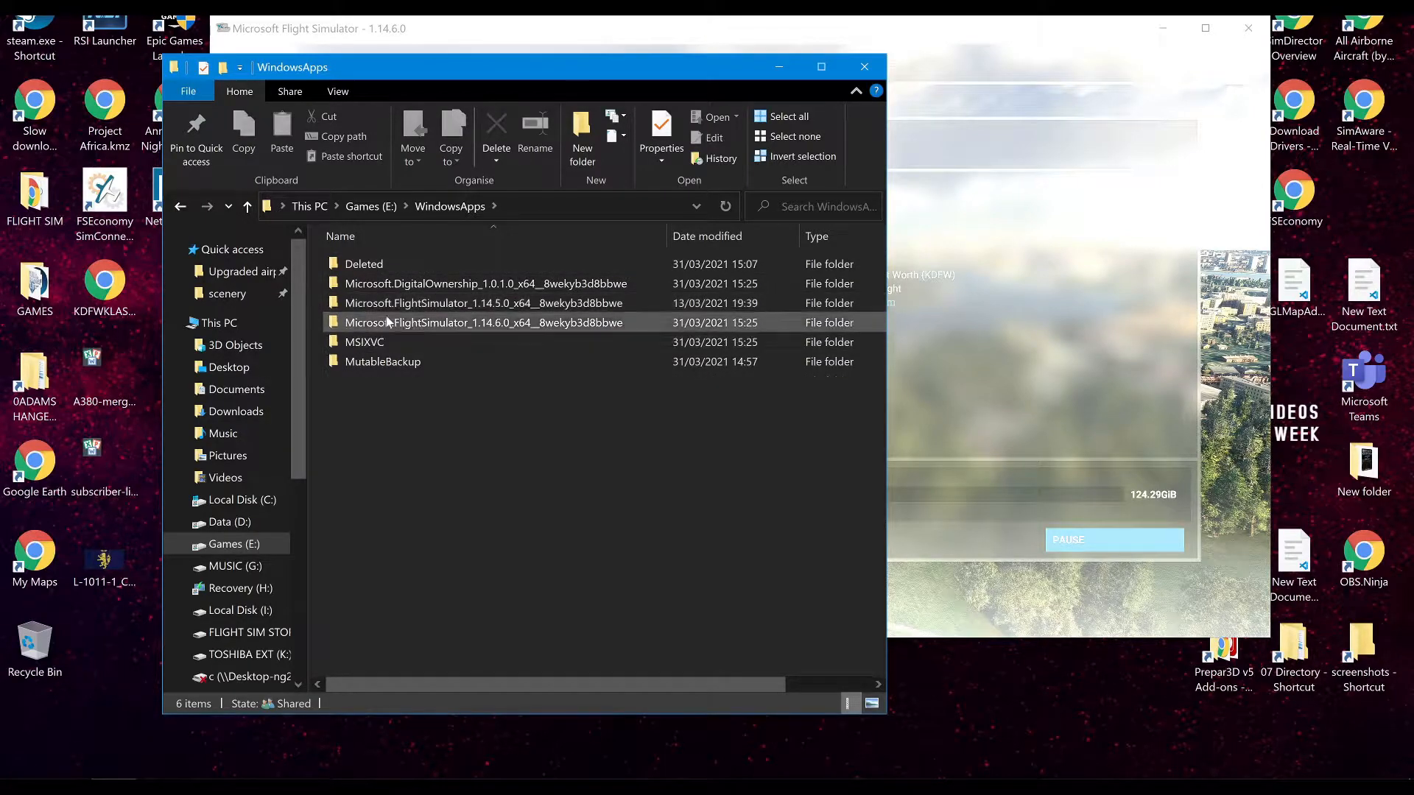
click(362, 207)
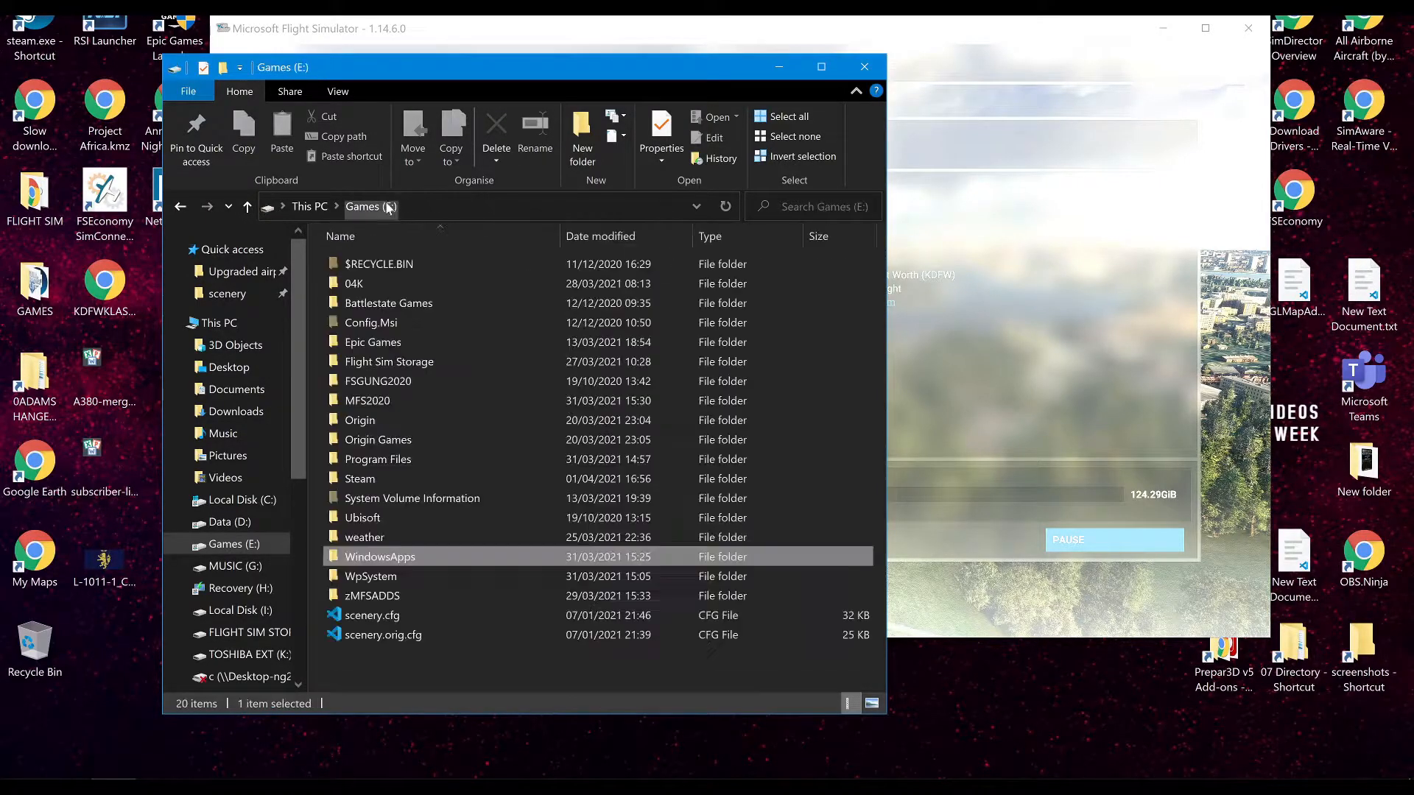
Look through WpSystem's AppData package folders, then list the root of Local Disk (C:)
click(378, 576)
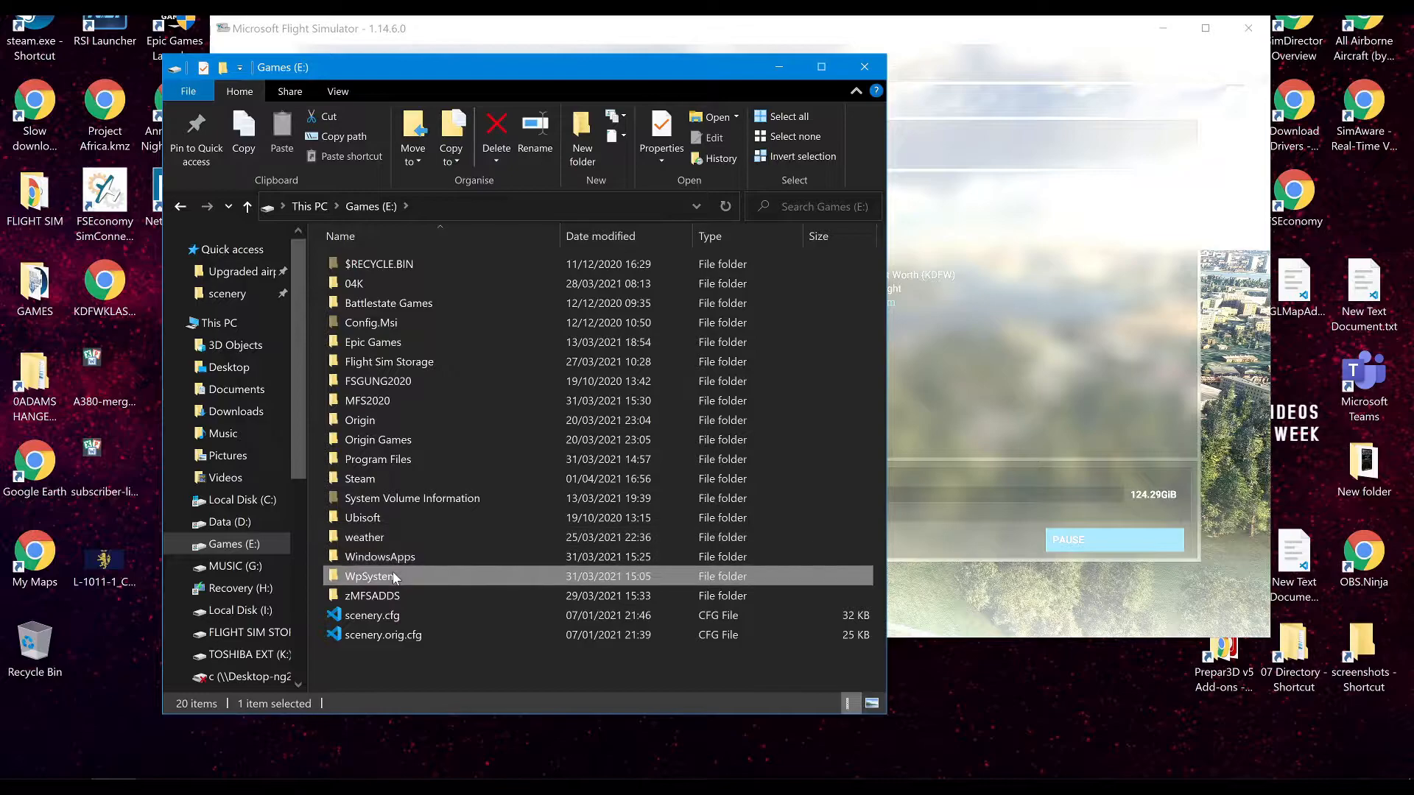
double_click(368, 576)
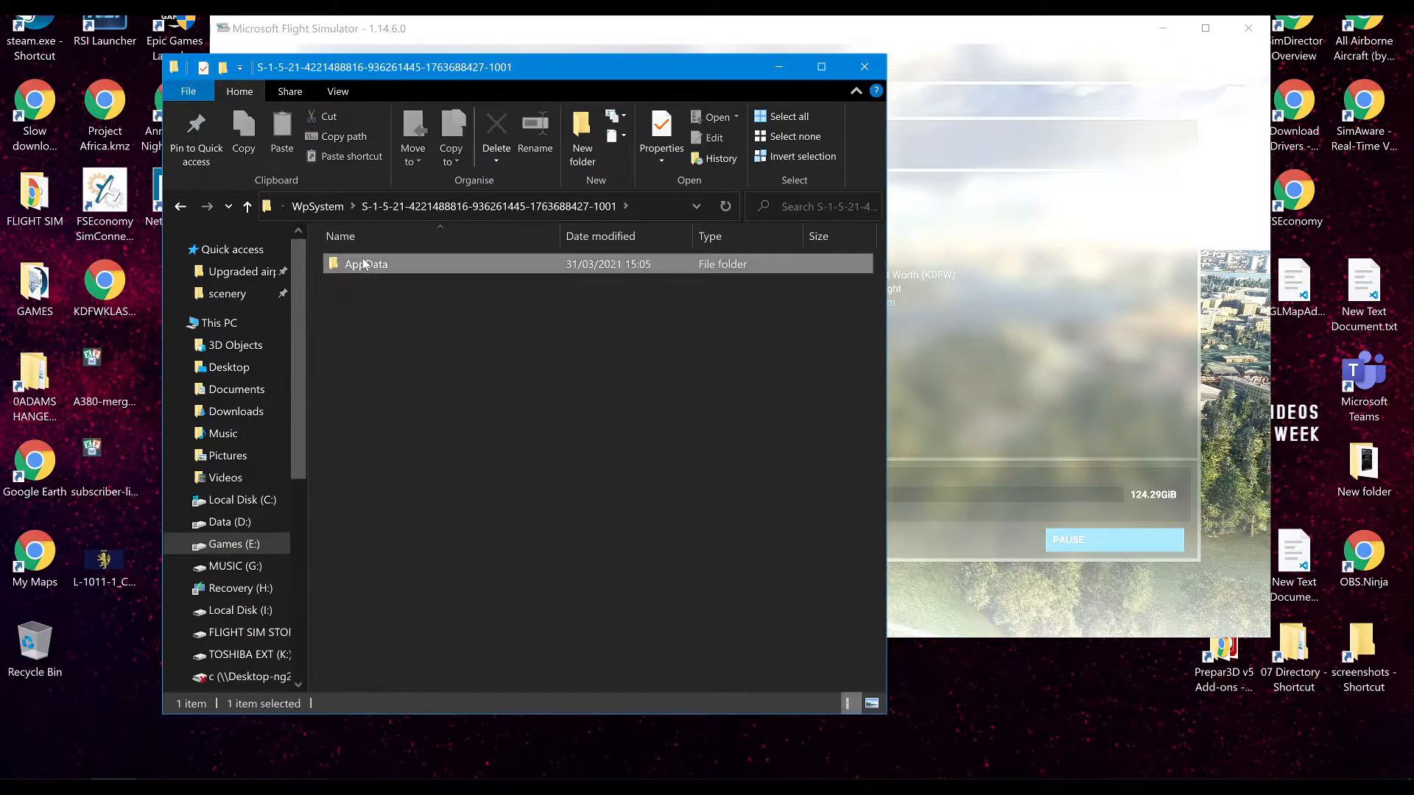
double_click(365, 264)
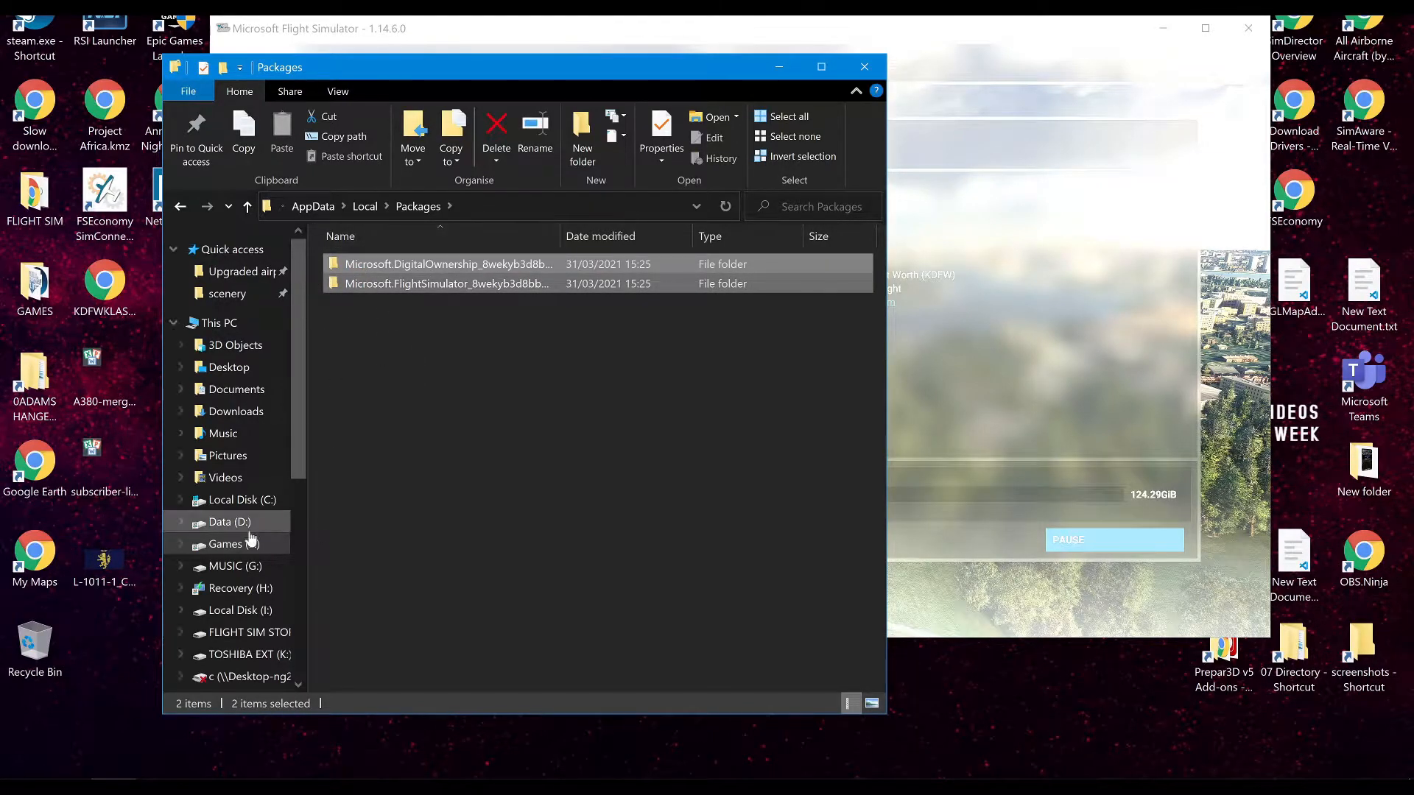
click(241, 500)
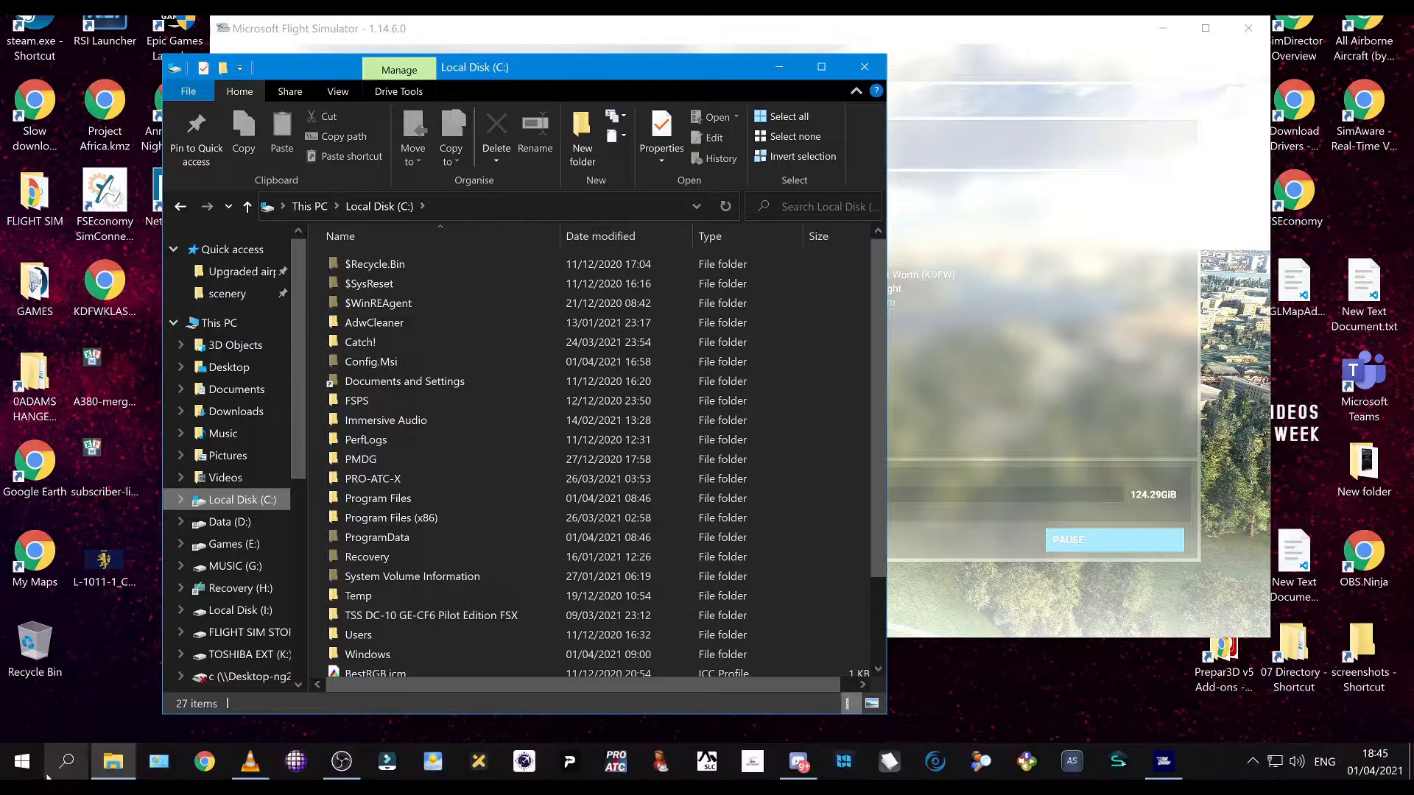
Launch CCleaner, dismiss it and return to the Flight Simulator installer at 4/54
click(19, 762)
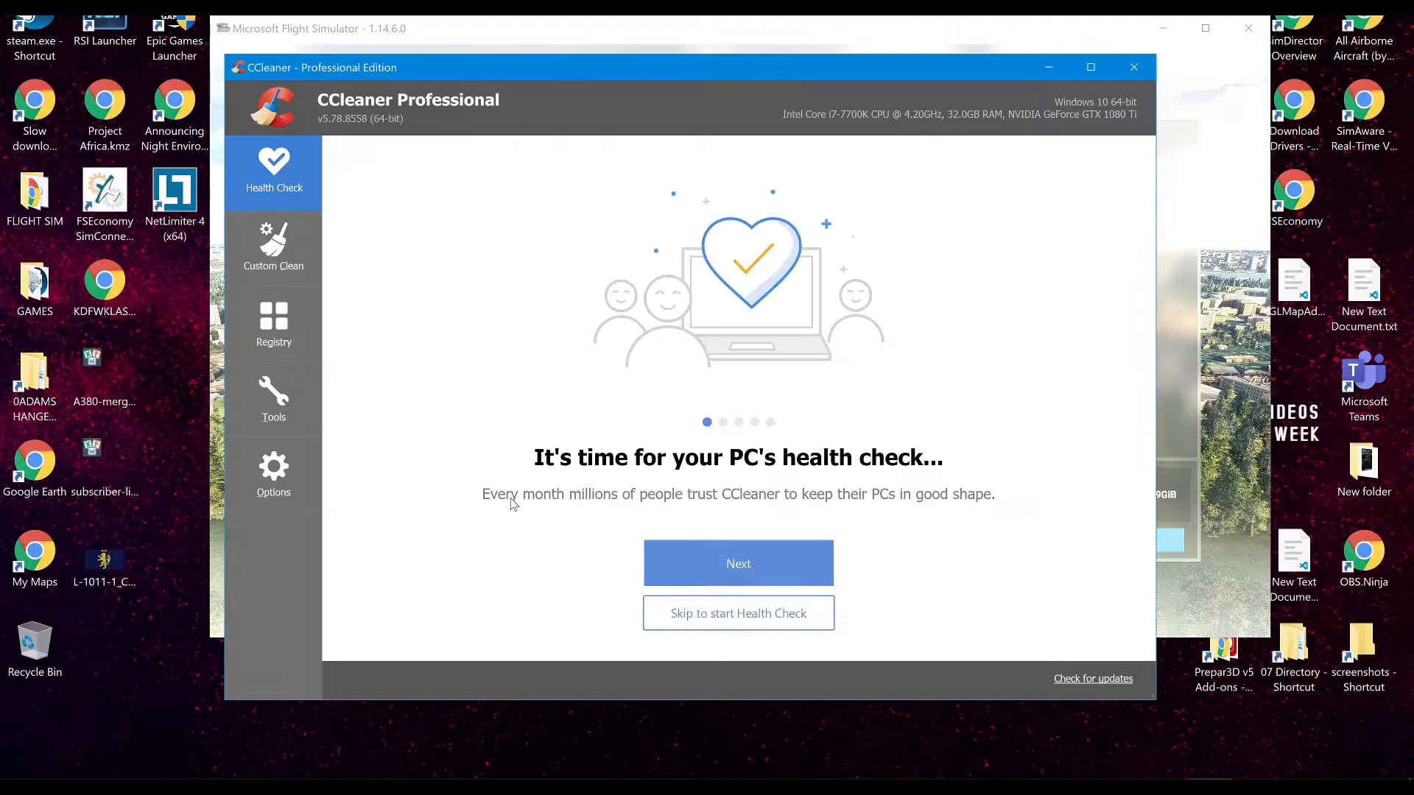
click(274, 324)
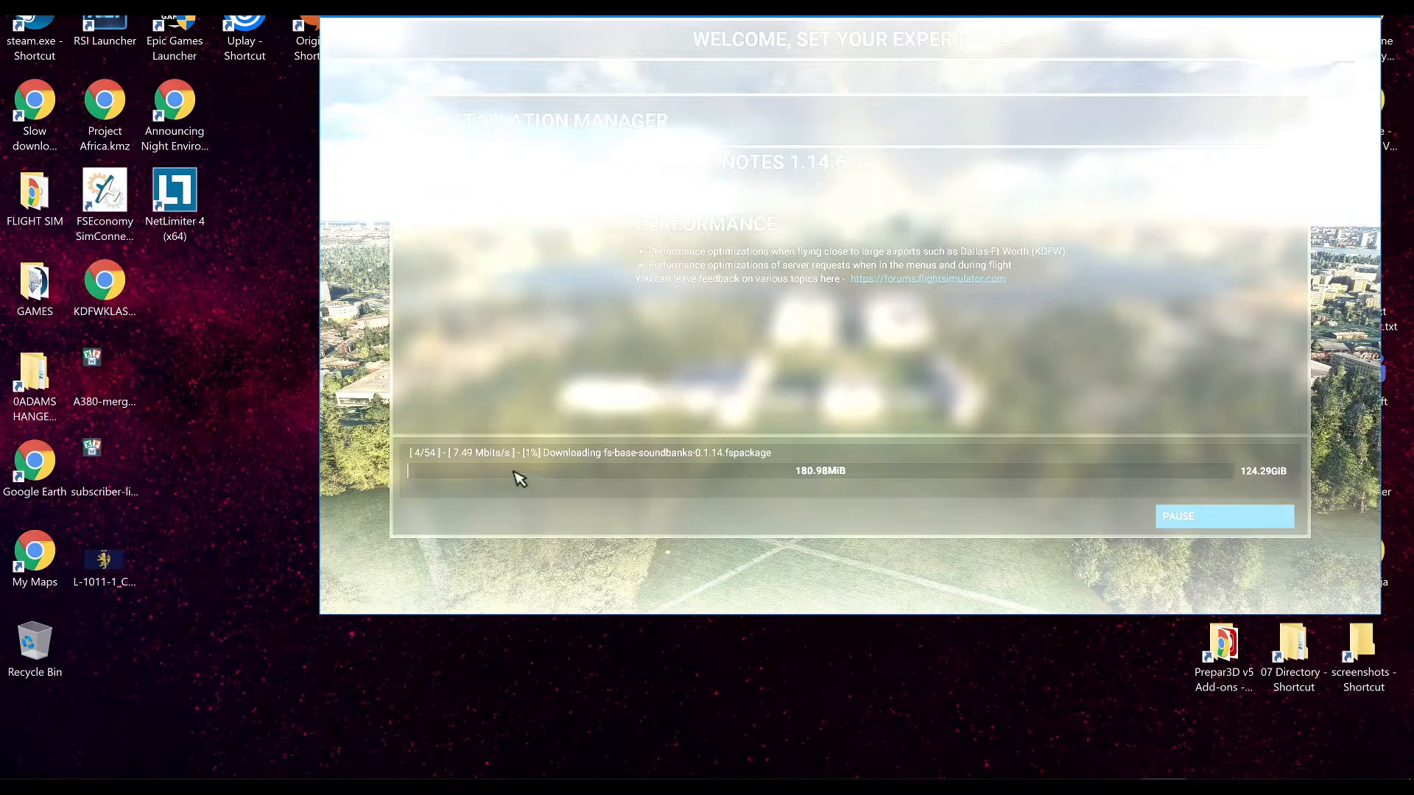
mouse_move(292, 308)
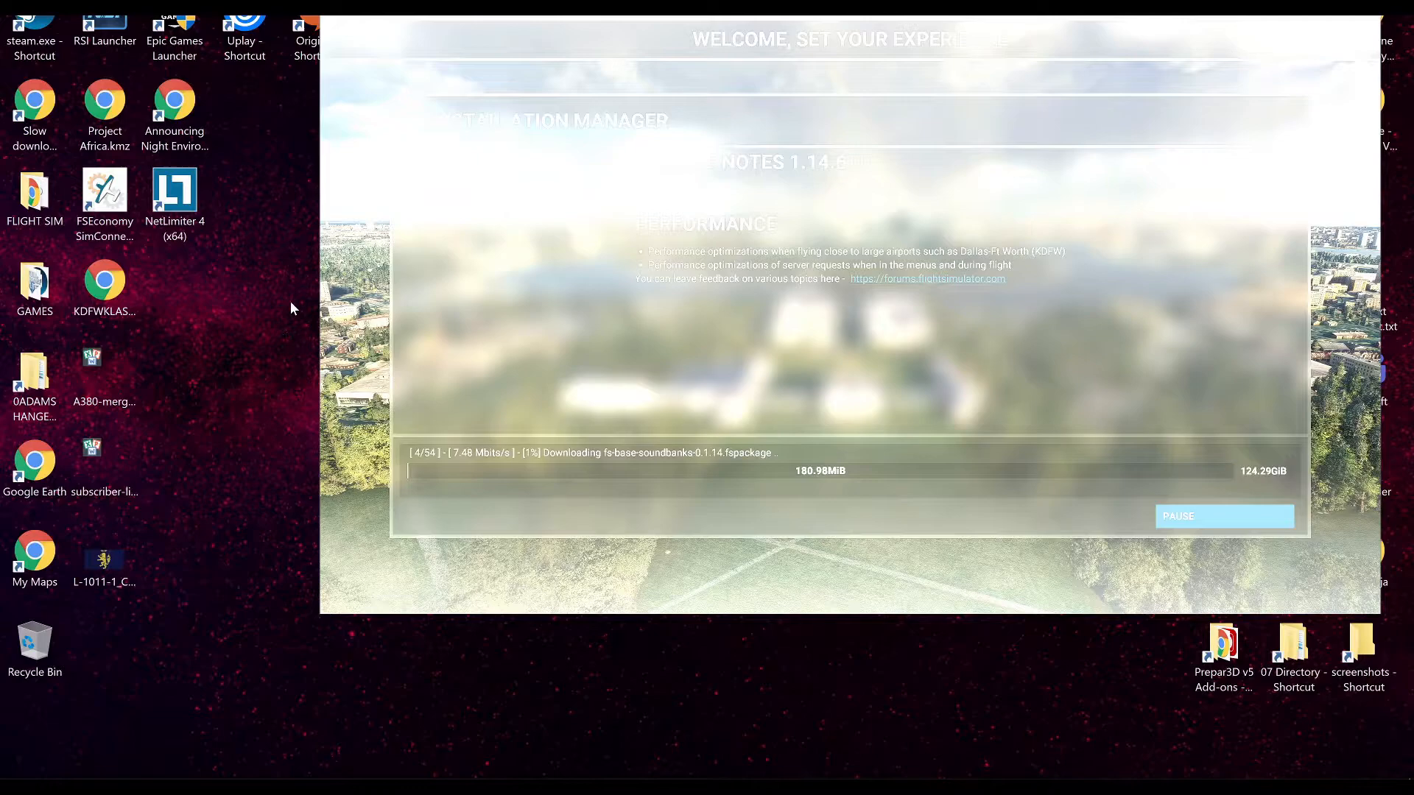
mouse_move(274, 325)
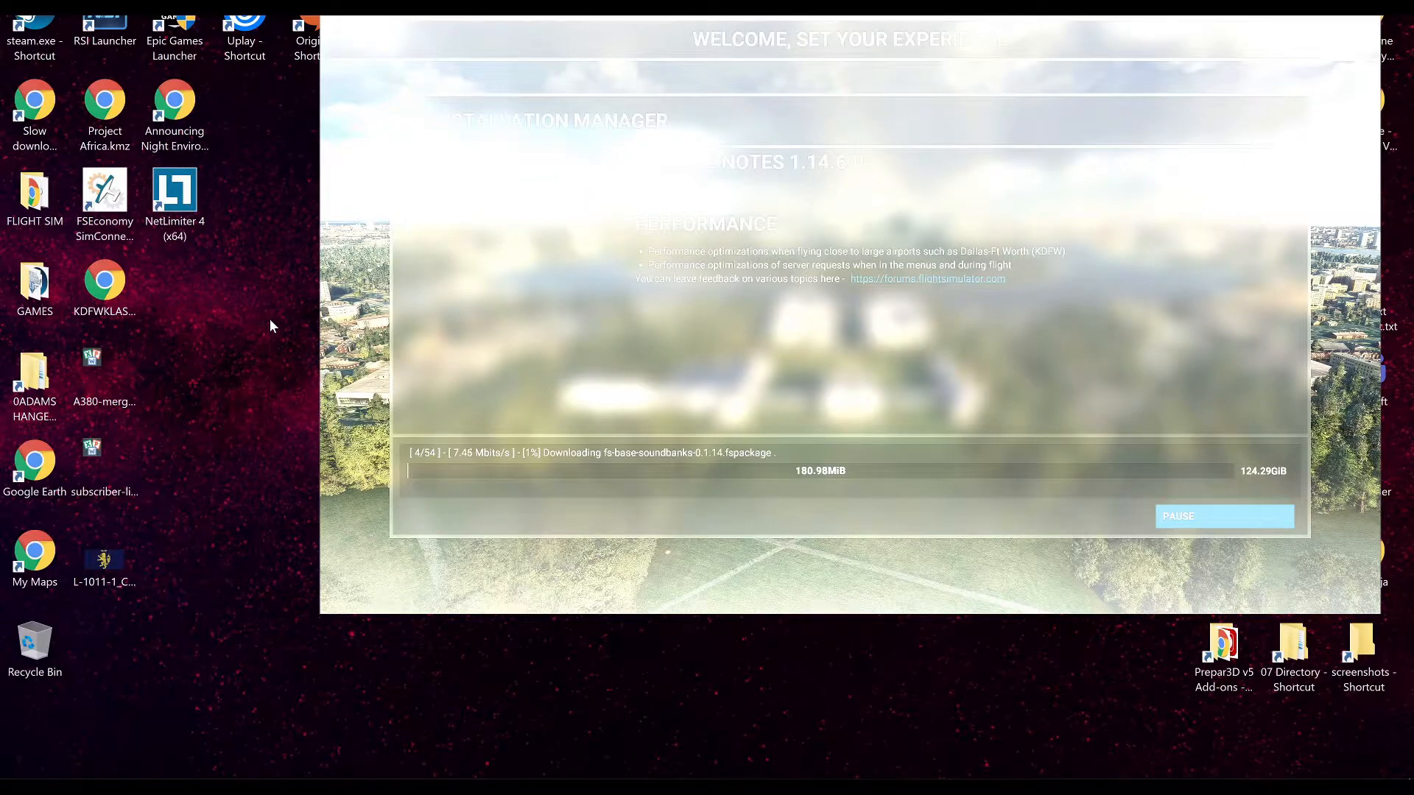
click(1251, 761)
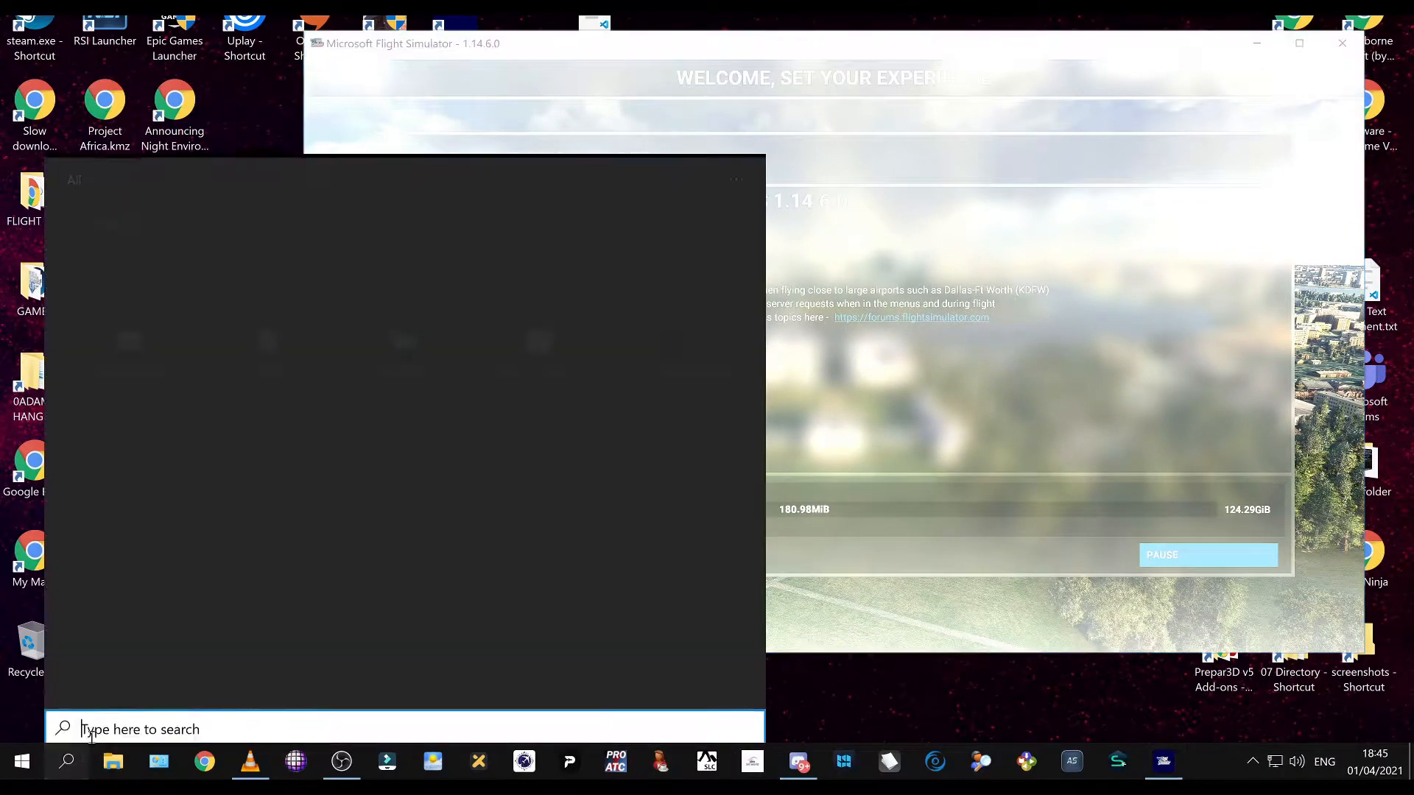
Search Windows for 'xbox' and launch the Xbox app
text(xbox)
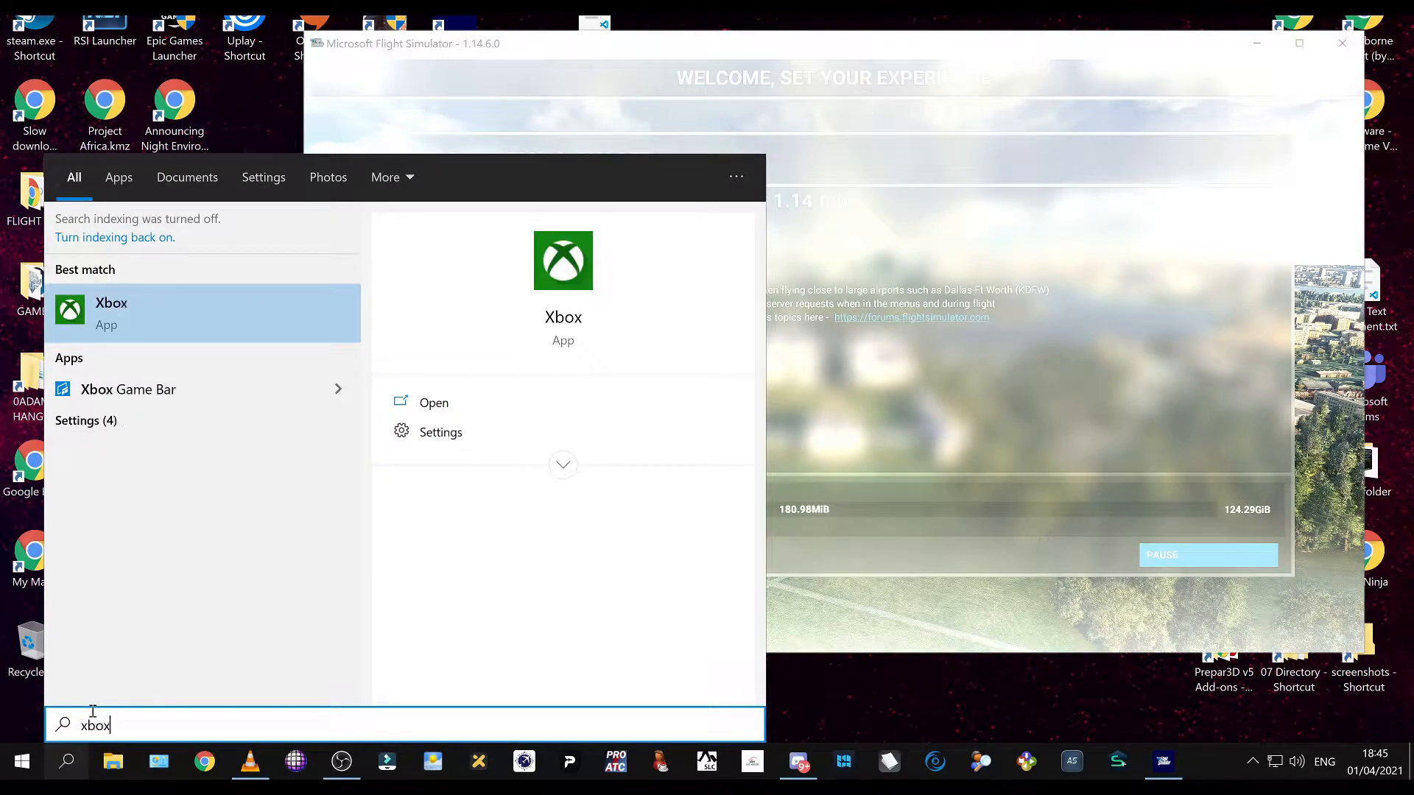
click(434, 402)
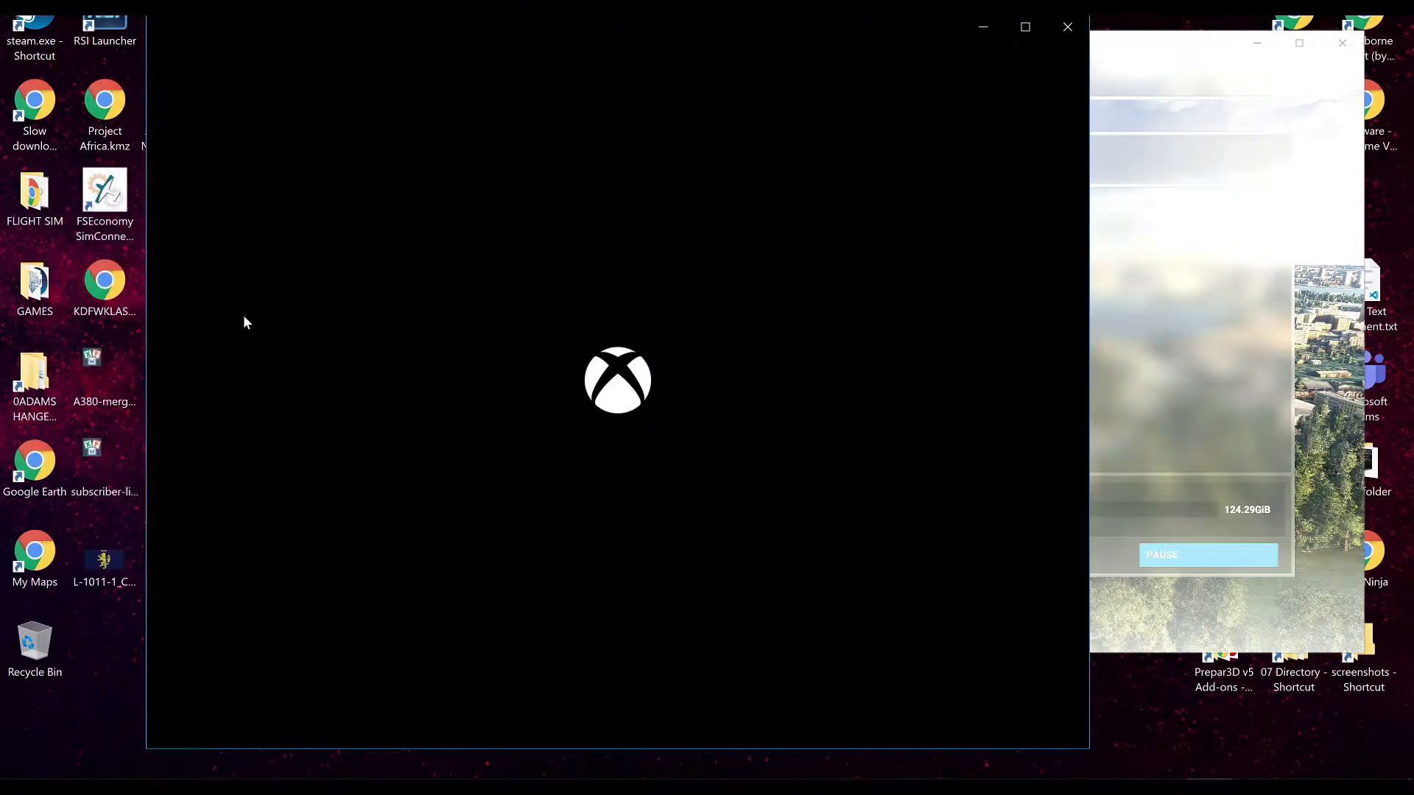
mouse_move(555, 50)
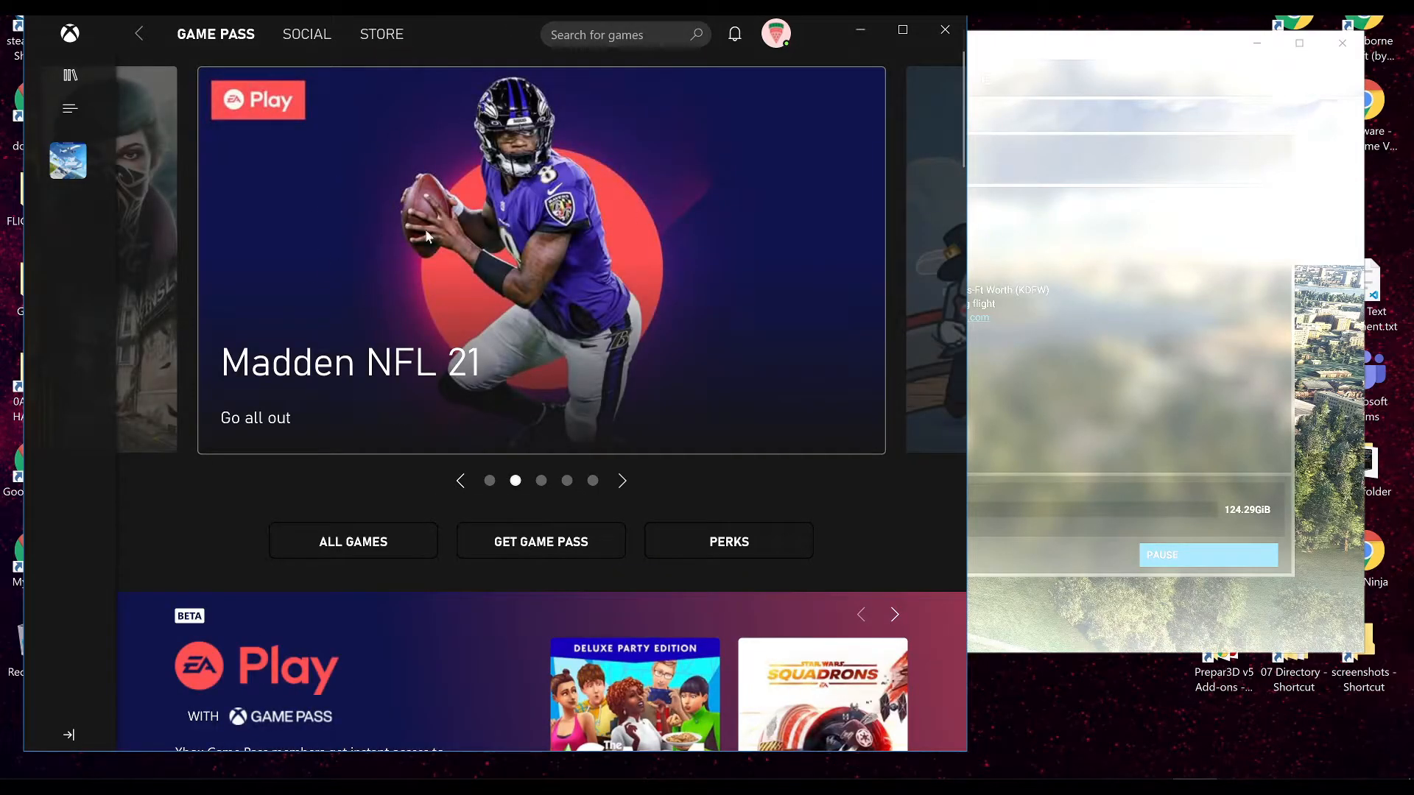
mouse_move(510, 365)
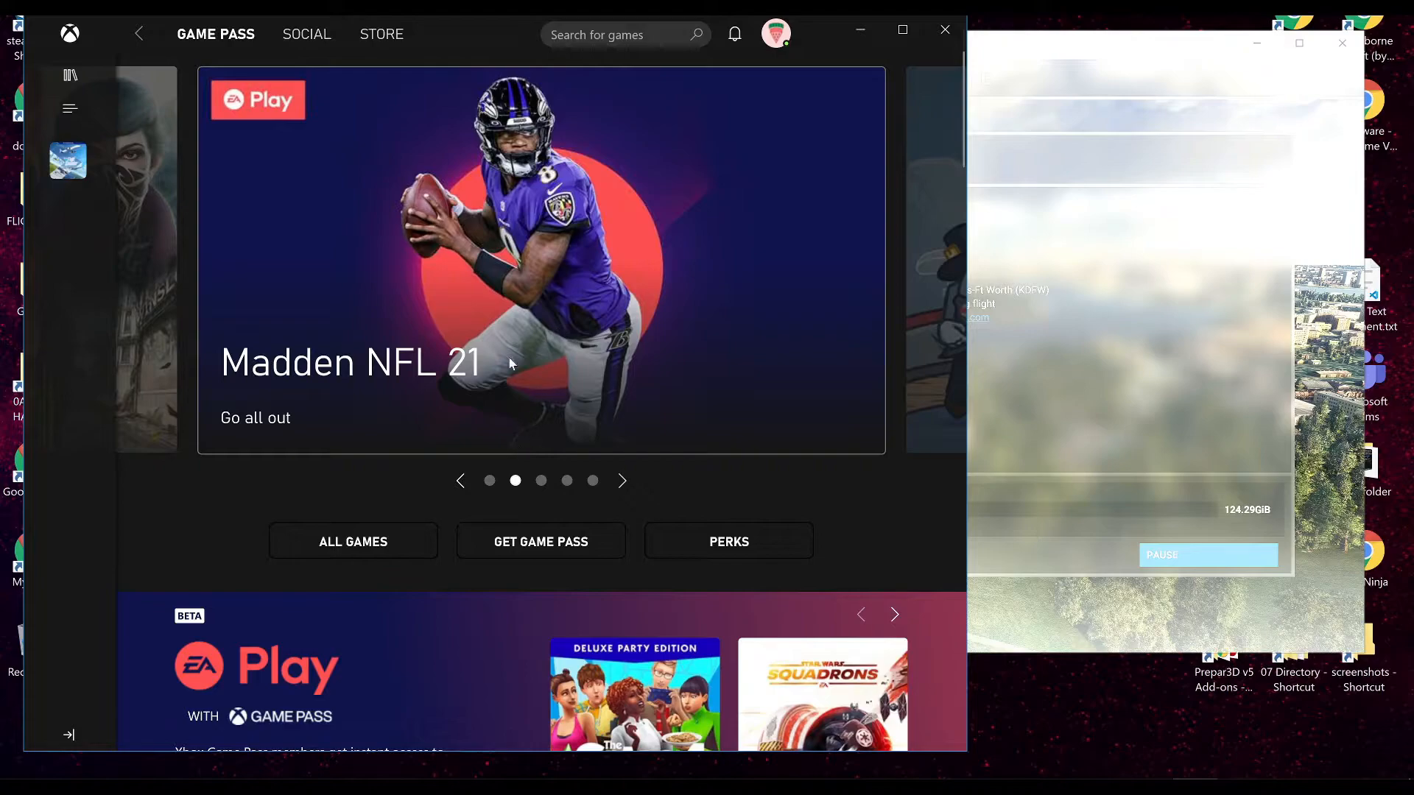
mouse_move(605, 187)
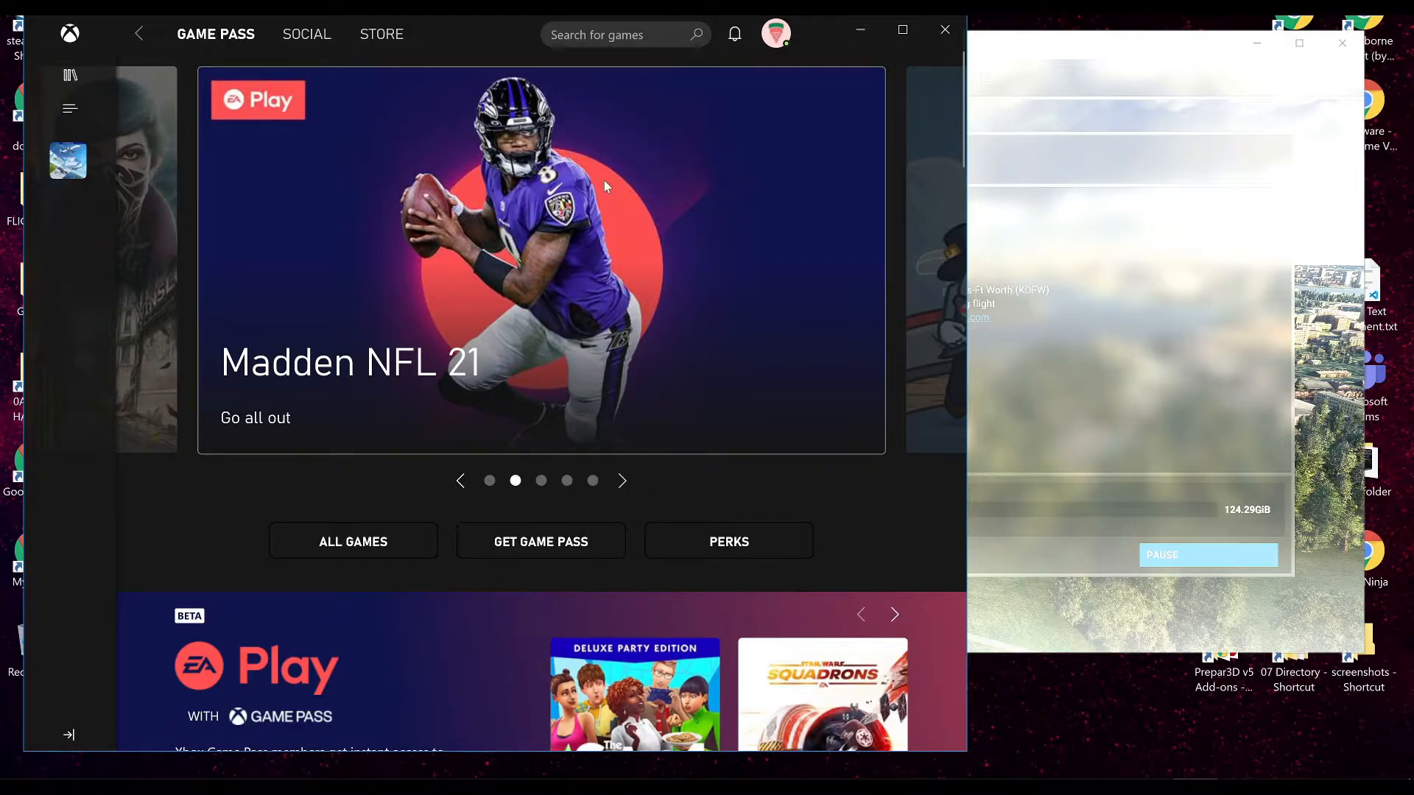
mouse_move(774, 34)
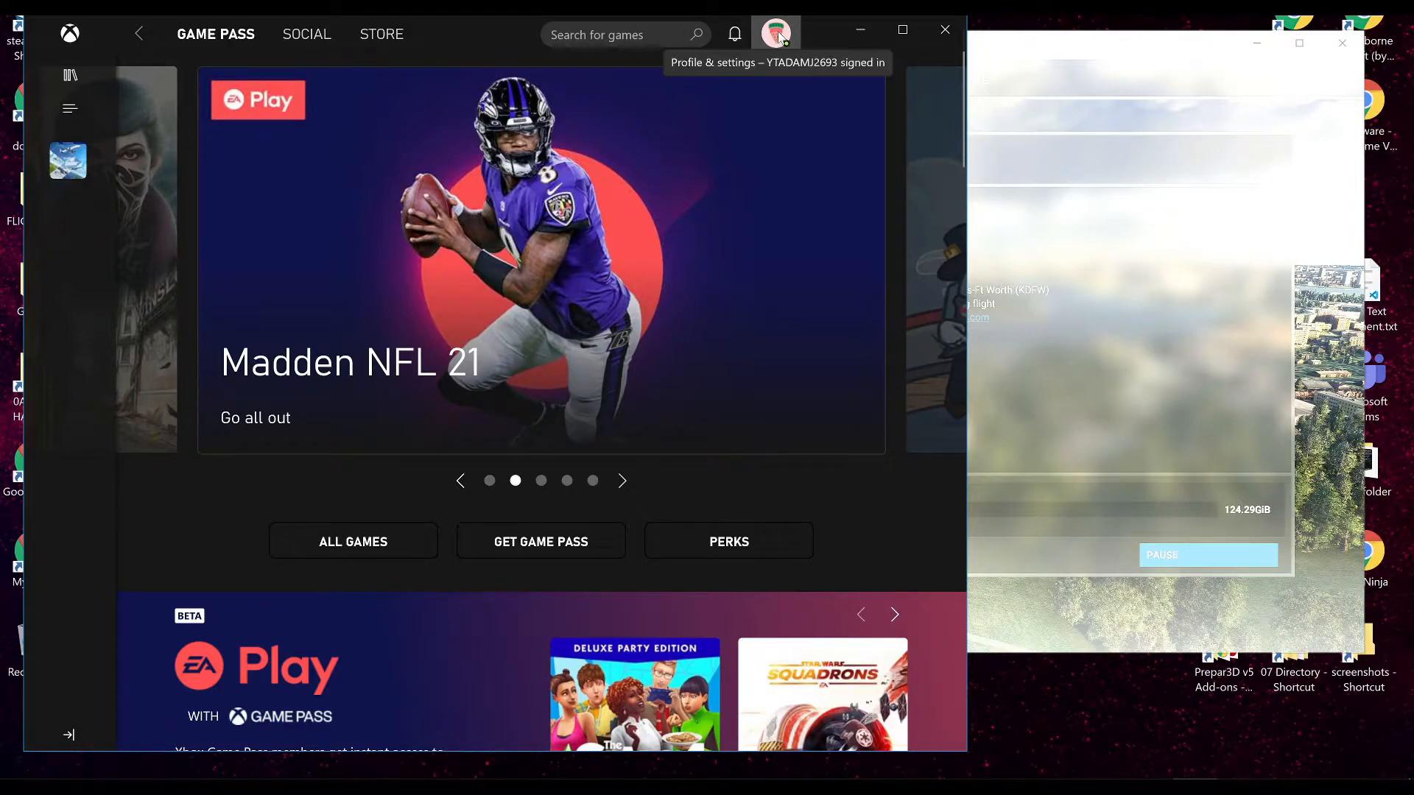
mouse_move(798, 106)
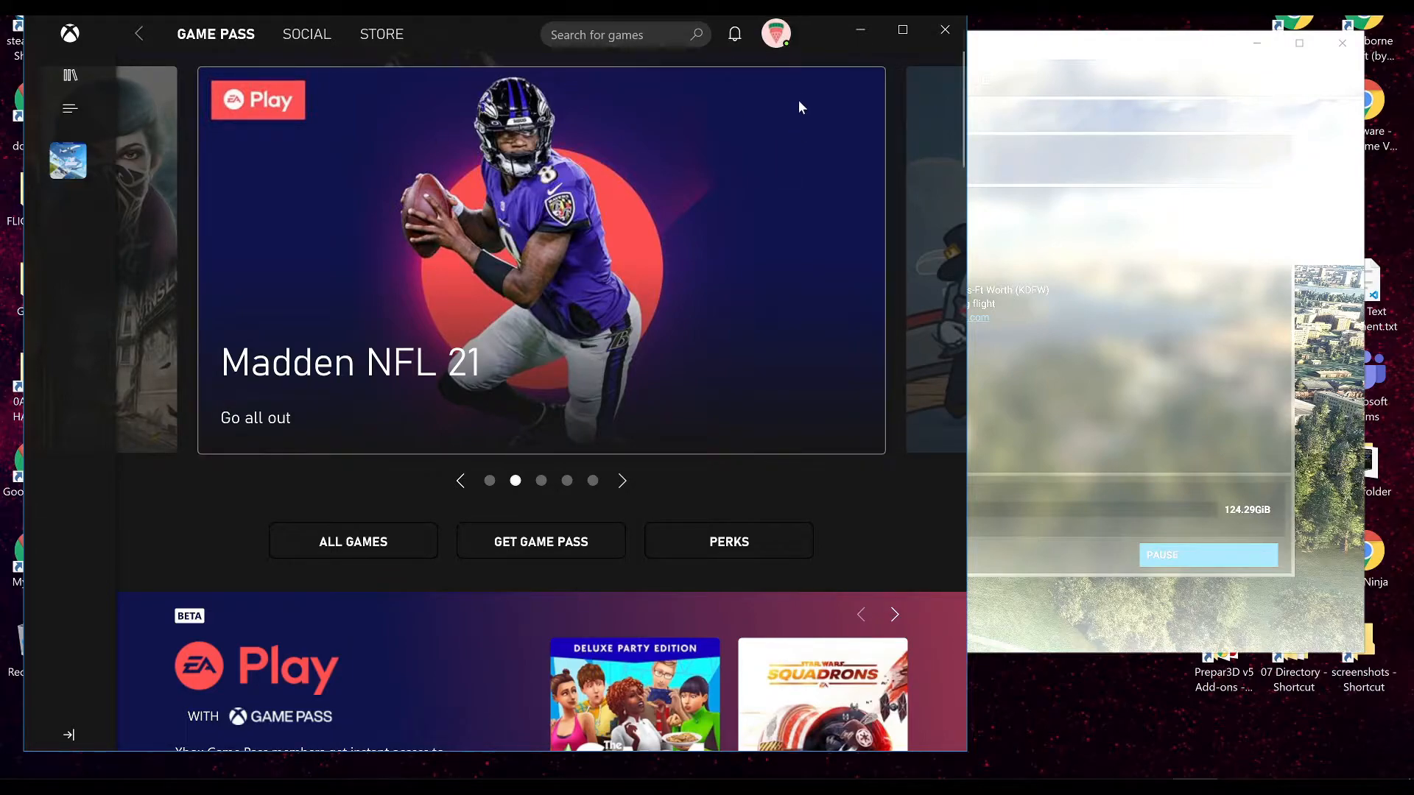
mouse_move(828, 252)
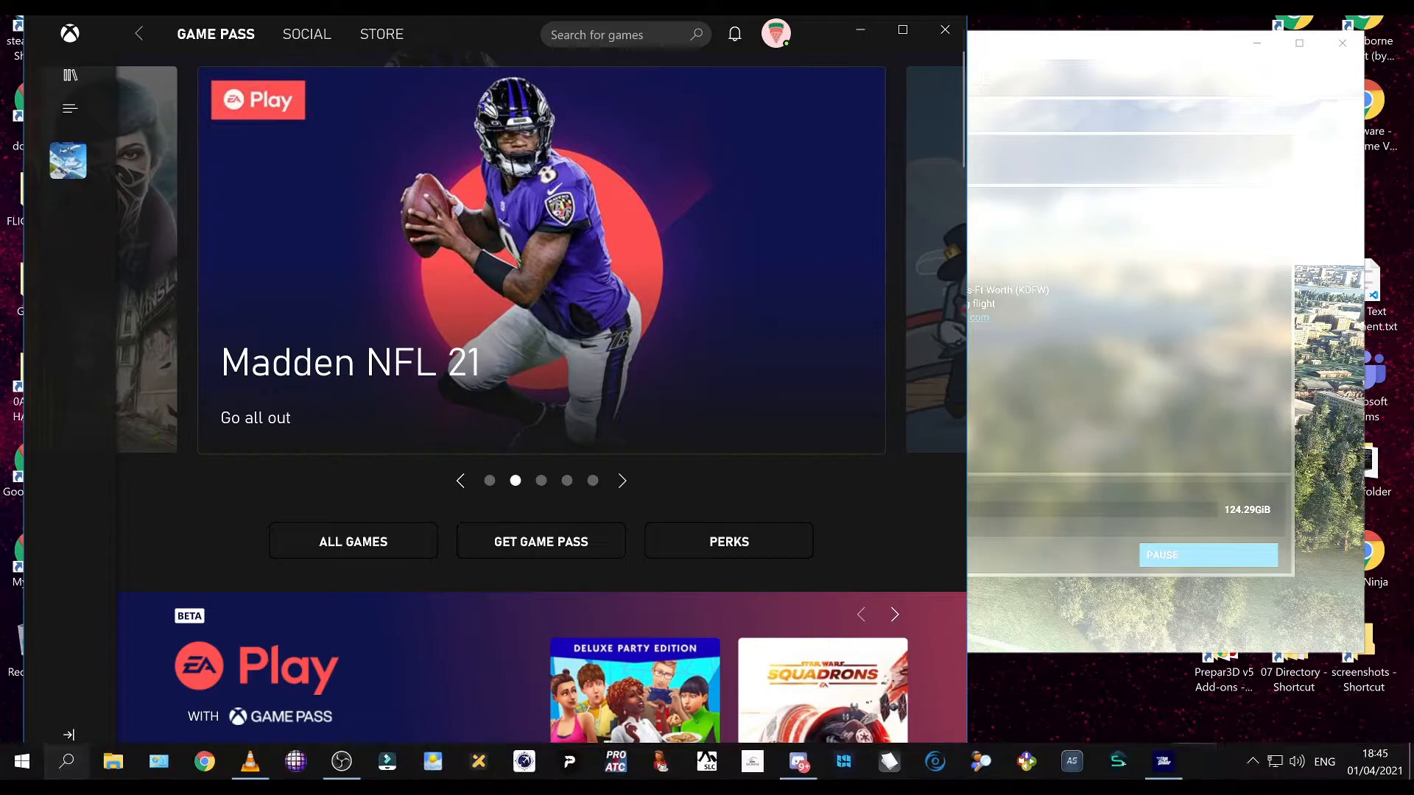
Search Windows for 'windows store' and launch Microsoft Store
click(65, 762)
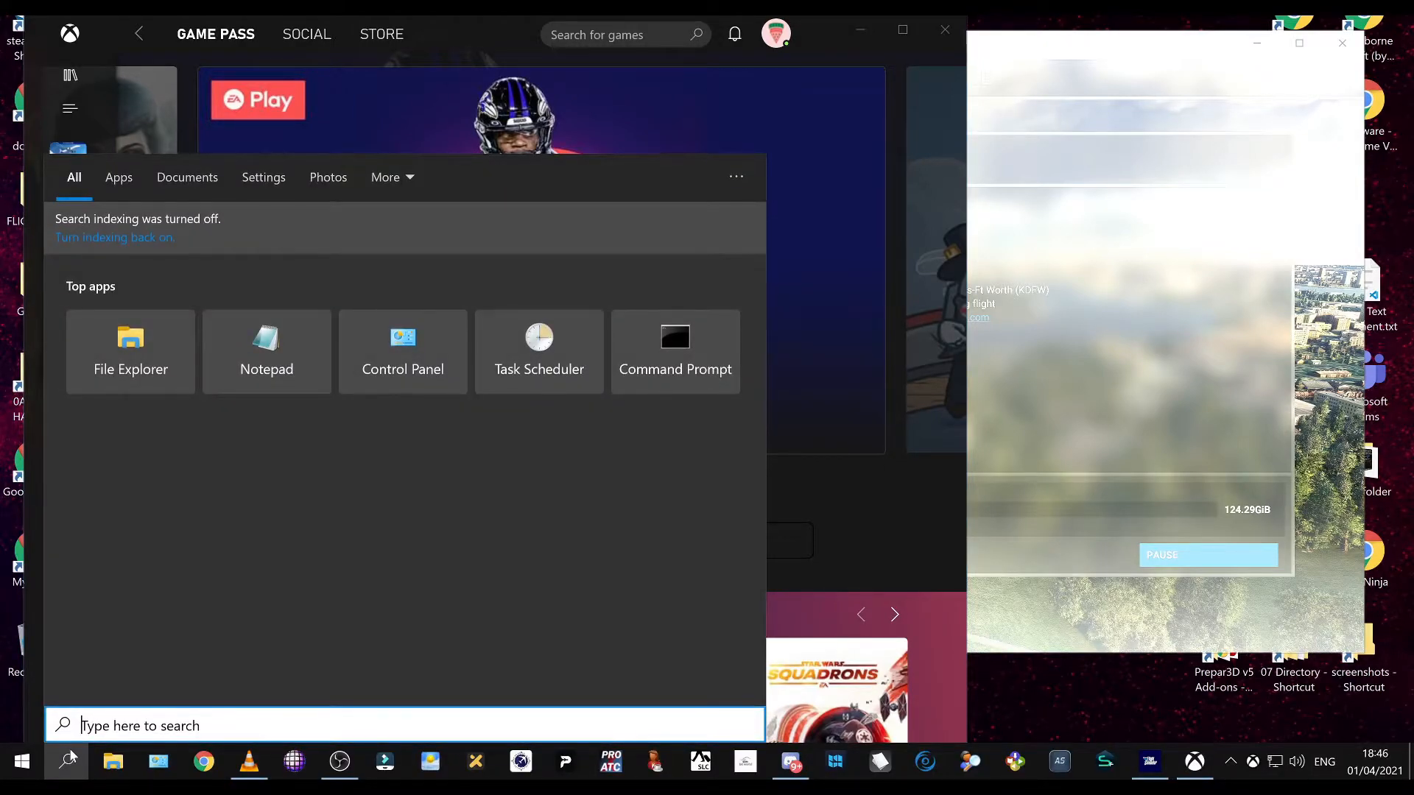
text(wind)
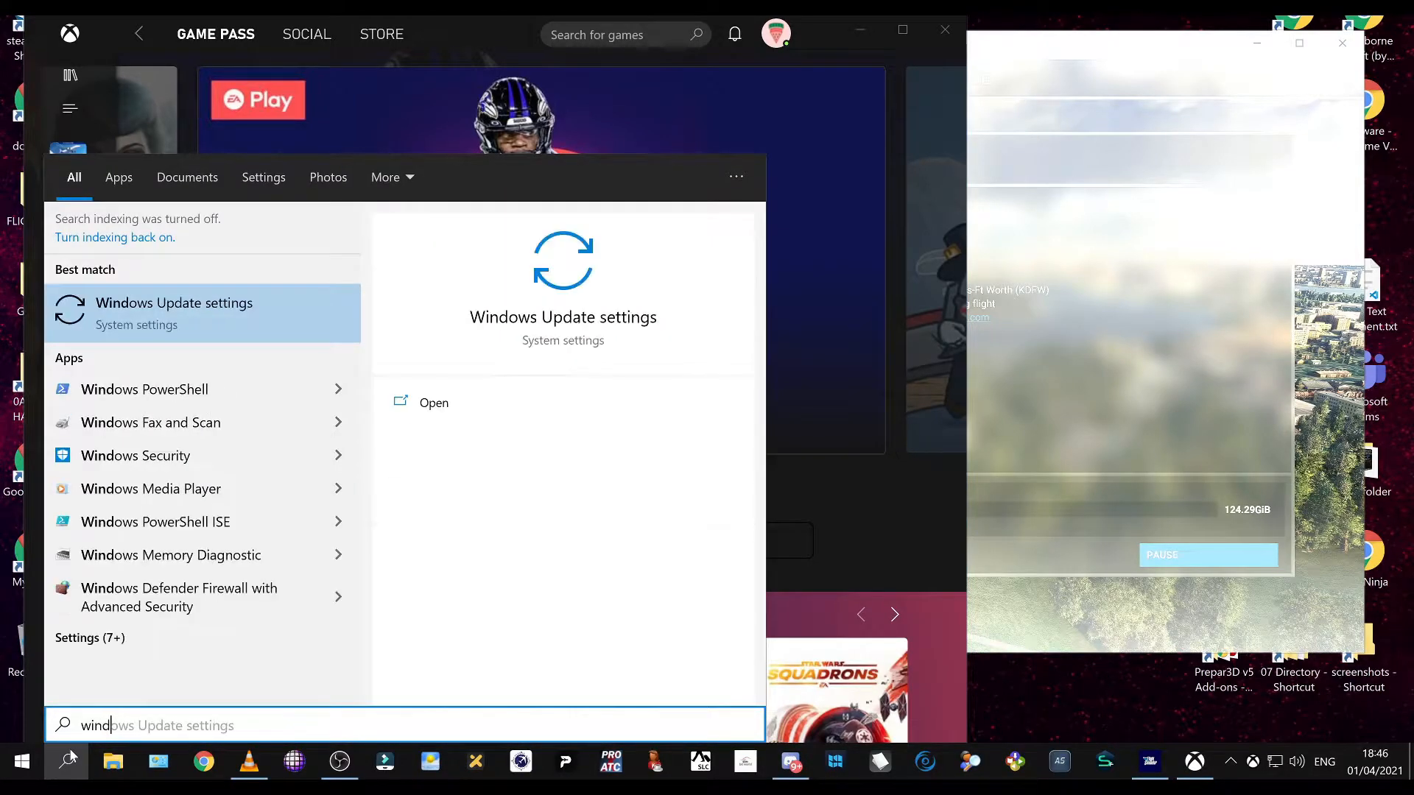
text(windows store)
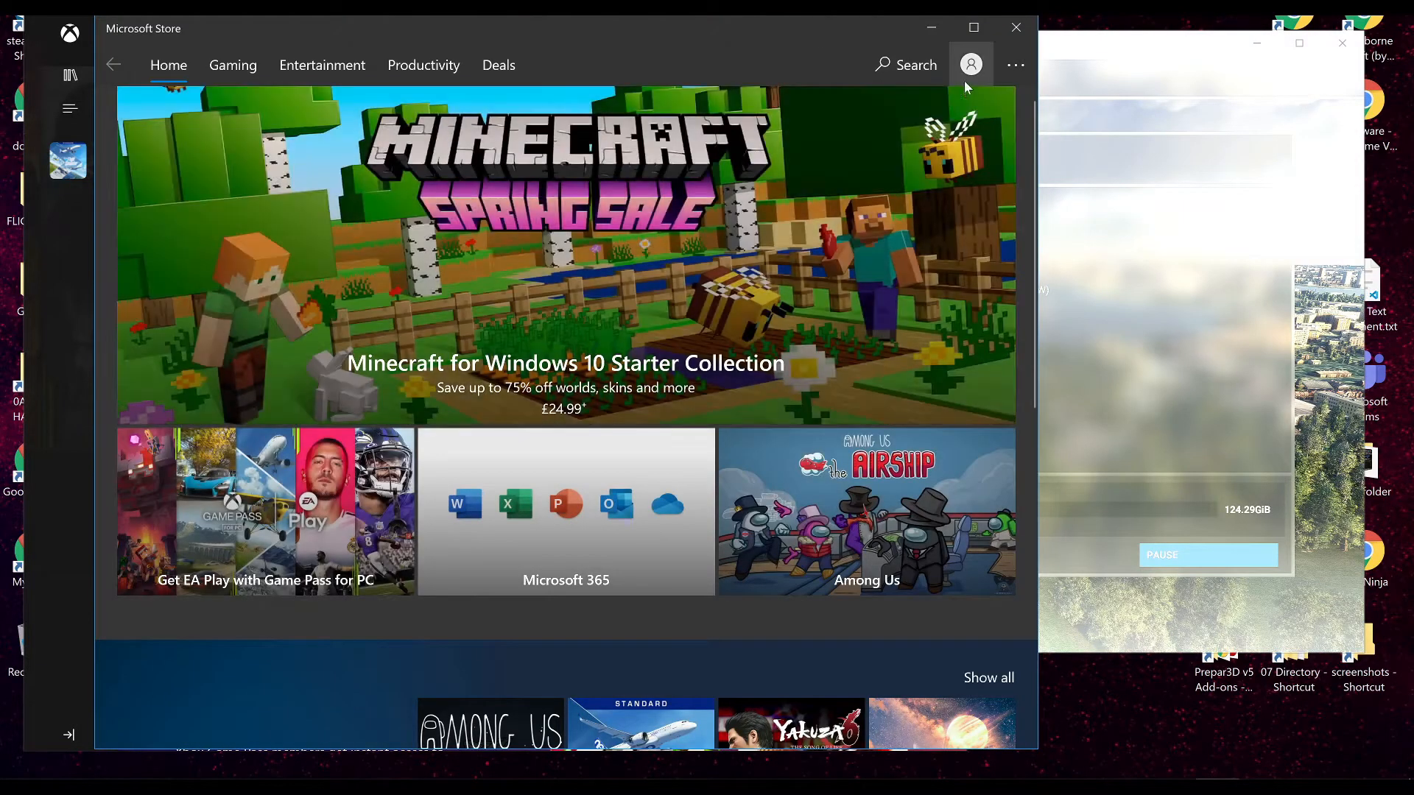
Check the Store's signed-in account and list recent downloads and updates
click(971, 64)
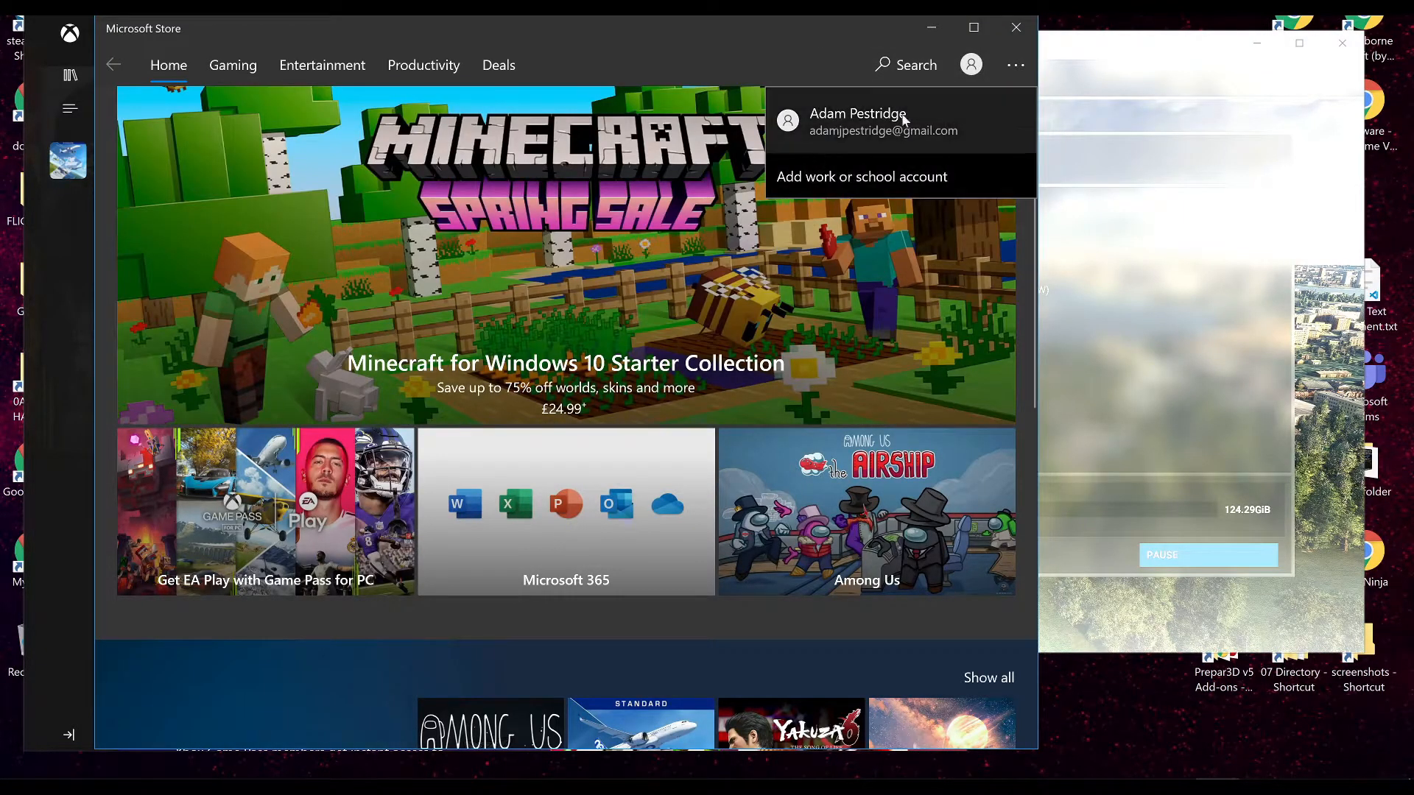
mouse_move(829, 35)
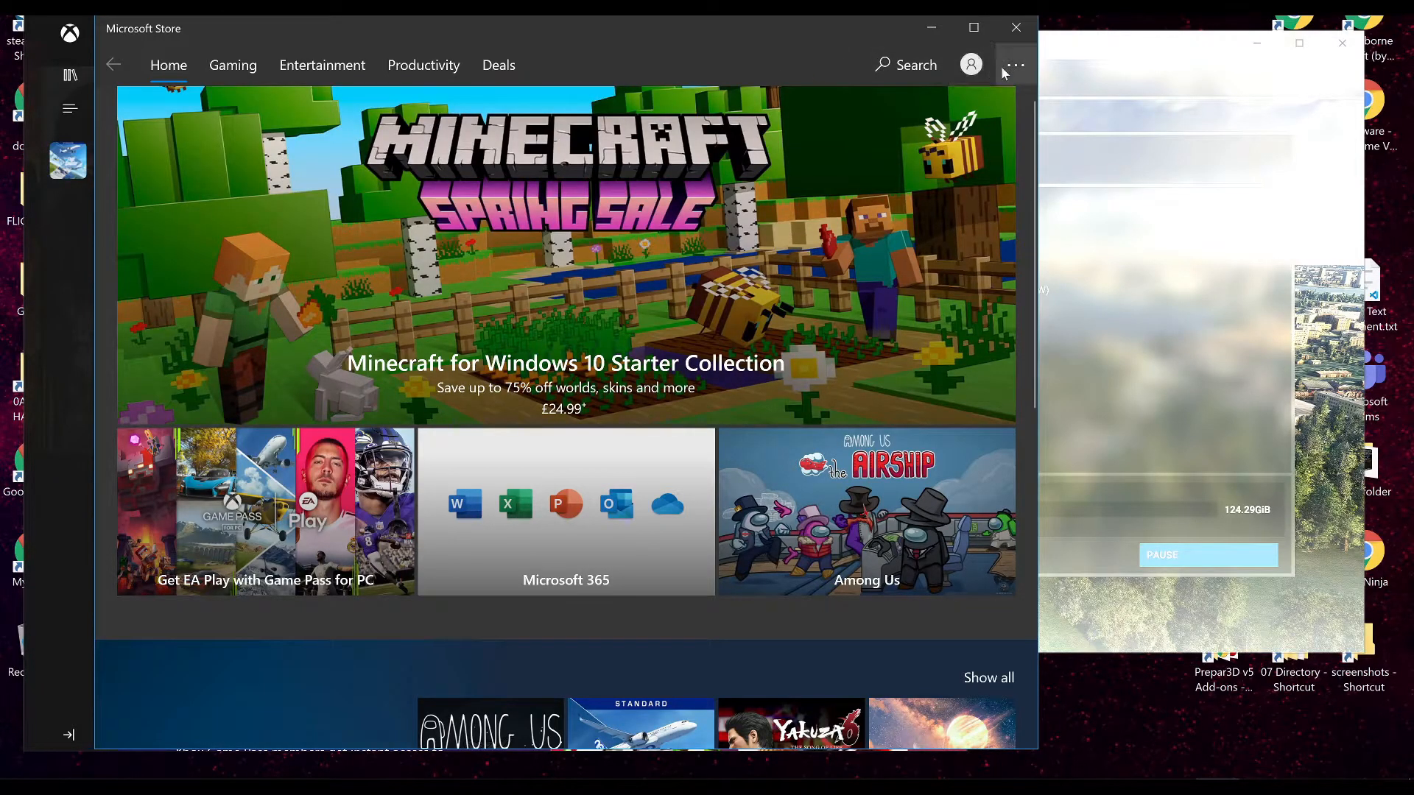
click(1013, 65)
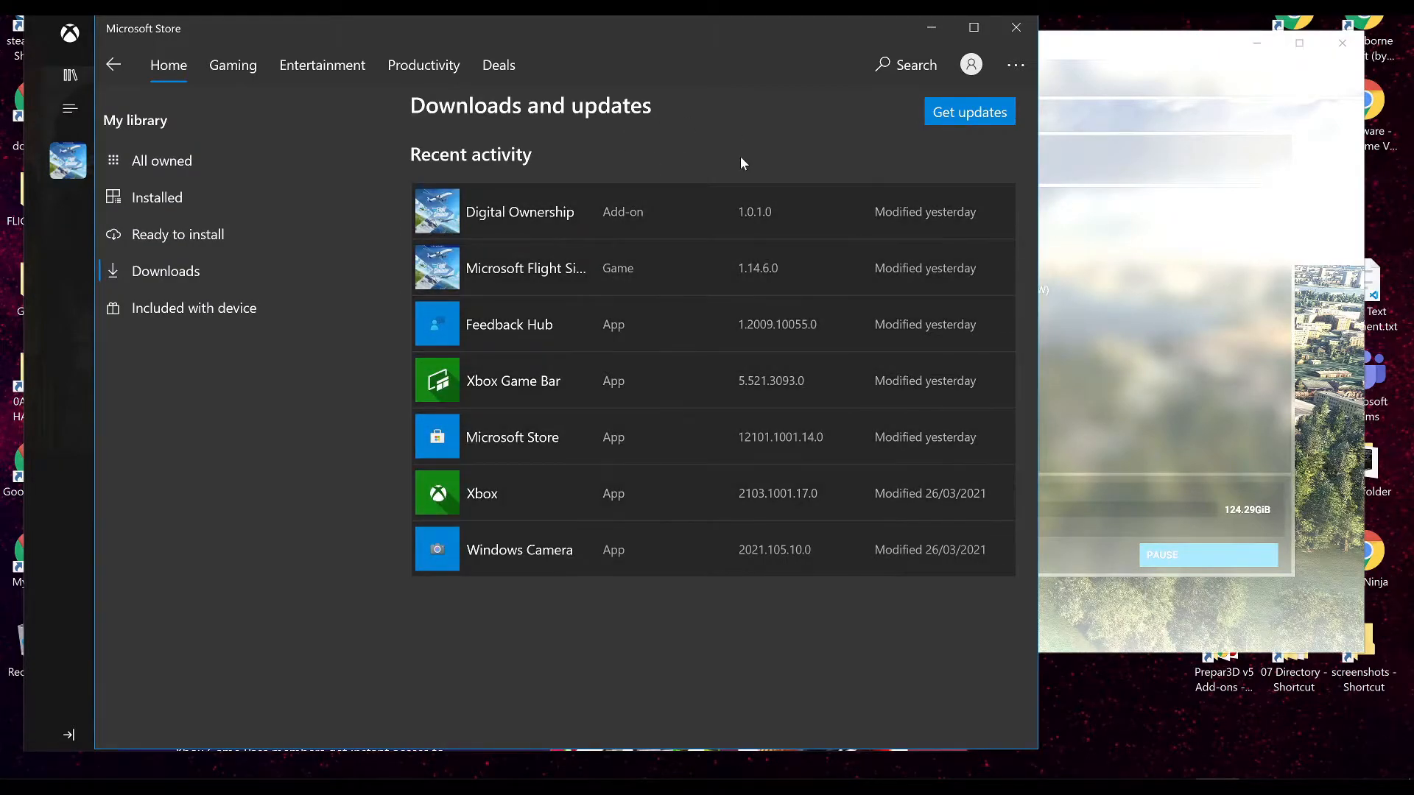
mouse_move(657, 556)
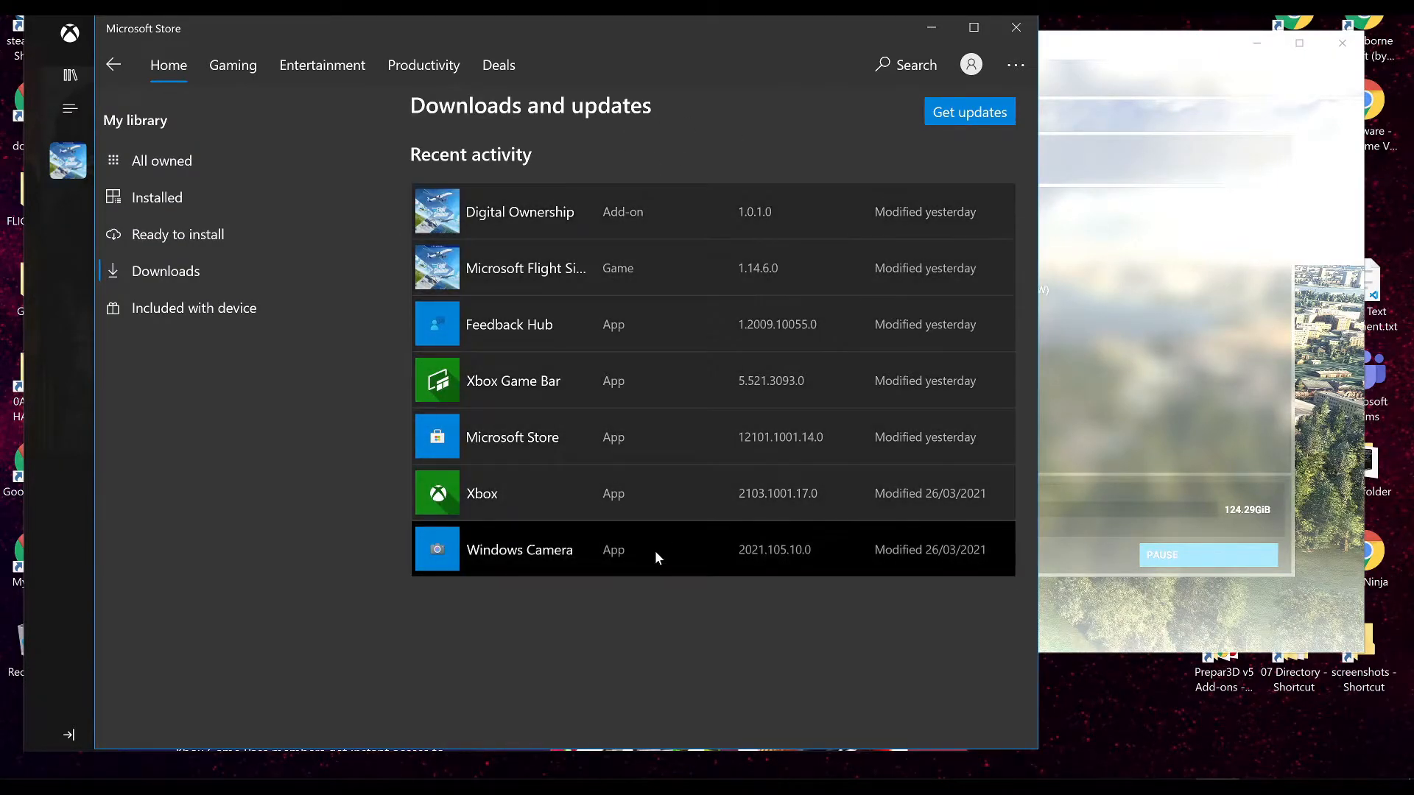
mouse_move(760, 184)
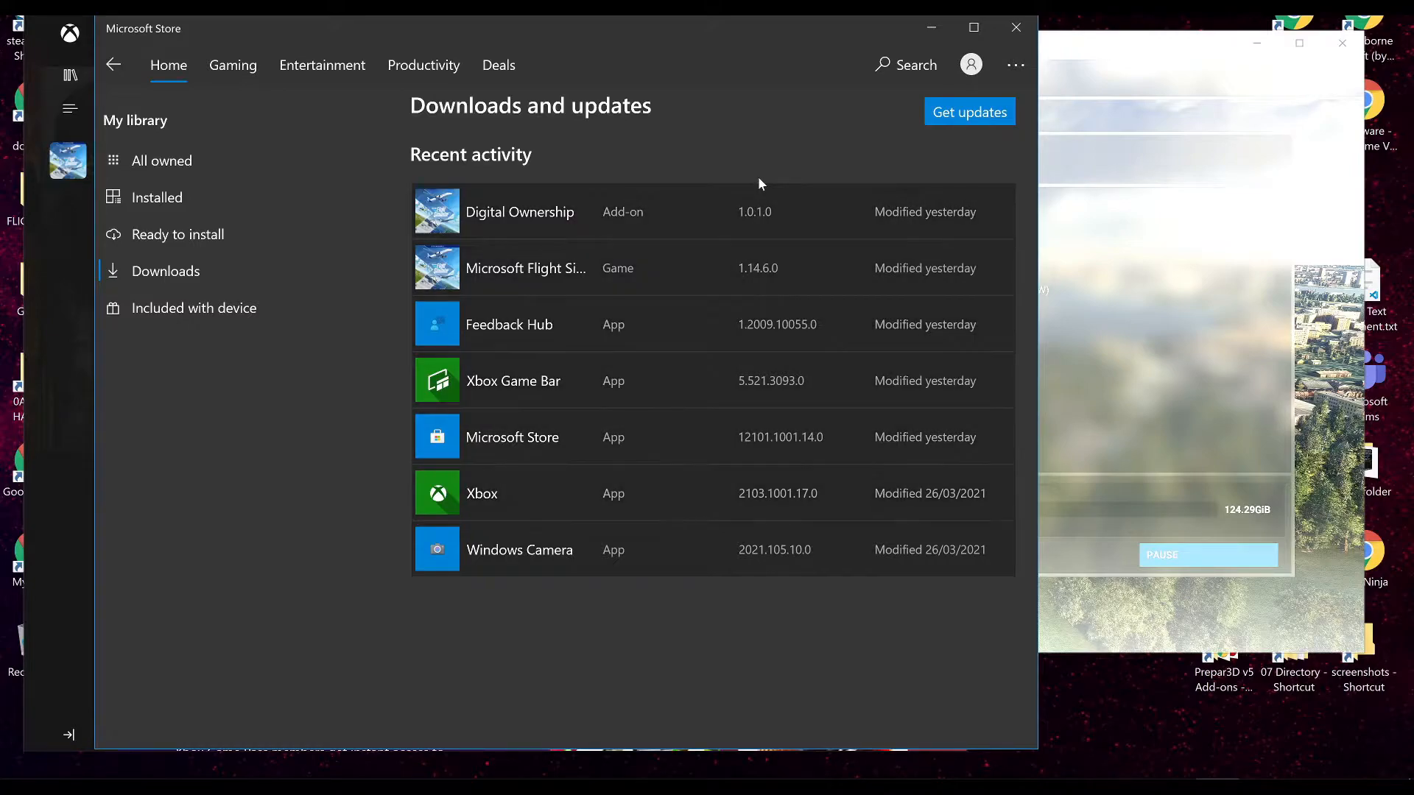
mouse_move(934, 364)
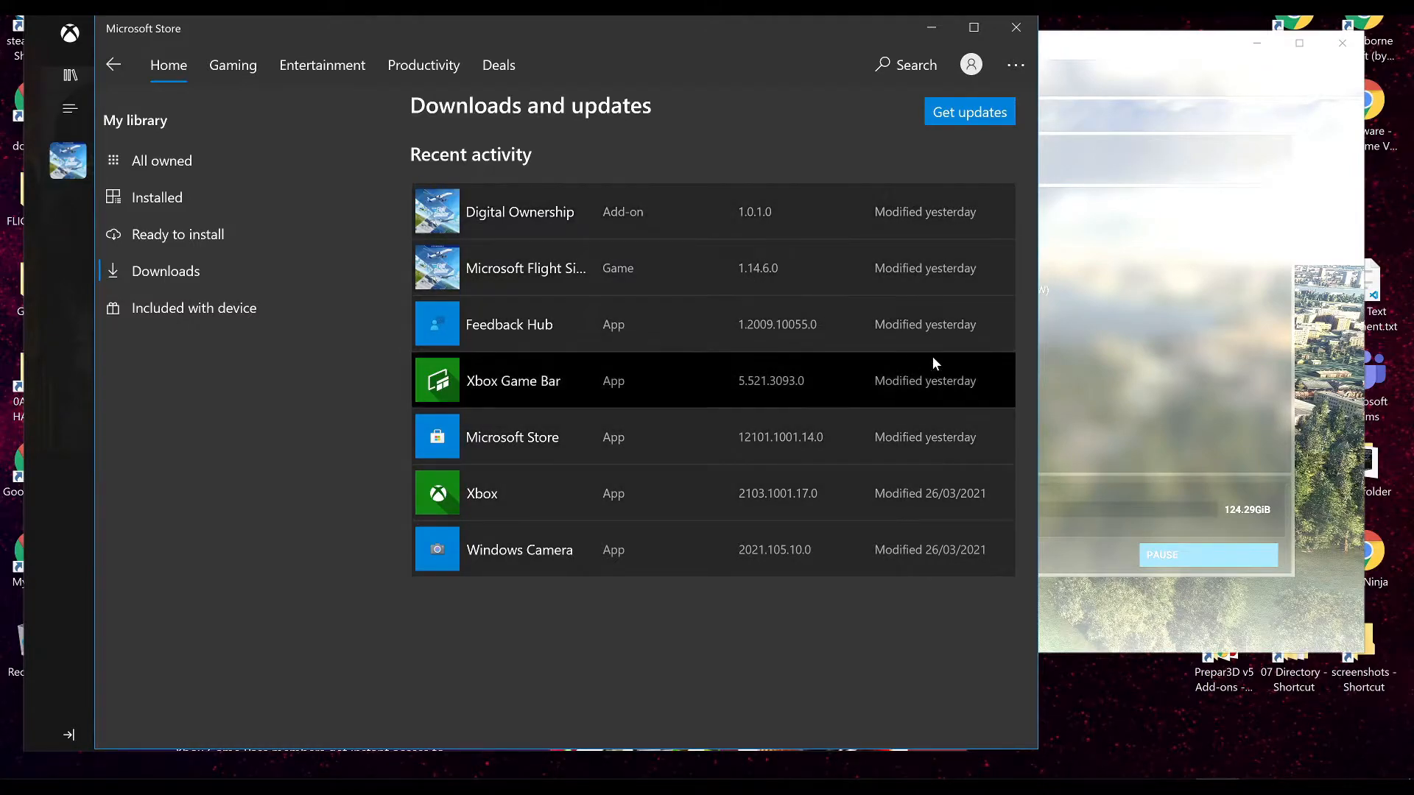
mouse_move(545, 505)
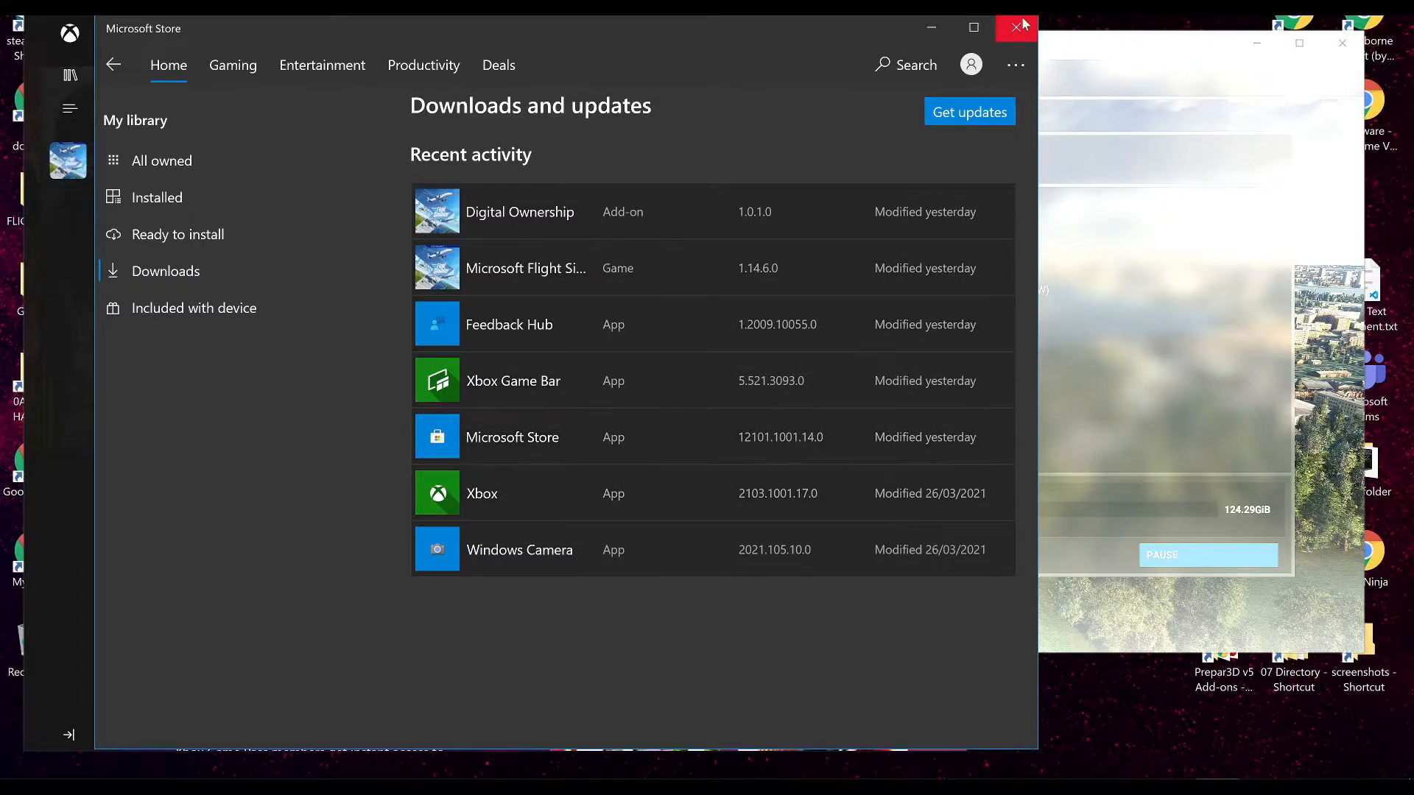
mouse_move(746, 395)
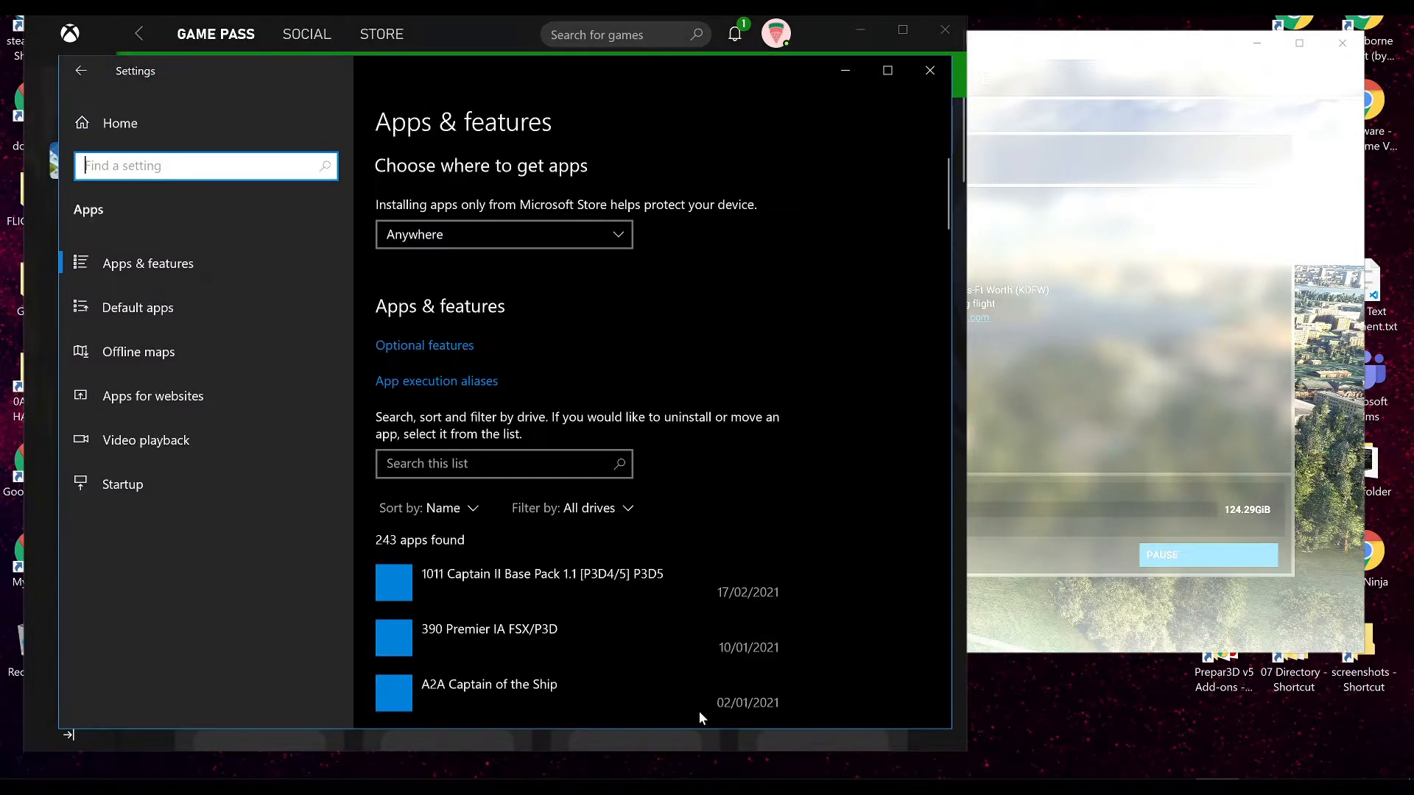
Locate and expand the Xbox app entry in Apps & features, then close Settings
scroll(down, 3)
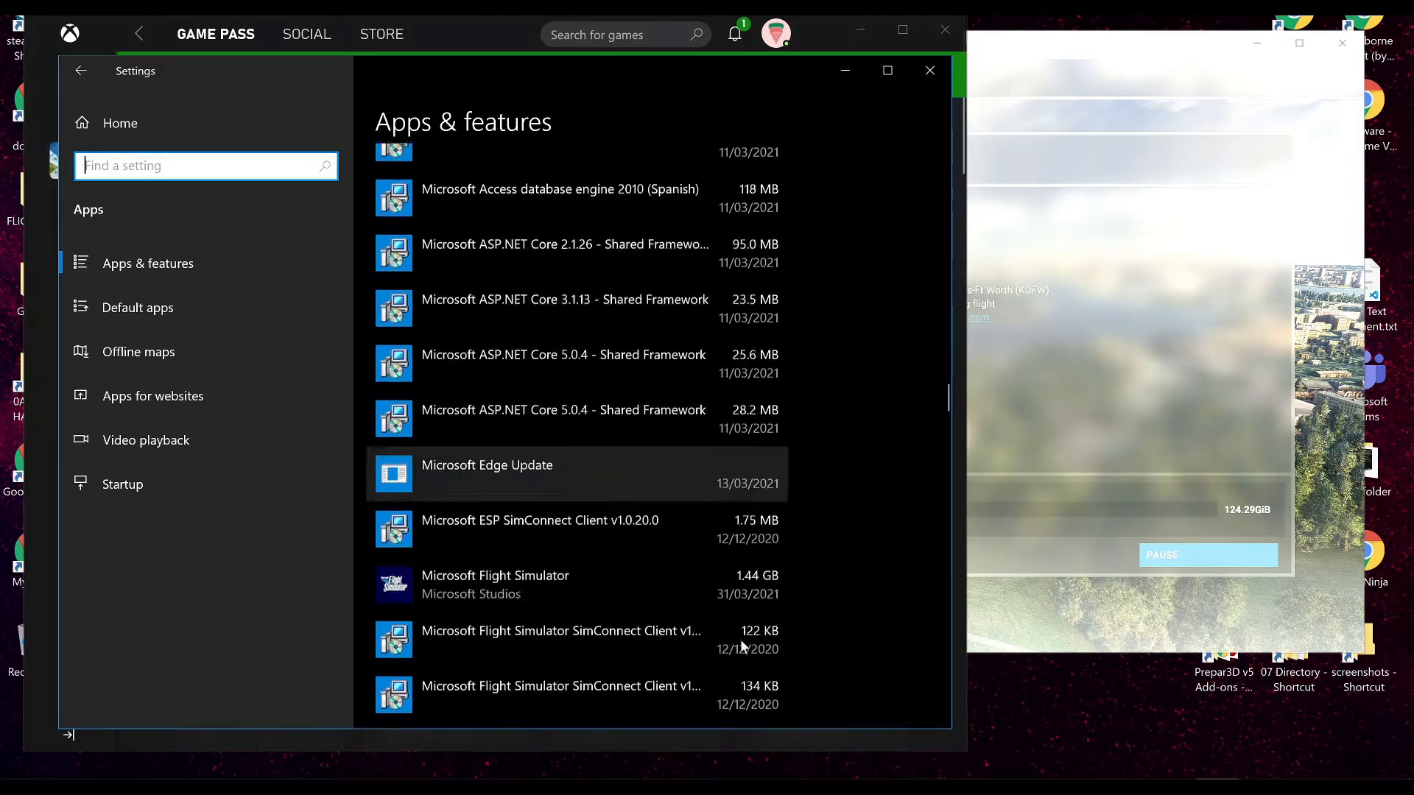
scroll(down, 3)
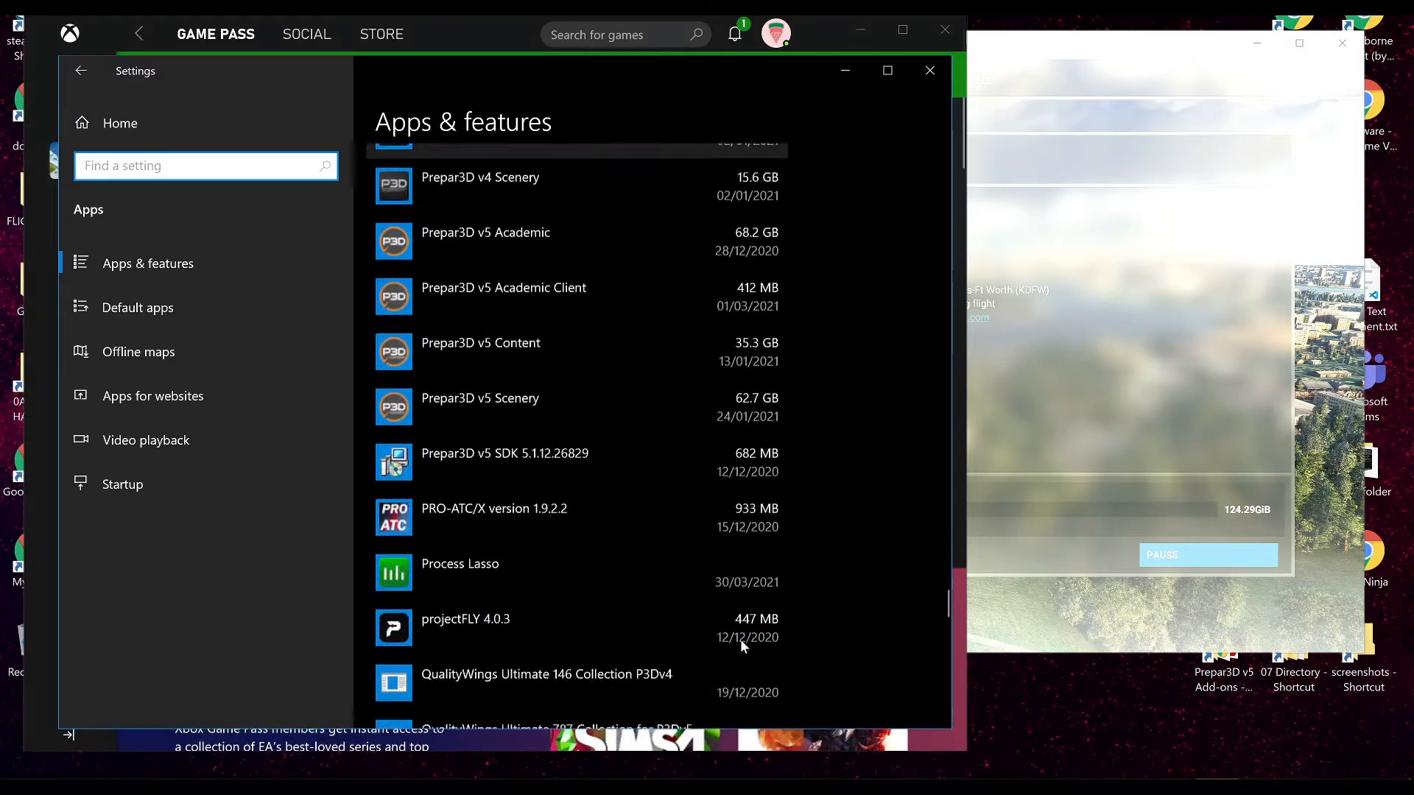
scroll(down, 3)
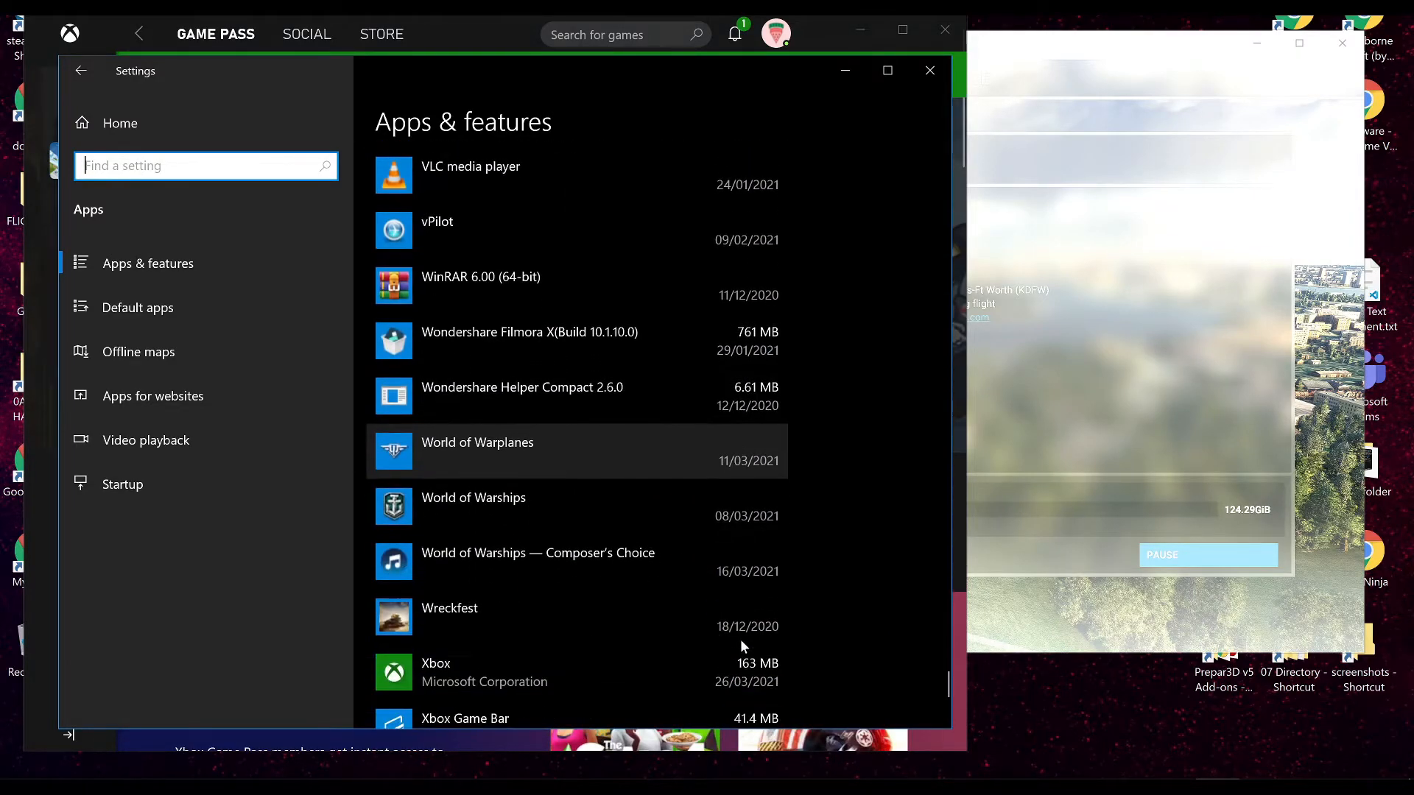
click(574, 672)
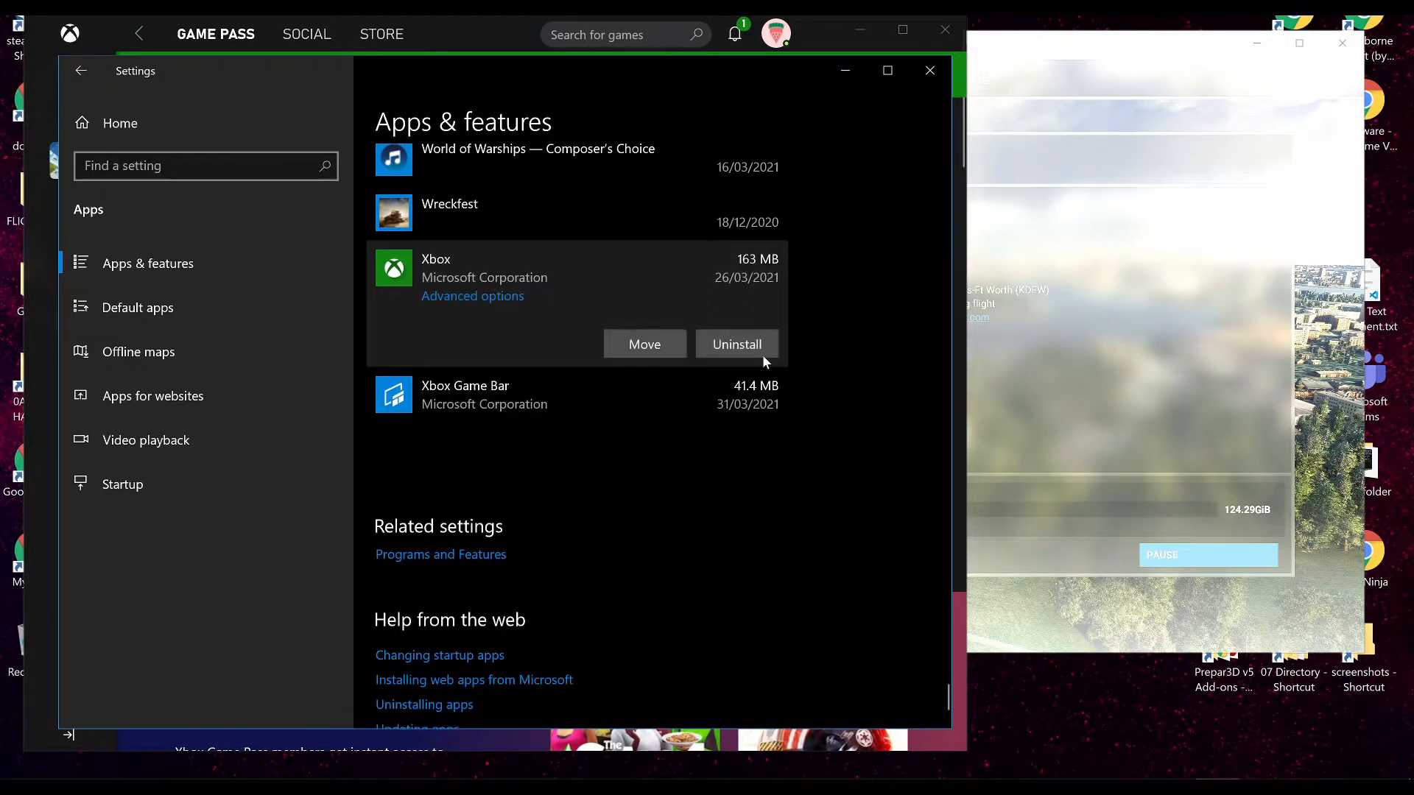
mouse_move(918, 157)
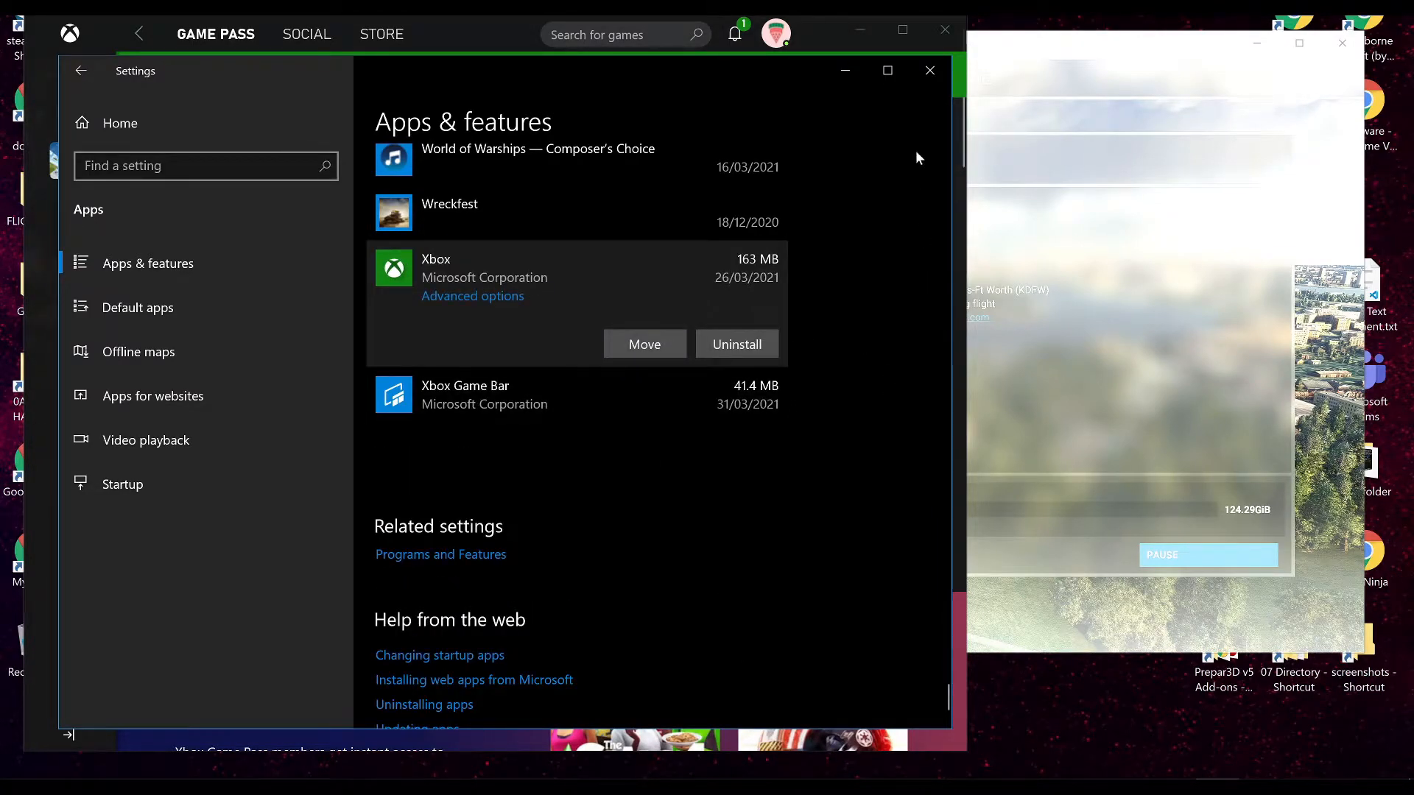
click(929, 71)
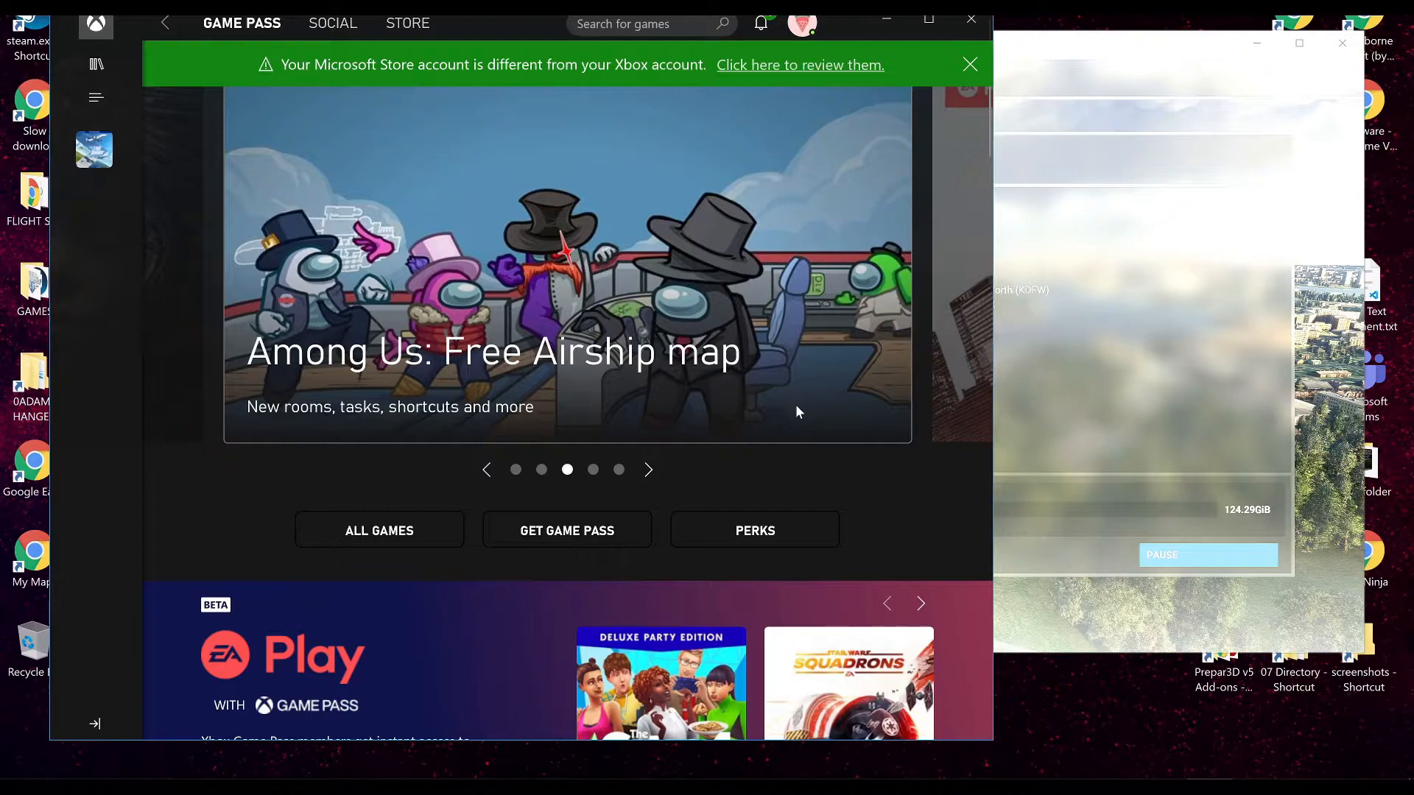
mouse_move(488, 22)
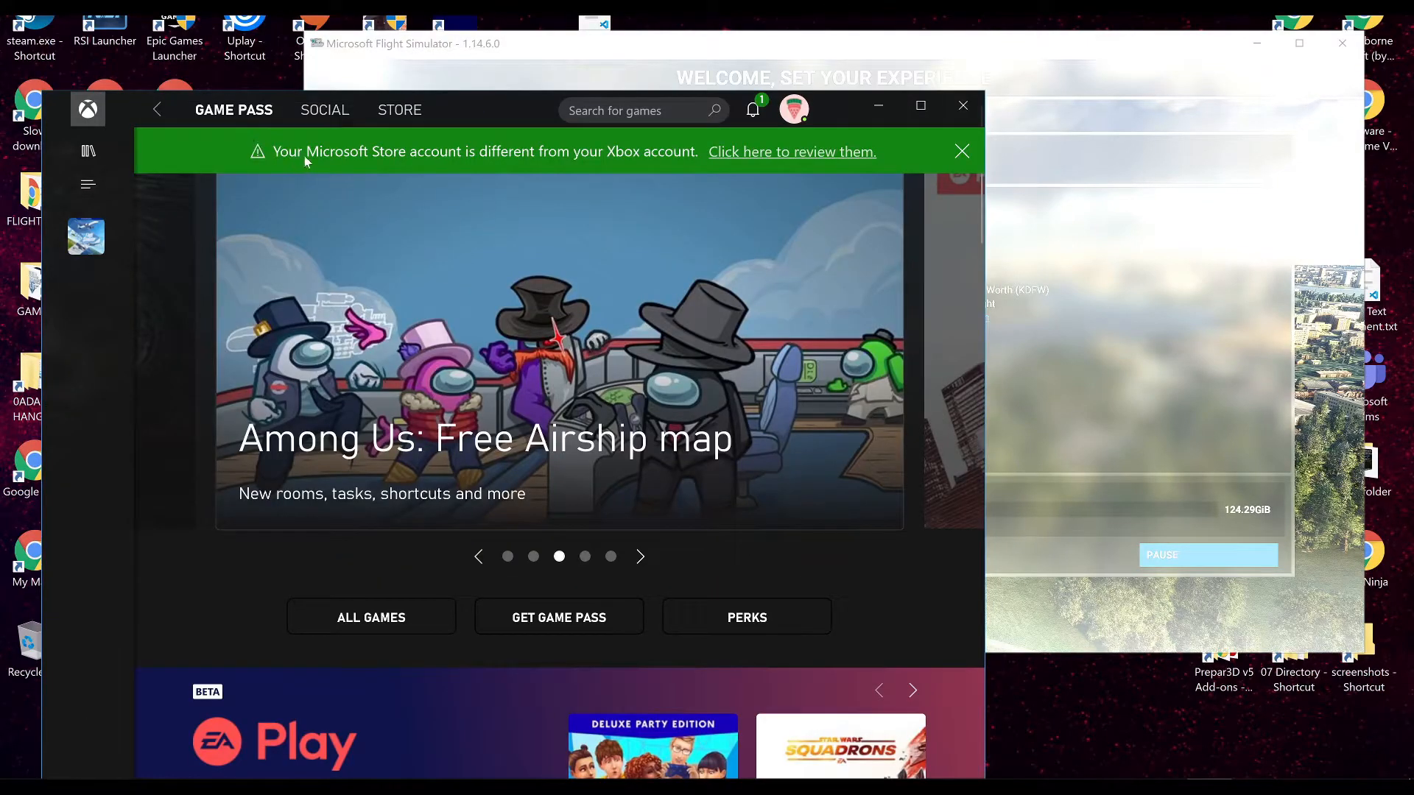
mouse_move(766, 178)
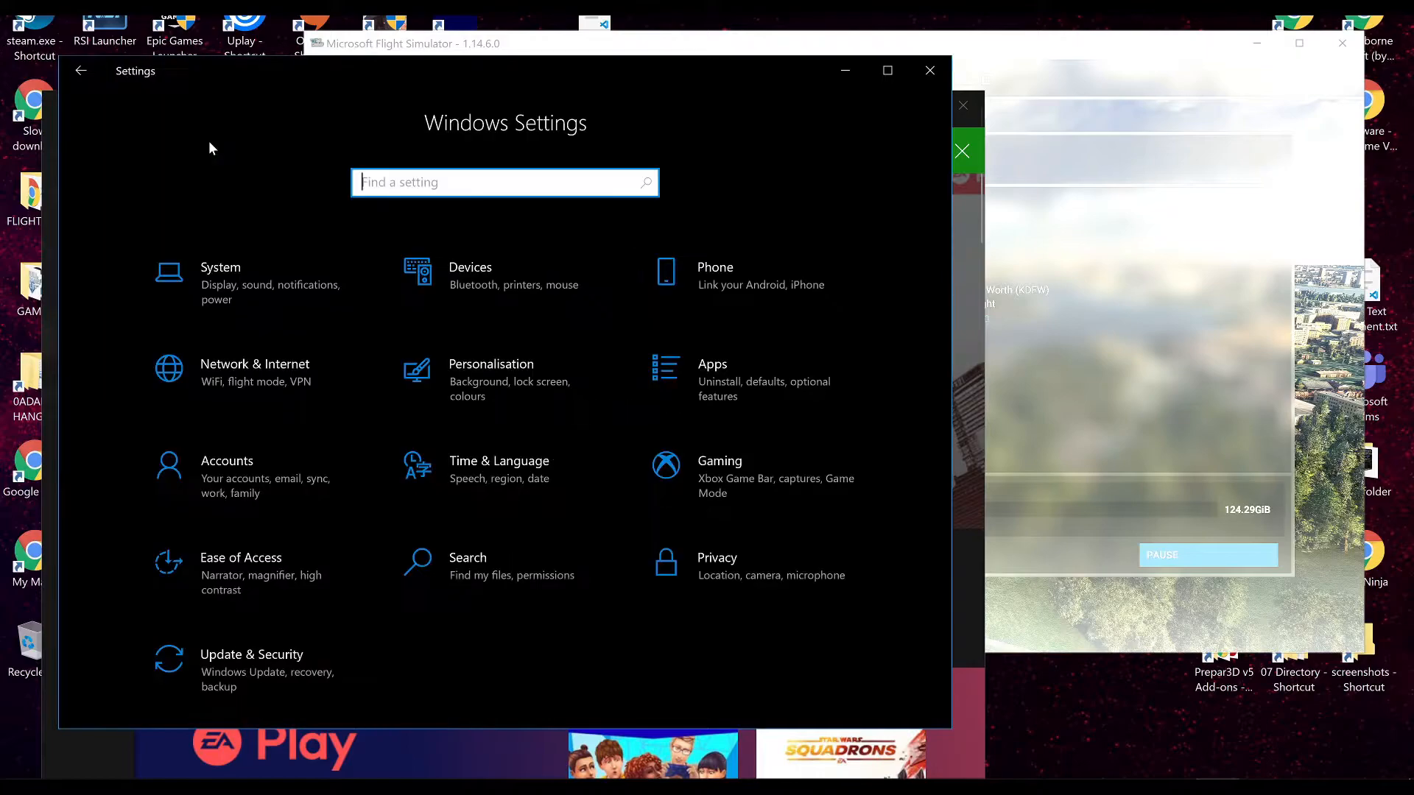
mouse_move(721, 364)
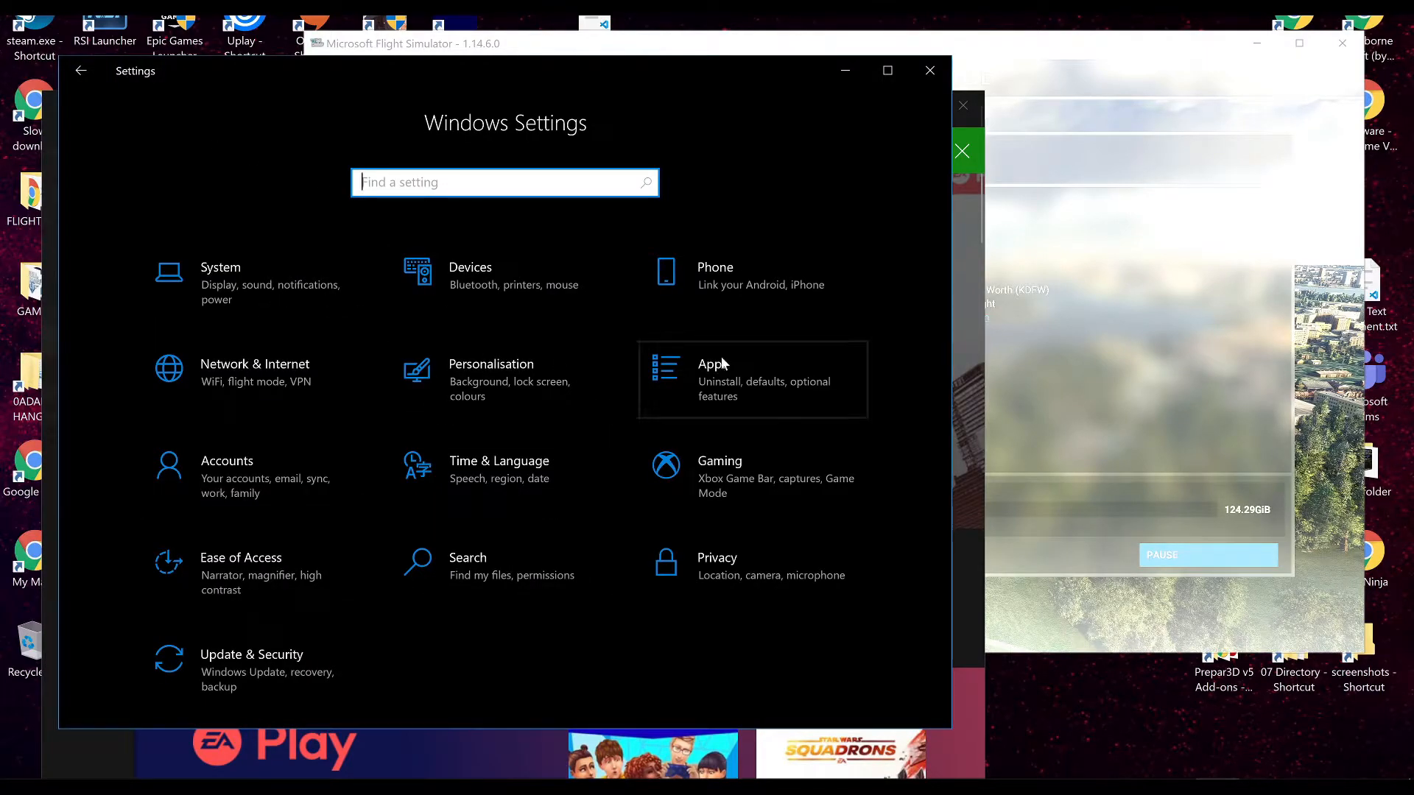
Review Your info and Email & accounts showing two Microsoft accounts, then close Settings
click(226, 468)
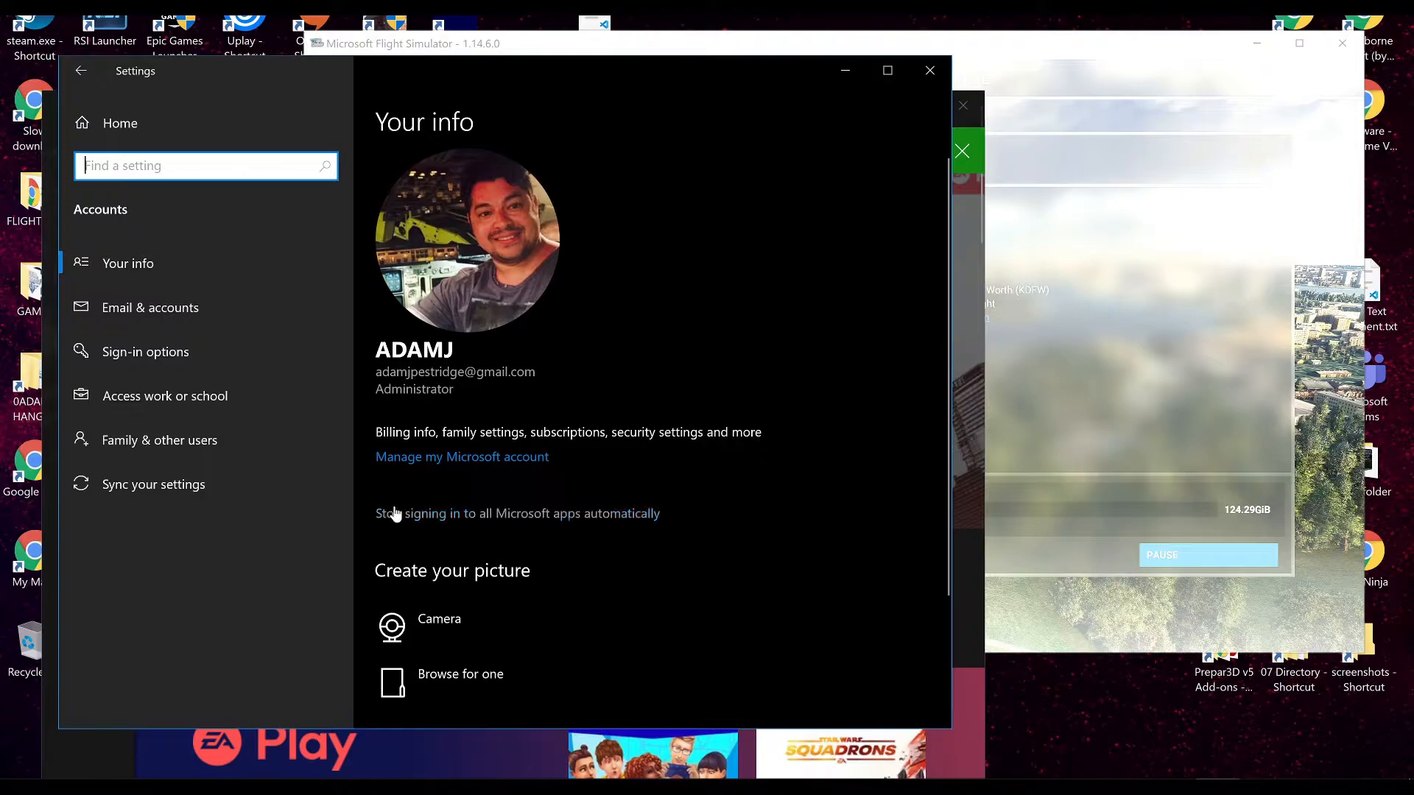
mouse_move(527, 447)
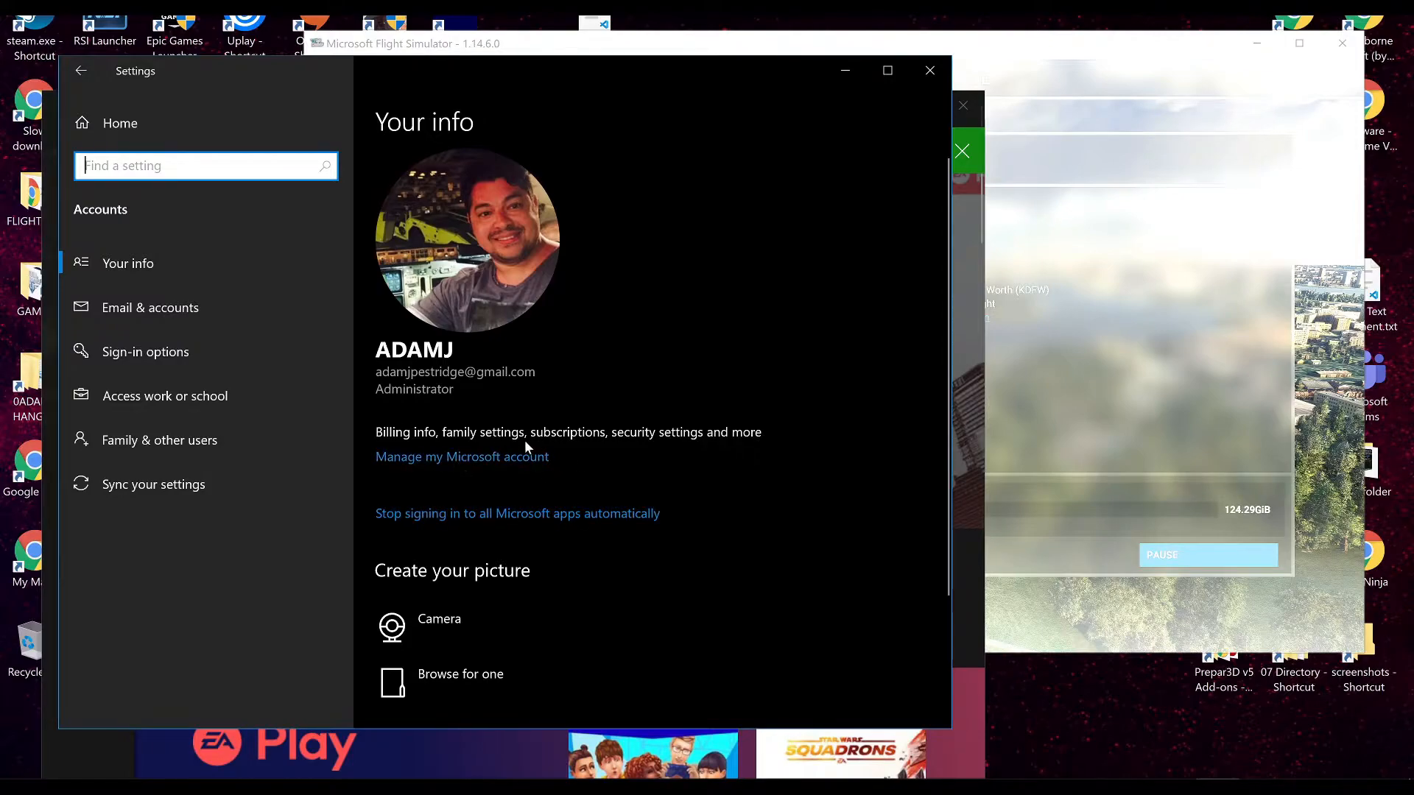
mouse_move(485, 467)
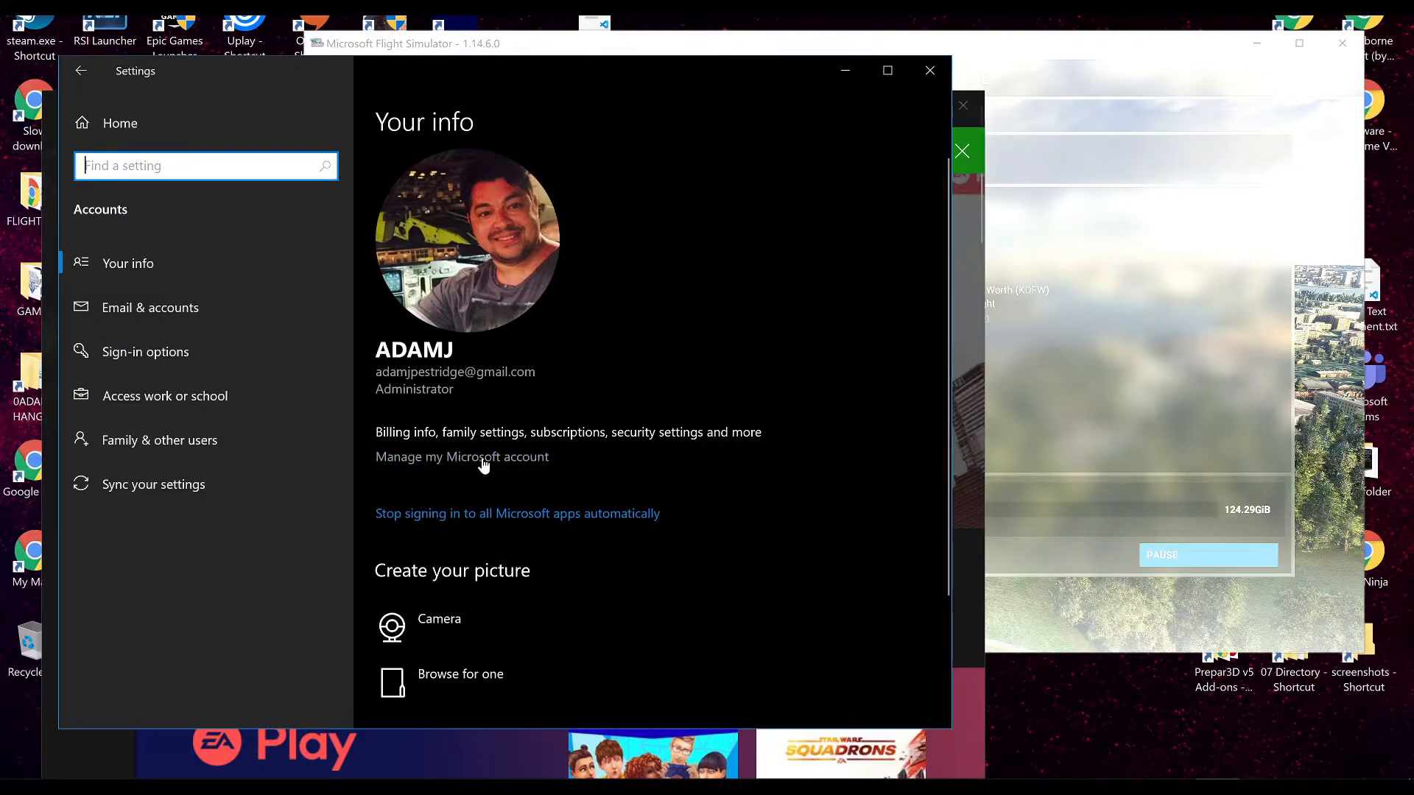
mouse_move(805, 493)
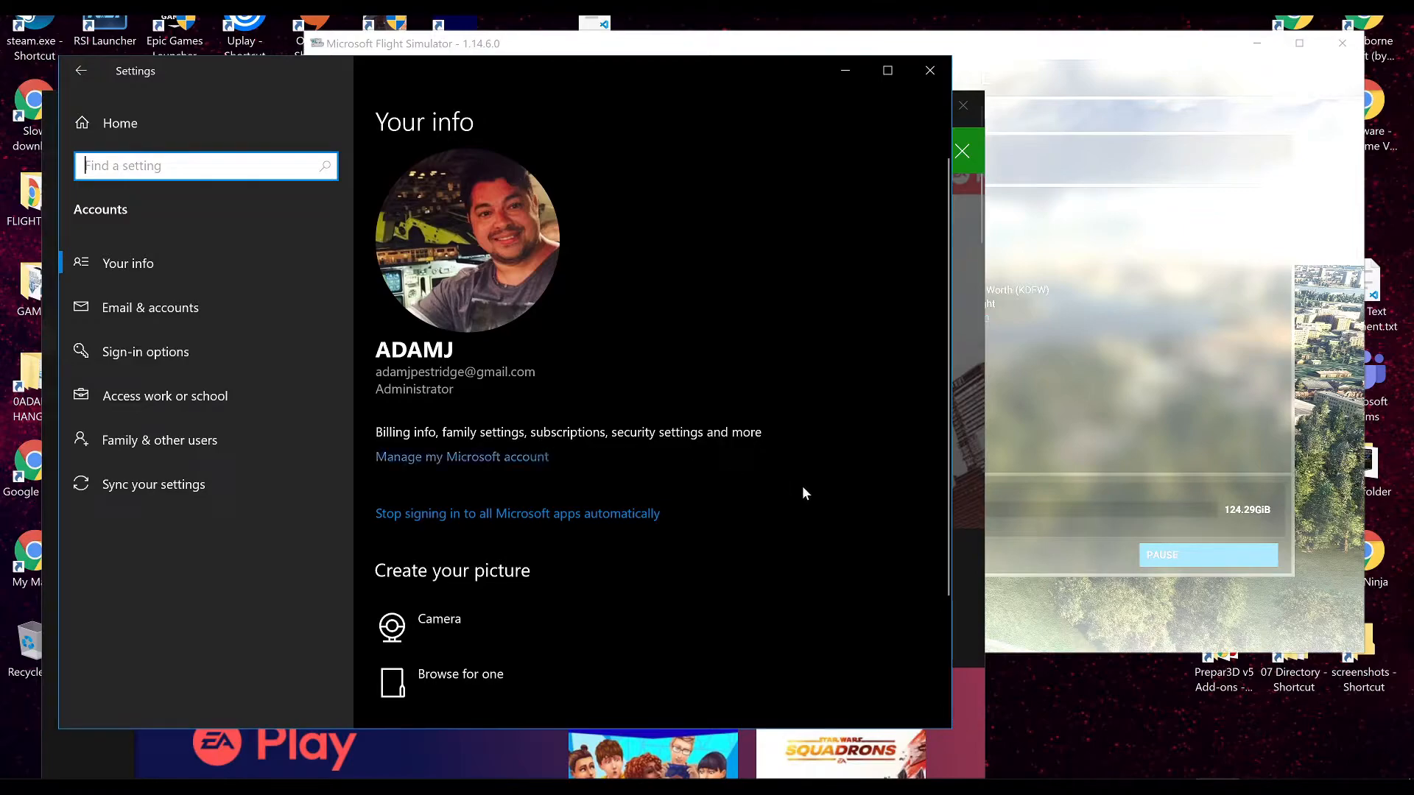
mouse_move(276, 318)
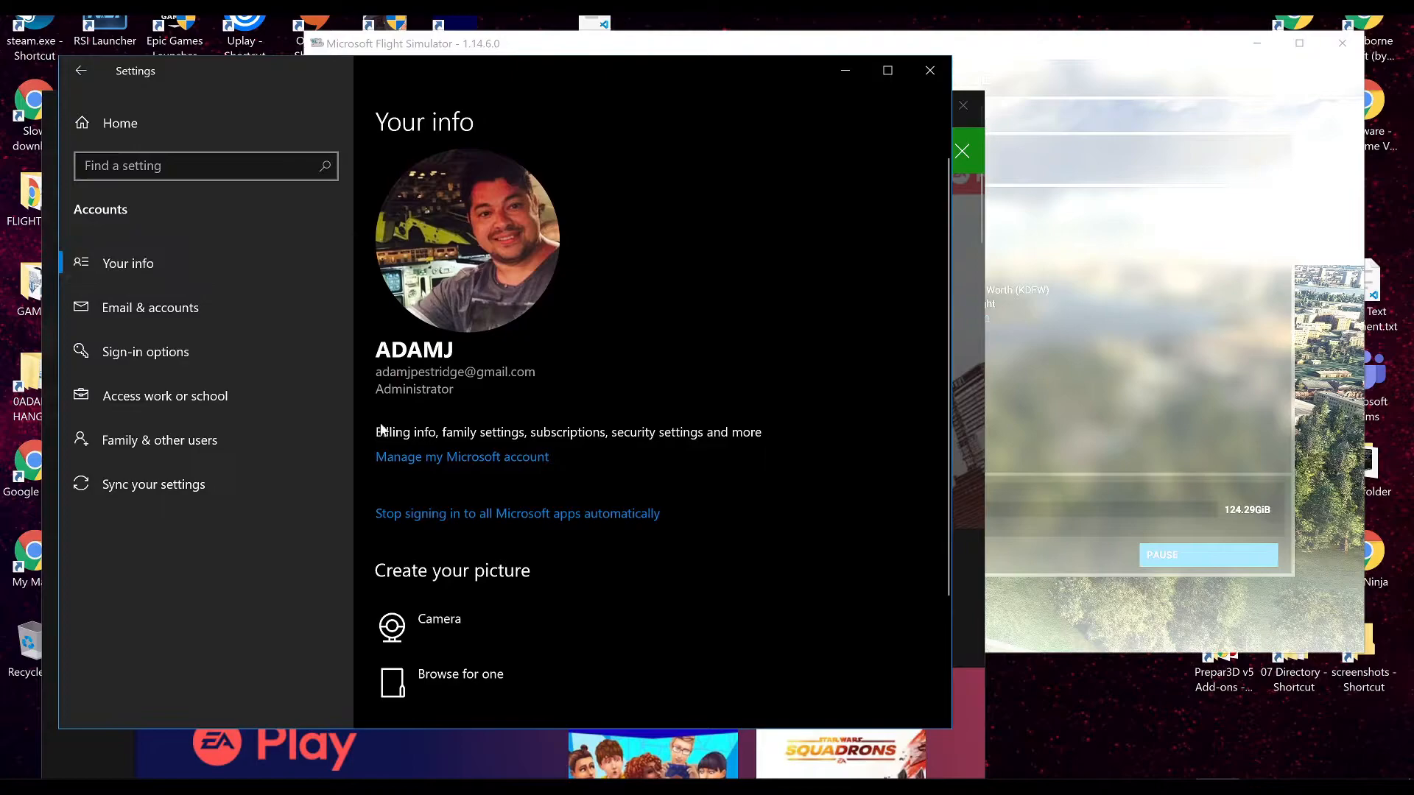
scroll(down, 3)
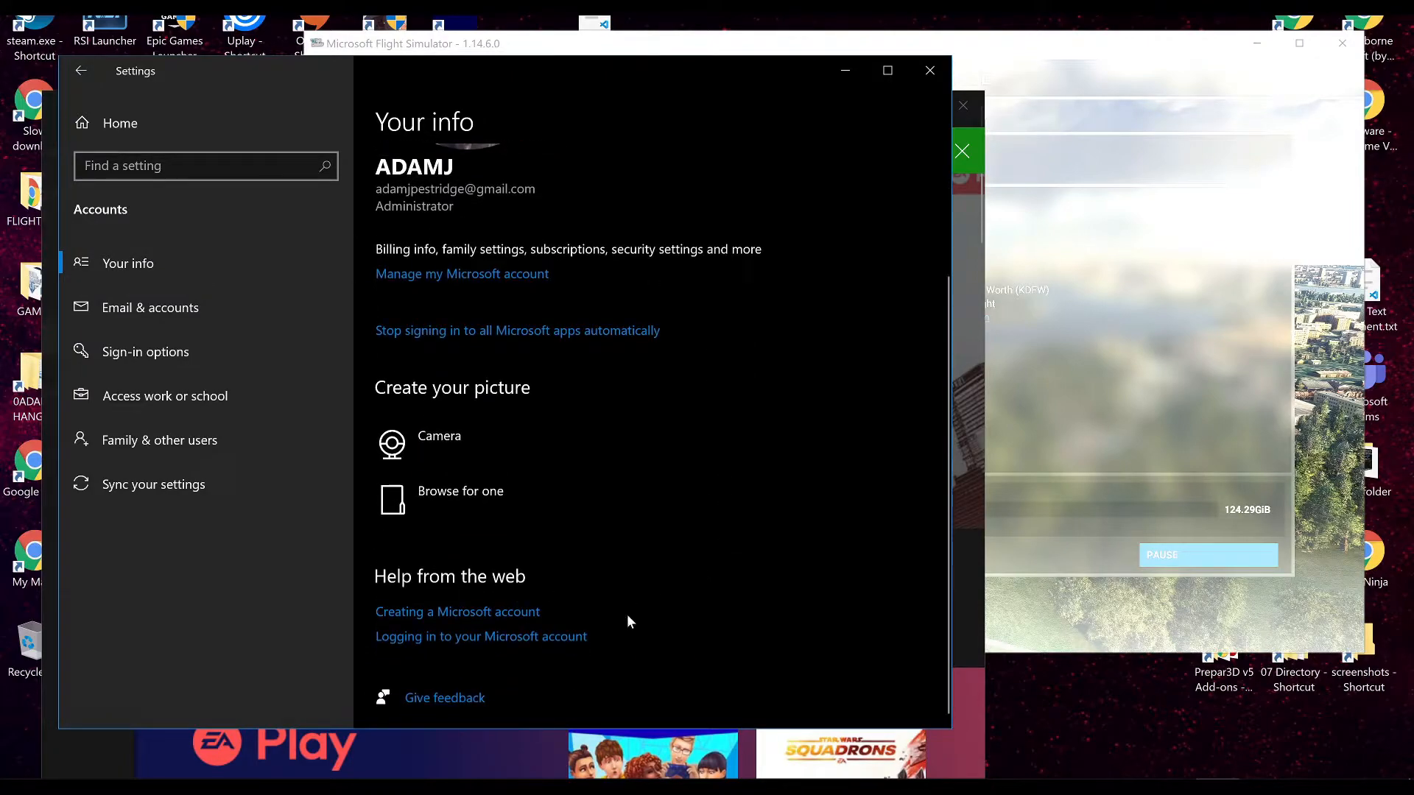
mouse_move(454, 629)
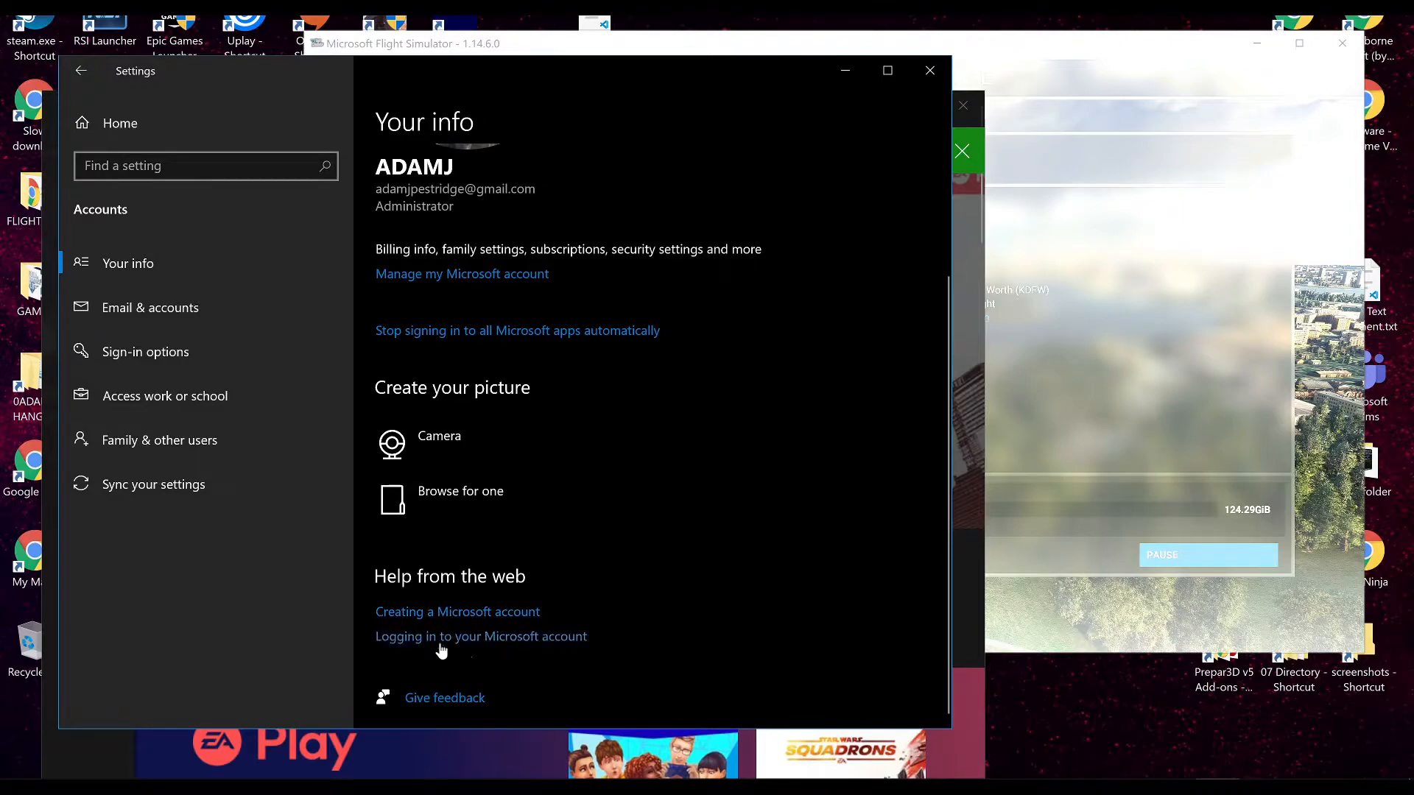
mouse_move(553, 647)
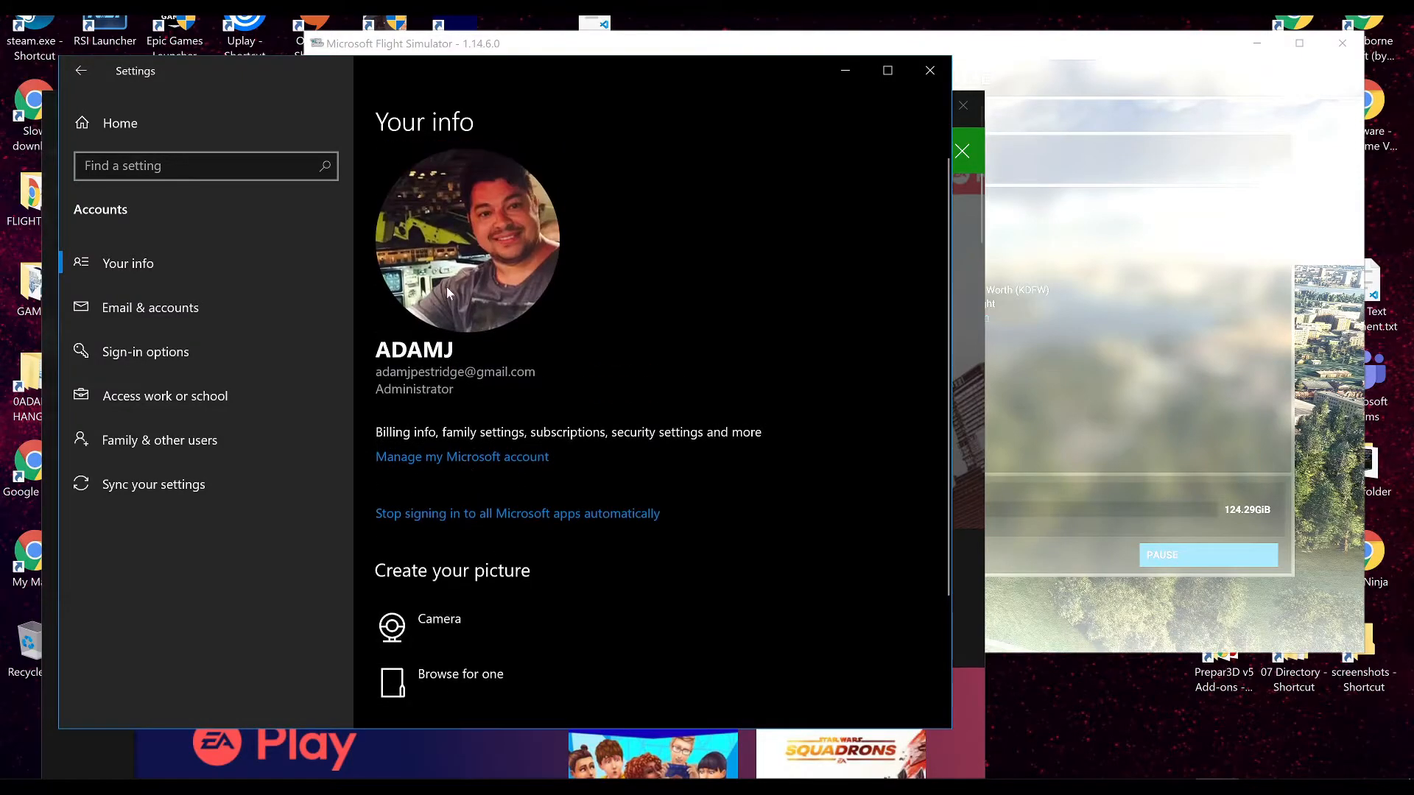
mouse_move(476, 283)
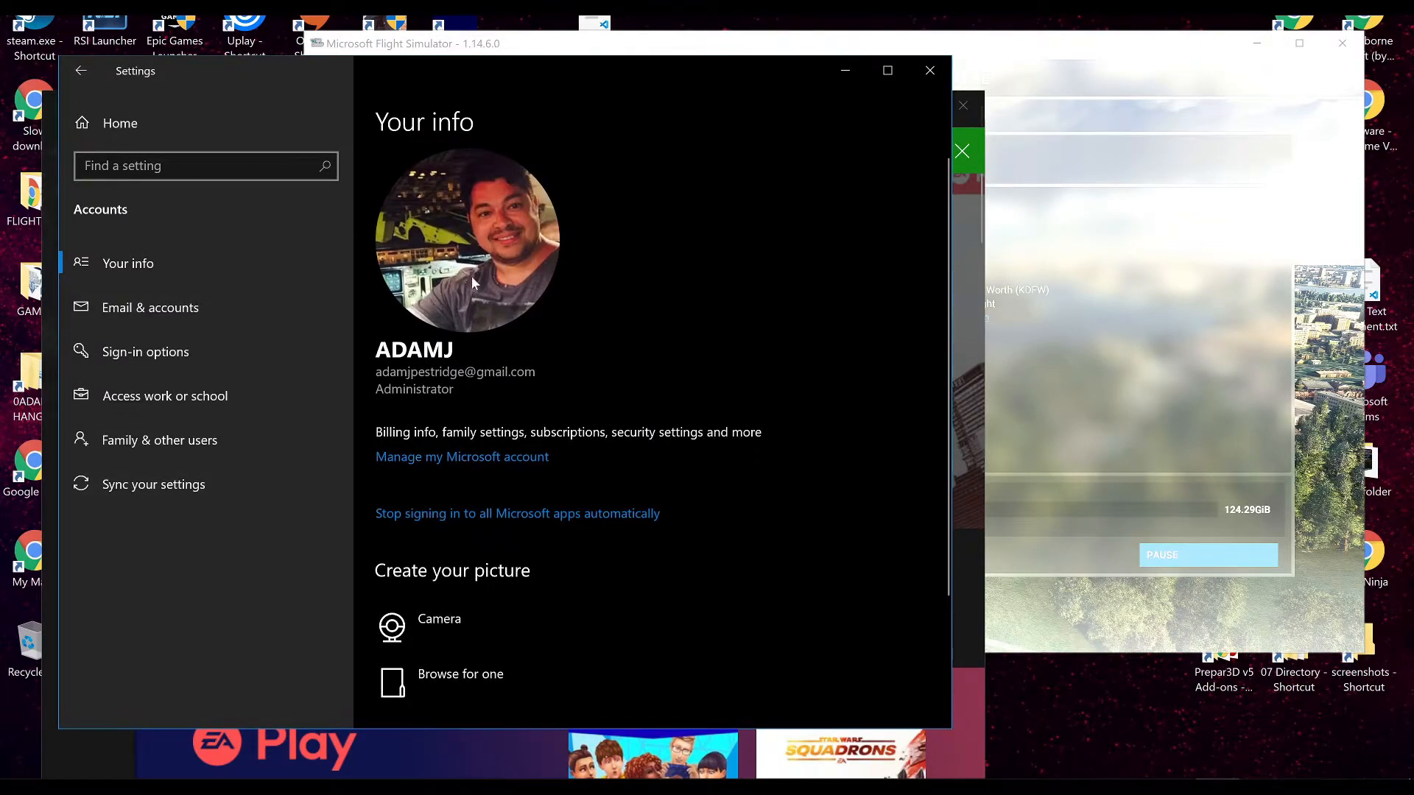
click(150, 308)
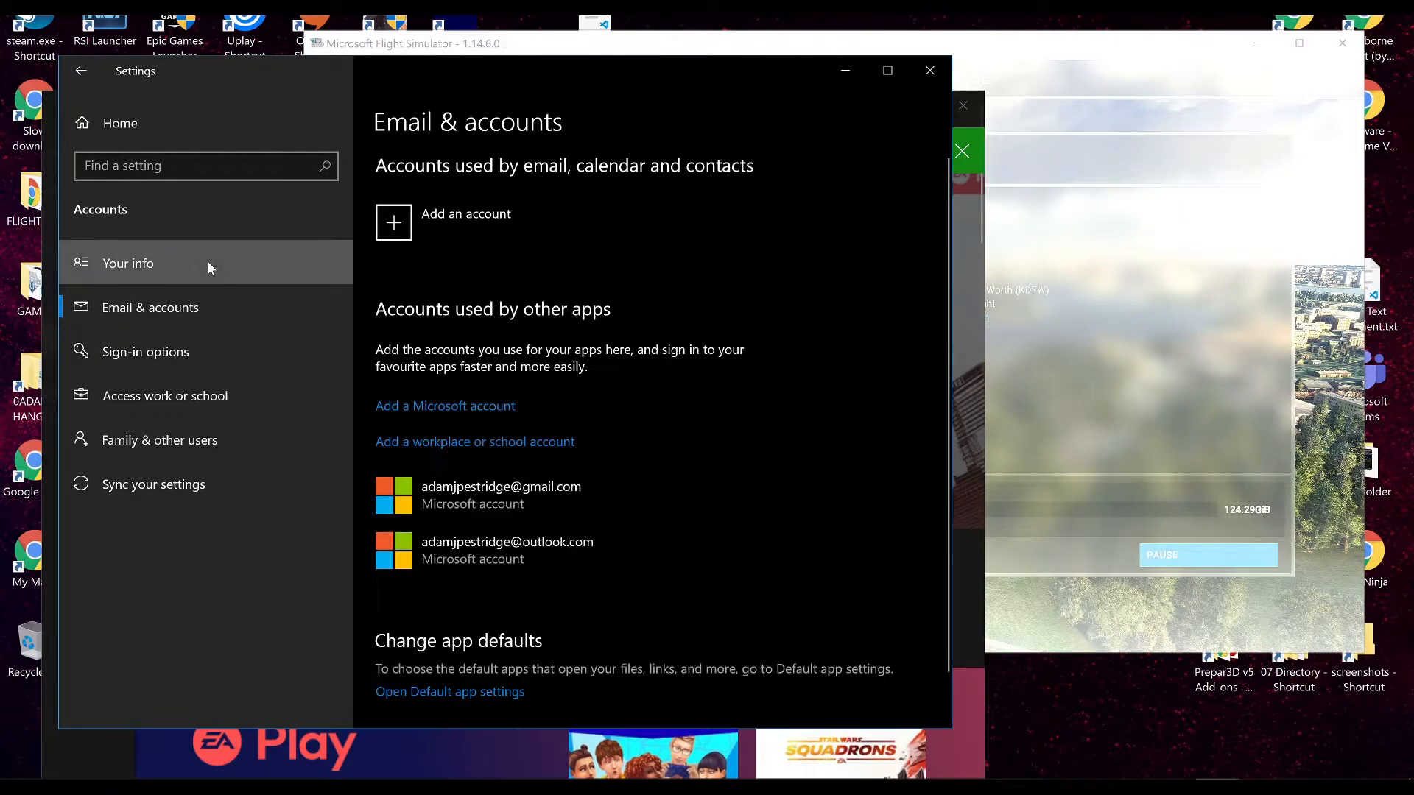
click(464, 222)
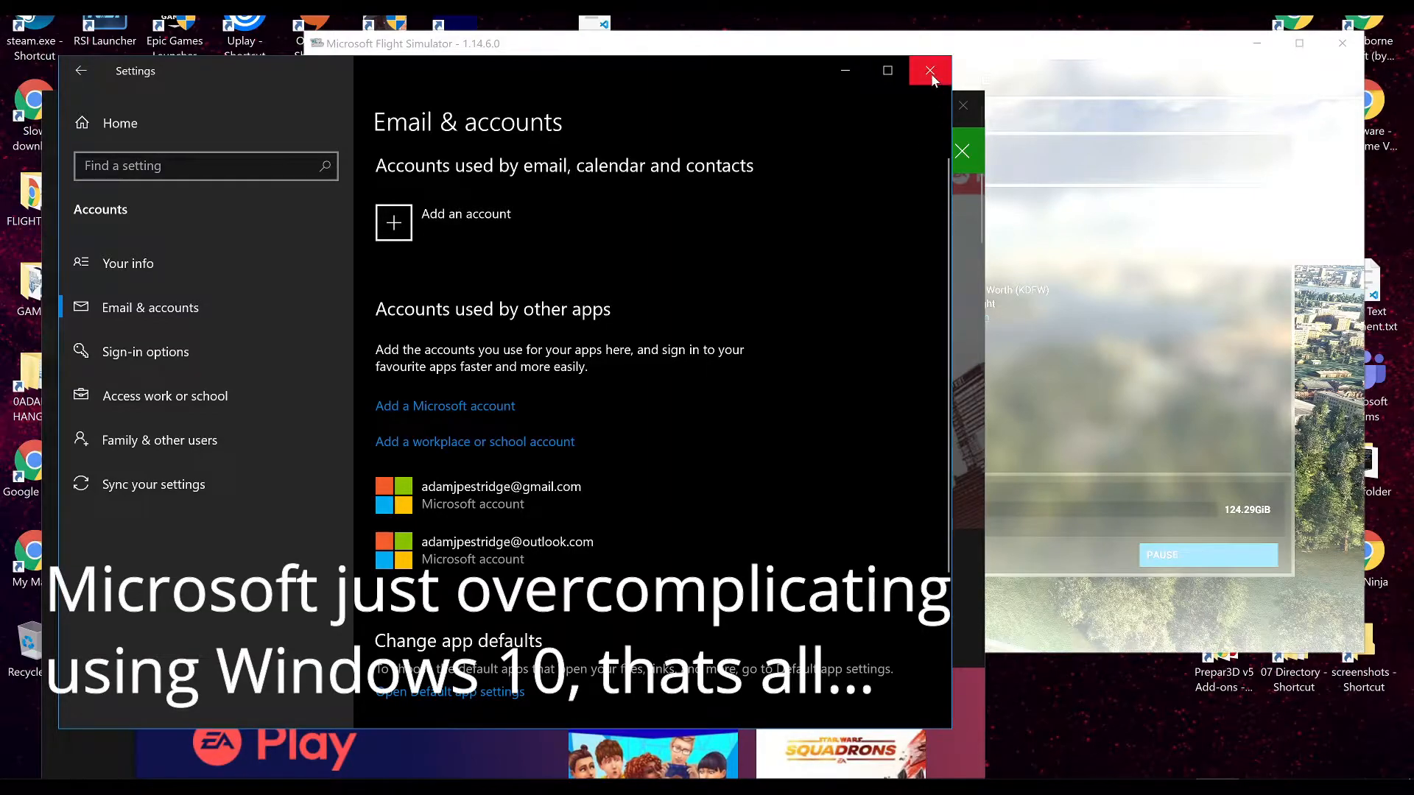
click(929, 71)
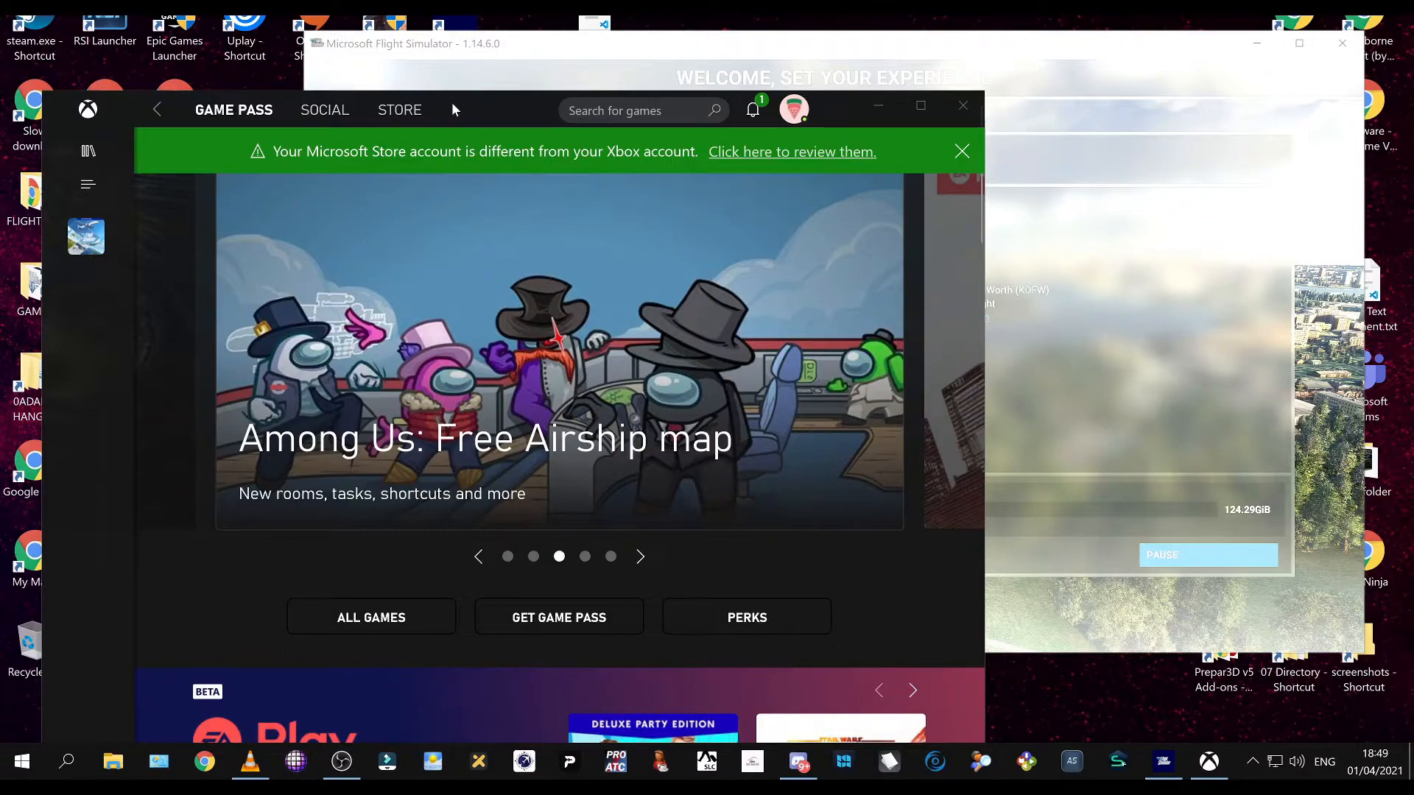
mouse_move(666, 152)
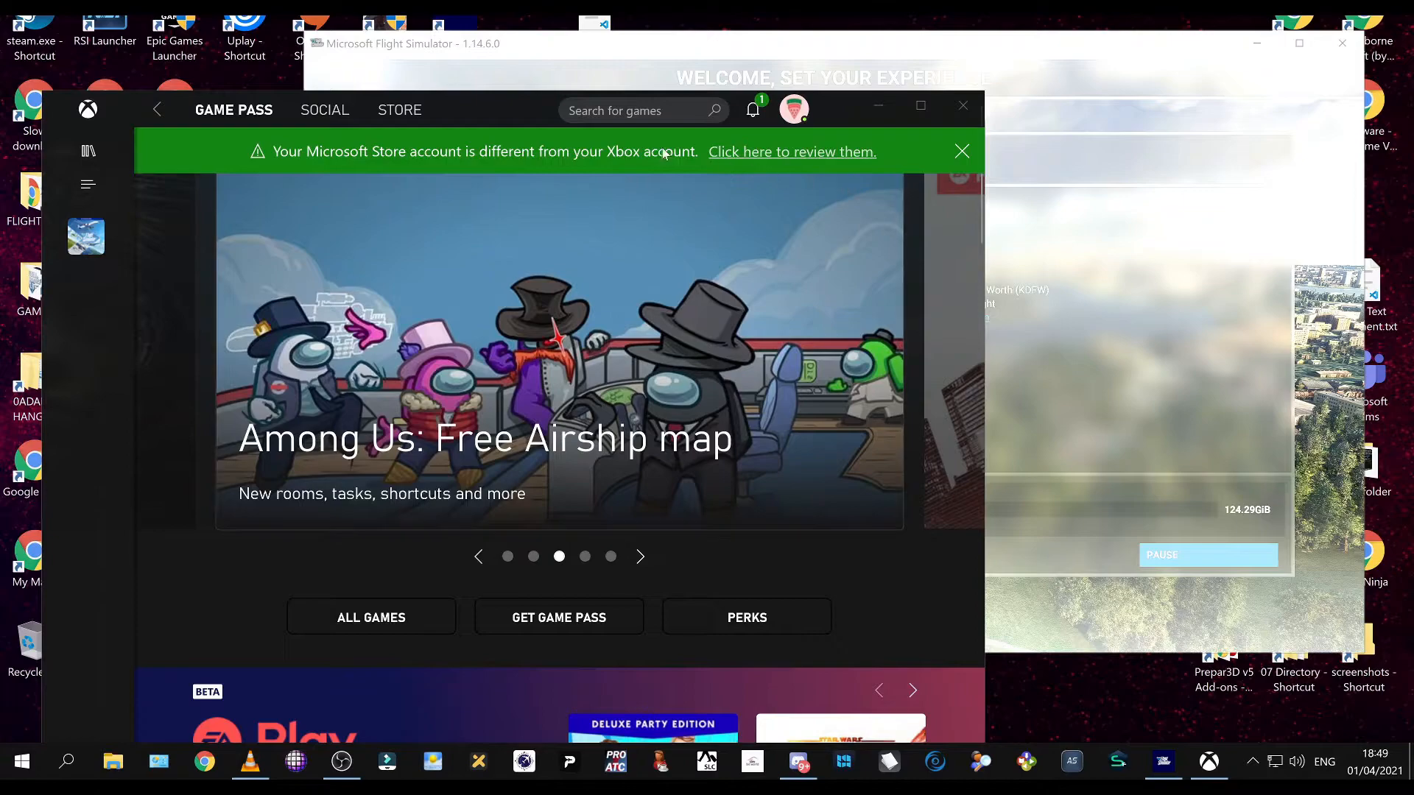
mouse_move(349, 158)
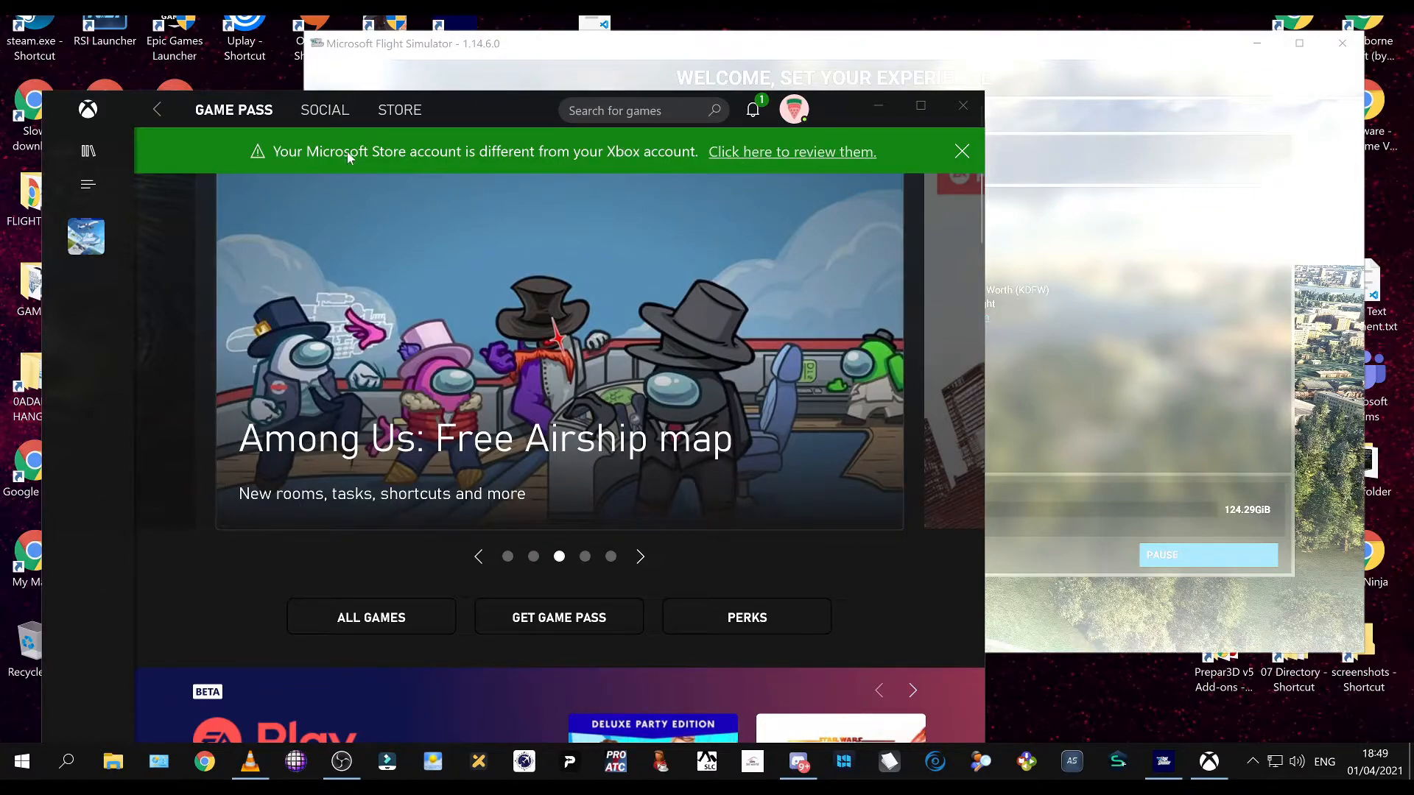
mouse_move(667, 152)
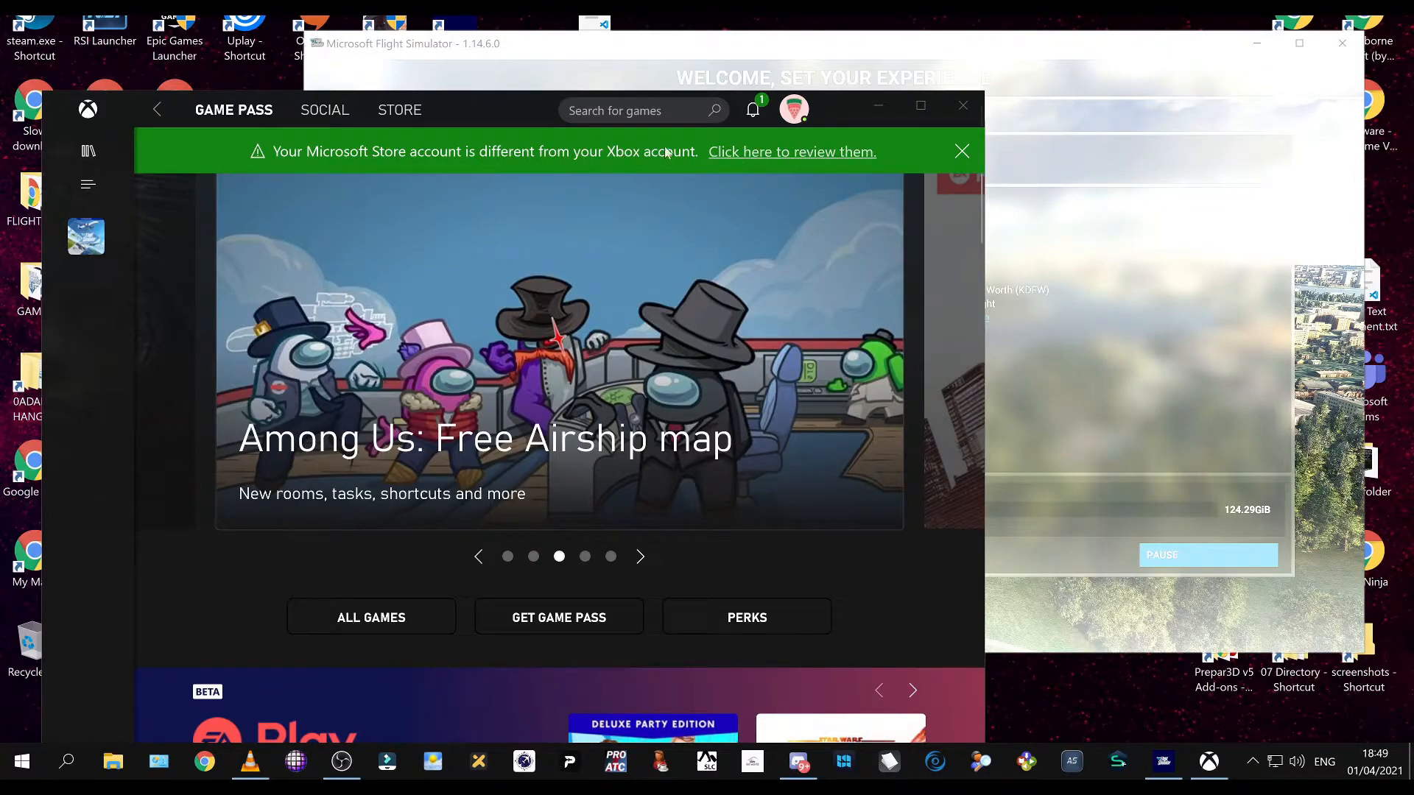
Set the Xbox Live account as the Microsoft Store account to resolve the mismatch
click(792, 152)
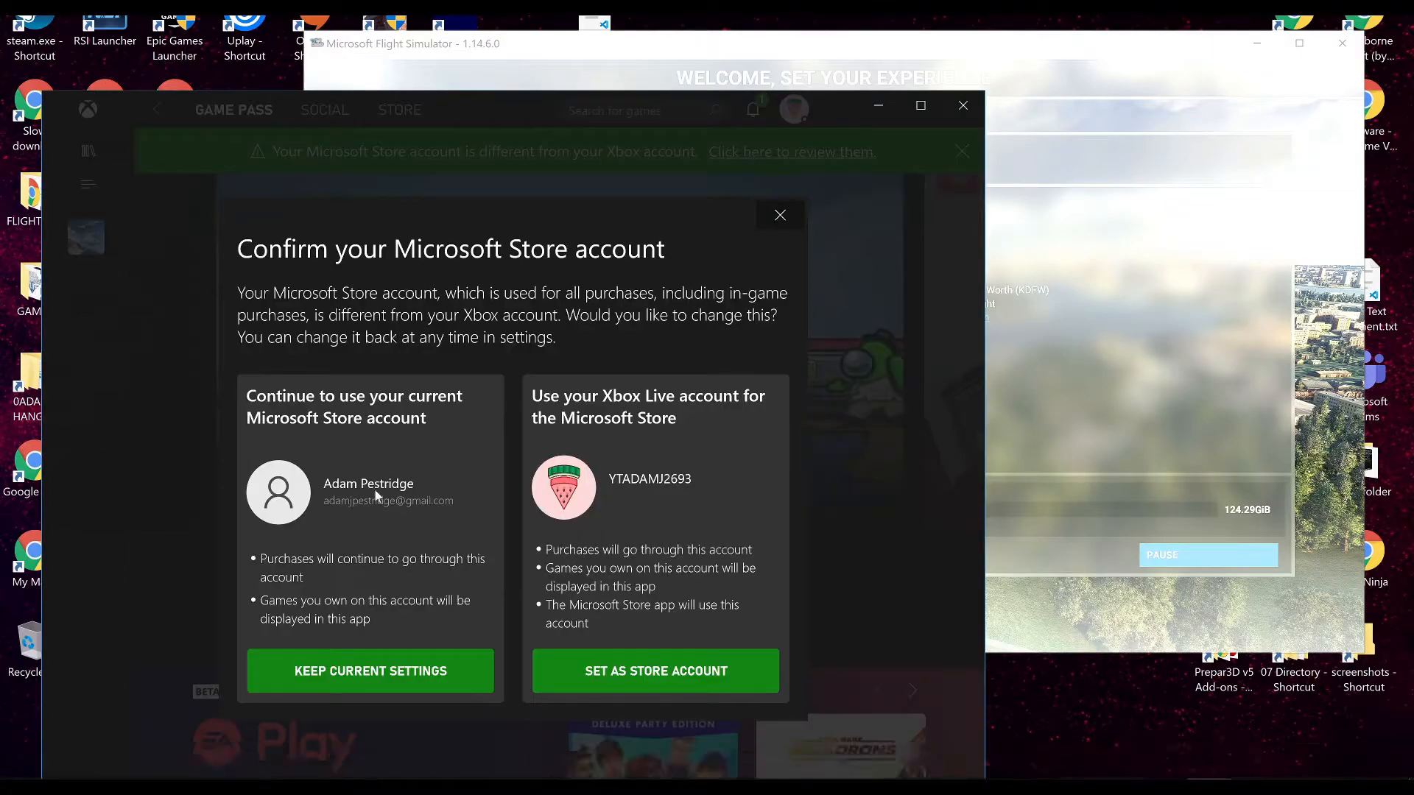
mouse_move(582, 493)
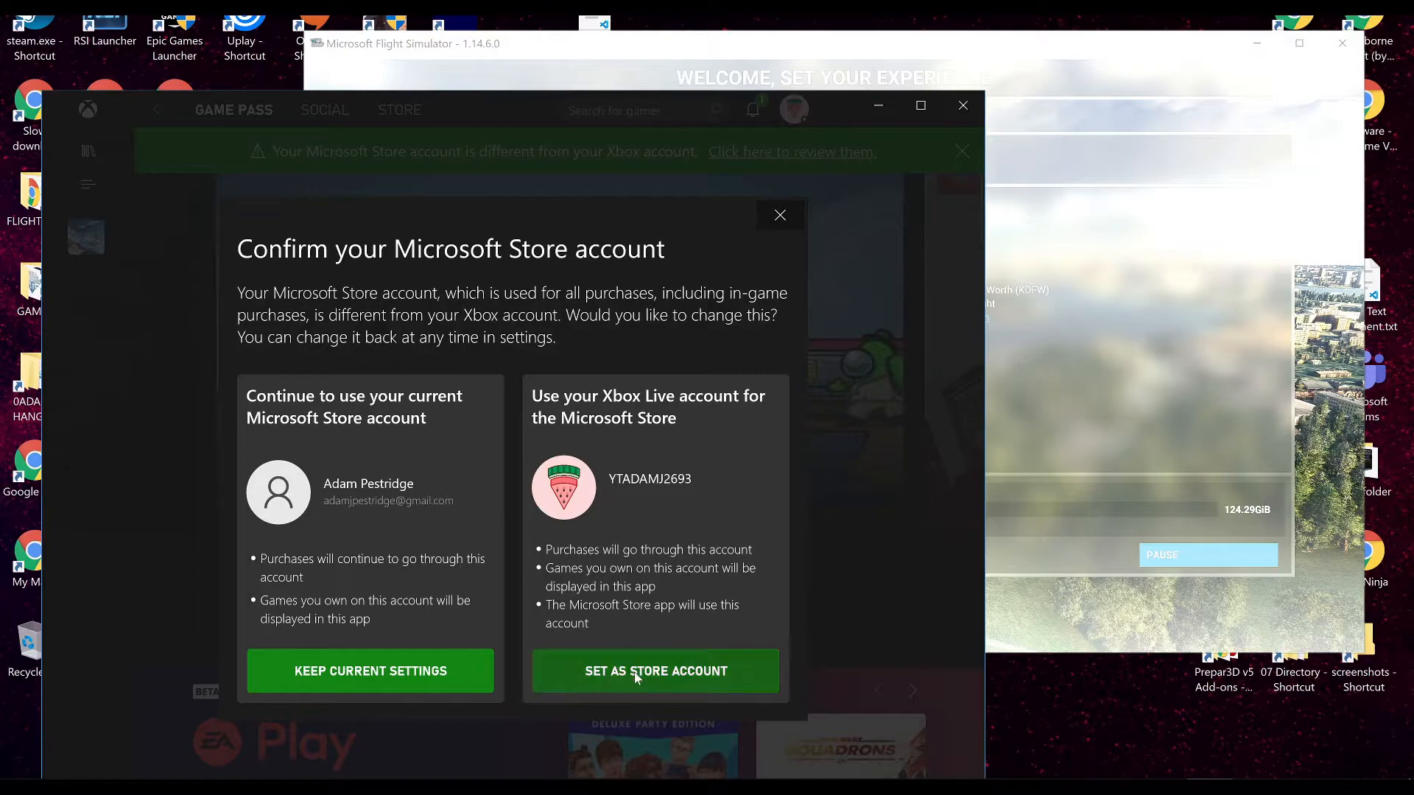
click(656, 671)
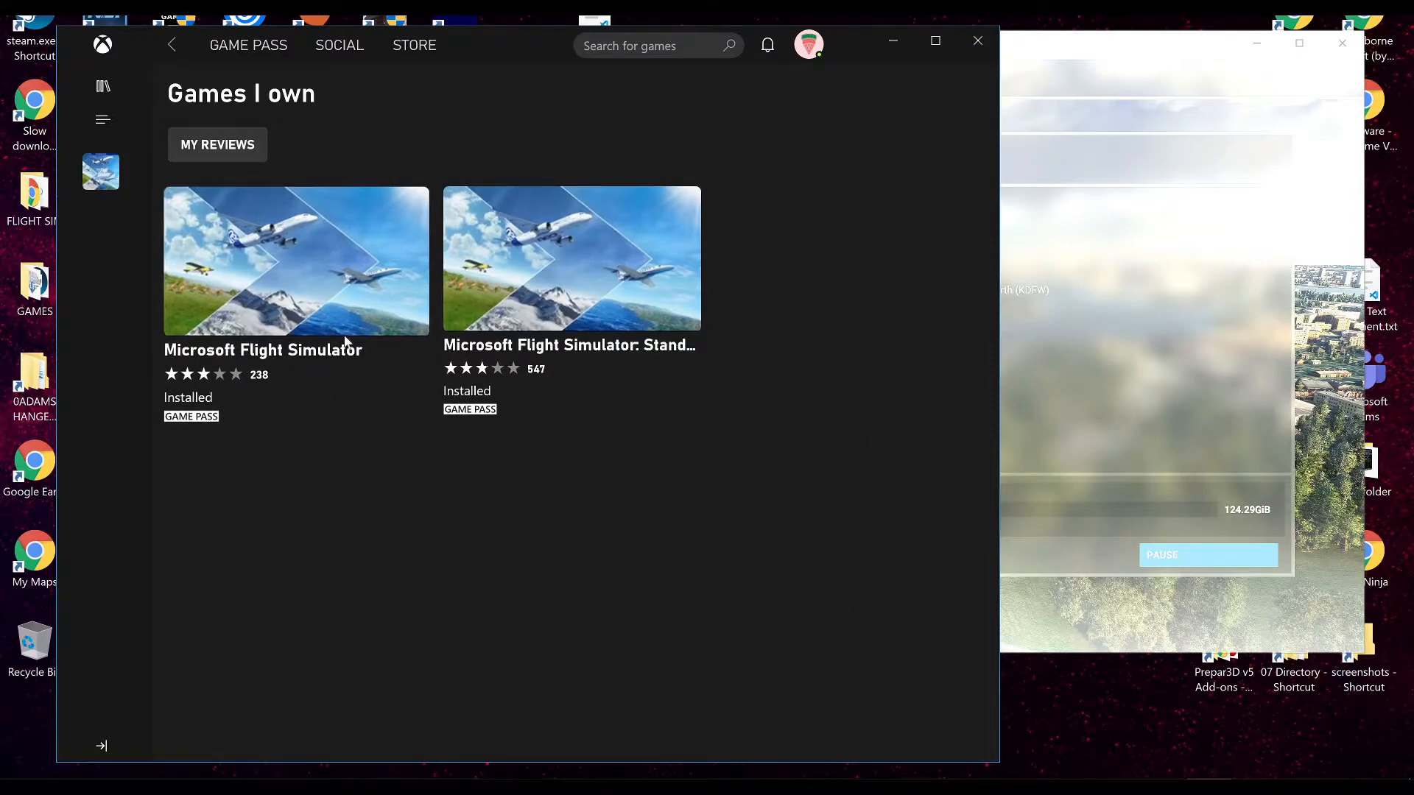
mouse_move(658, 625)
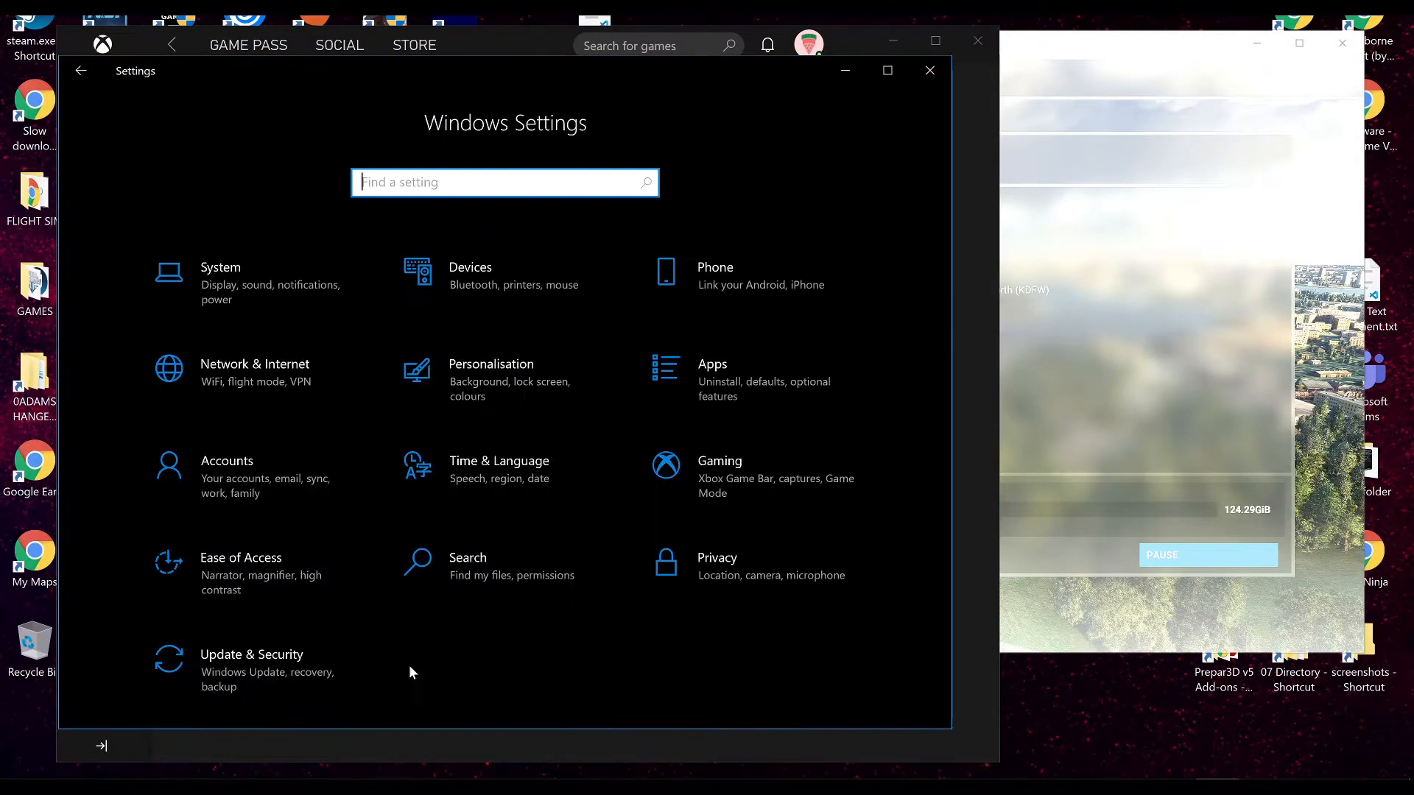
click(252, 668)
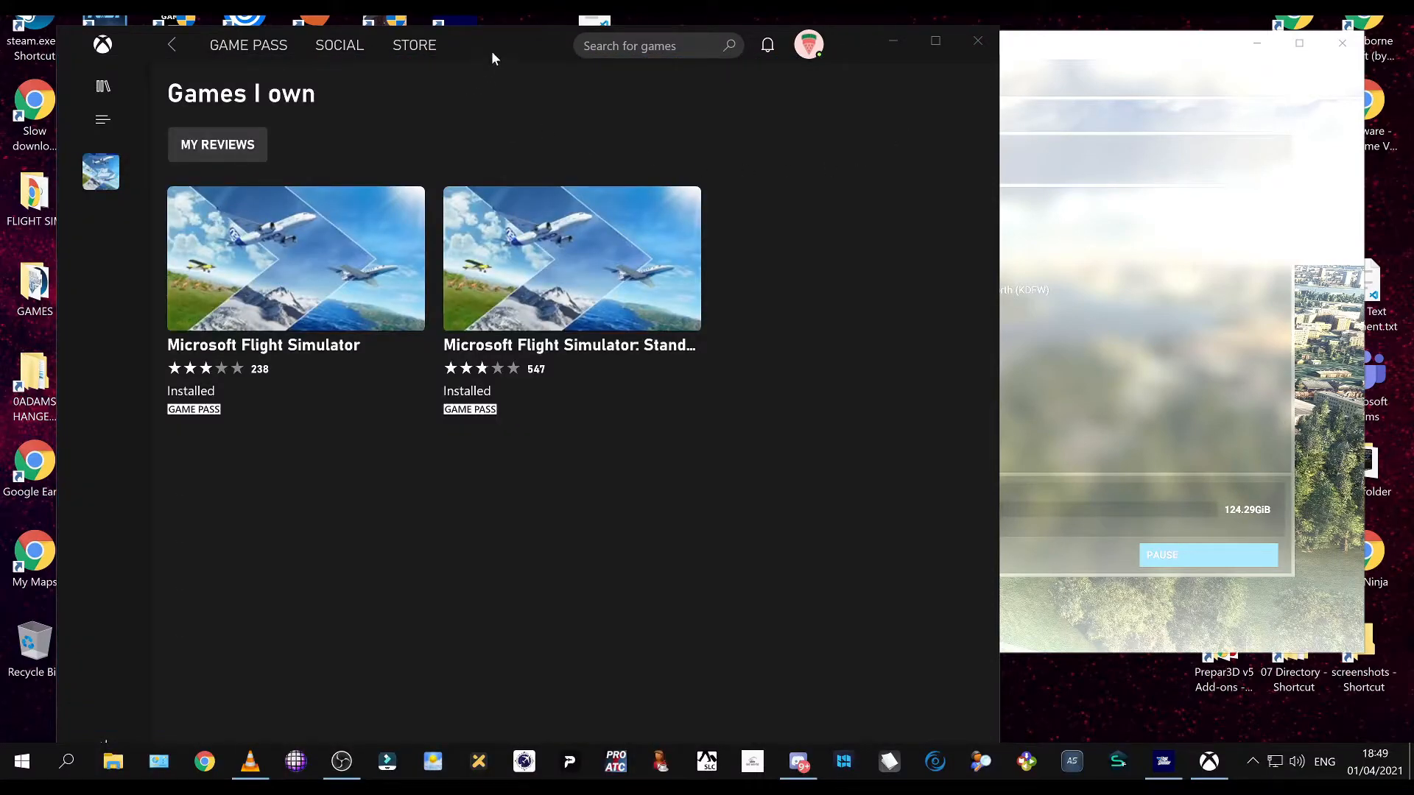
mouse_move(653, 459)
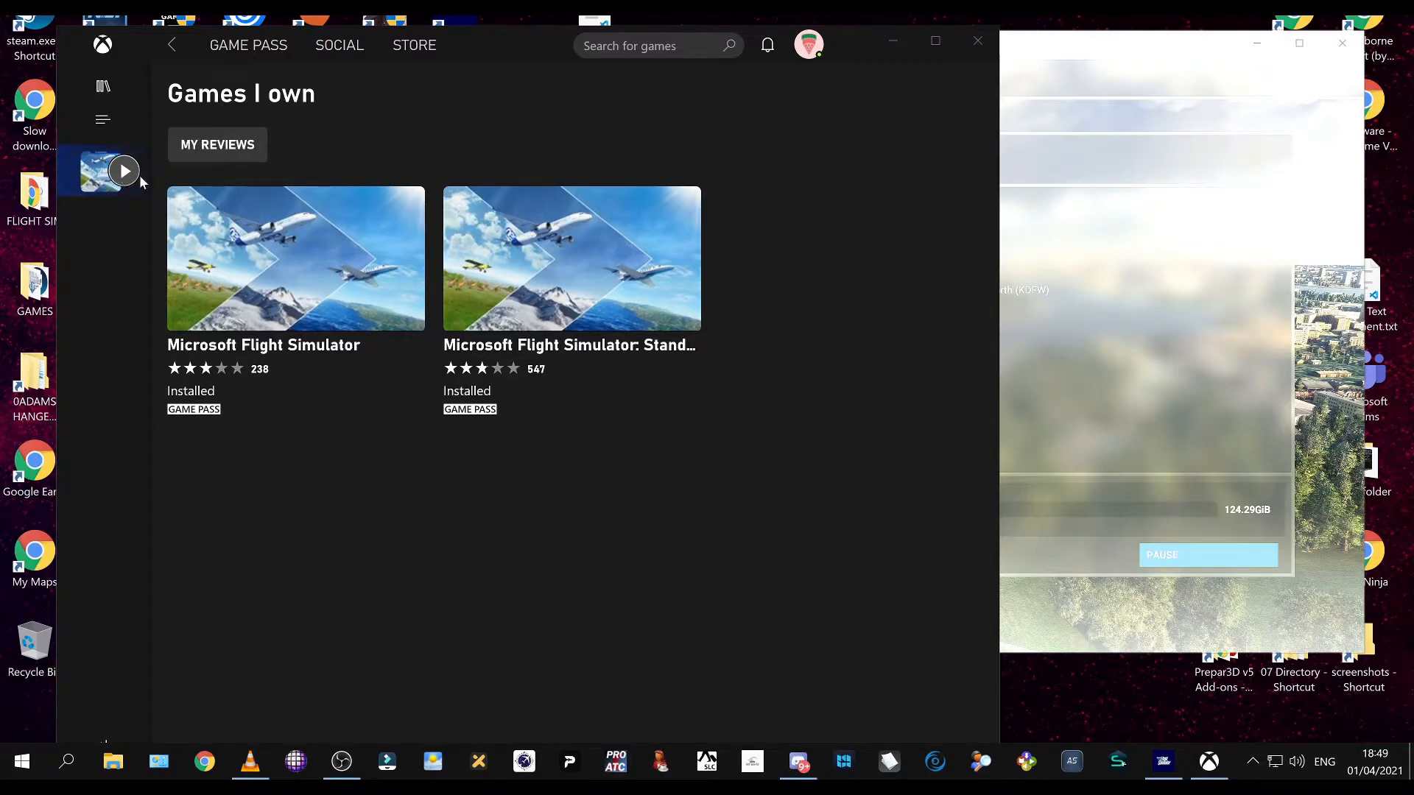
click(809, 44)
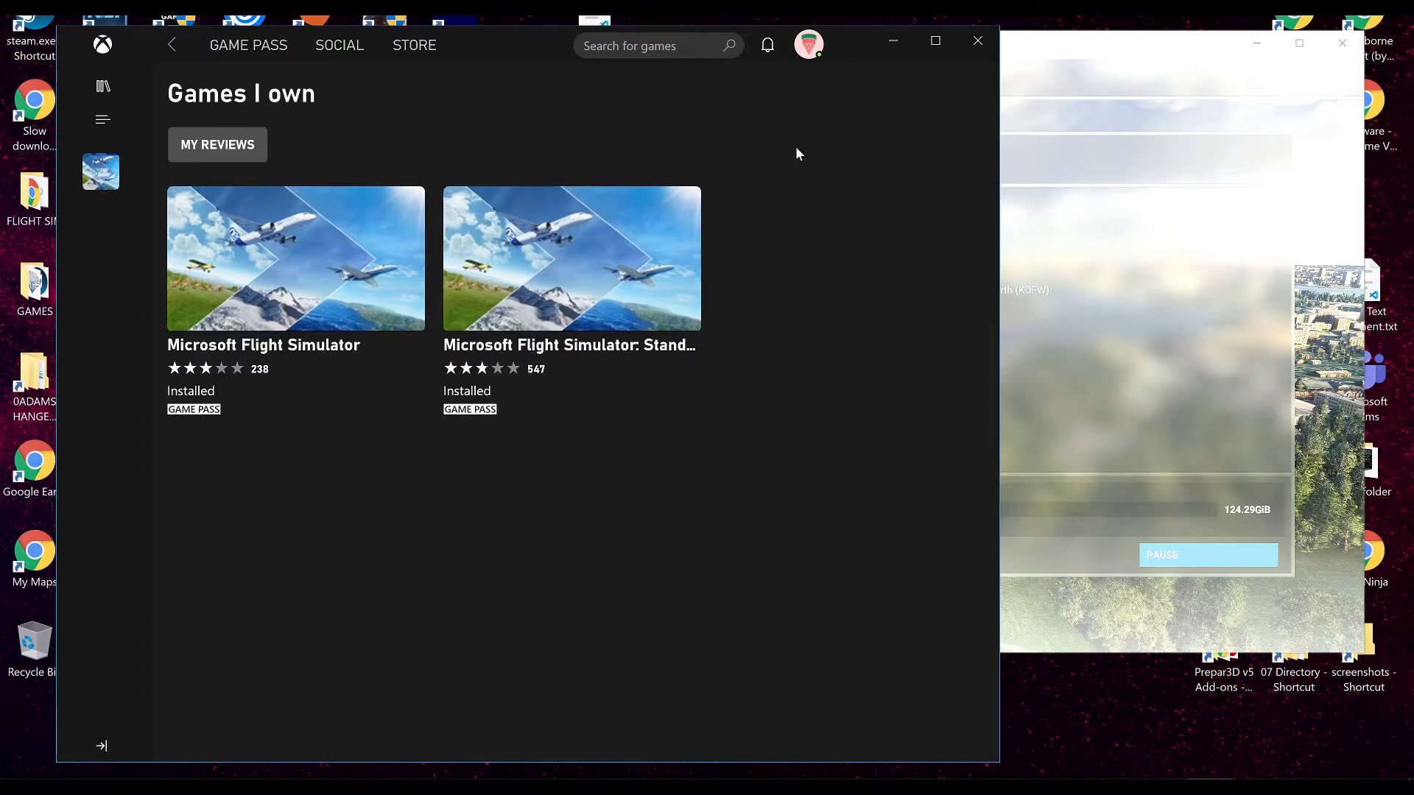
mouse_move(909, 84)
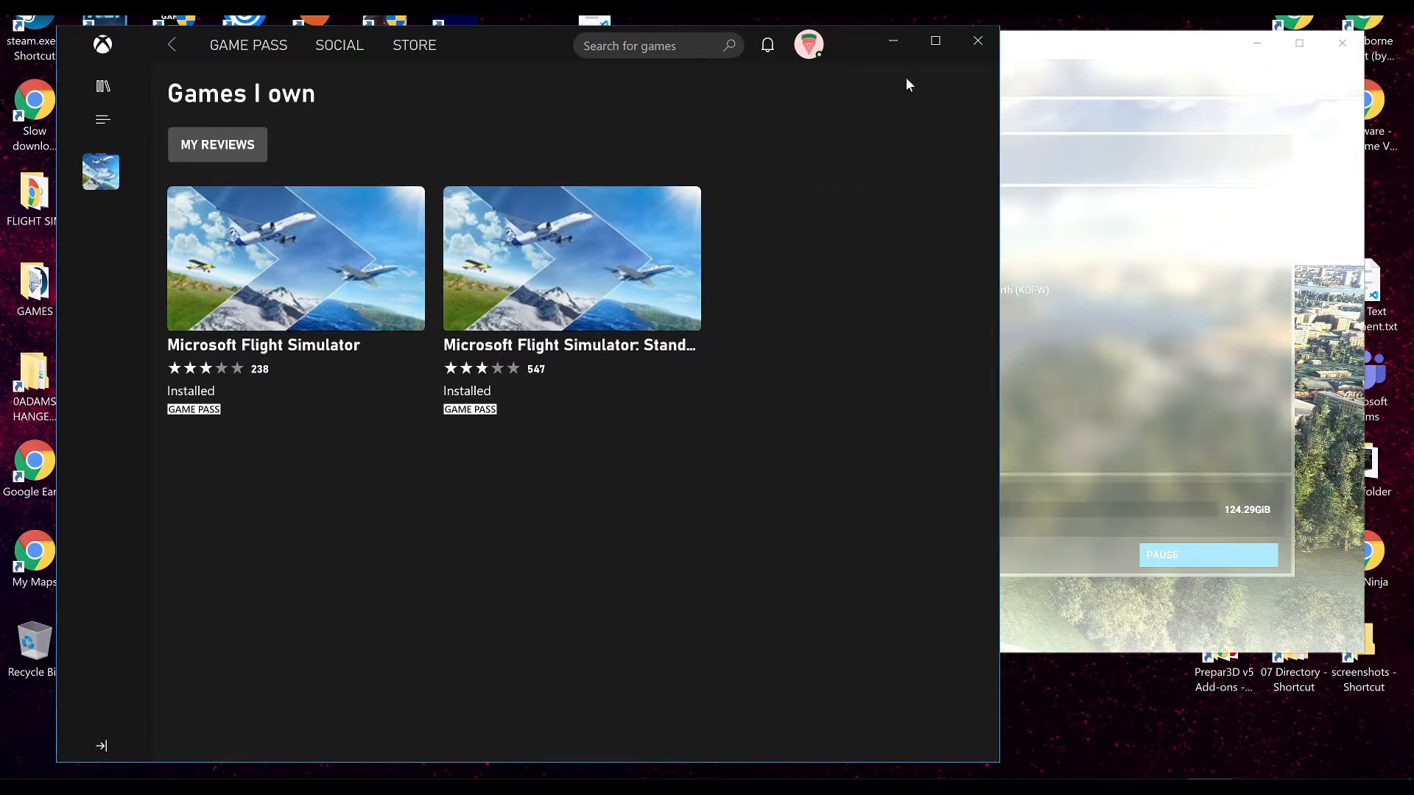
mouse_move(885, 65)
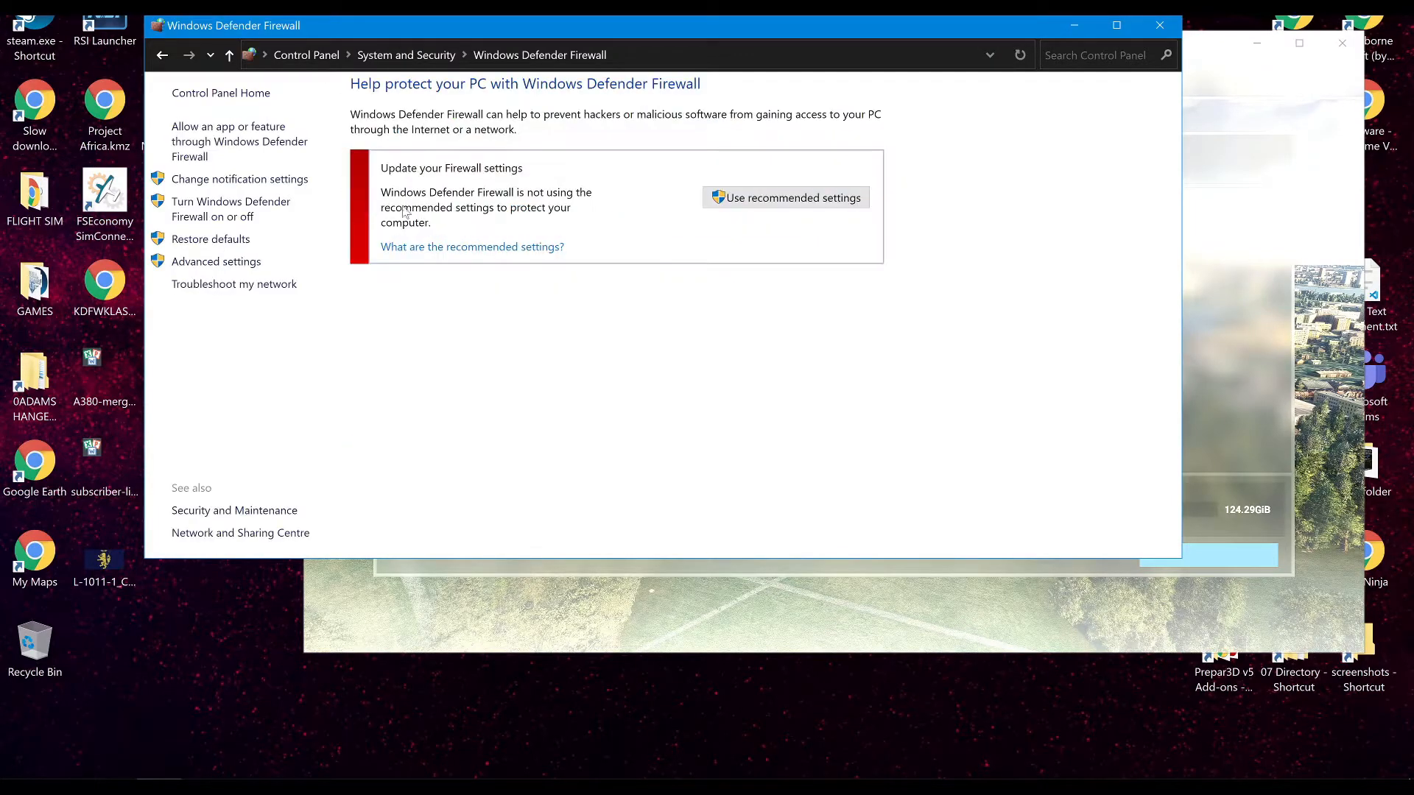
mouse_move(365, 427)
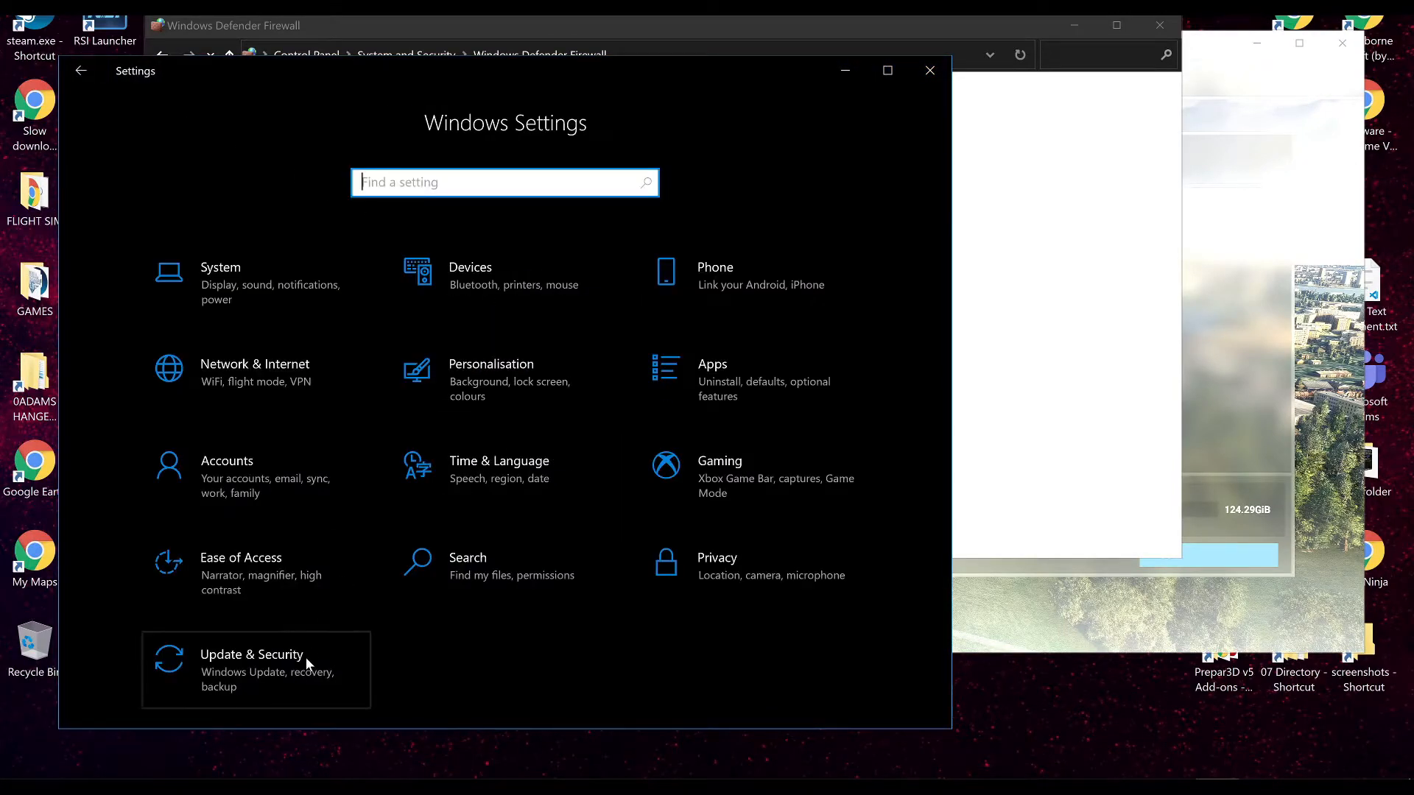
Confirm Real-time protection is Off under Virus & threat protection, then close Windows Security
click(255, 670)
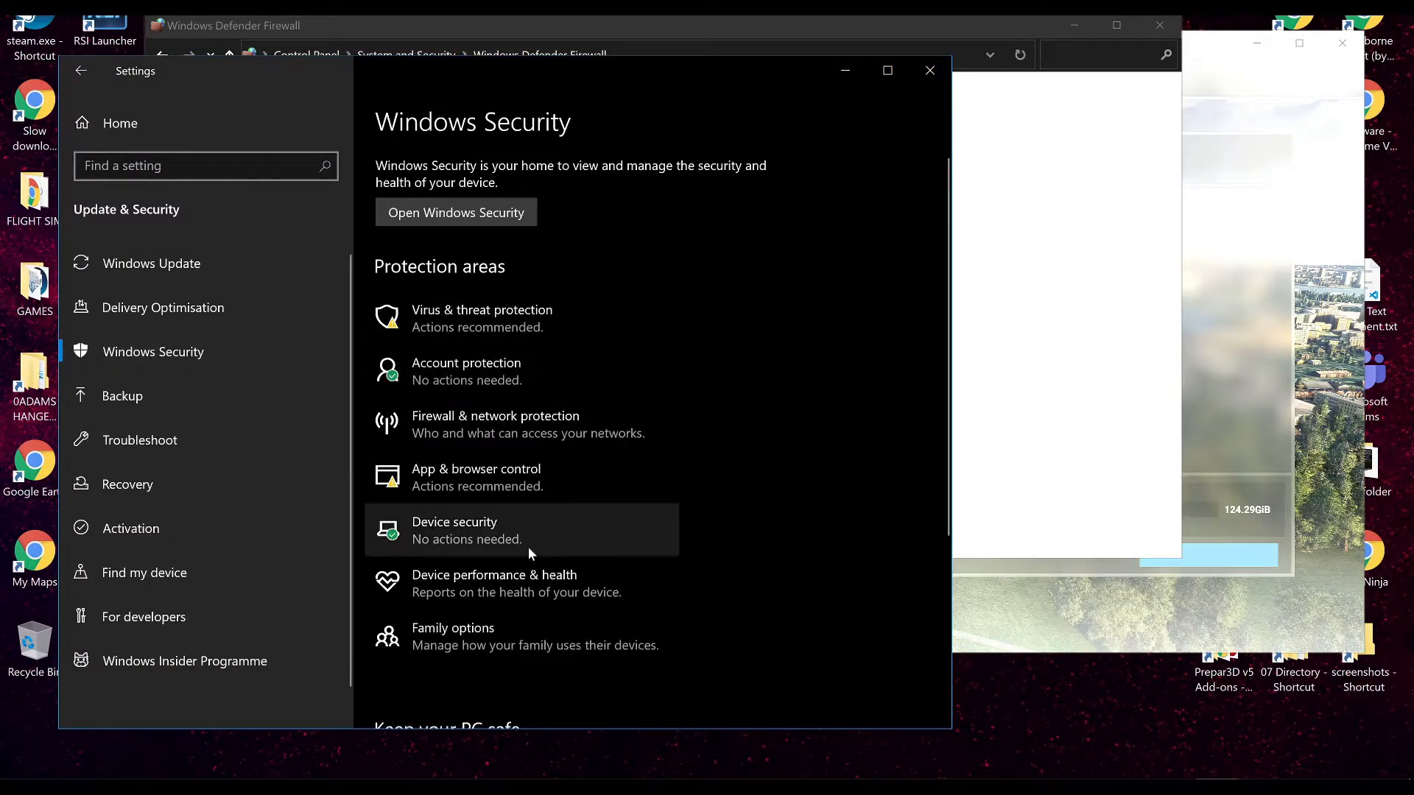
click(455, 212)
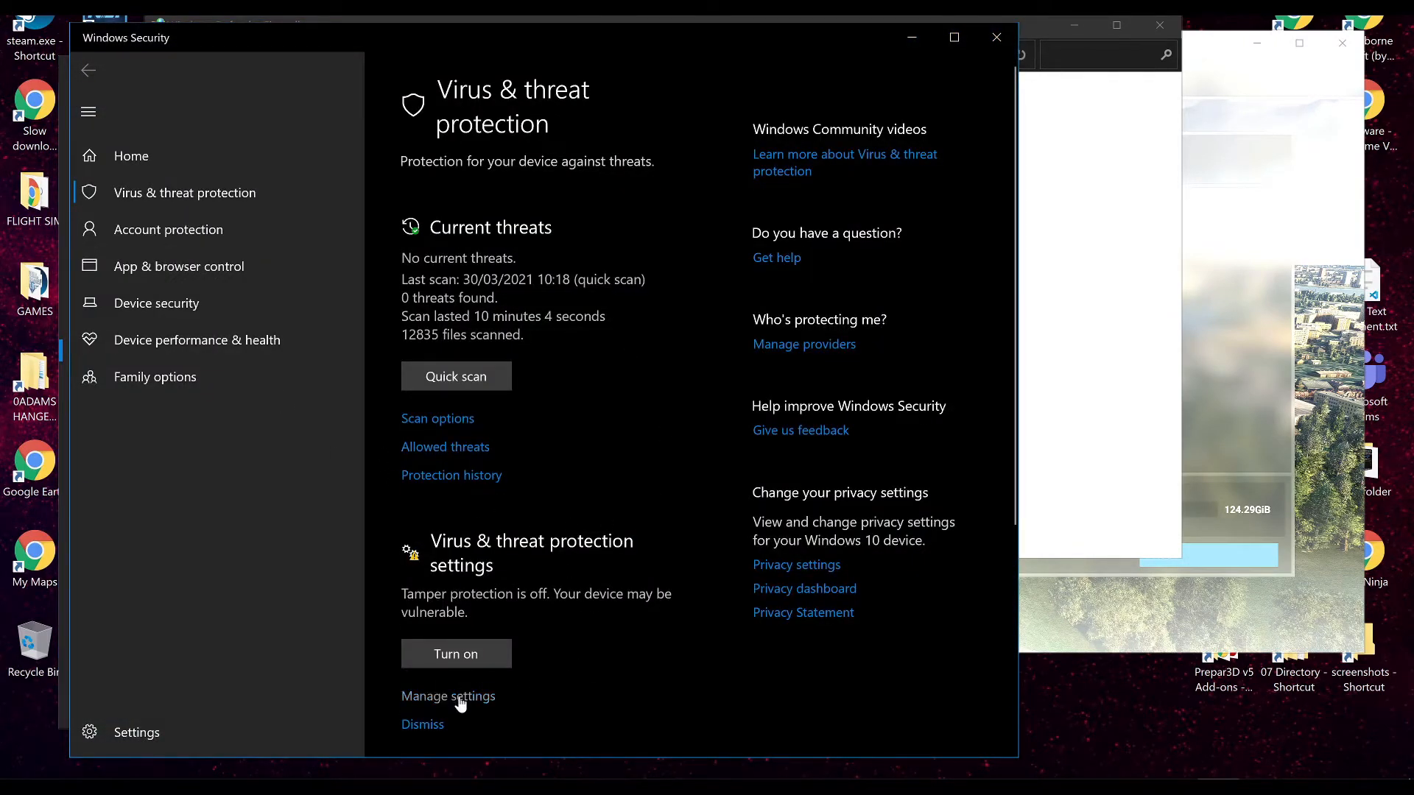
click(447, 697)
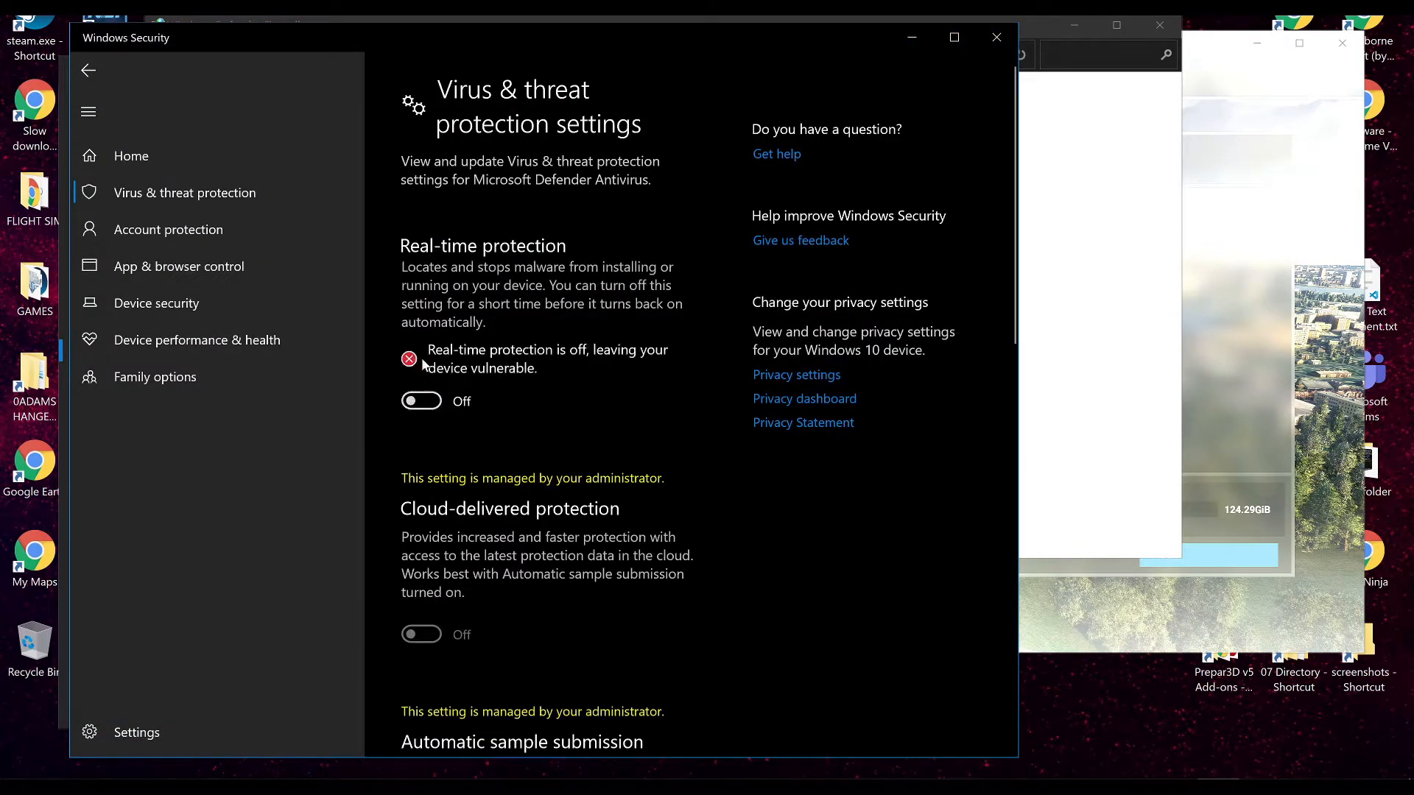
mouse_move(644, 380)
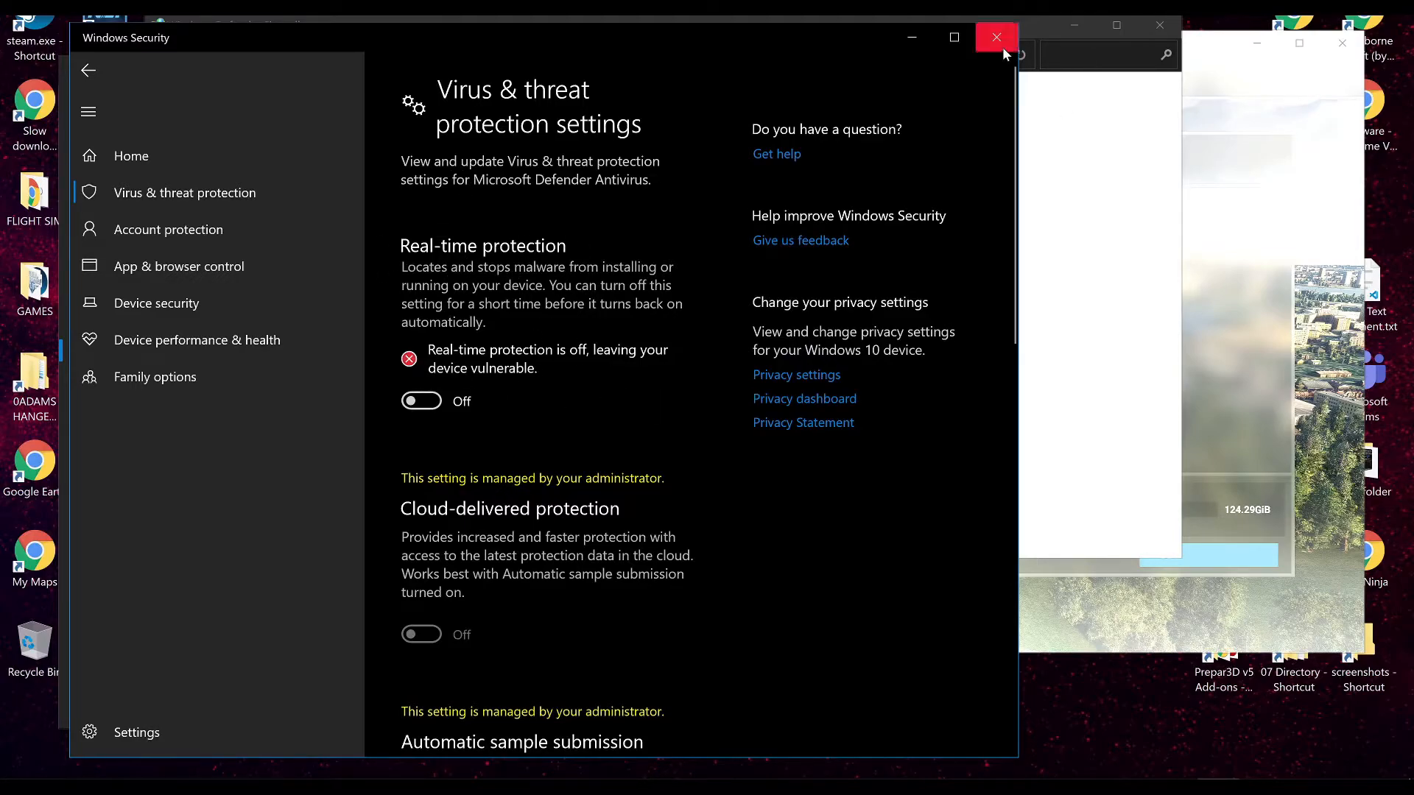
click(996, 37)
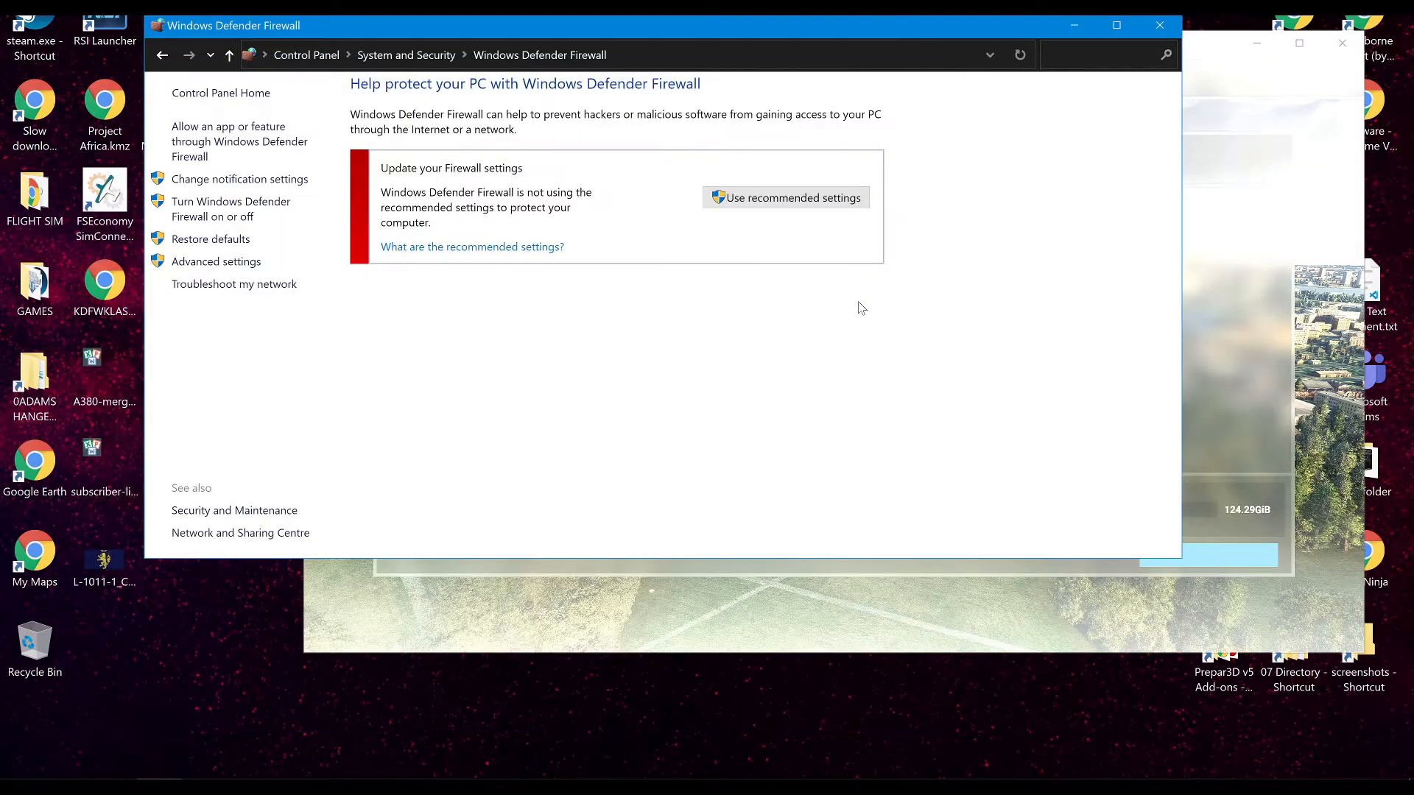
mouse_move(532, 199)
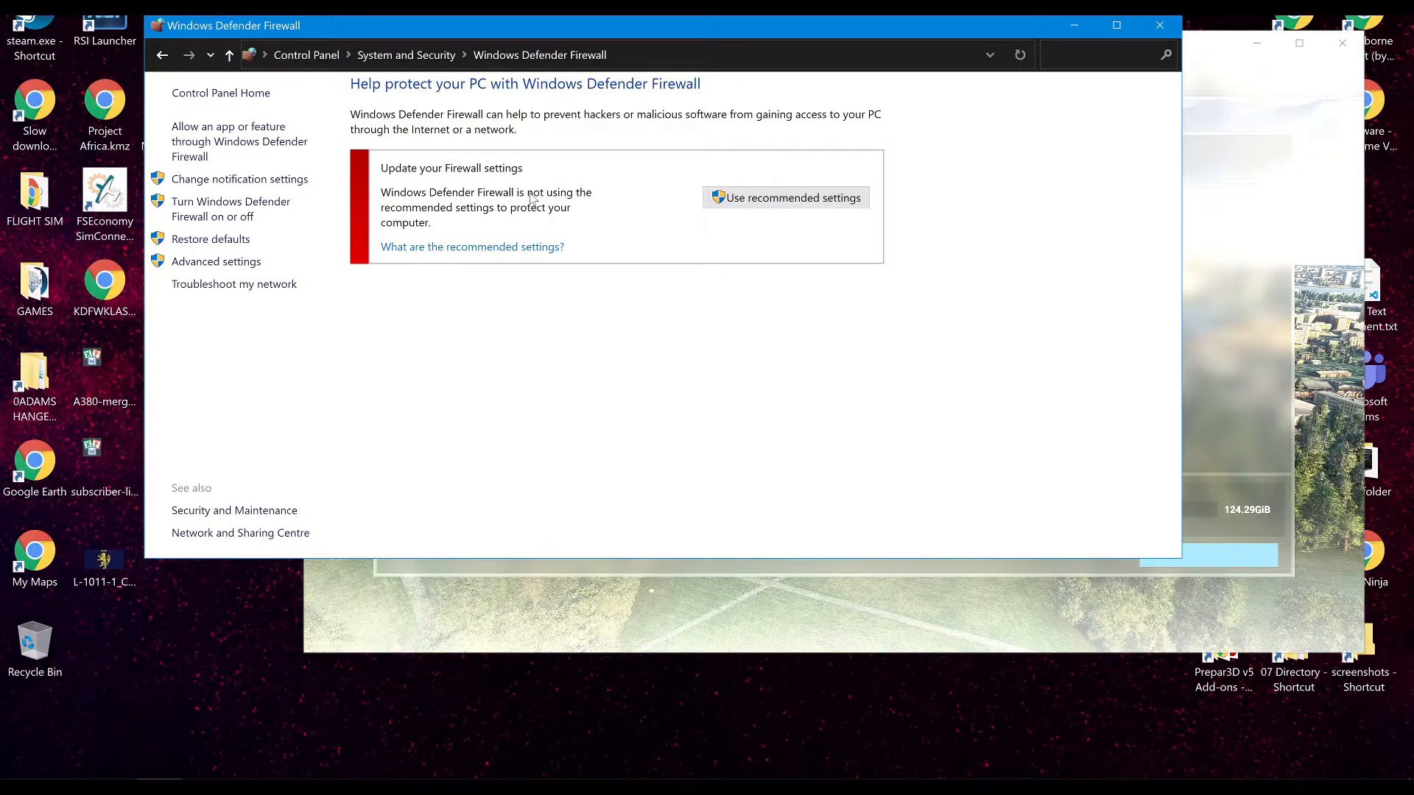
mouse_move(909, 255)
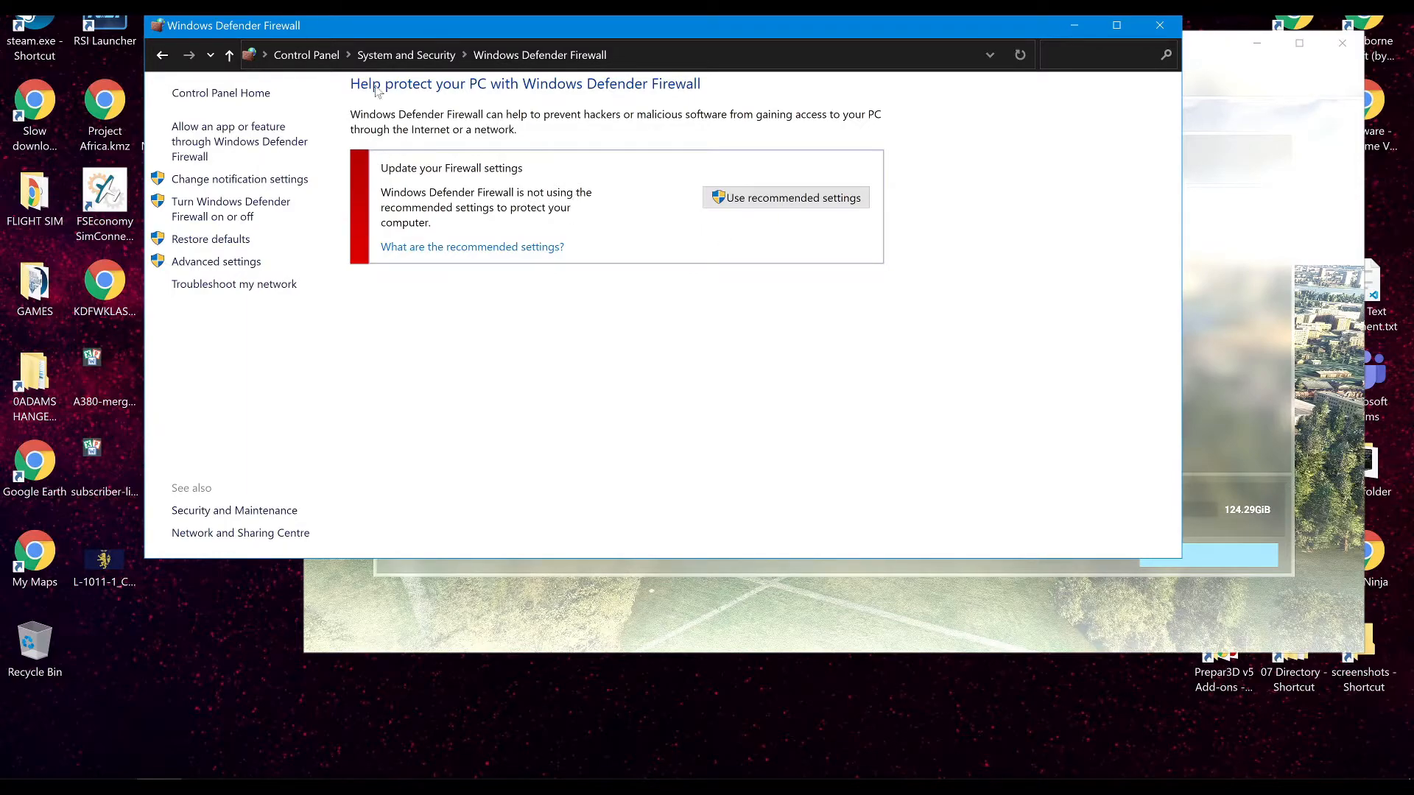
mouse_move(158, 778)
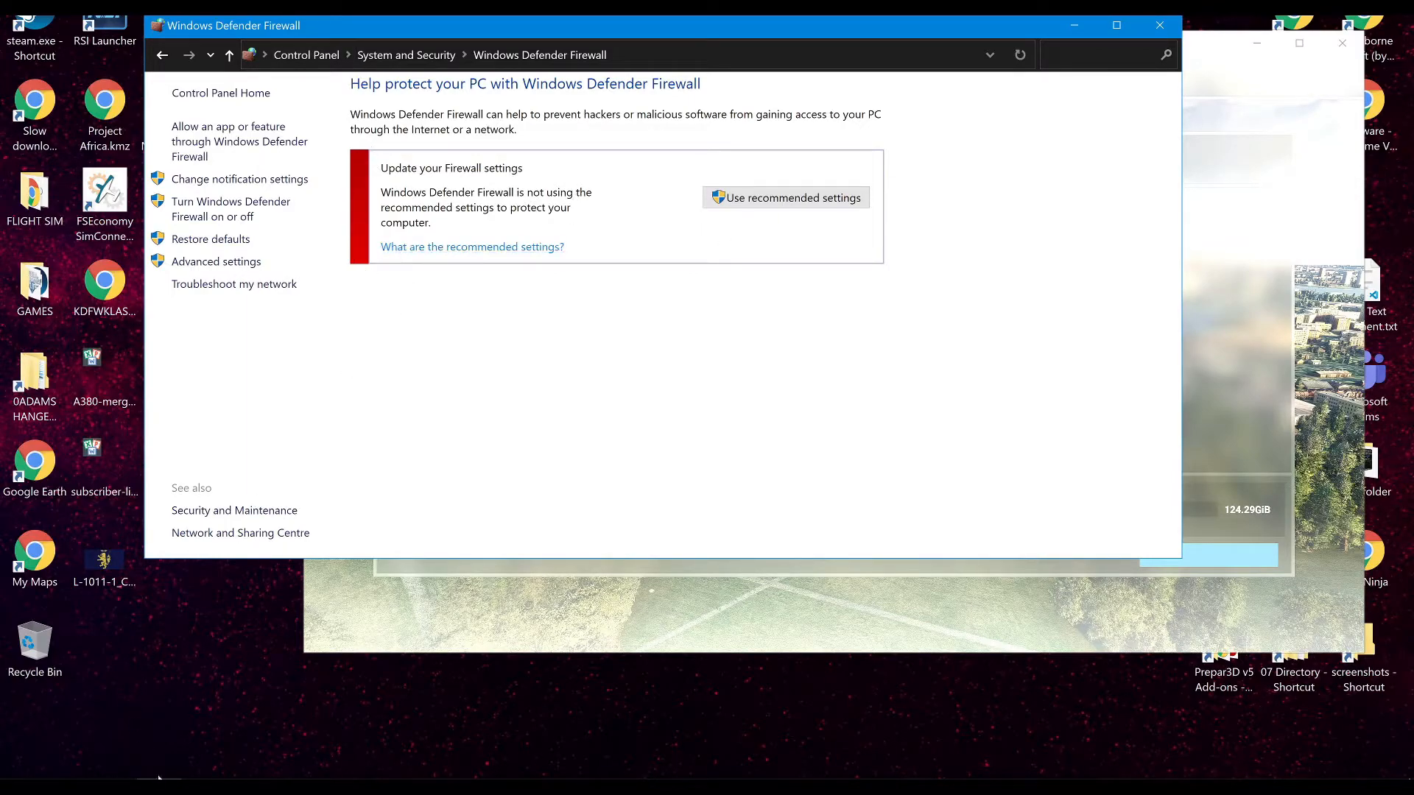
mouse_move(174, 722)
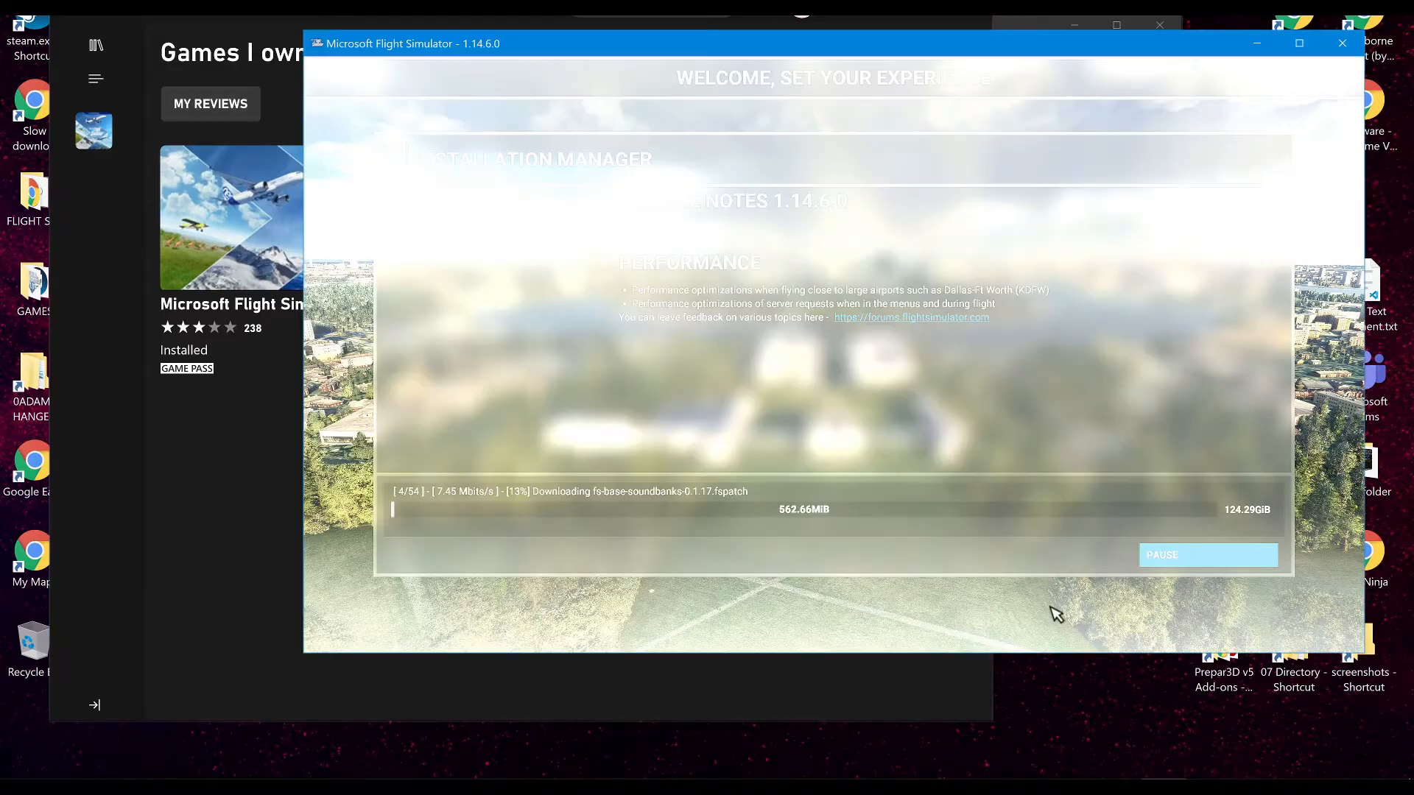
mouse_move(732, 327)
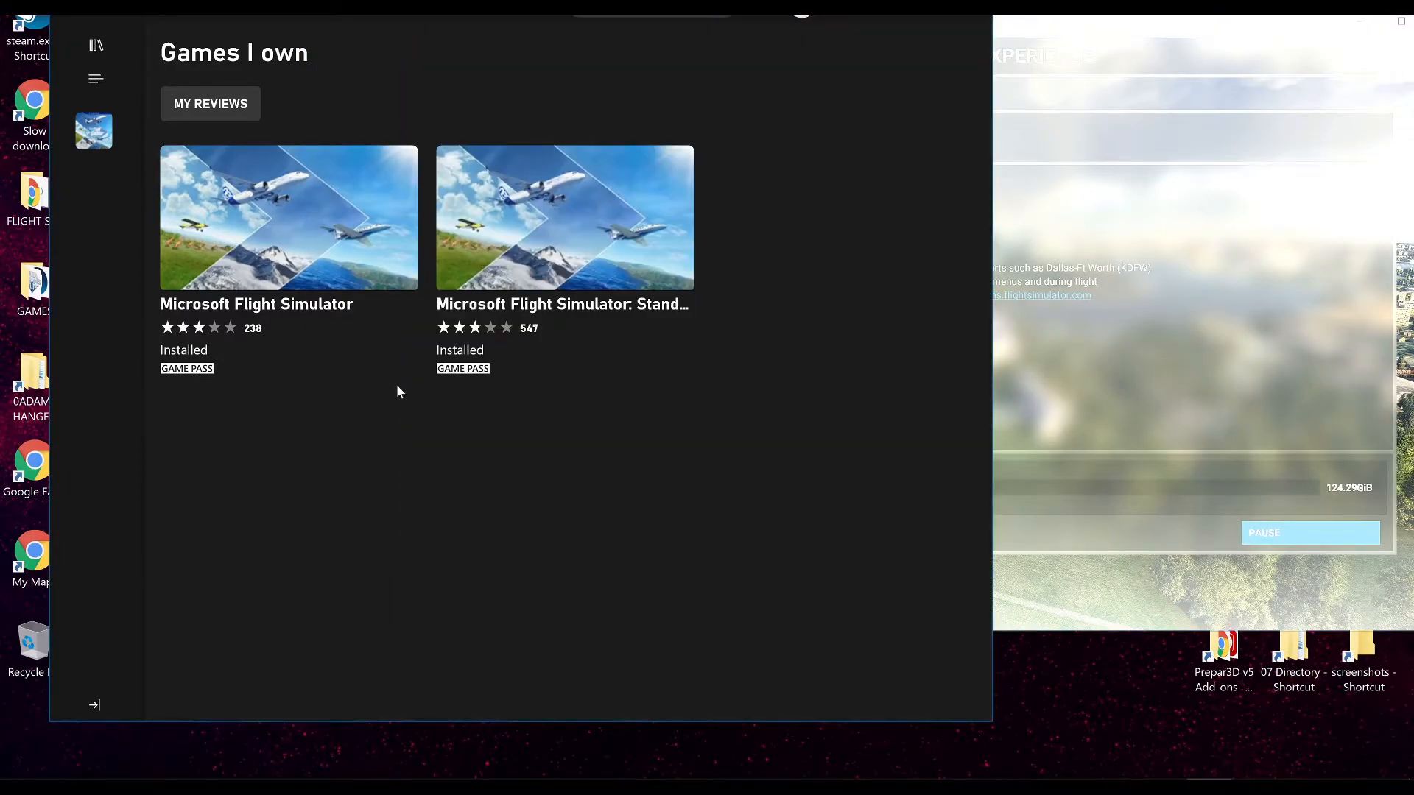
mouse_move(742, 284)
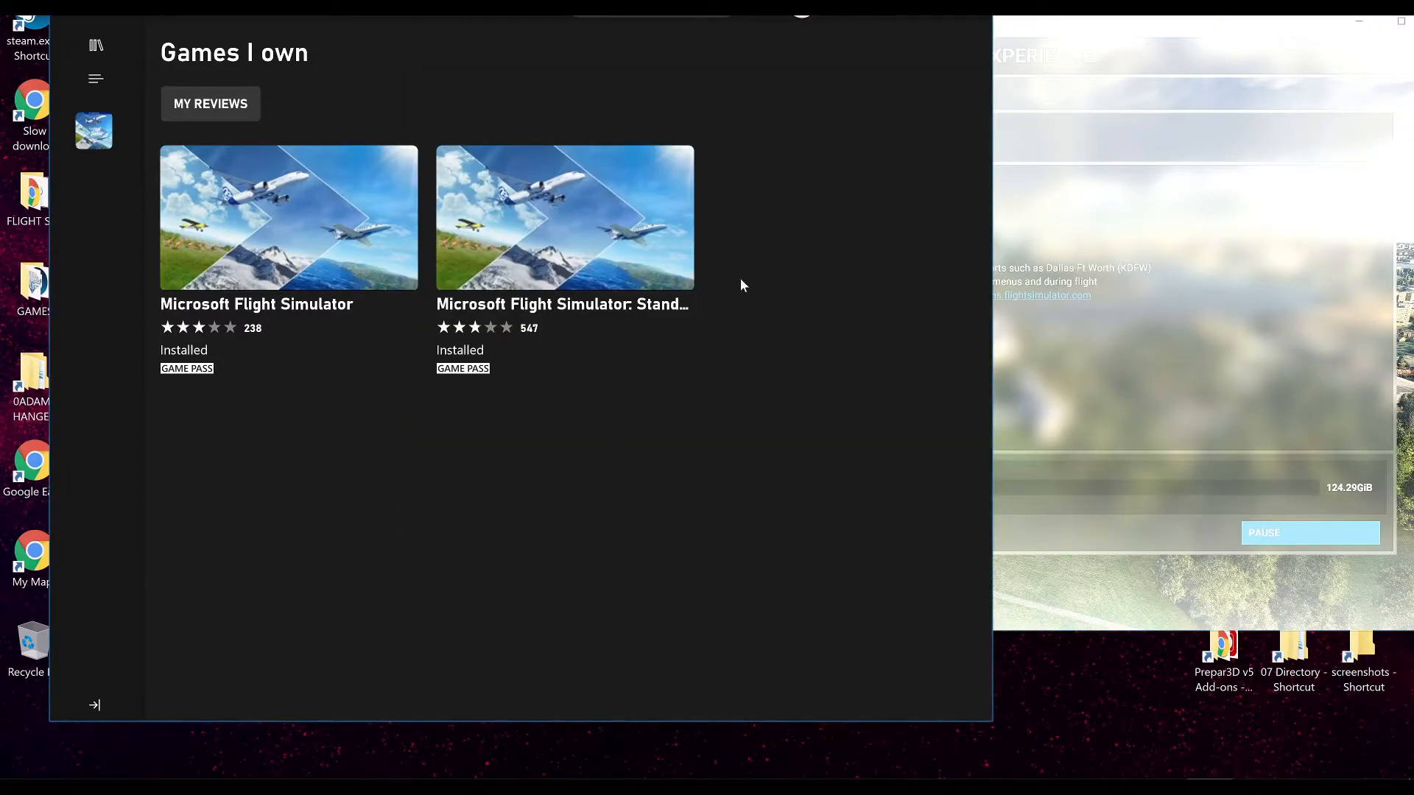
mouse_move(1059, 734)
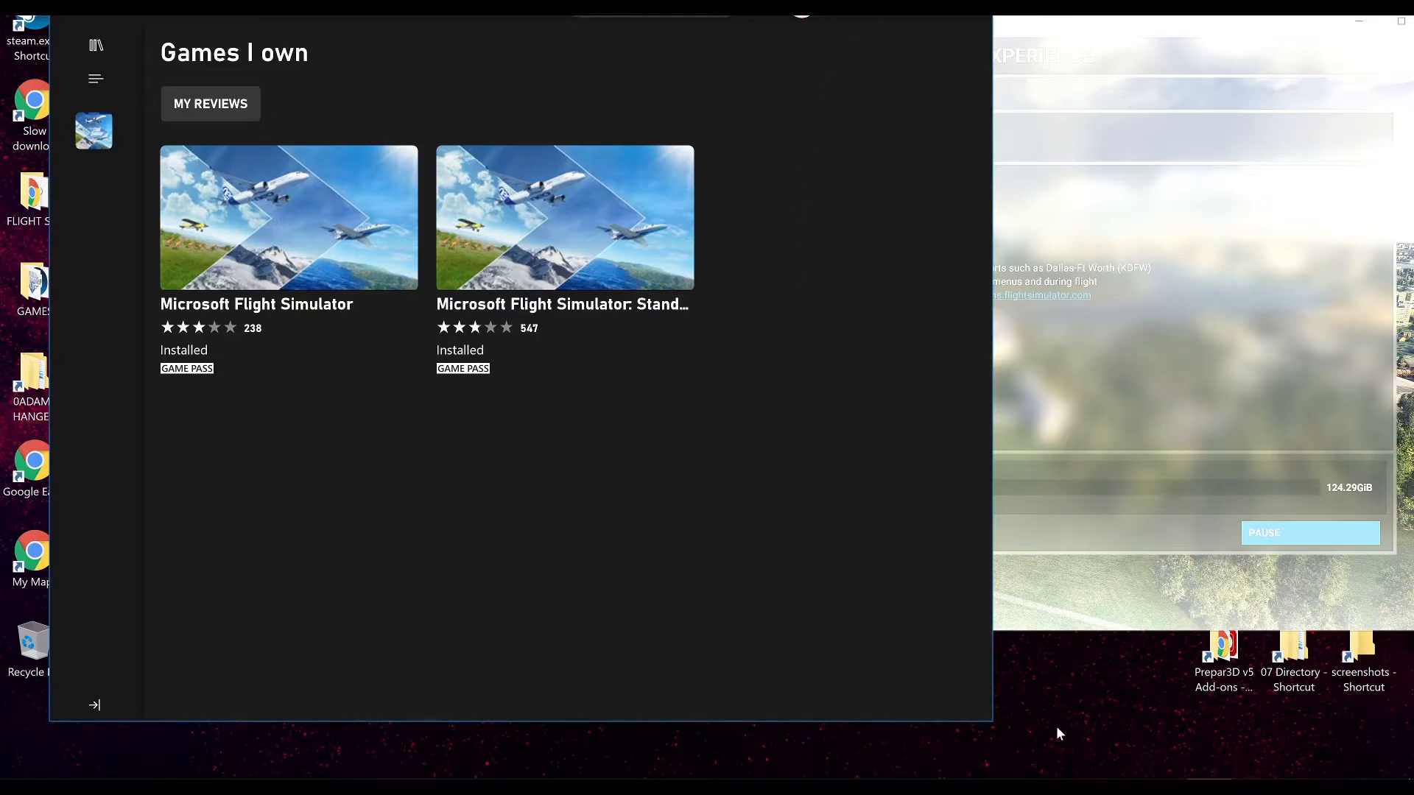
mouse_move(731, 483)
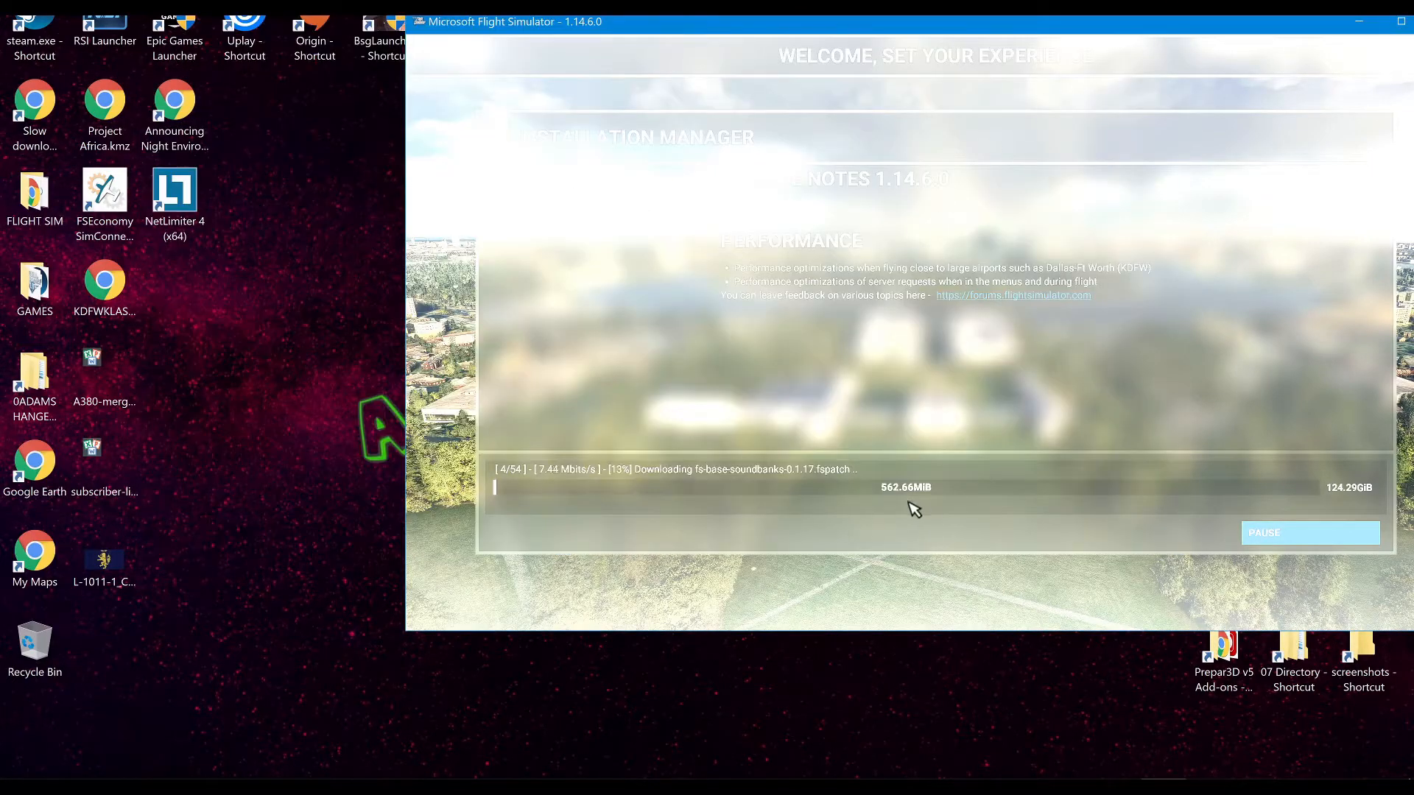
mouse_move(882, 492)
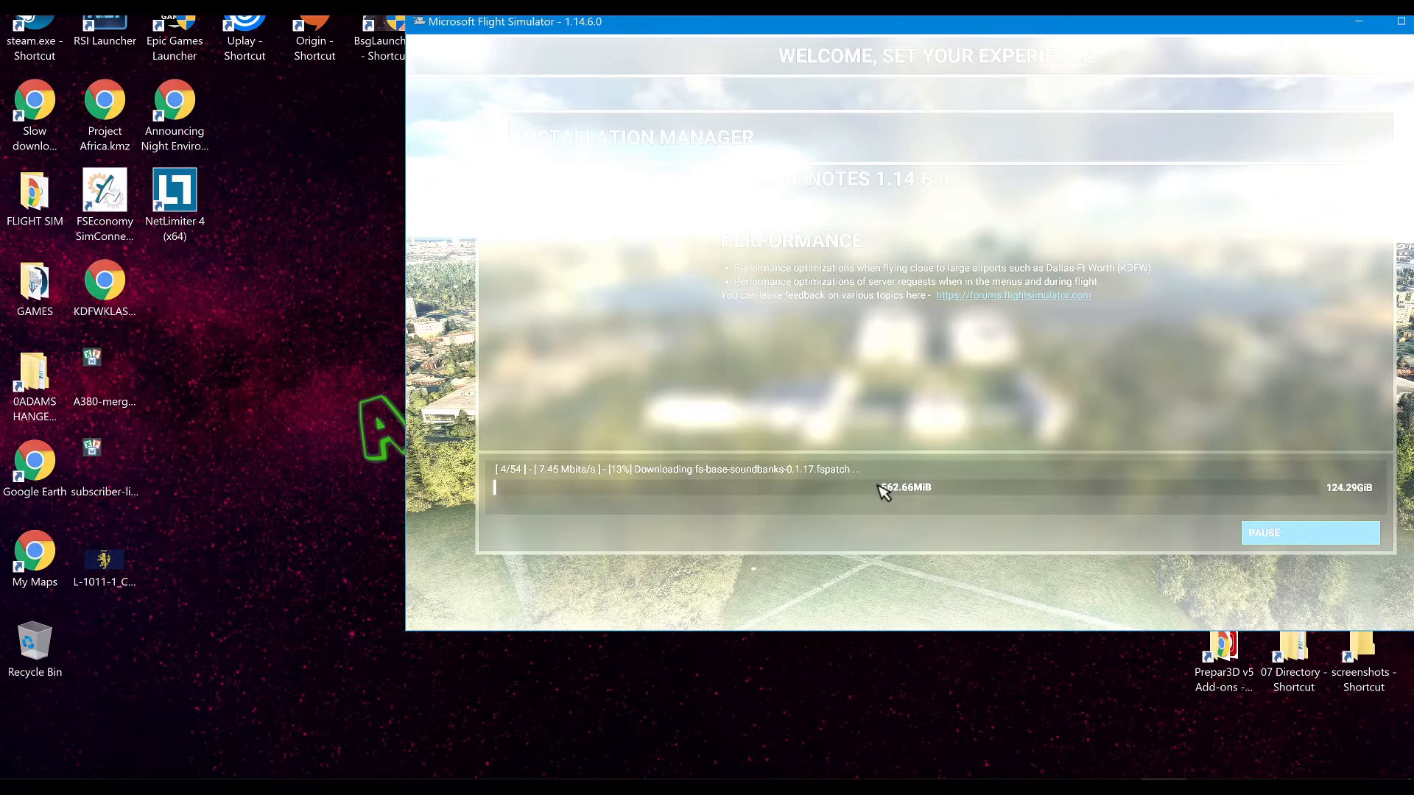
mouse_move(922, 505)
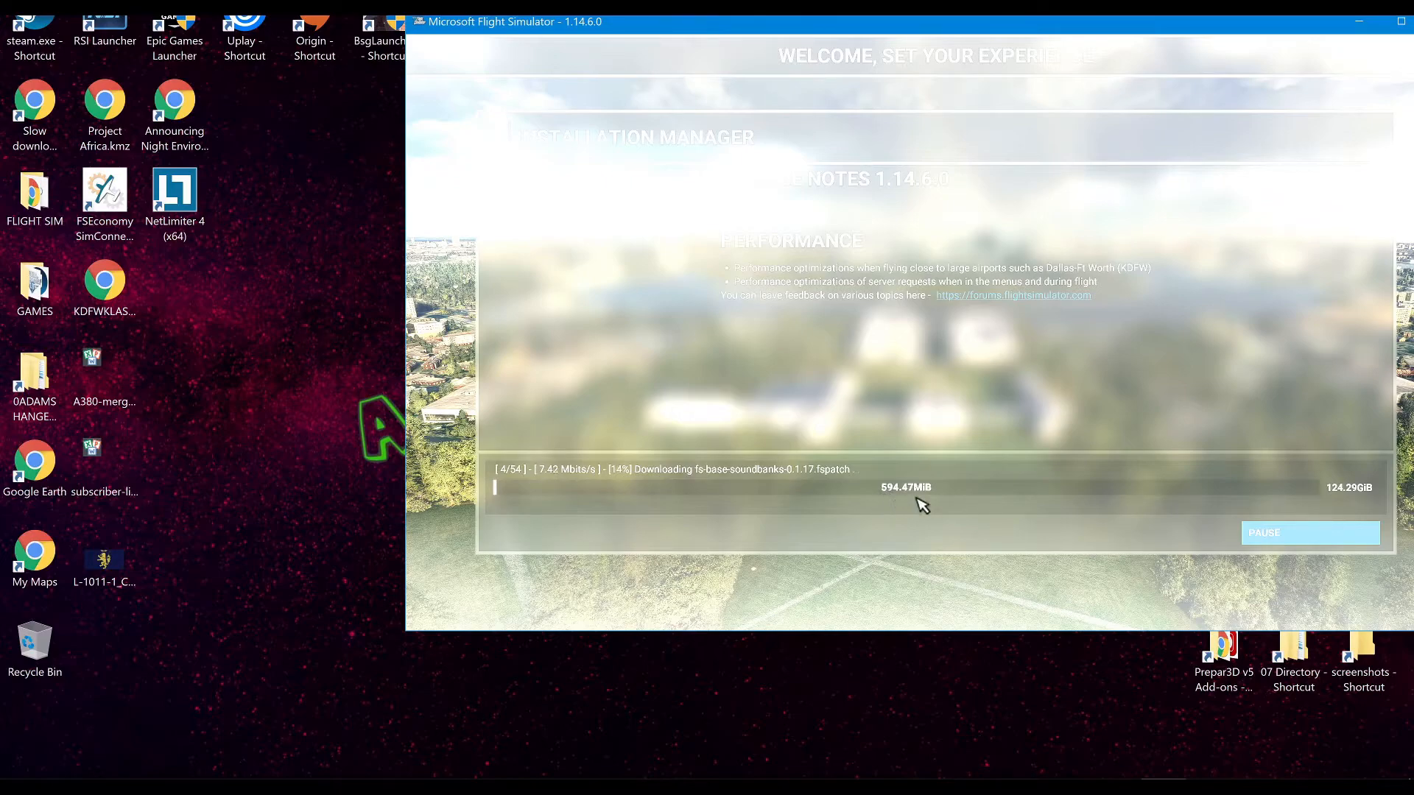
mouse_move(920, 501)
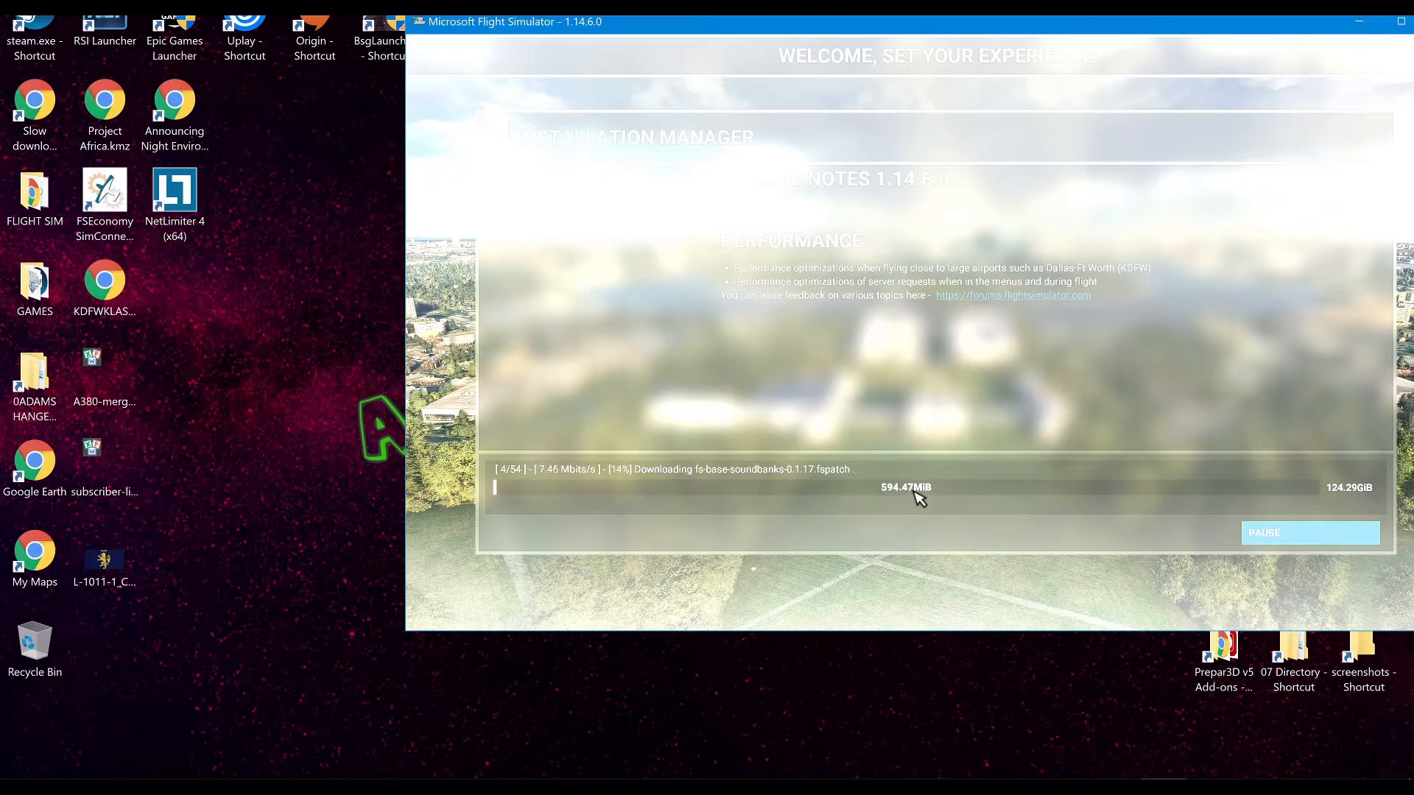
mouse_move(891, 503)
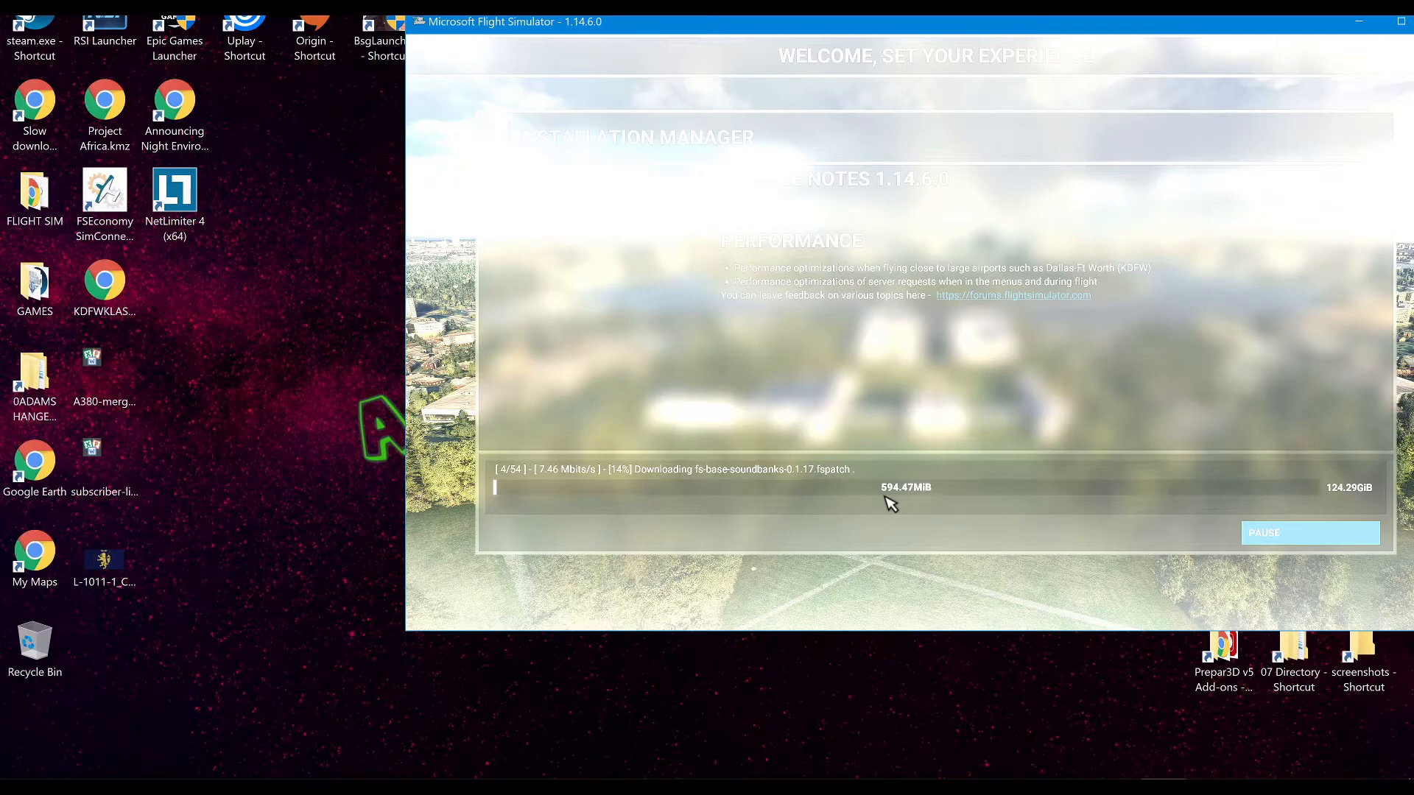
mouse_move(510, 480)
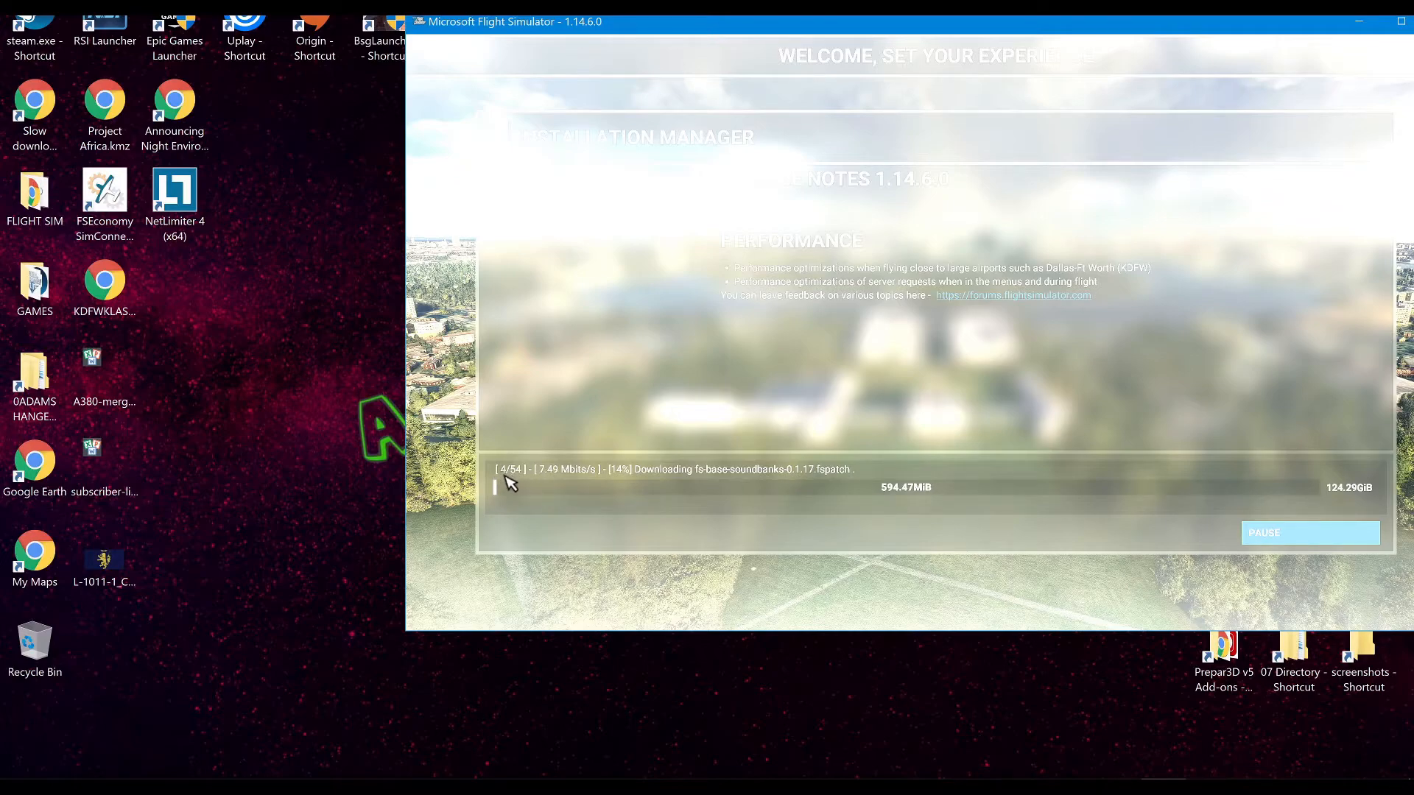
mouse_move(905, 497)
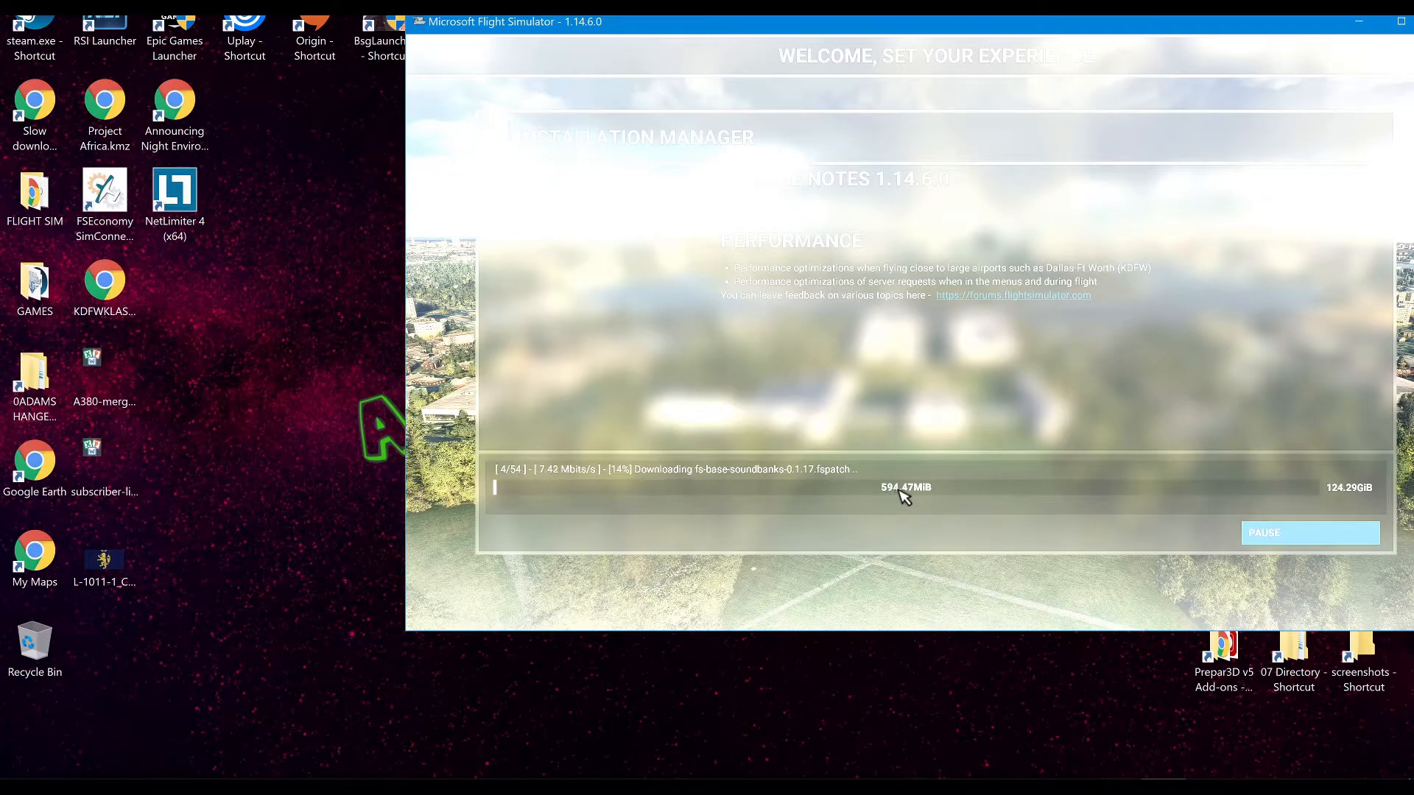
mouse_move(919, 497)
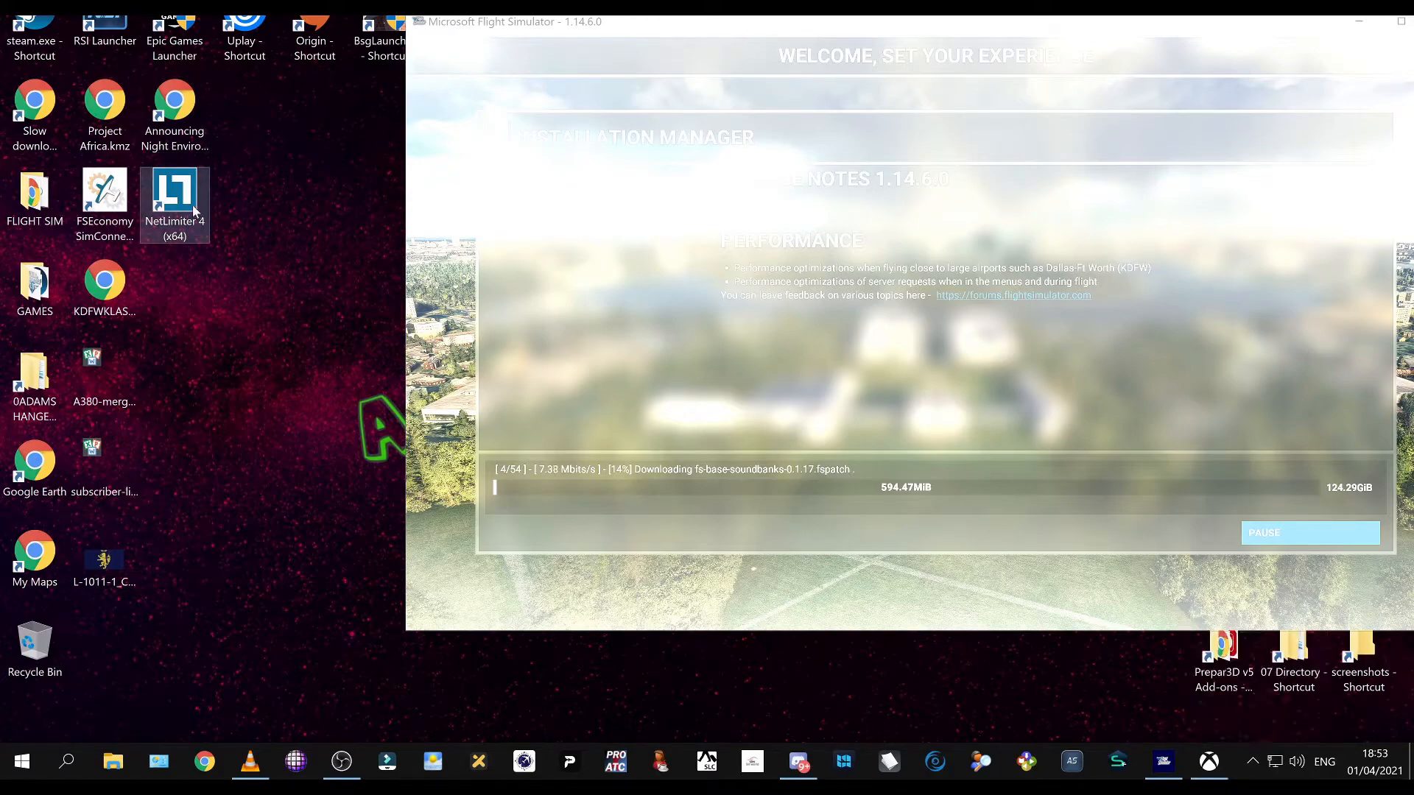
Check the flightsimulator.exe row in NetLimiter 4 showing its 10 MB/s inbound limit and High priority
right_click(173, 204)
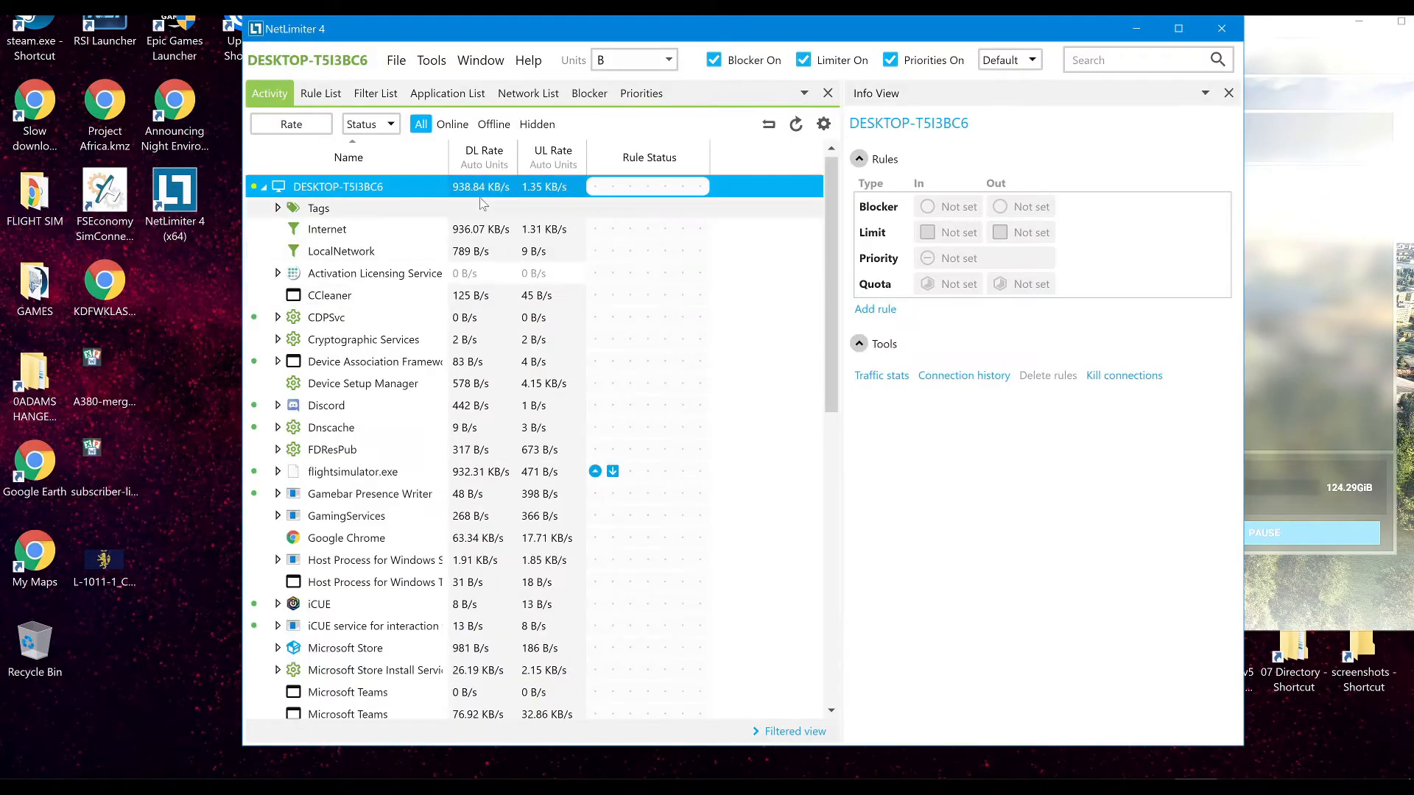
click(354, 472)
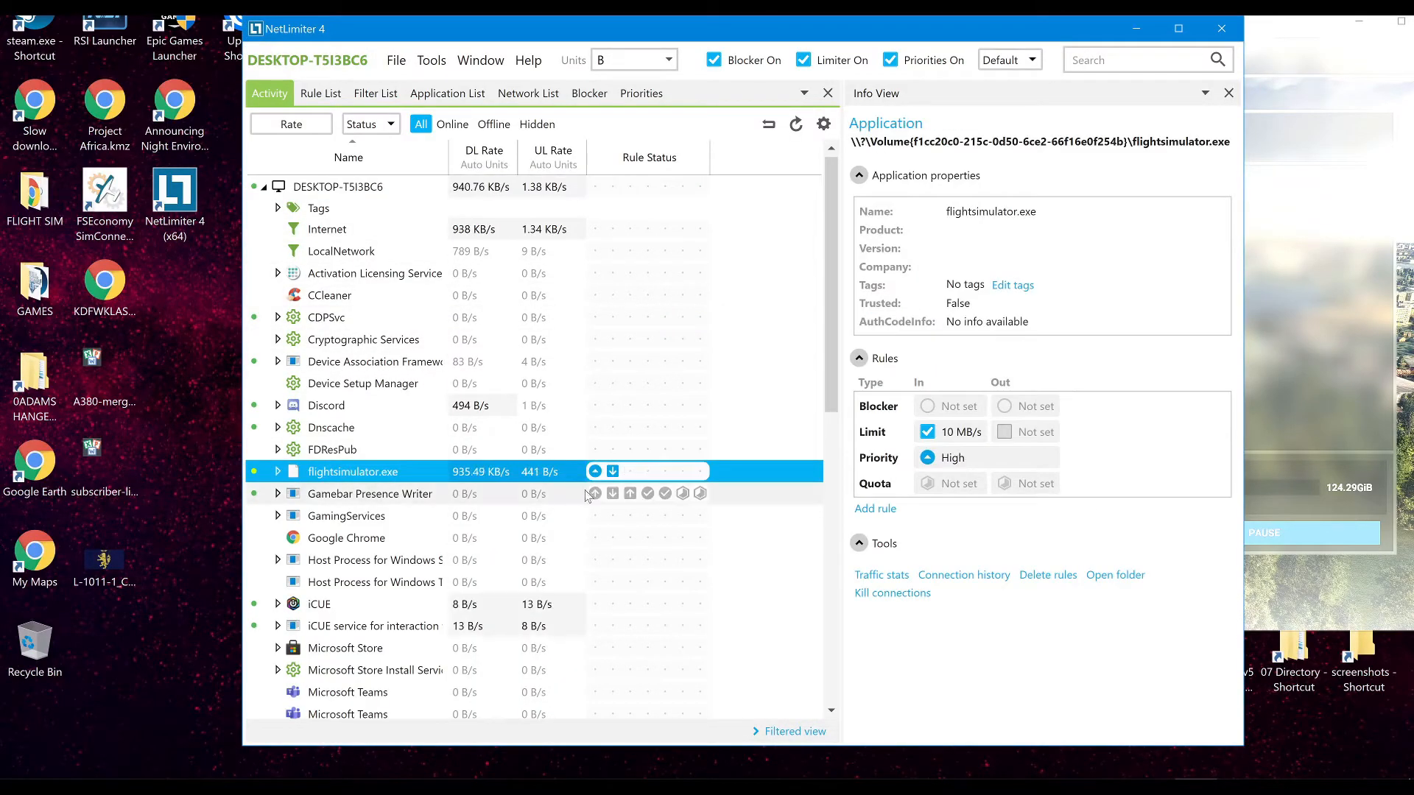
mouse_move(455, 470)
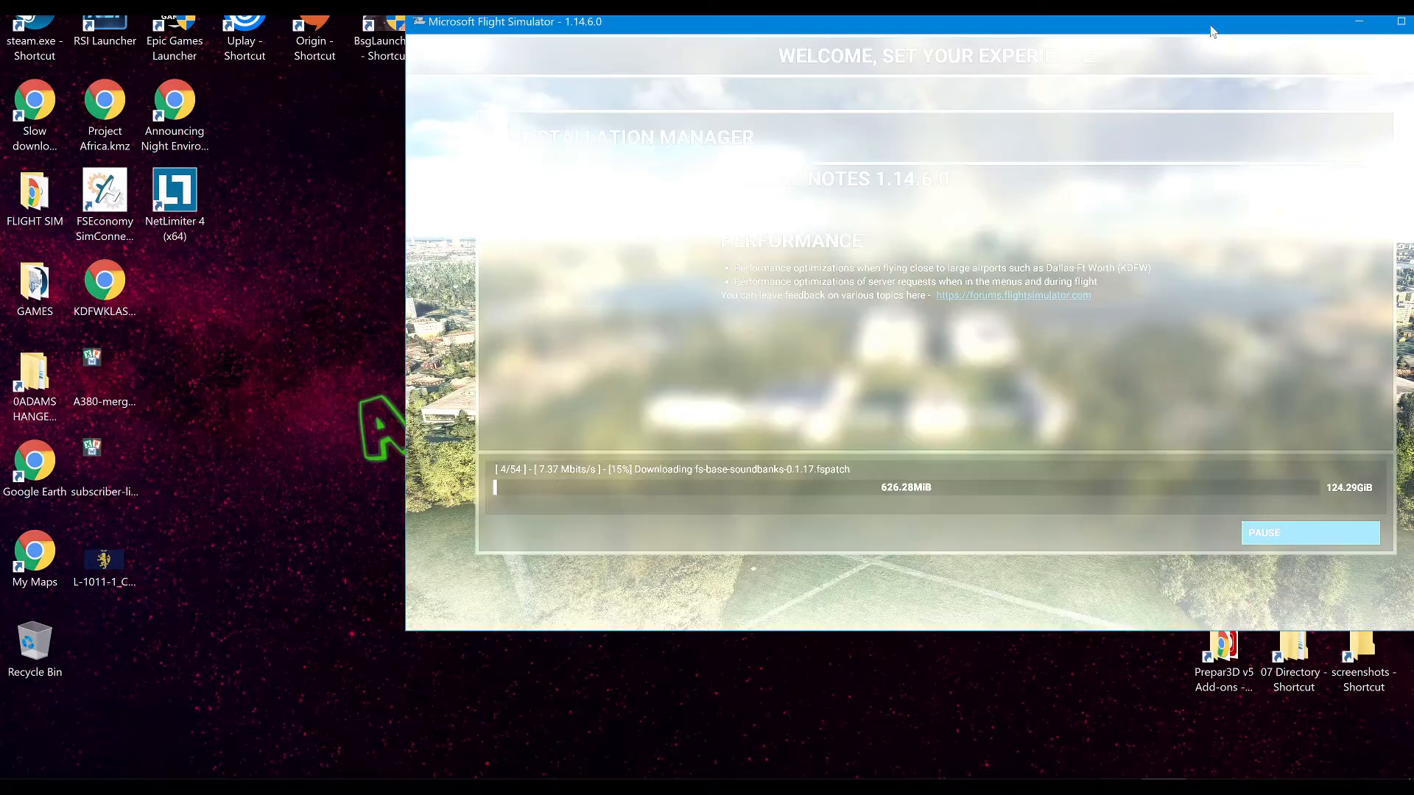
mouse_move(557, 489)
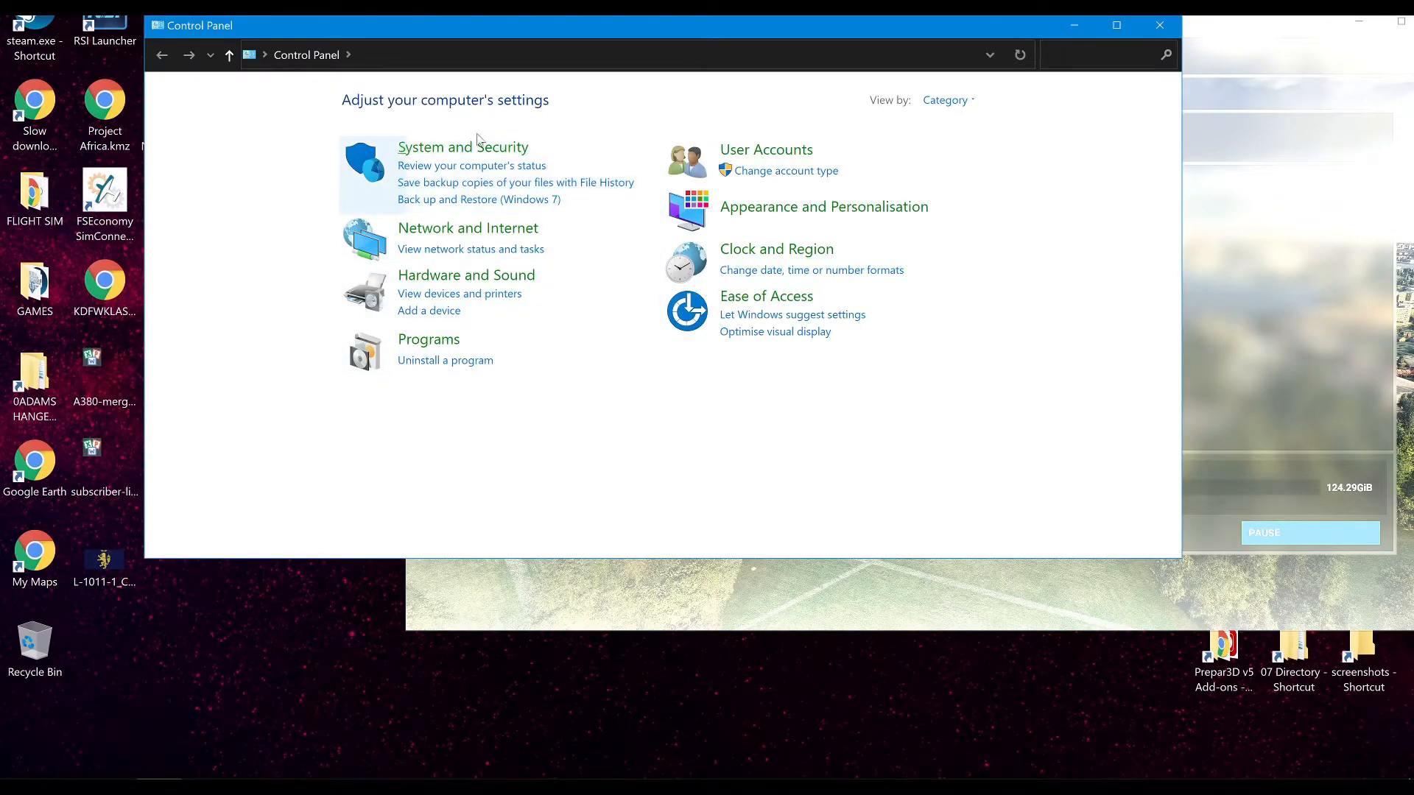
Reach the adapter list via Network and Sharing Centre and bring up the Ethernet connection's Properties
click(467, 227)
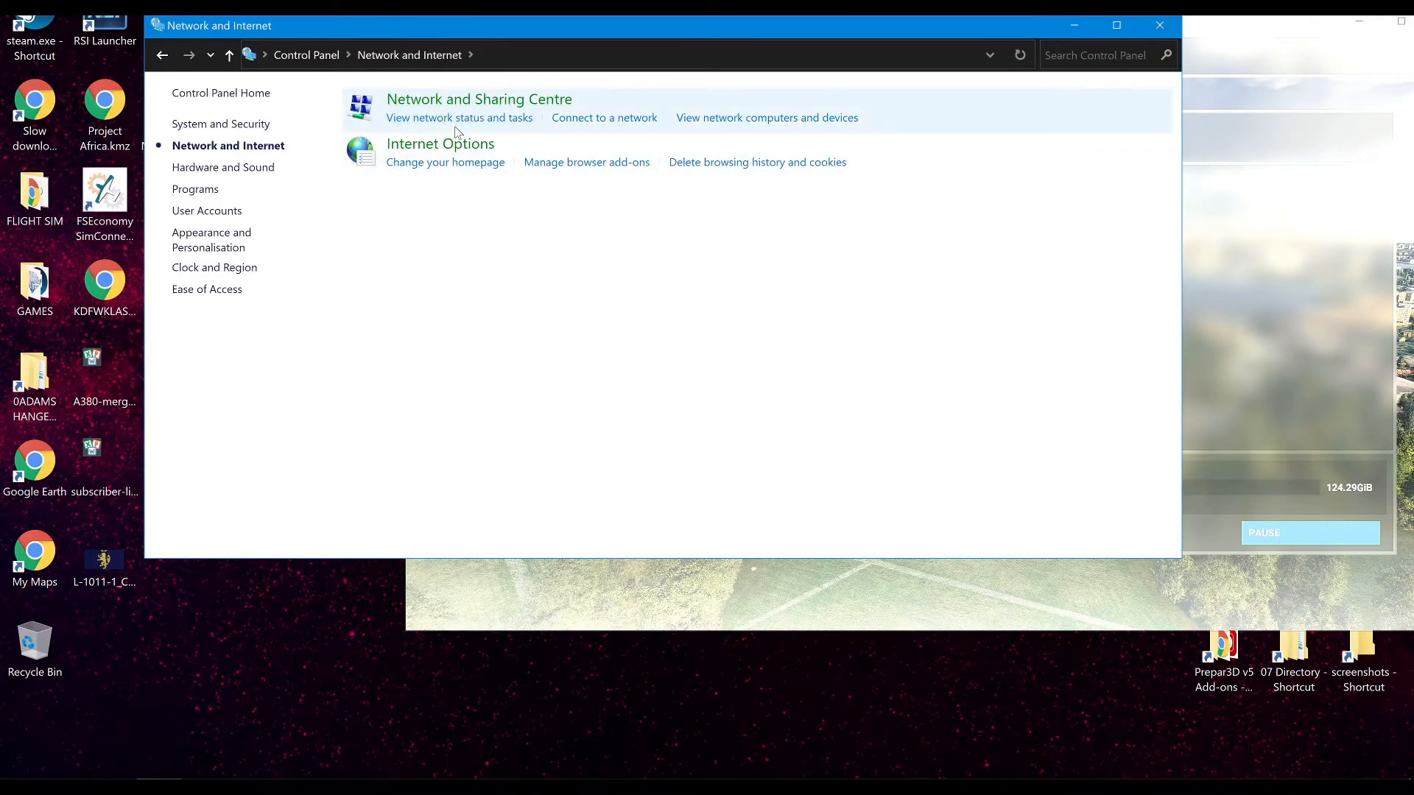
click(479, 99)
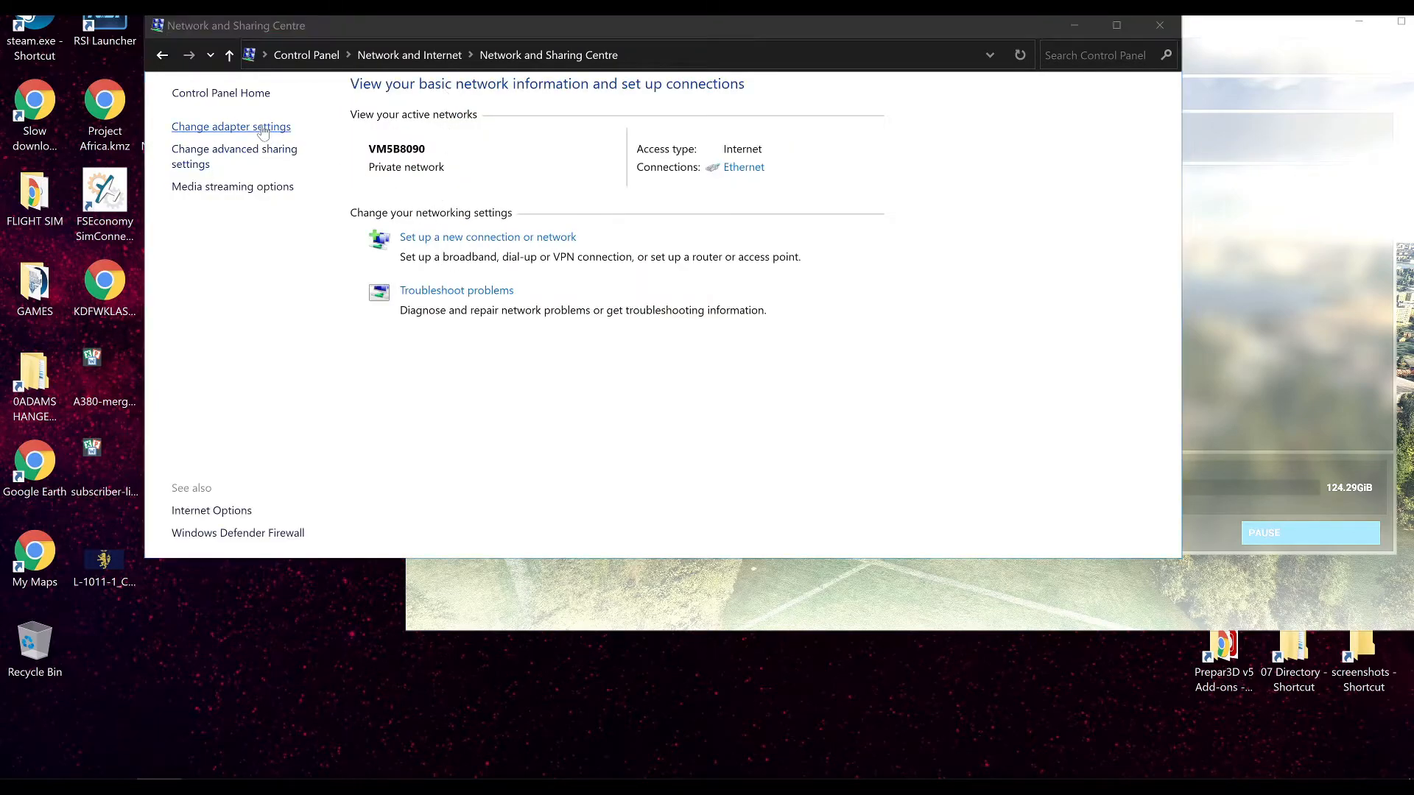
right_click(252, 153)
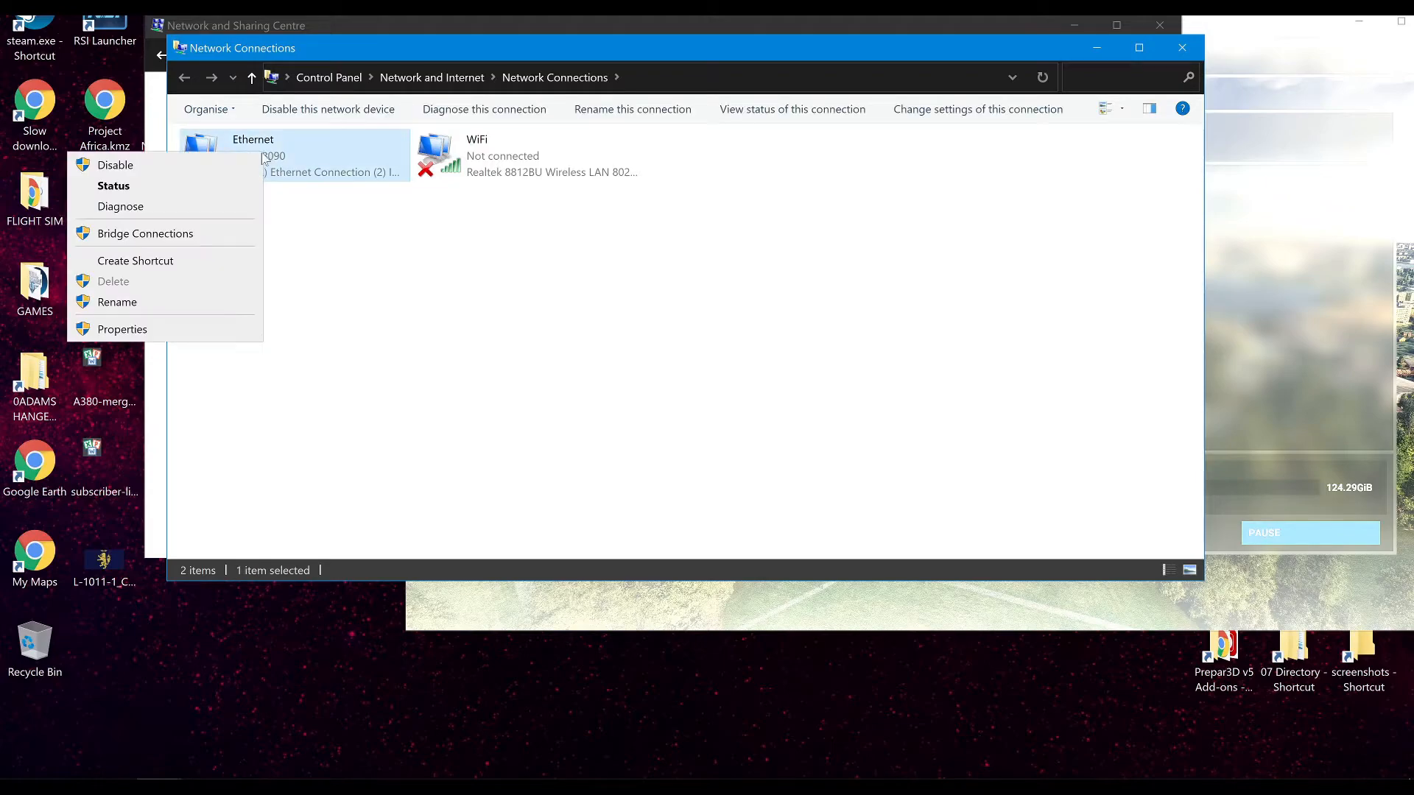
click(122, 328)
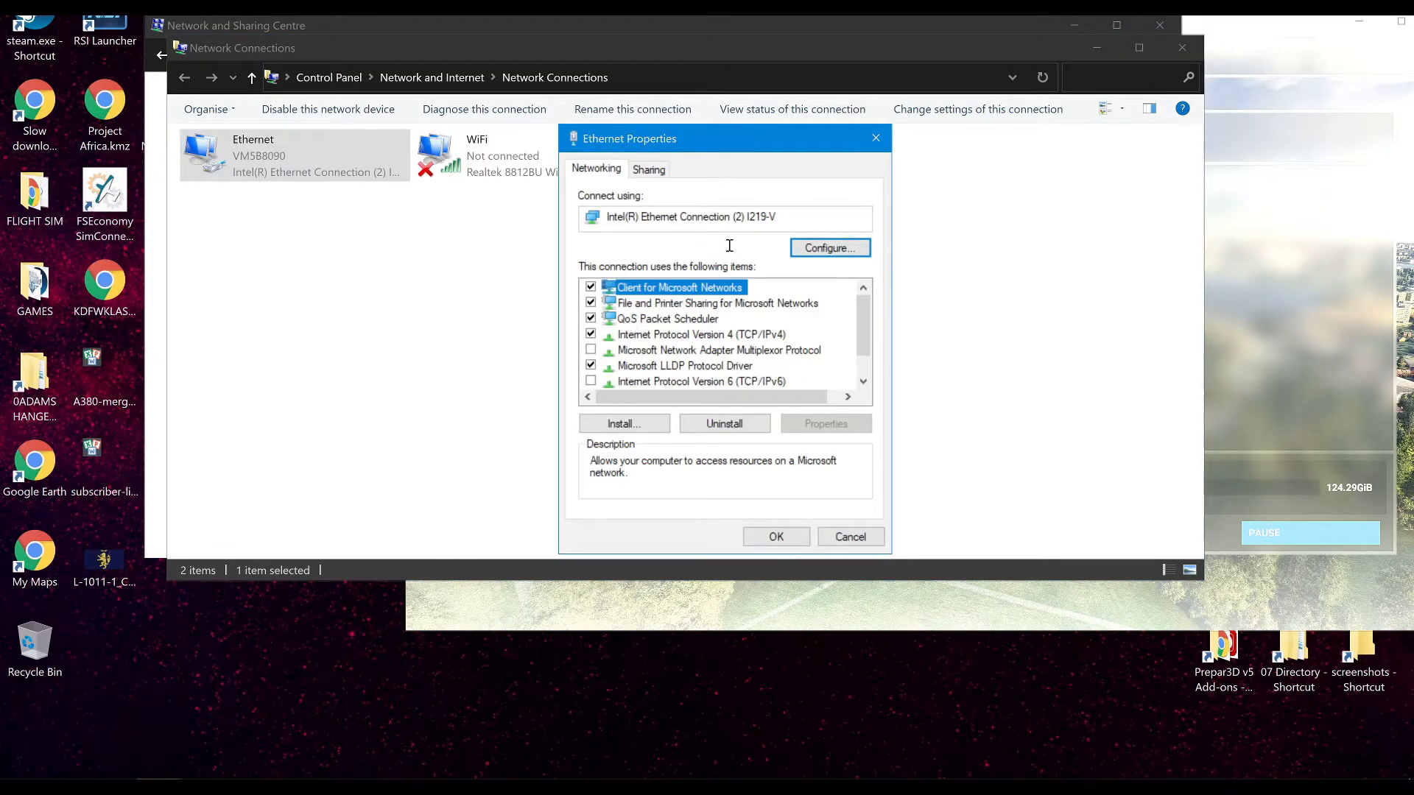
In the adapter's Configure dialog, go to Advanced and select the Speed & Duplex property
click(828, 247)
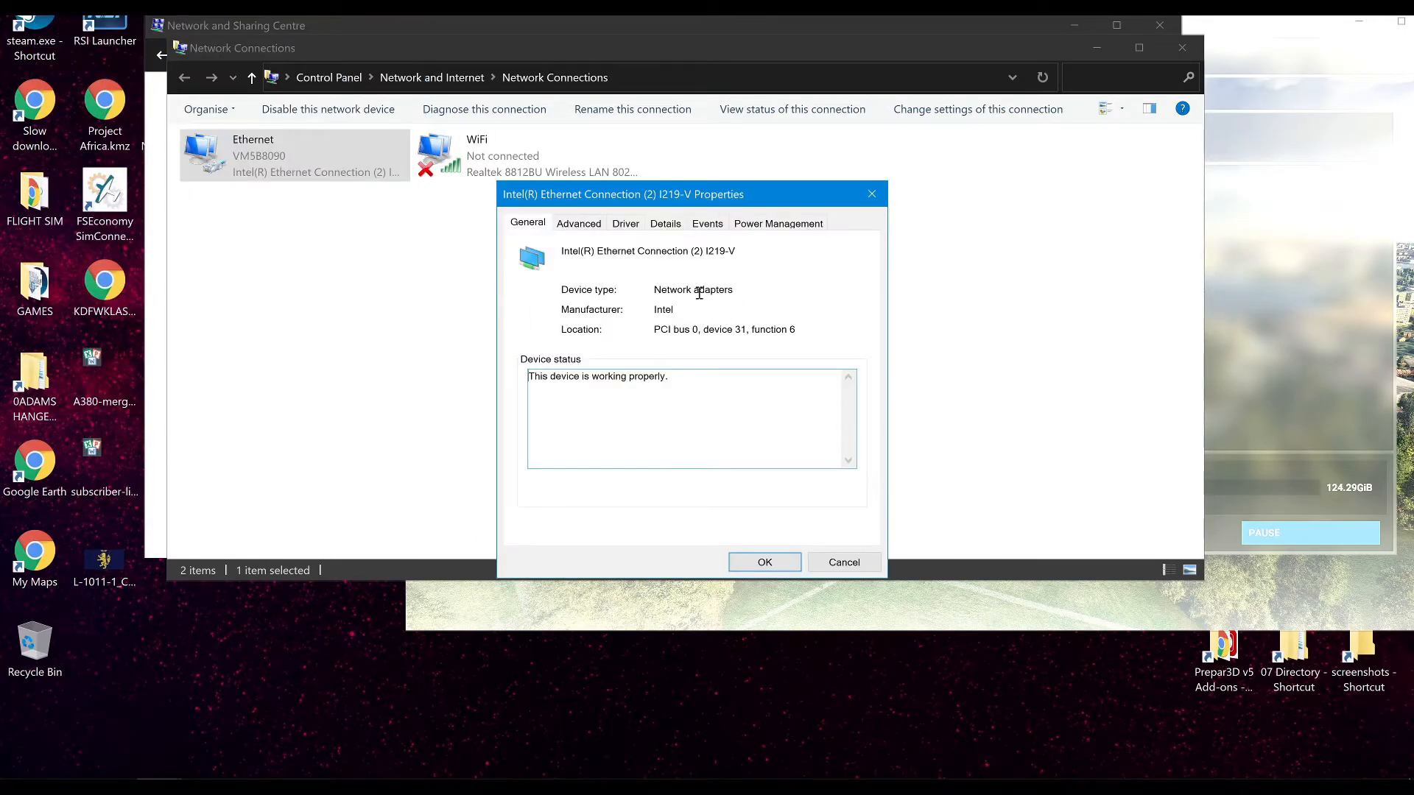
click(577, 222)
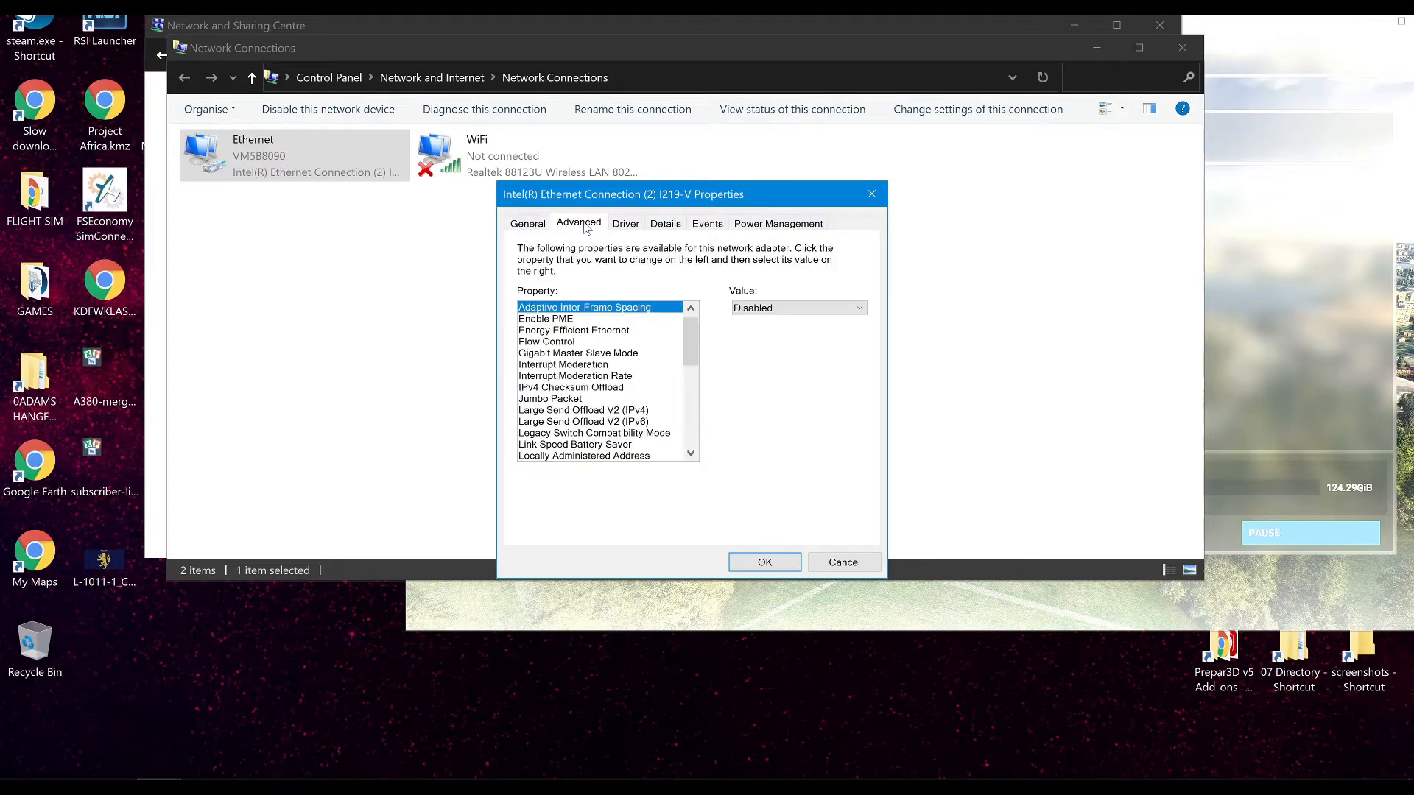
scroll(down, 3)
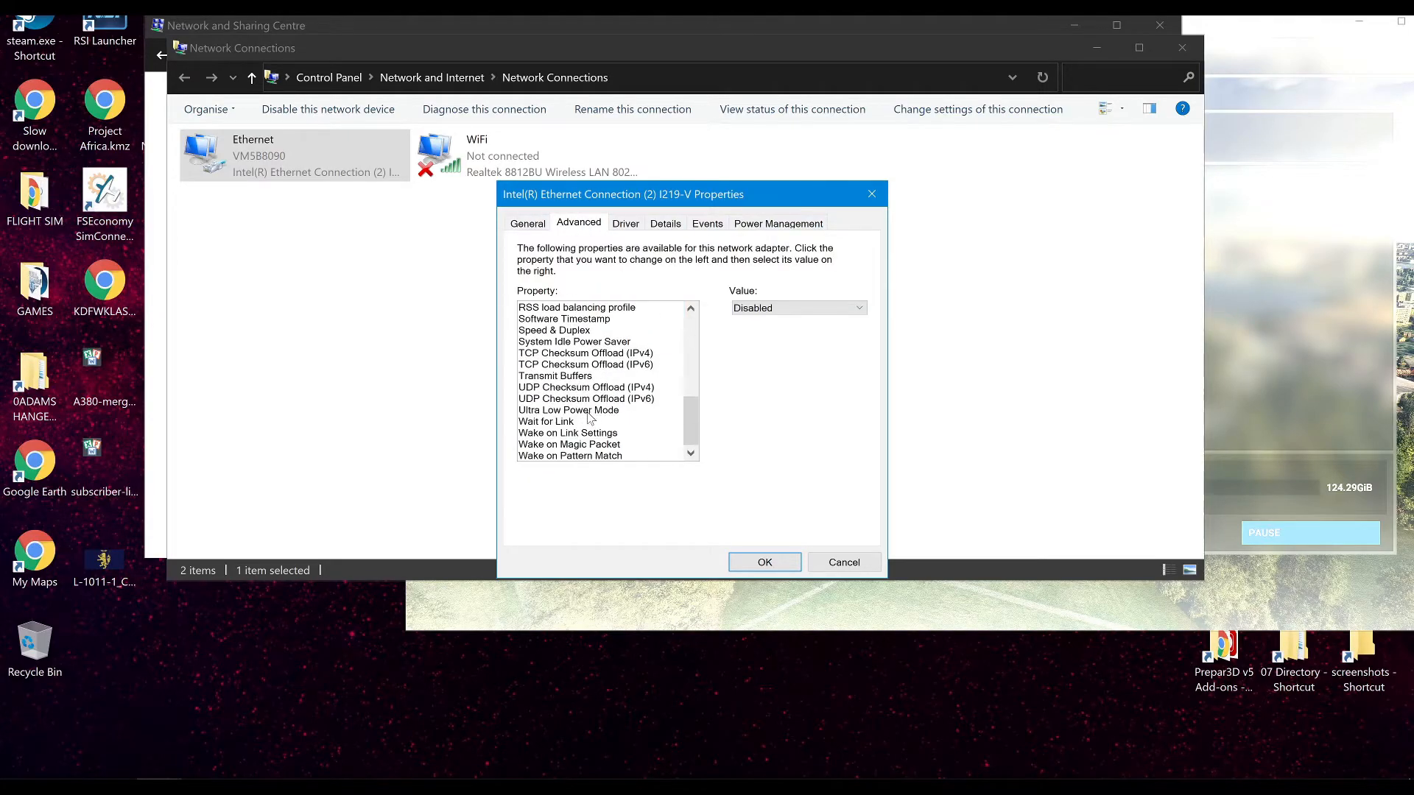
click(565, 318)
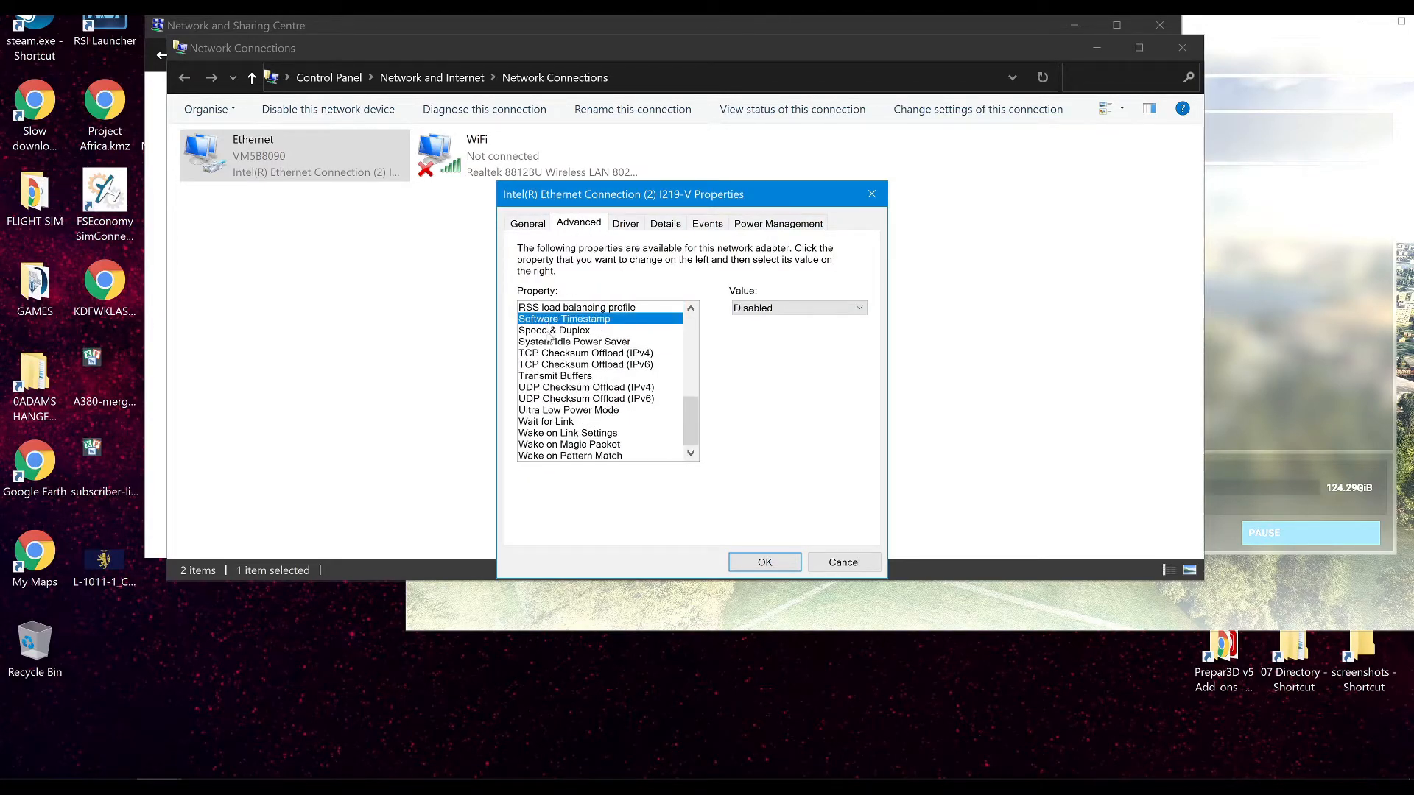
click(553, 330)
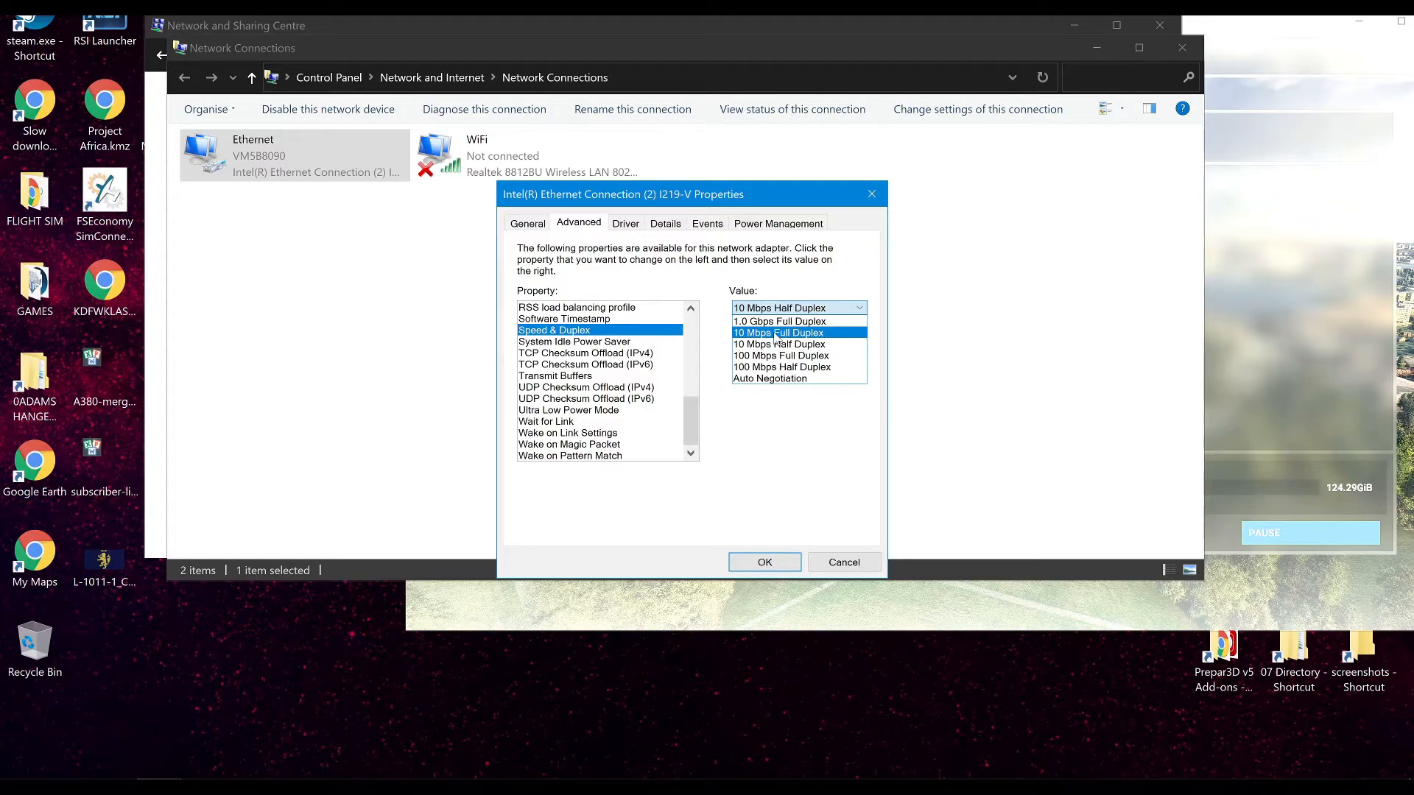
Set Speed & Duplex to 10 Mbps Full Duplex and apply it so the adapter restarts
click(778, 333)
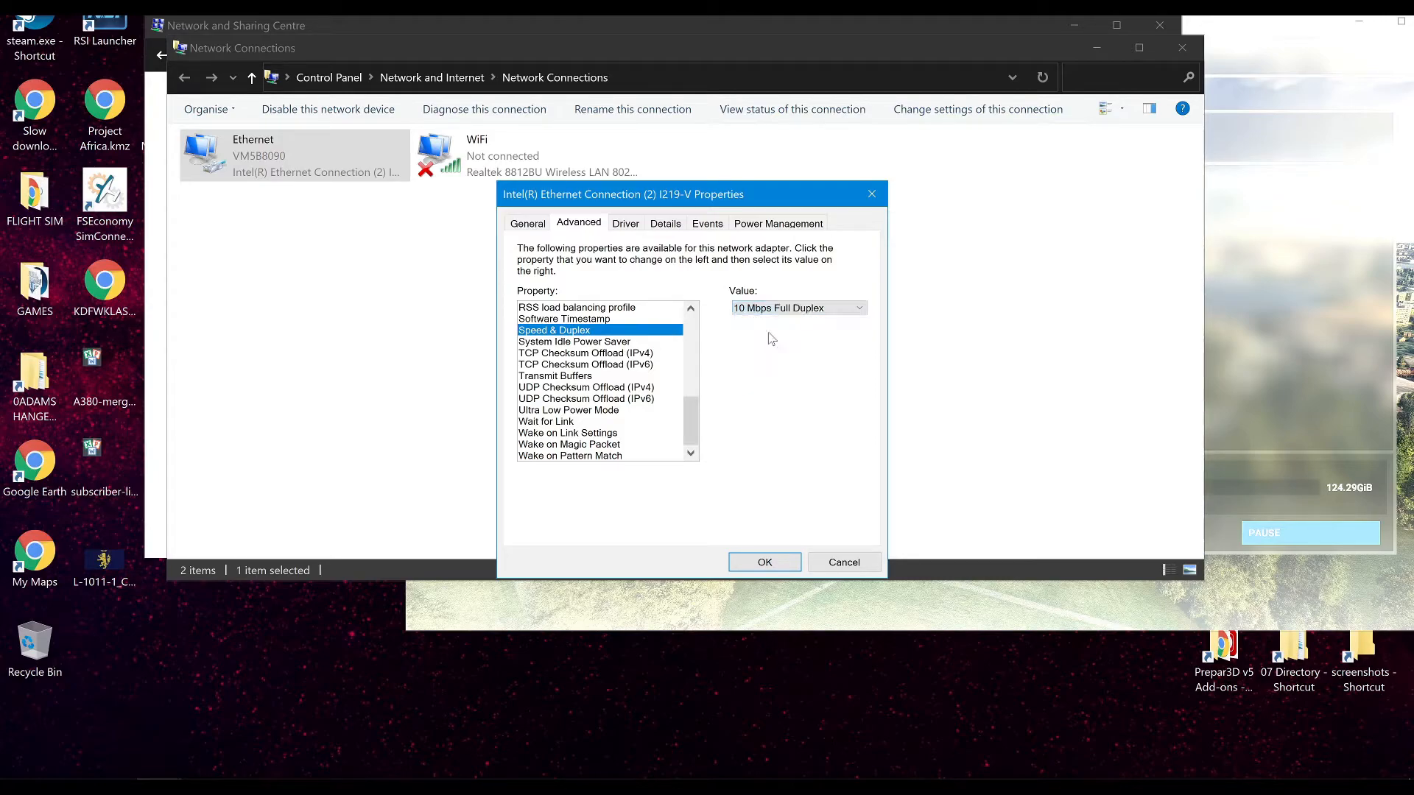
mouse_move(716, 341)
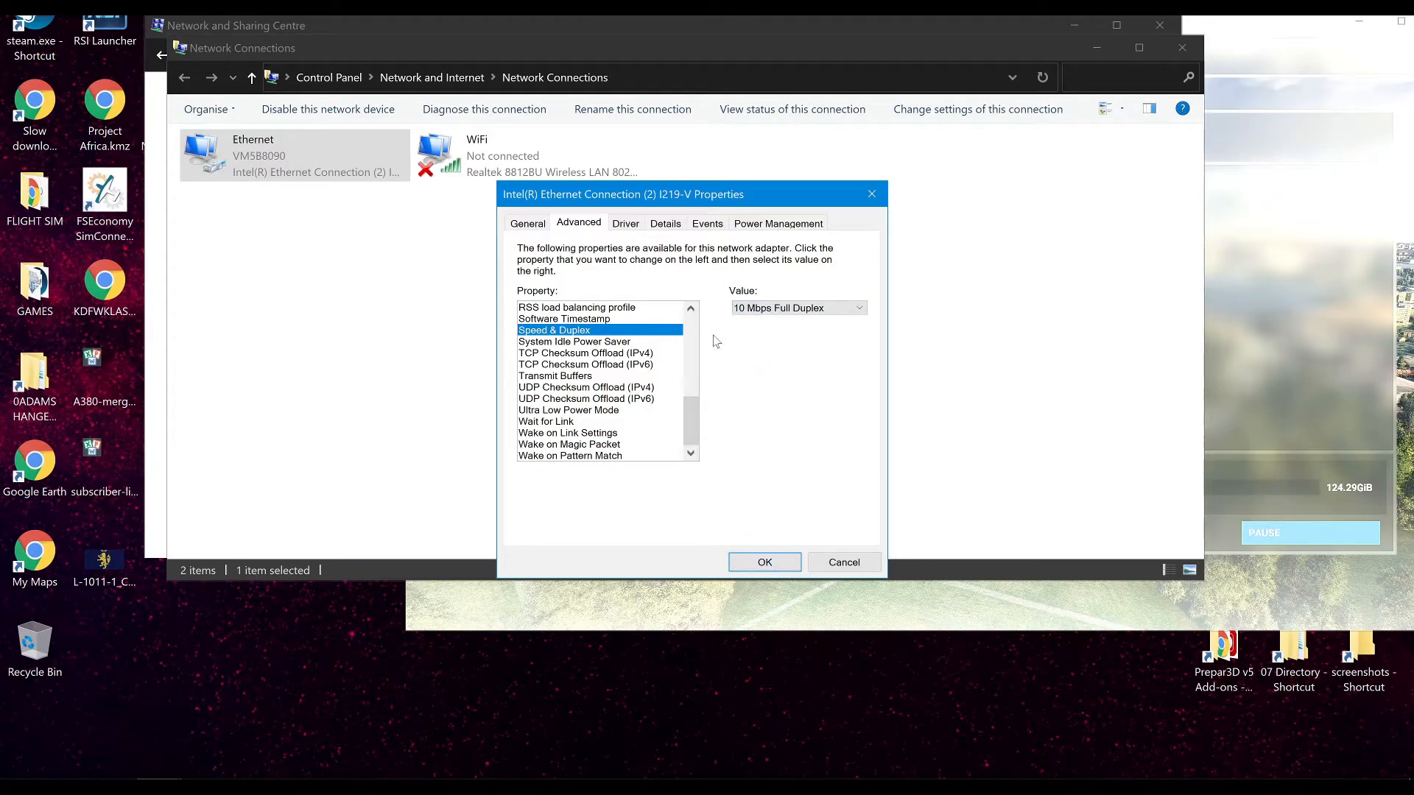
click(764, 561)
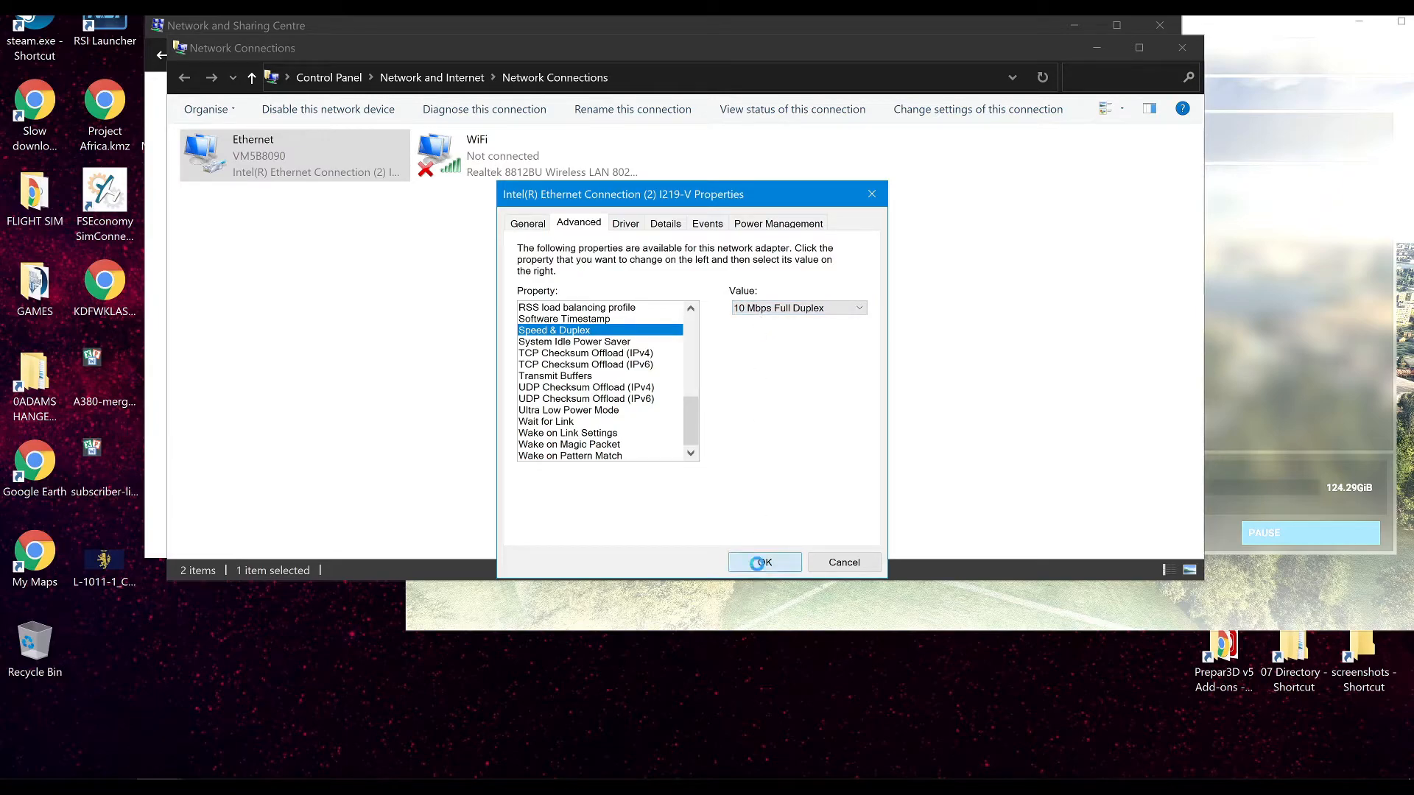
click(765, 561)
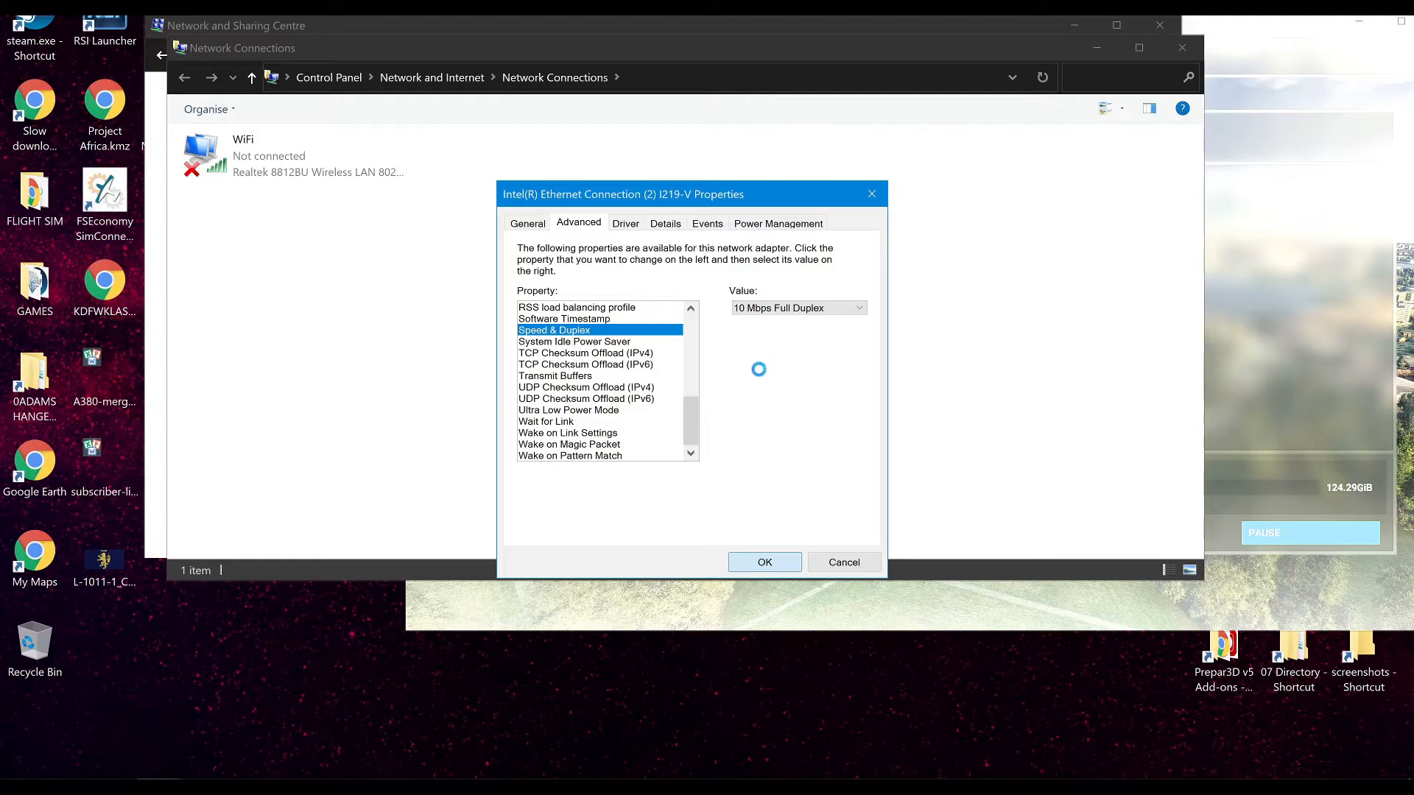
Confirm Ethernet shows Enabled, then close the adapter windows back to the Network and Sharing Centre overview
click(764, 561)
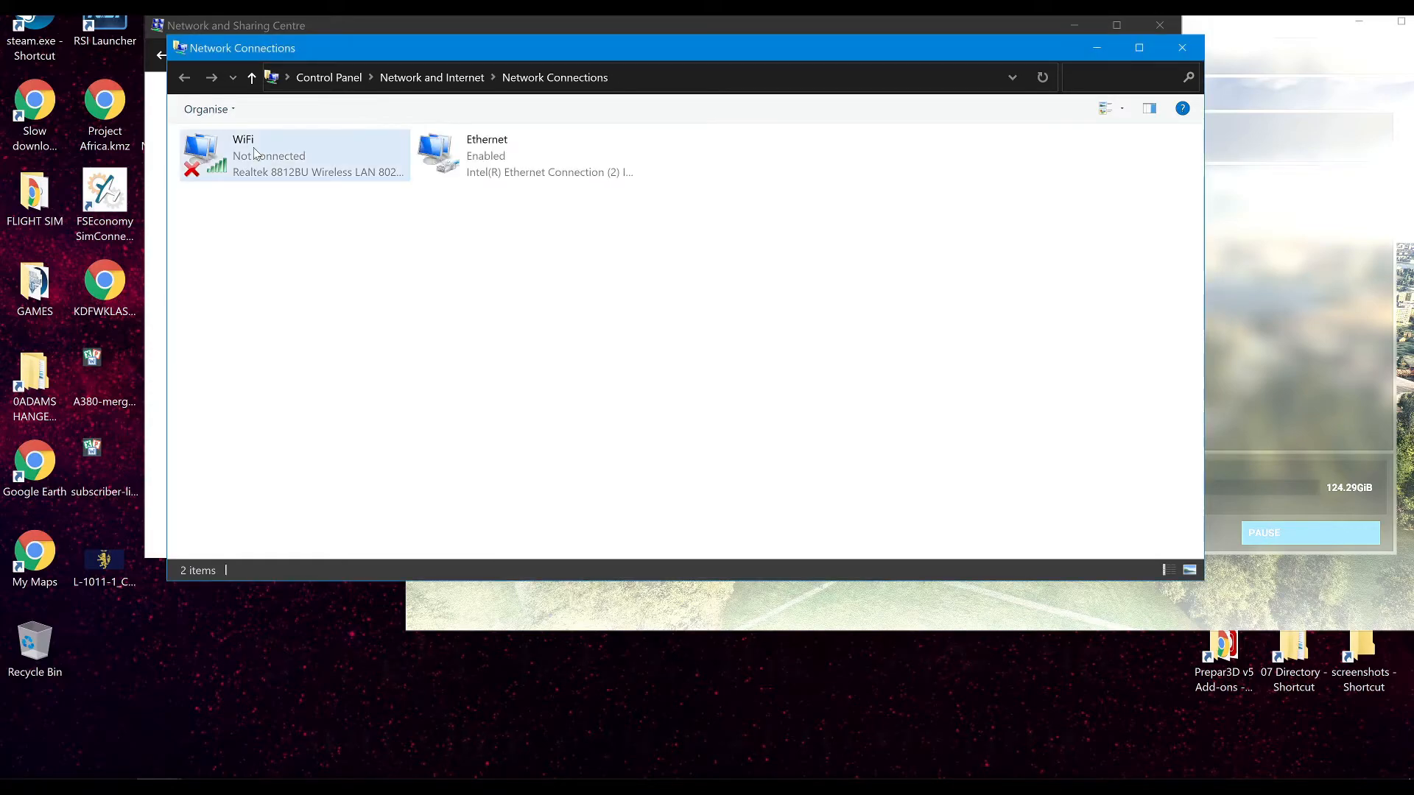
right_click(293, 155)
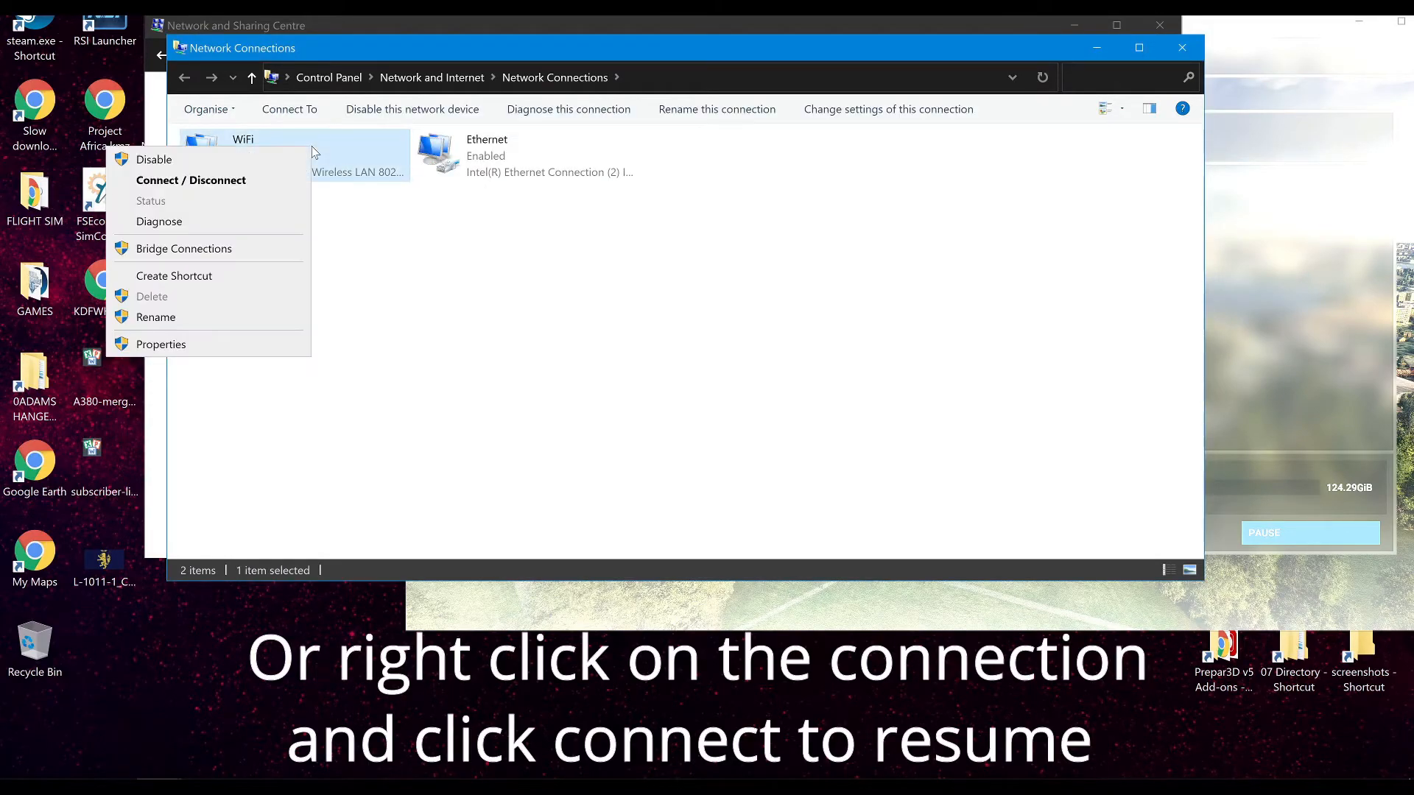
click(191, 180)
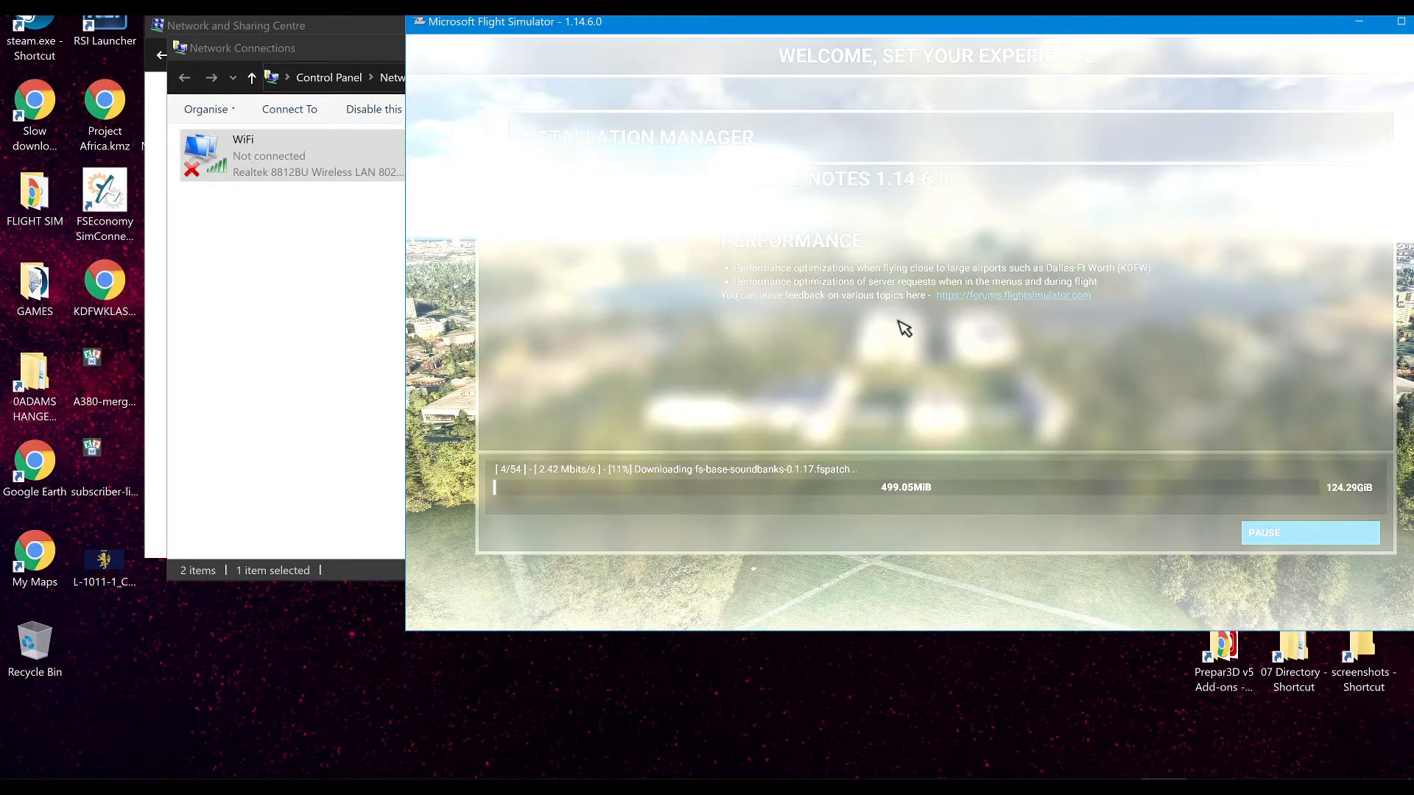
mouse_move(857, 336)
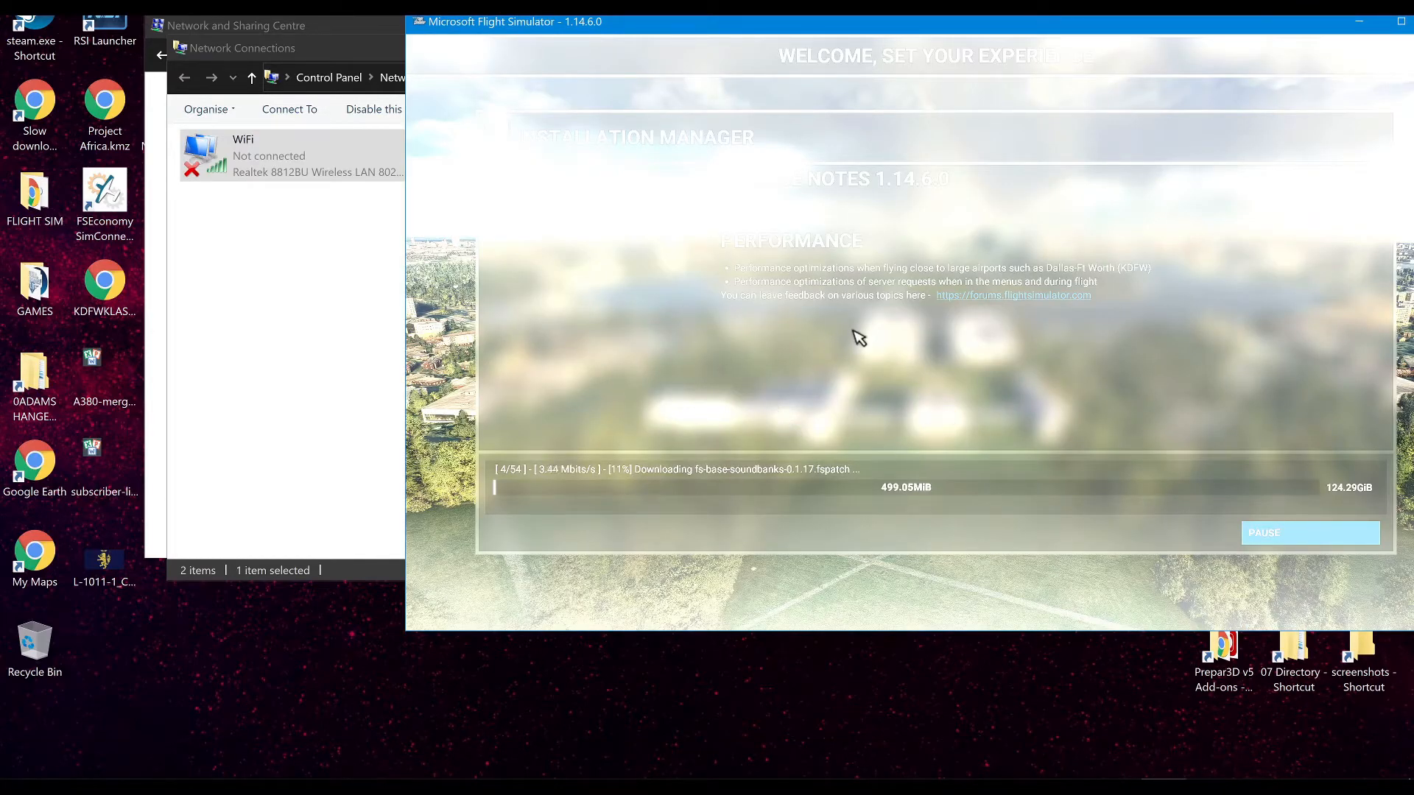
mouse_move(1284, 45)
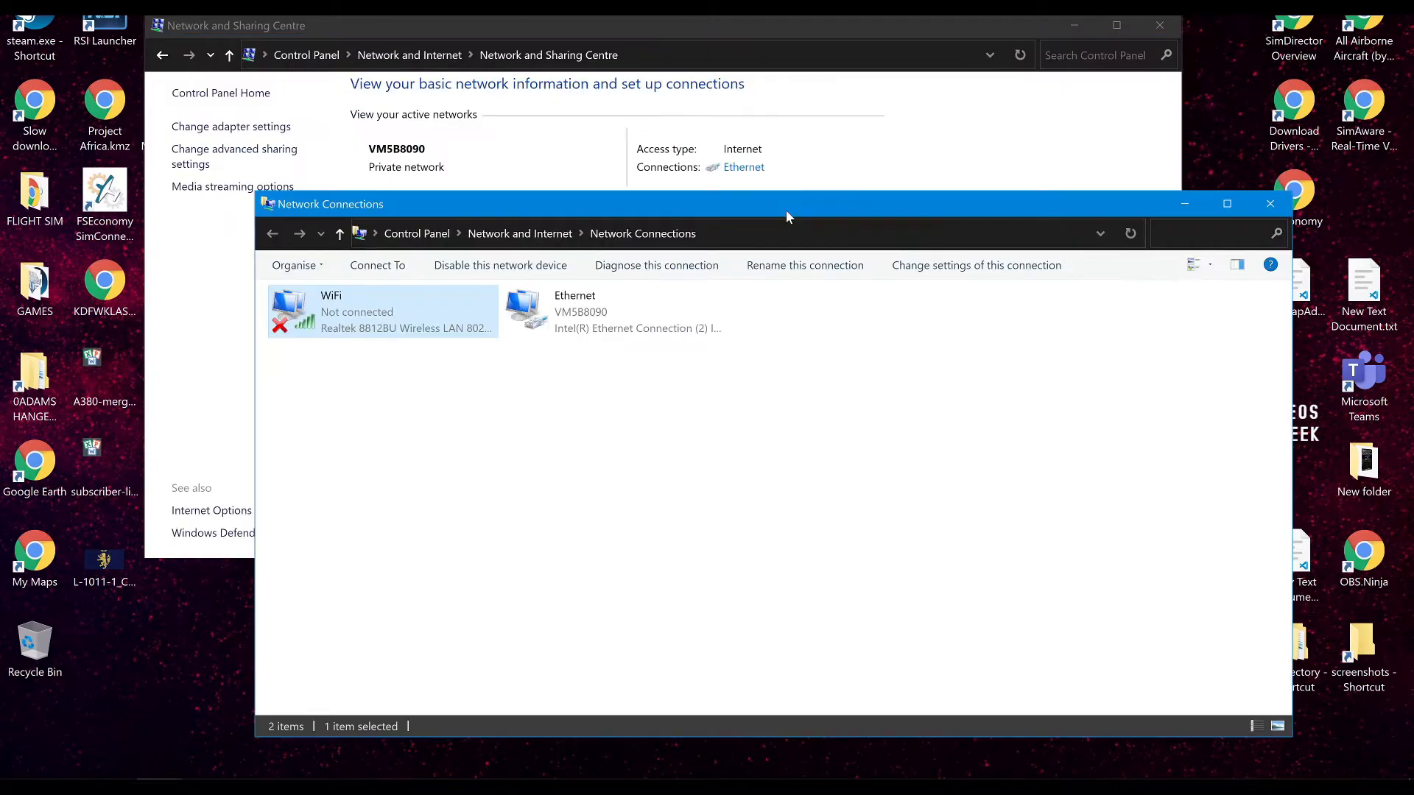
click(1268, 203)
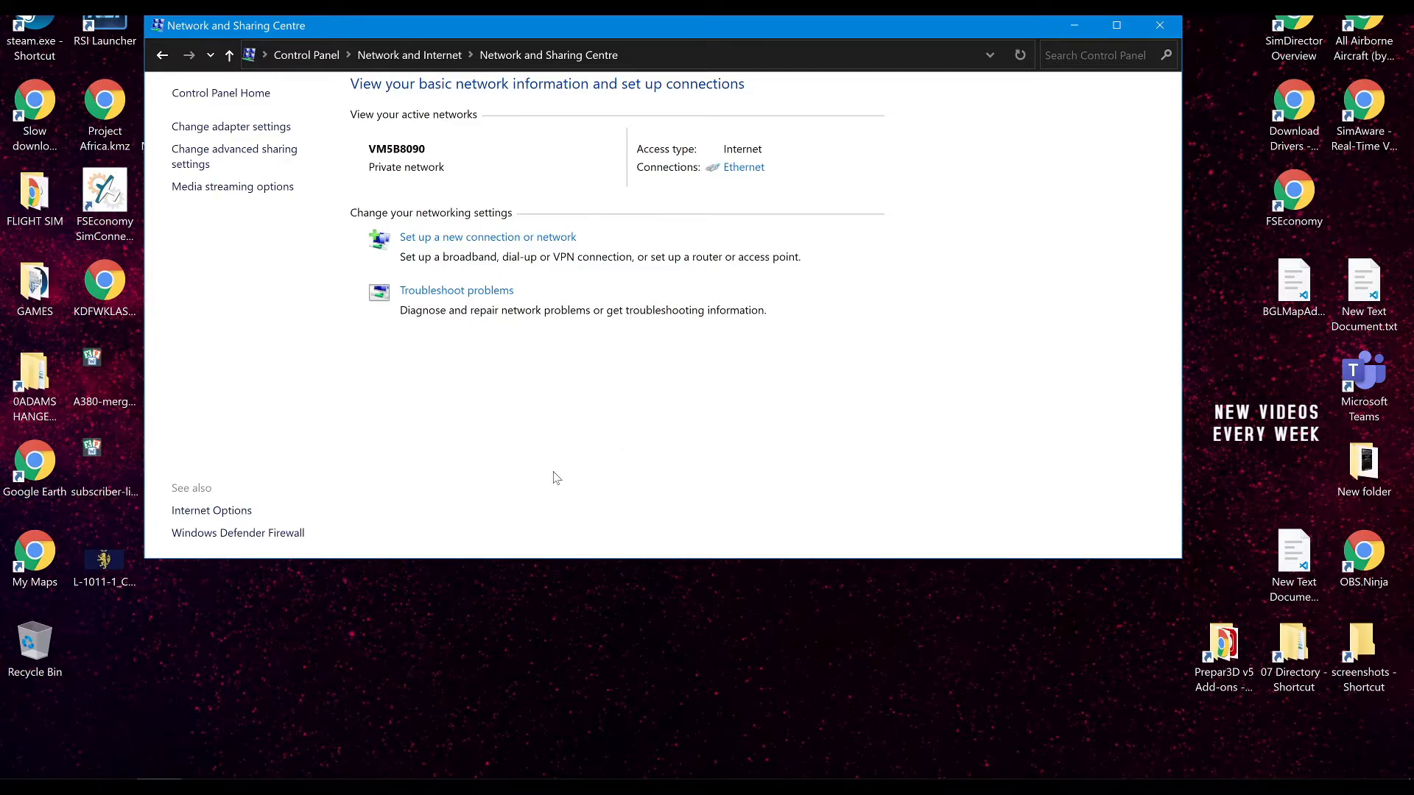
mouse_move(417, 417)
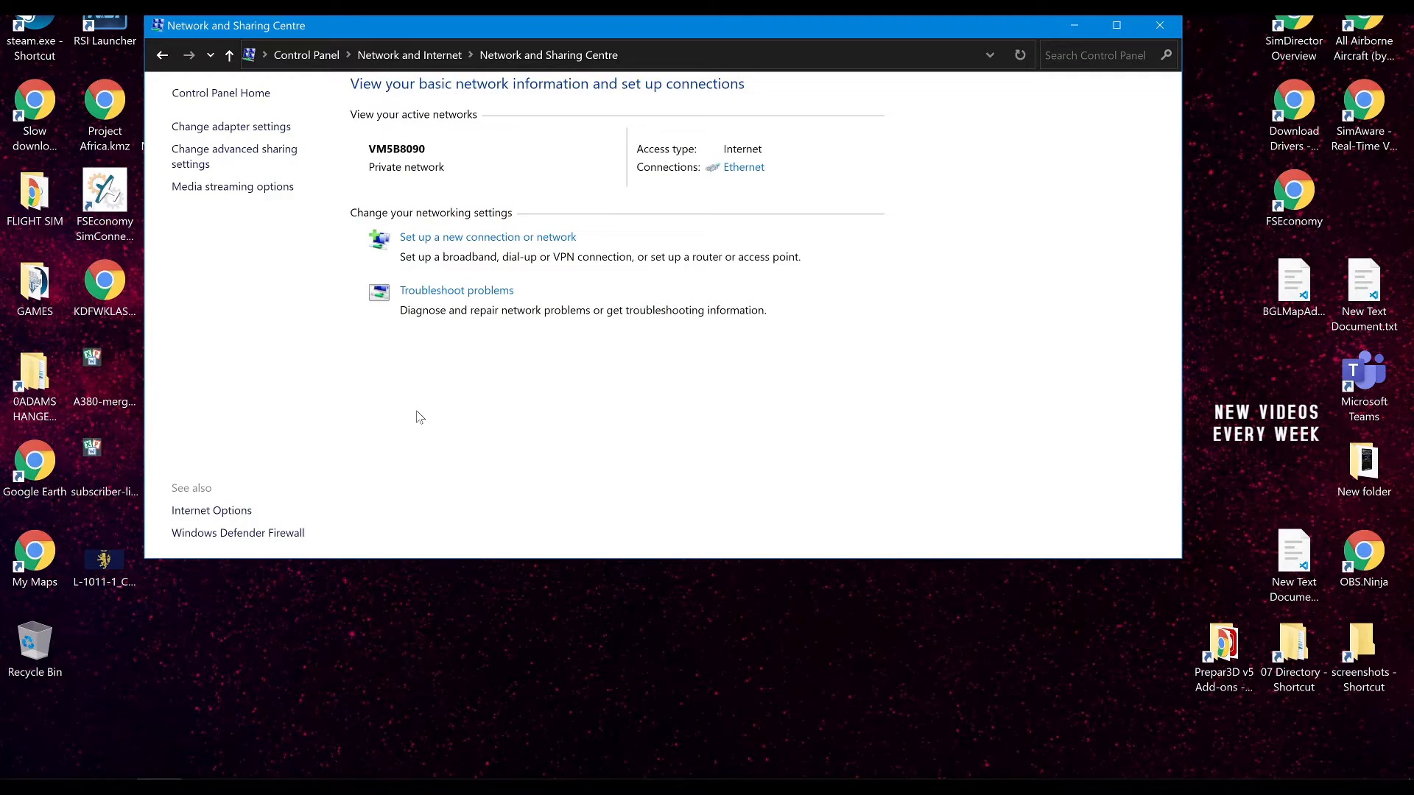
mouse_move(1170, 702)
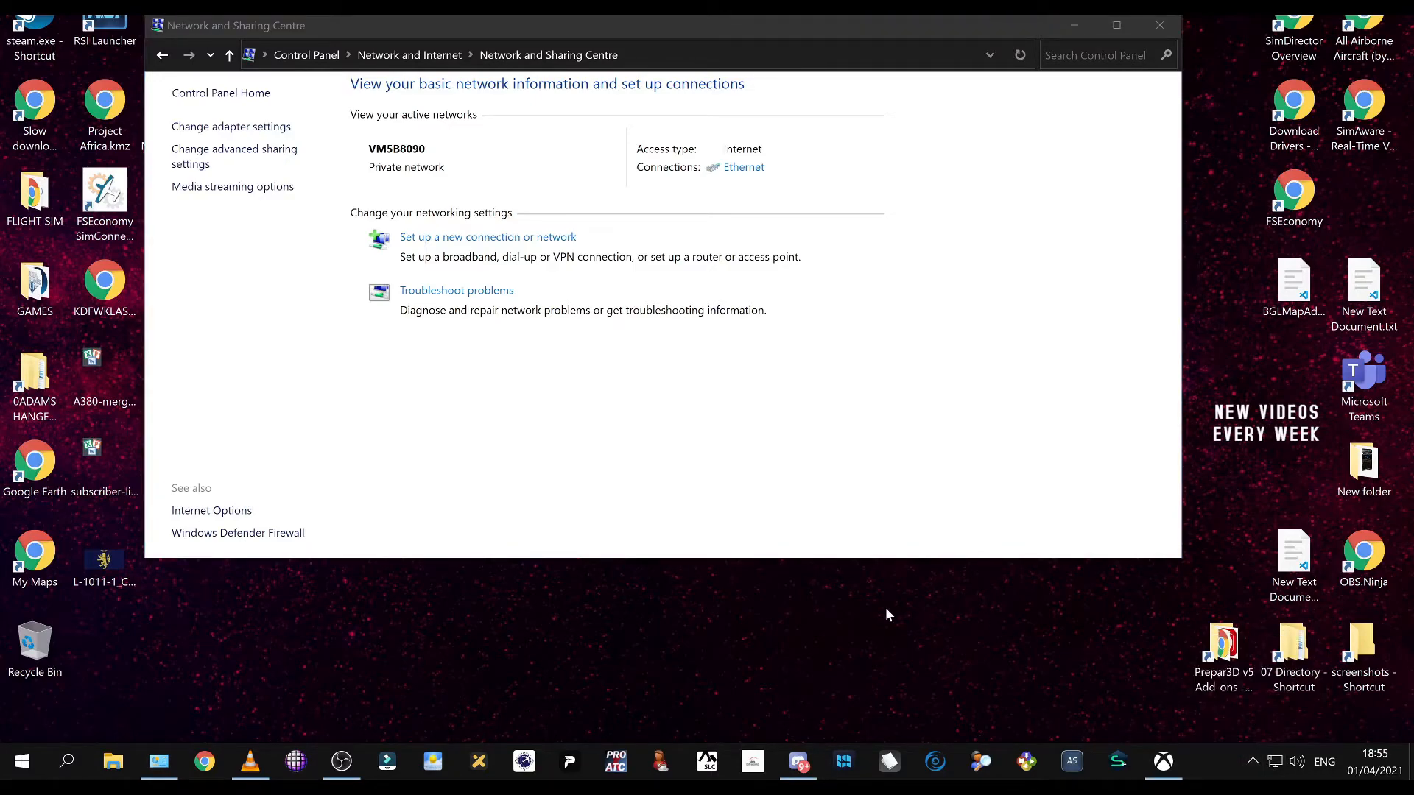
mouse_move(530, 556)
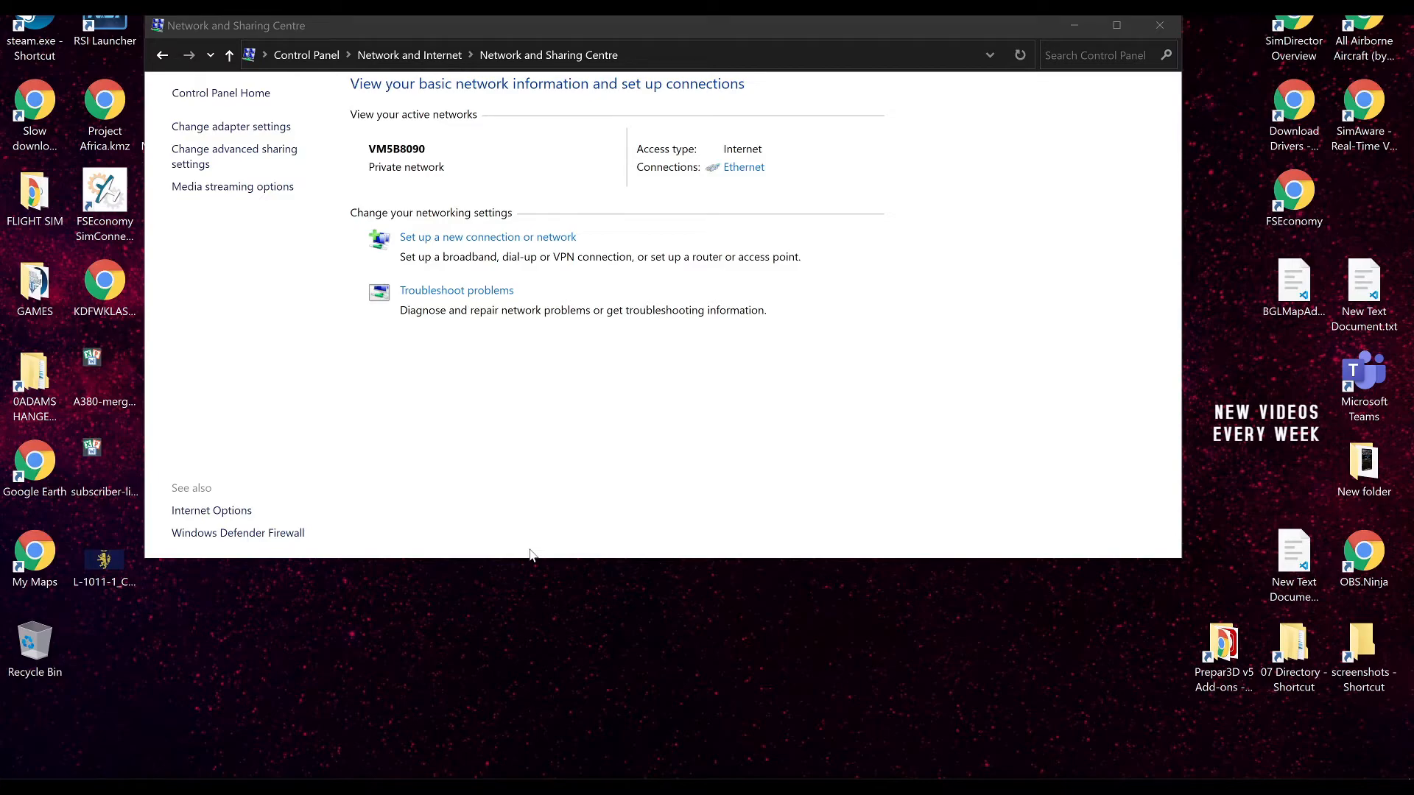
mouse_move(1206, 770)
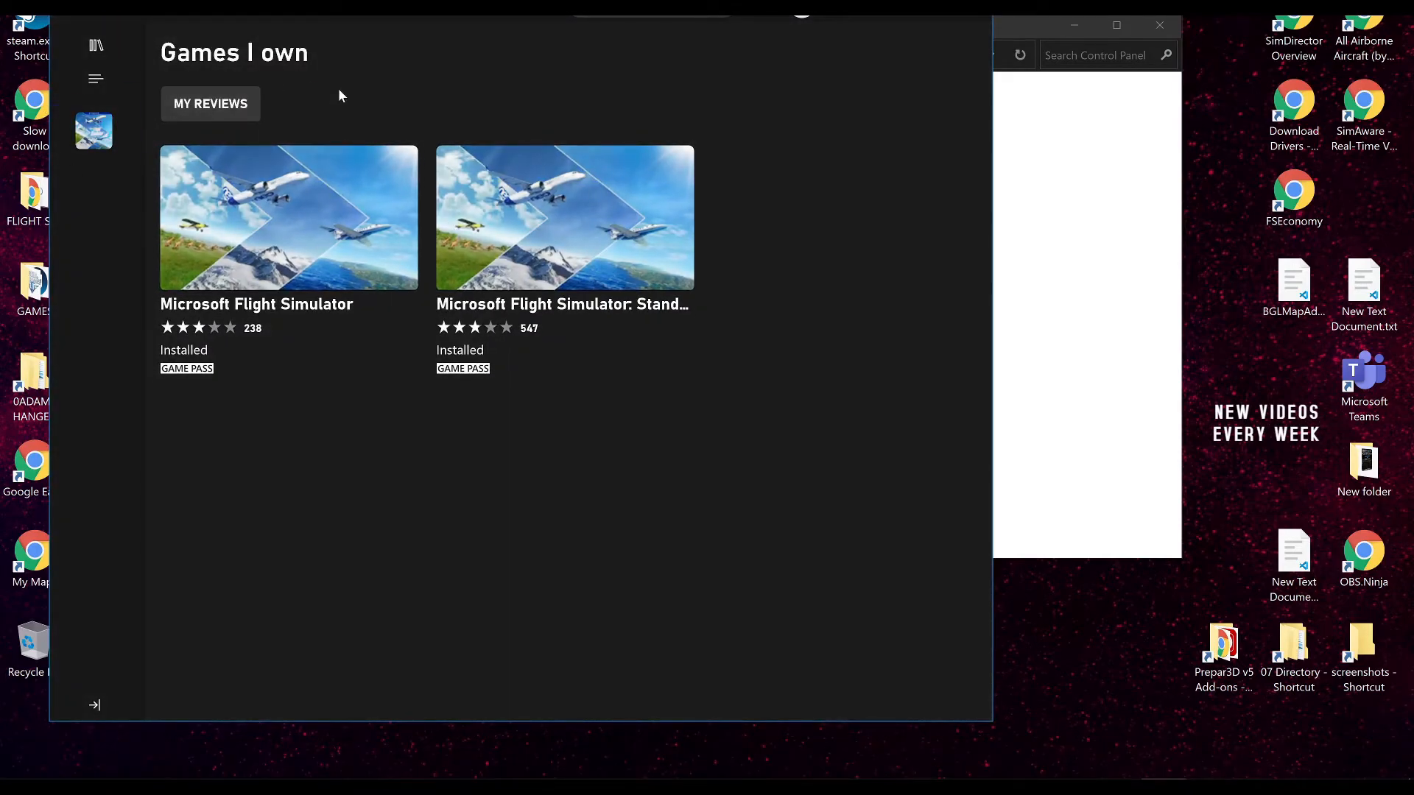
mouse_move(891, 18)
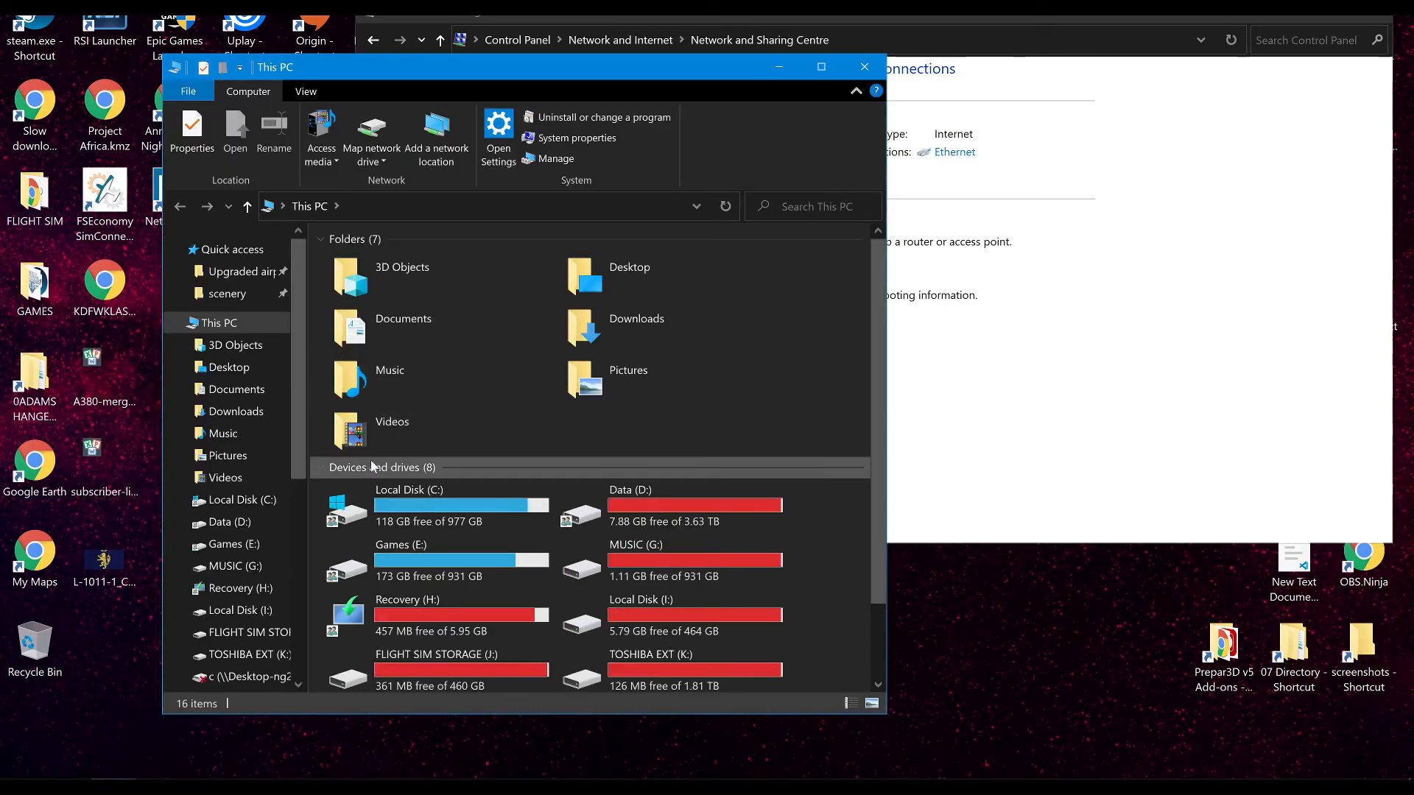
click(438, 551)
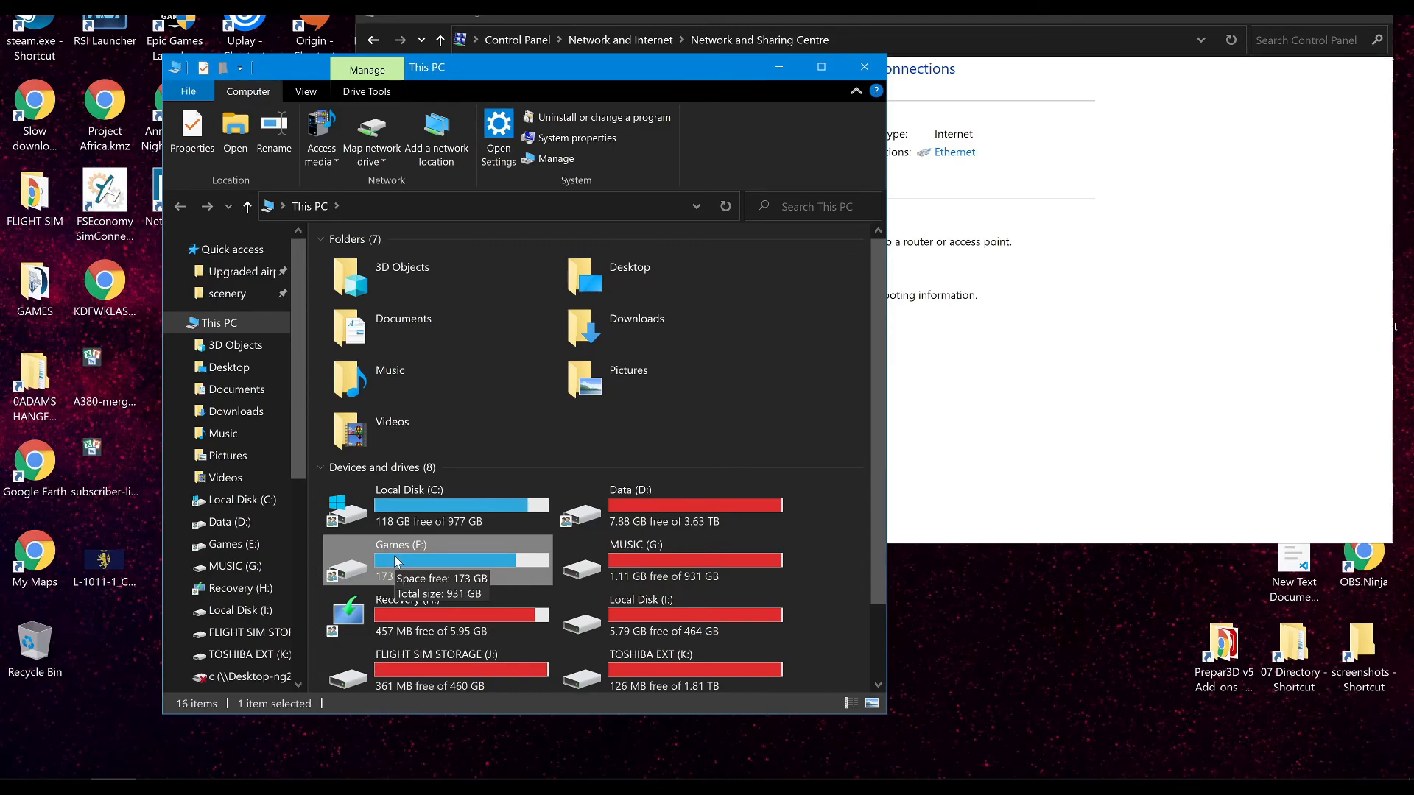
mouse_move(395, 561)
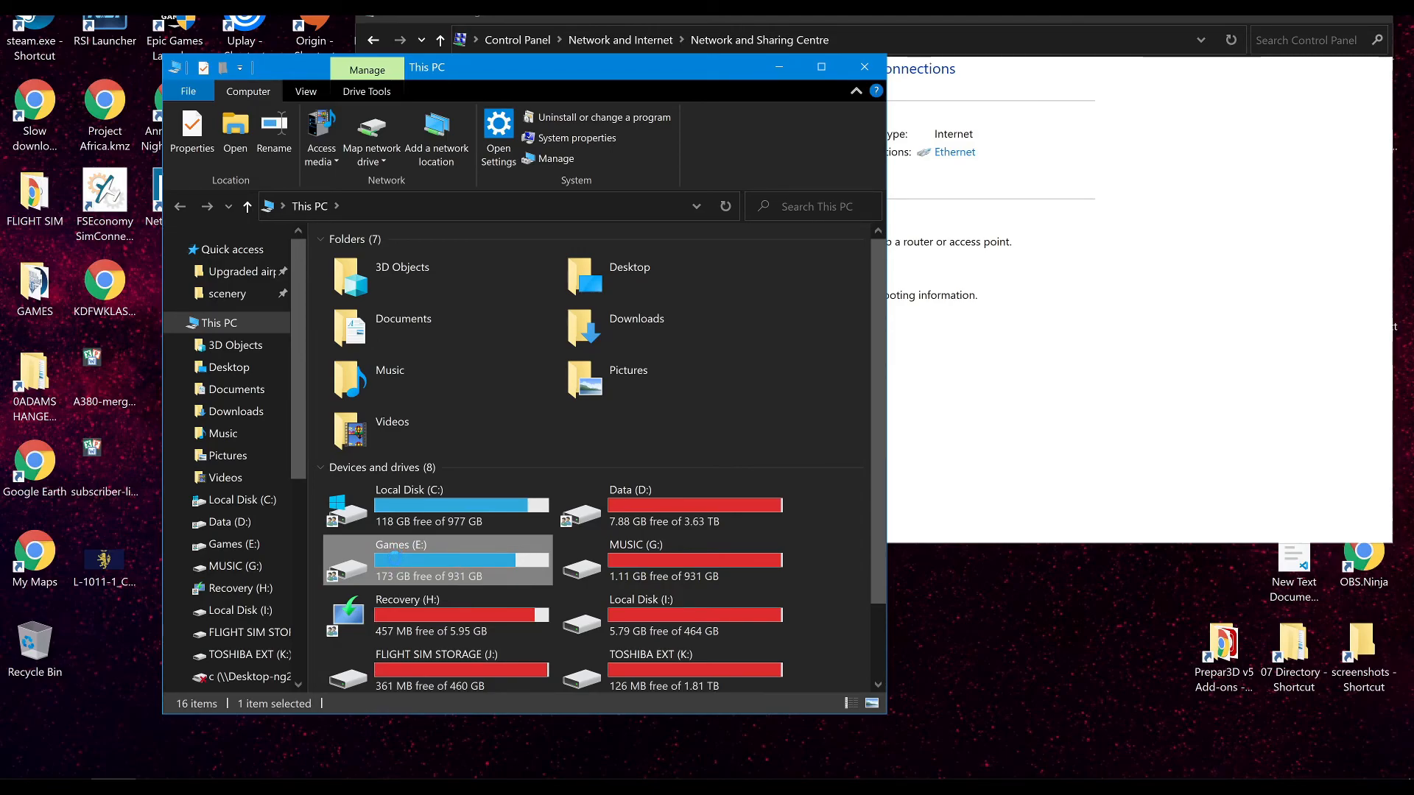
right_click(399, 557)
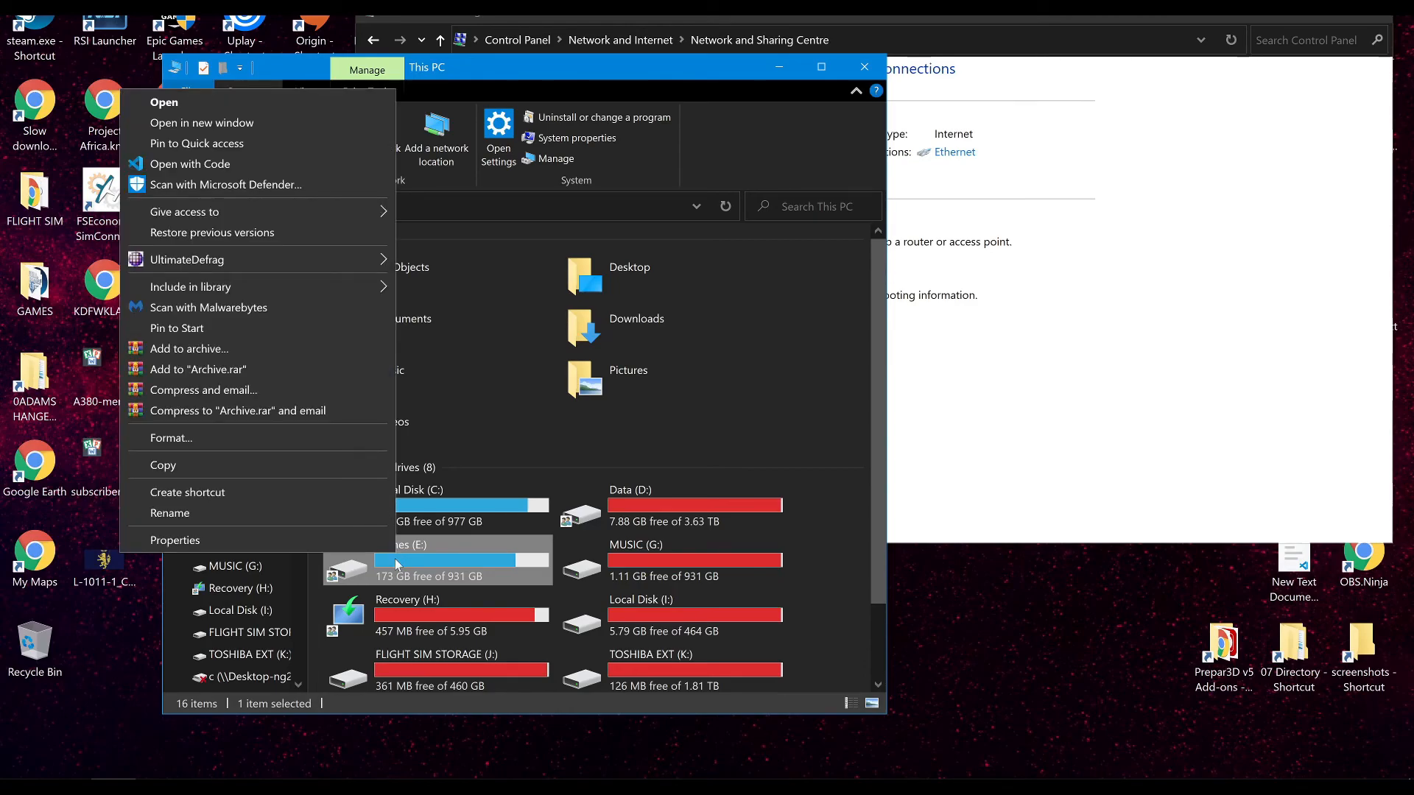
click(175, 540)
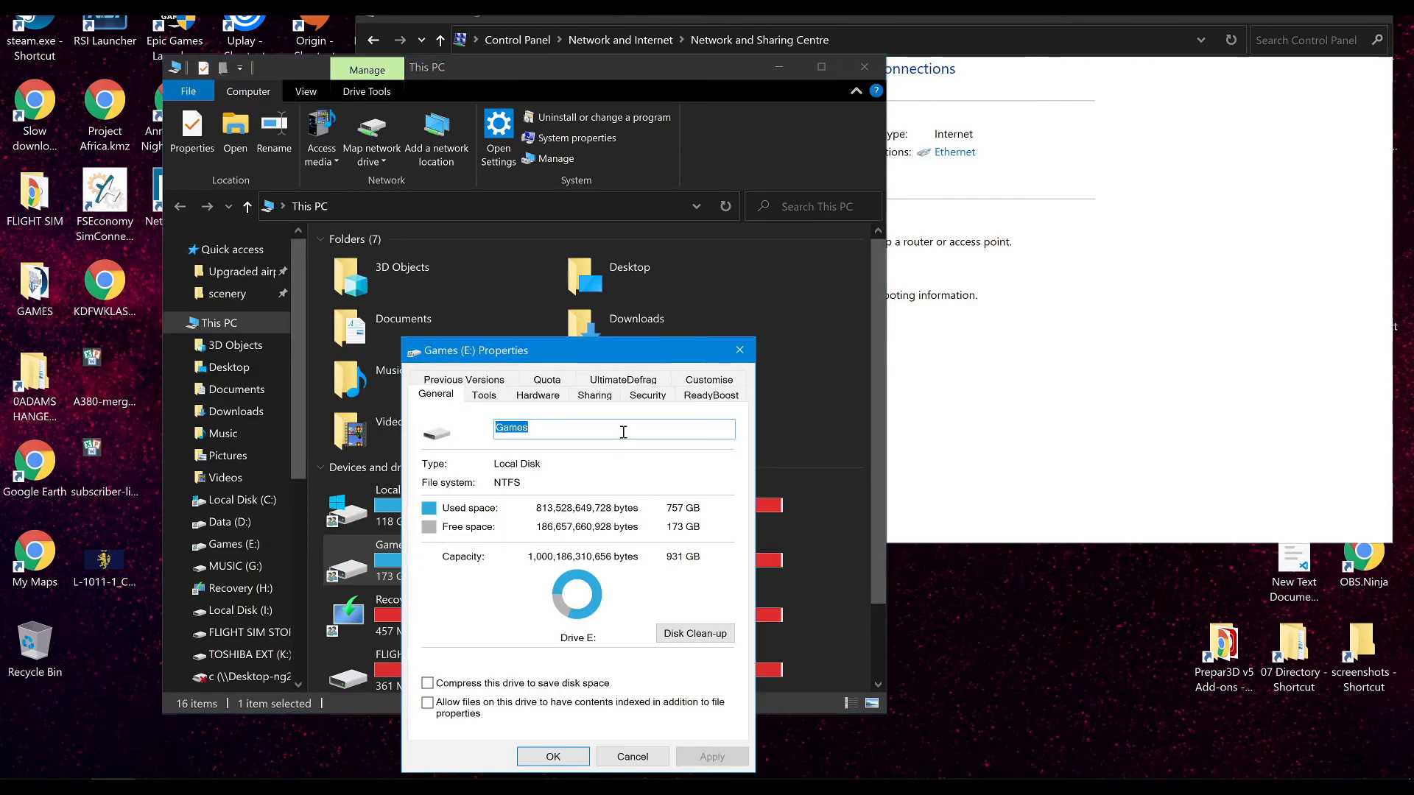
click(648, 395)
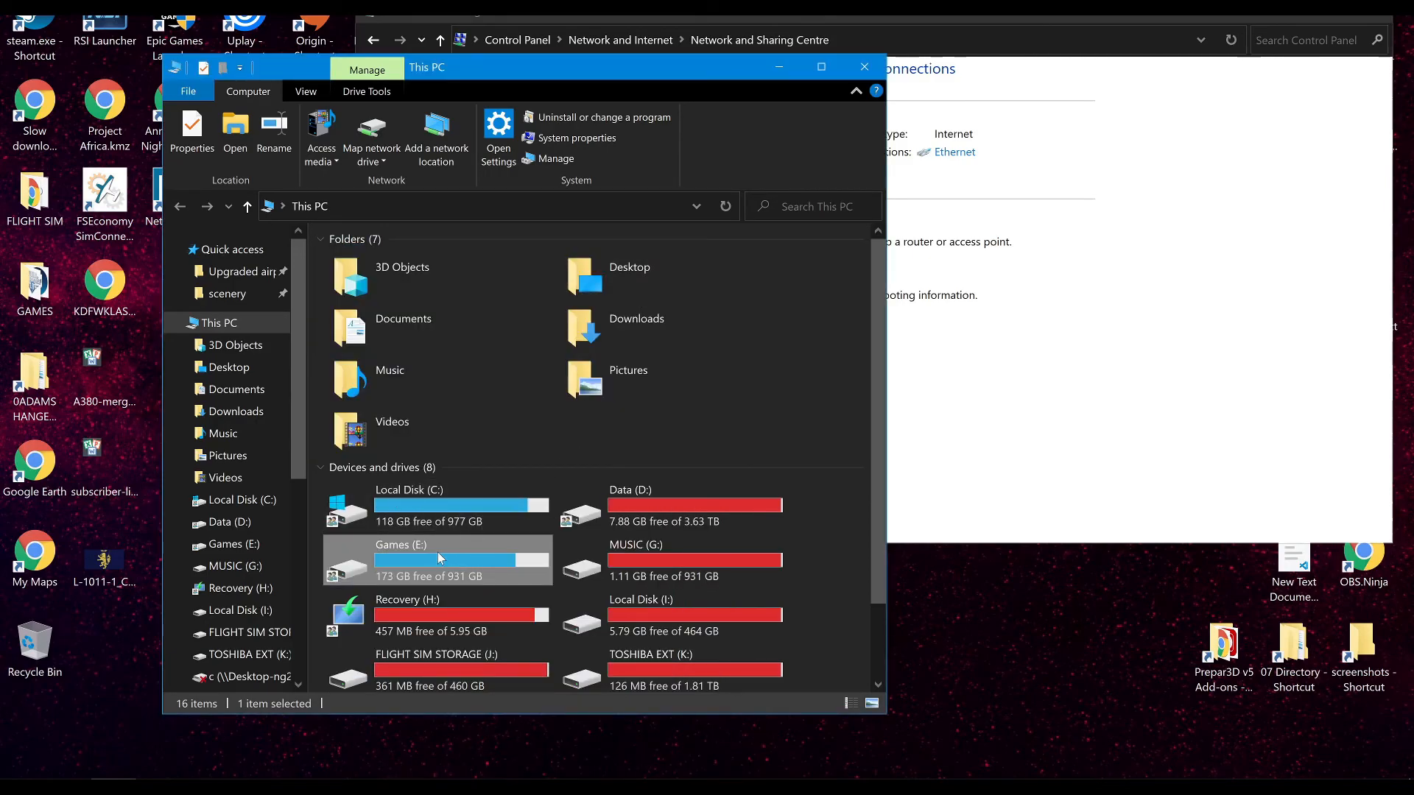
mouse_move(437, 560)
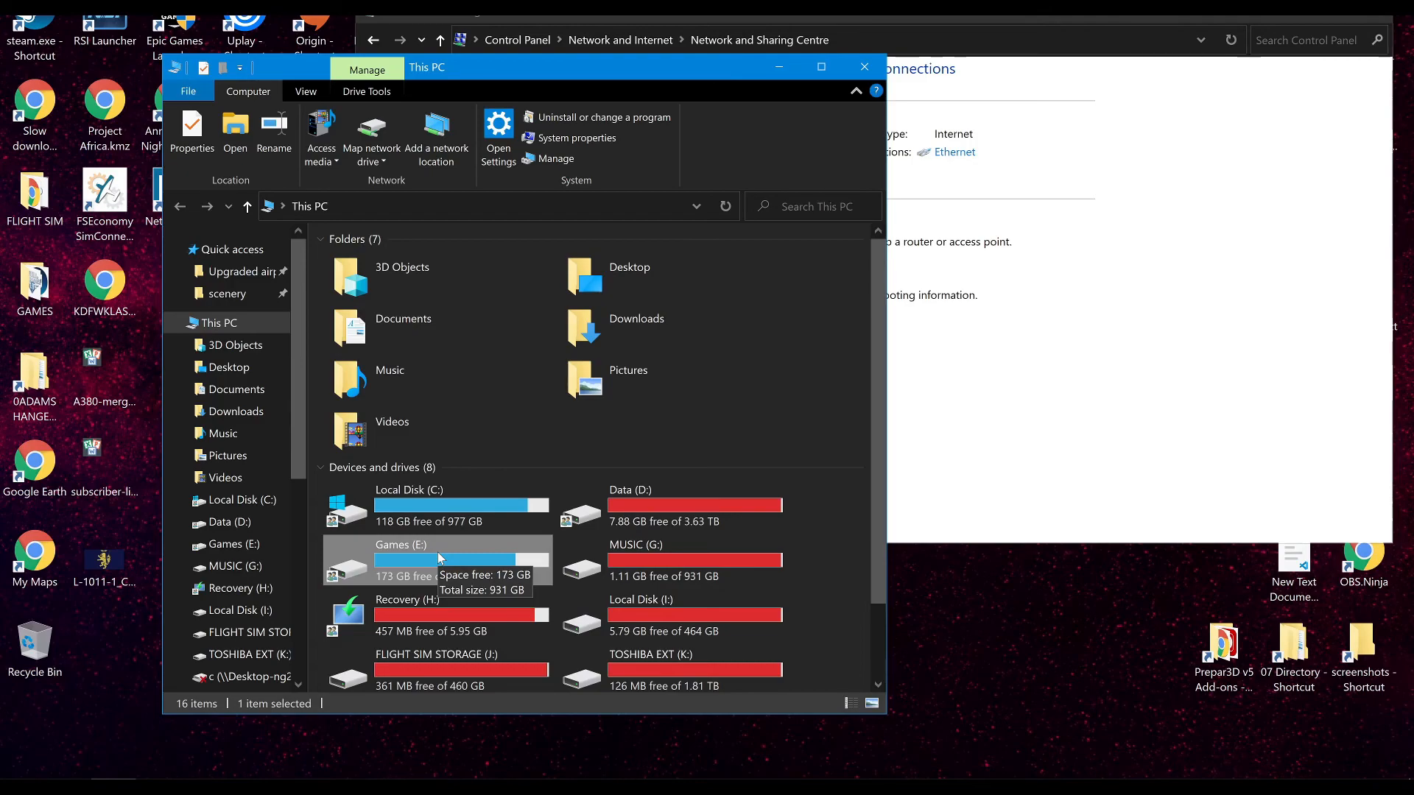